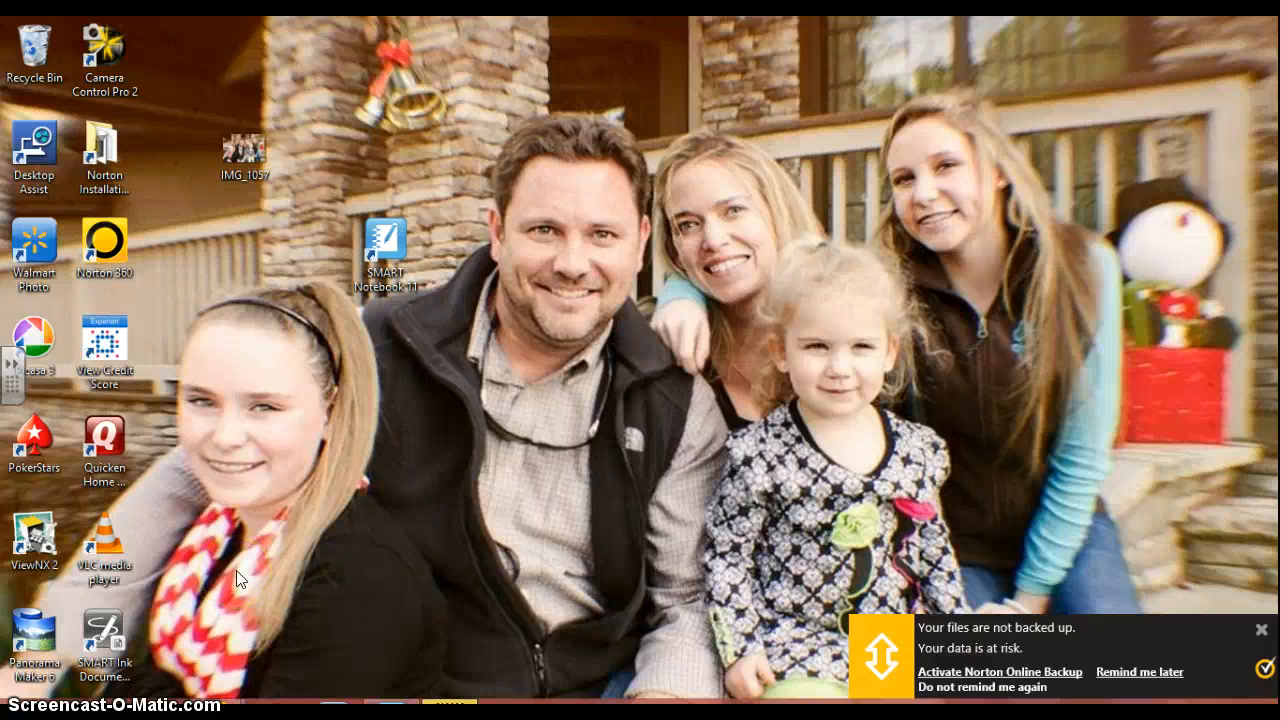
mouse_move(260, 555)
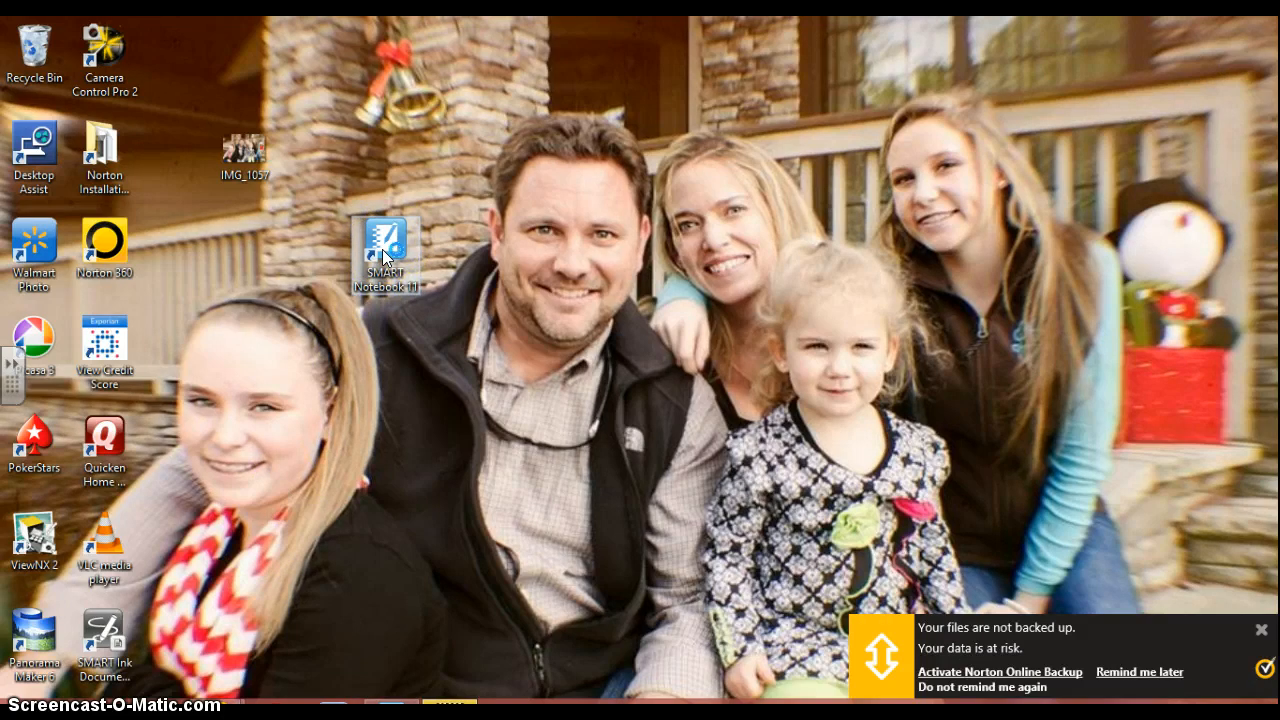
Launch SMART Notebook 11 from its desktop shortcut
double_click(386, 245)
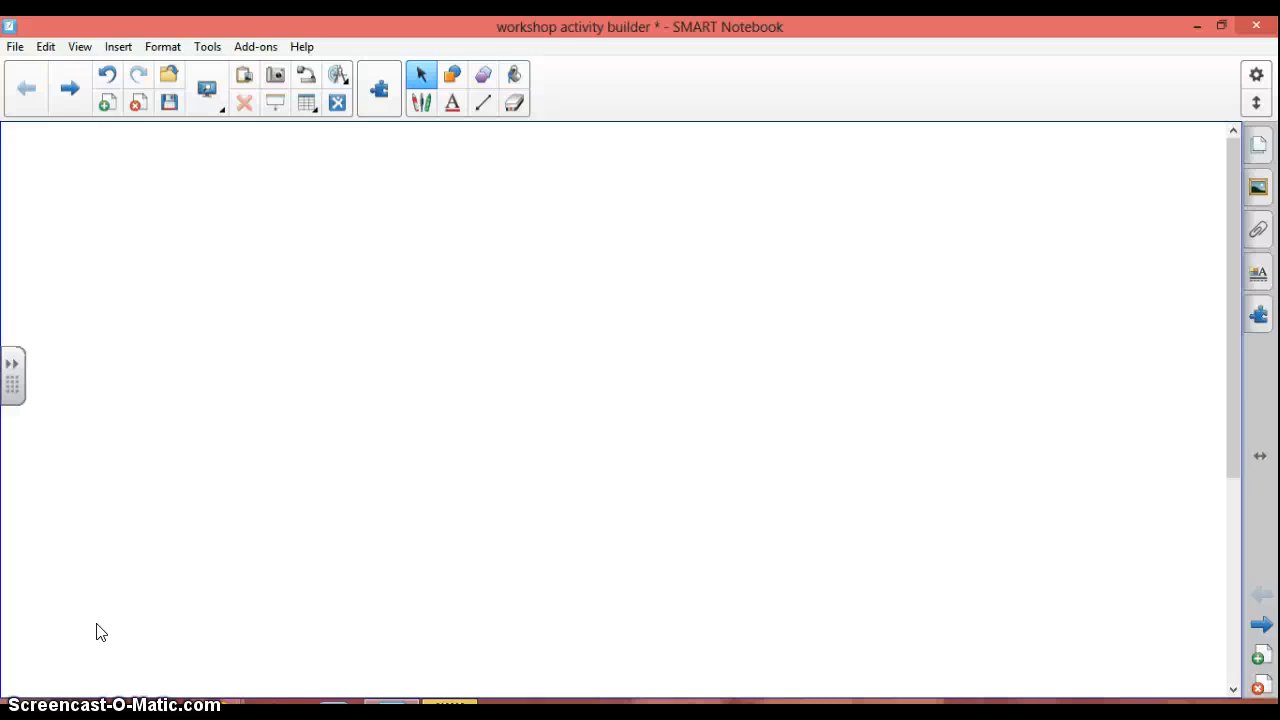
Type 'What do horses eat?' as a text object on the blank page
click(290, 397)
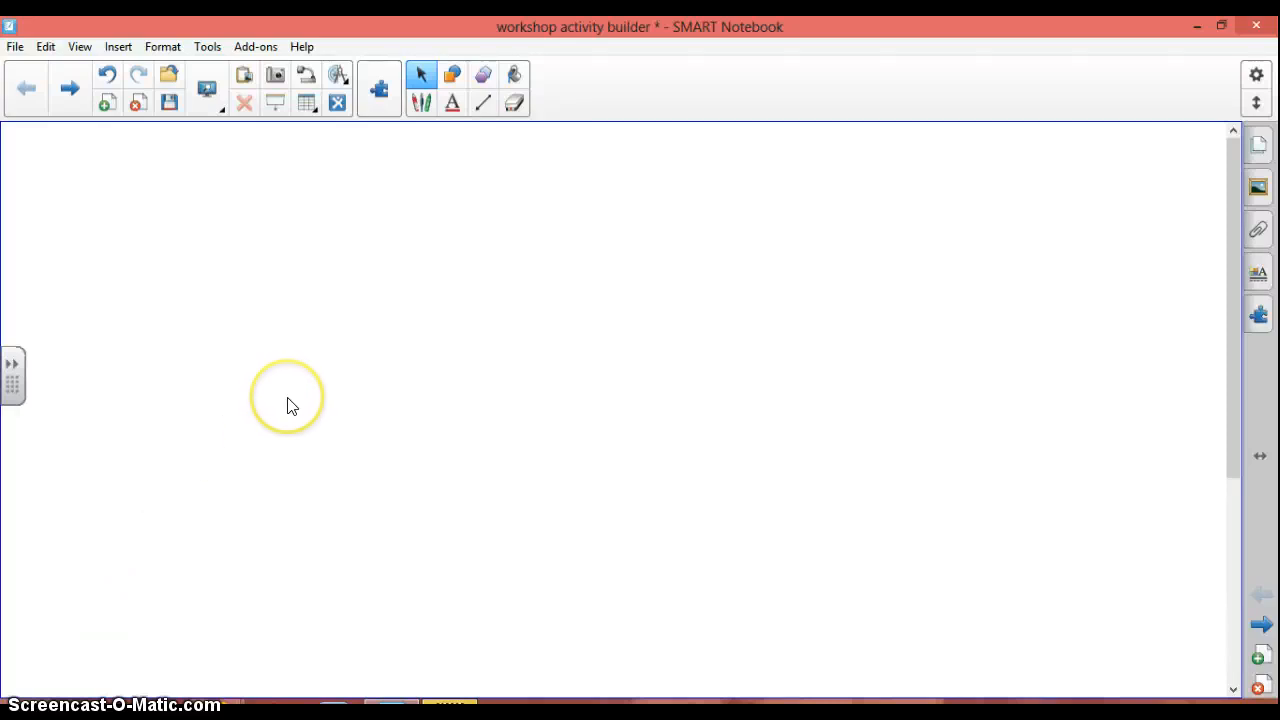
mouse_move(291, 405)
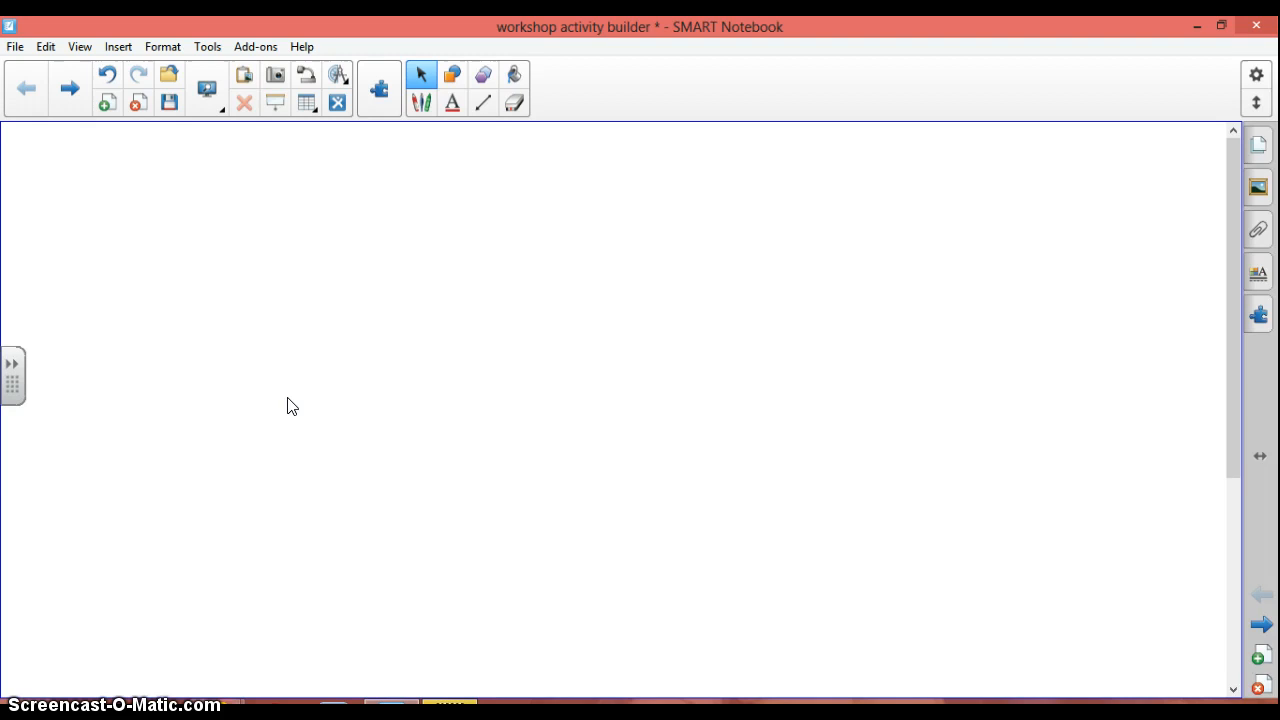
text(What do)
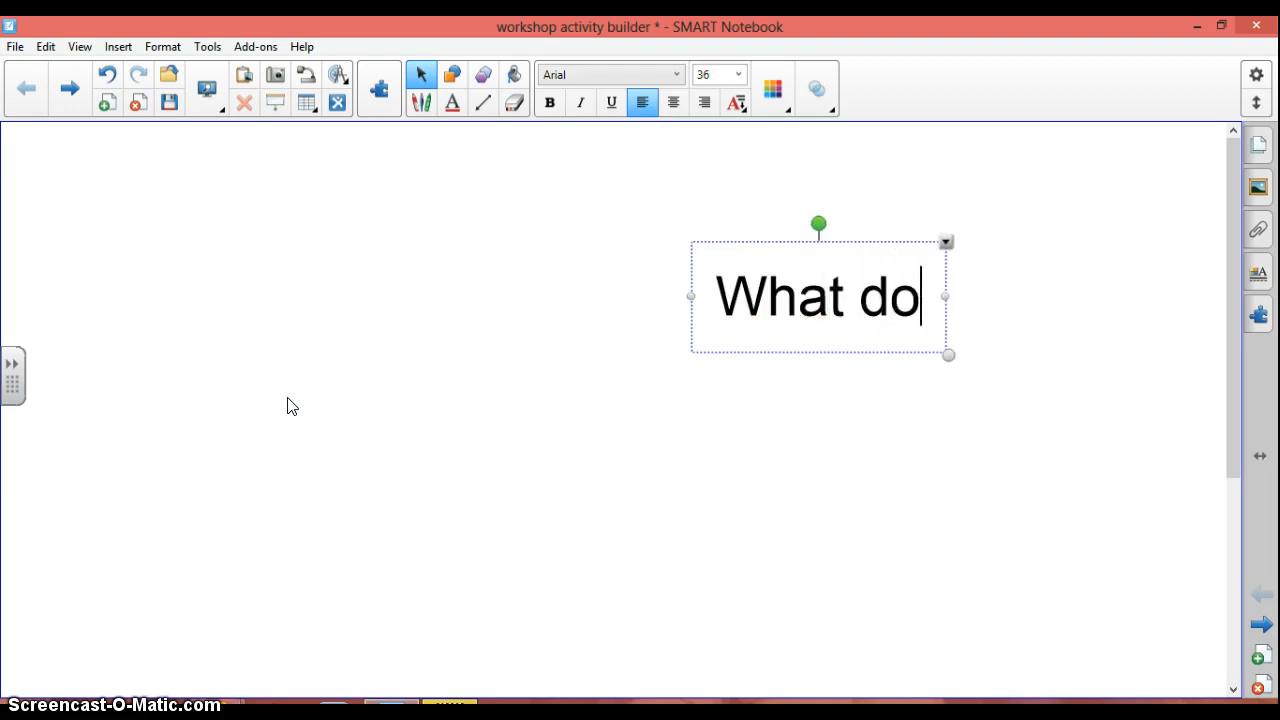
text(horses)
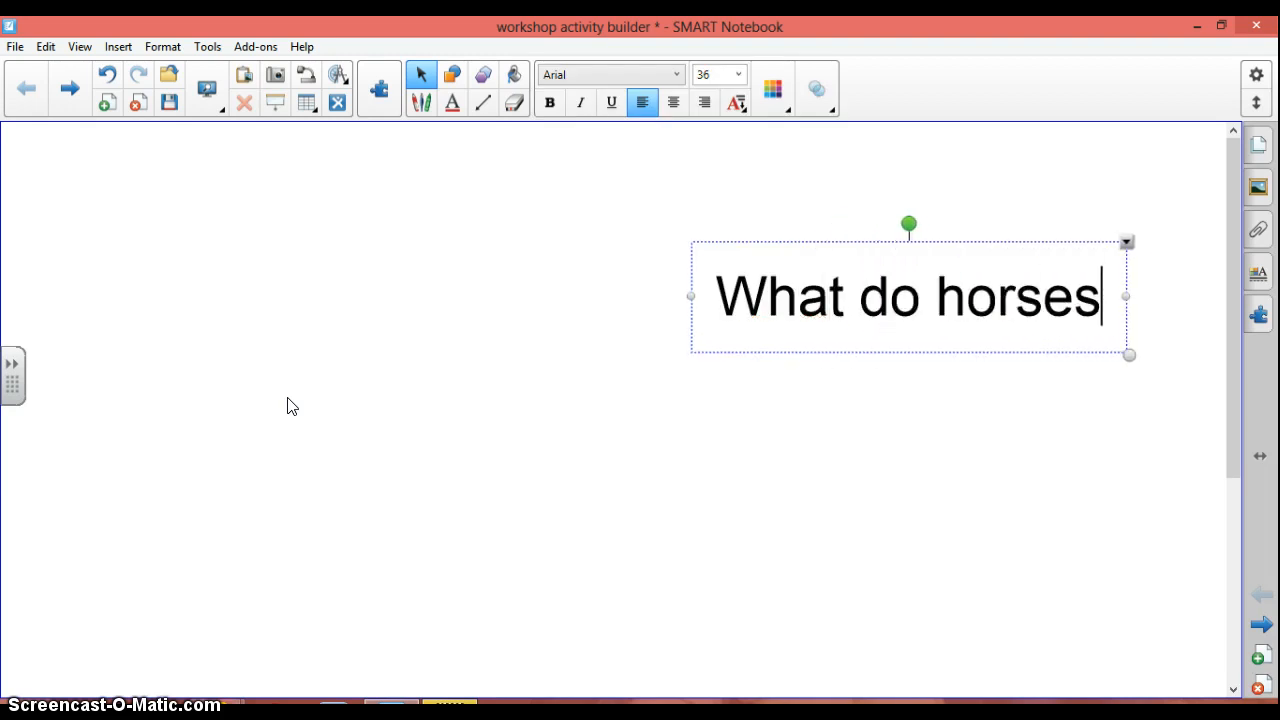
text(eat)
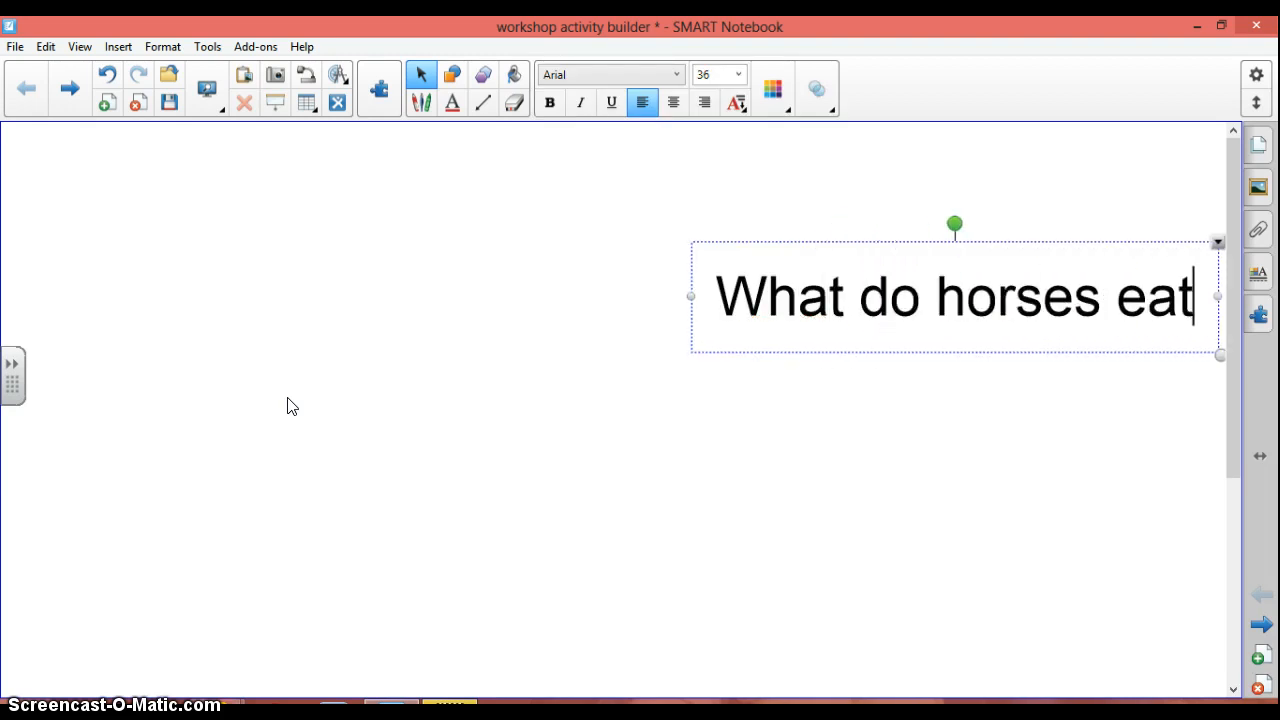
text(?)
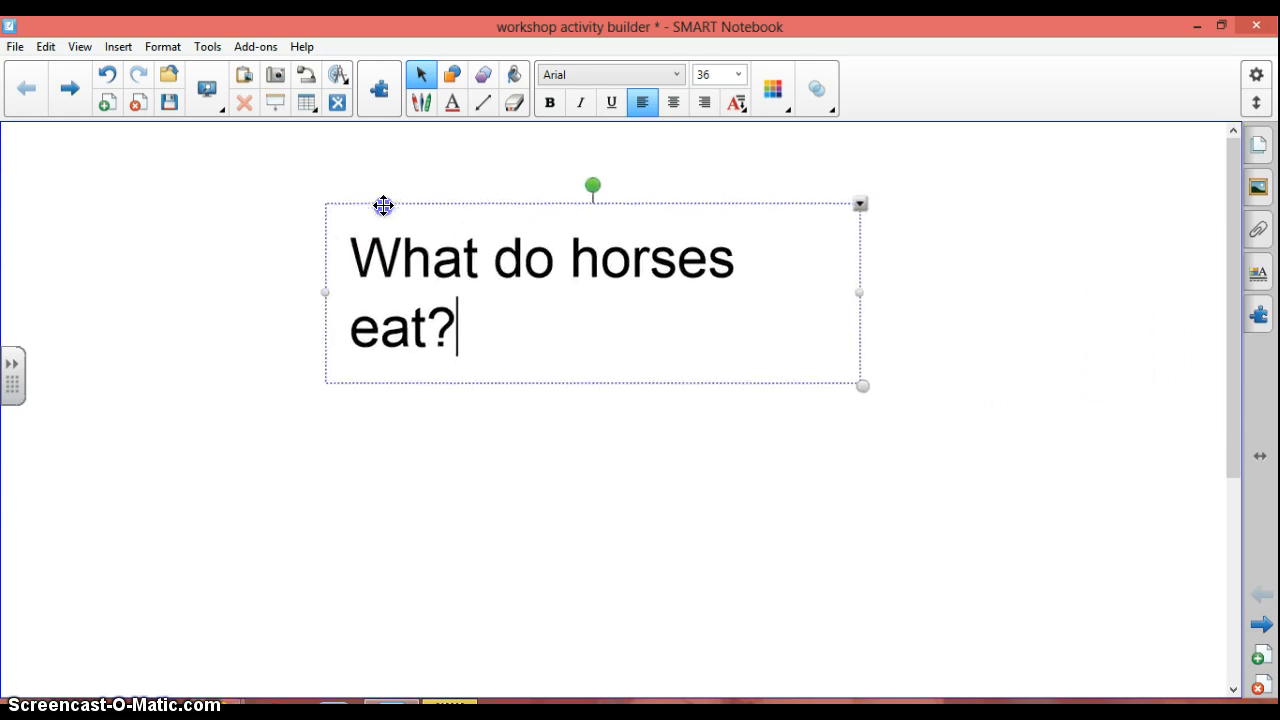
Move the question up, widen its box to one line, and keep it level
drag(383, 205, 806, 222)
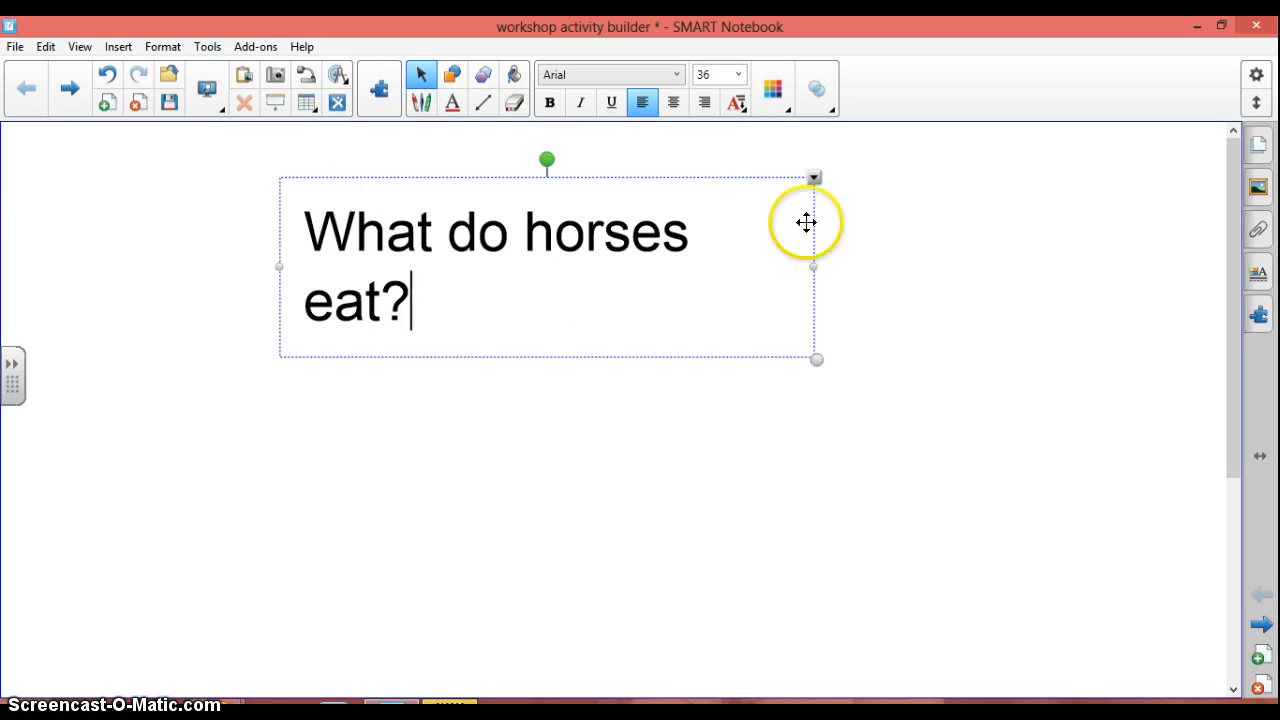
mouse_move(813, 266)
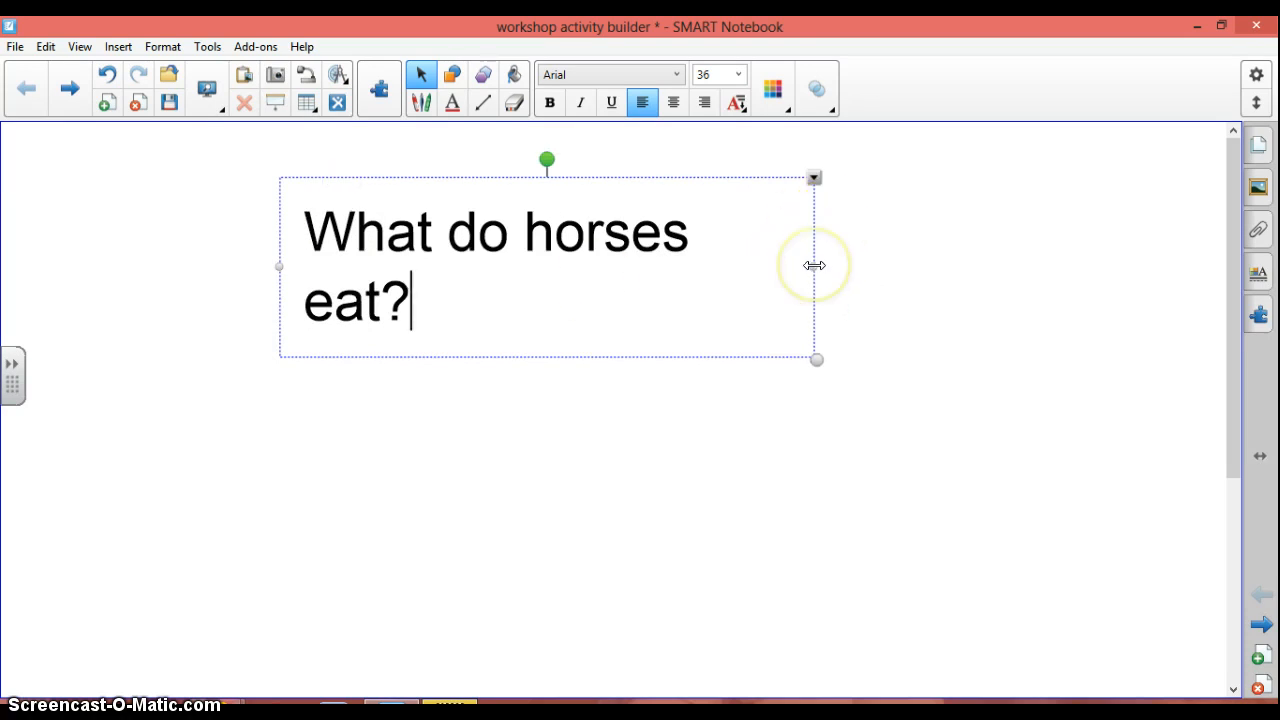
drag(814, 265, 925, 248)
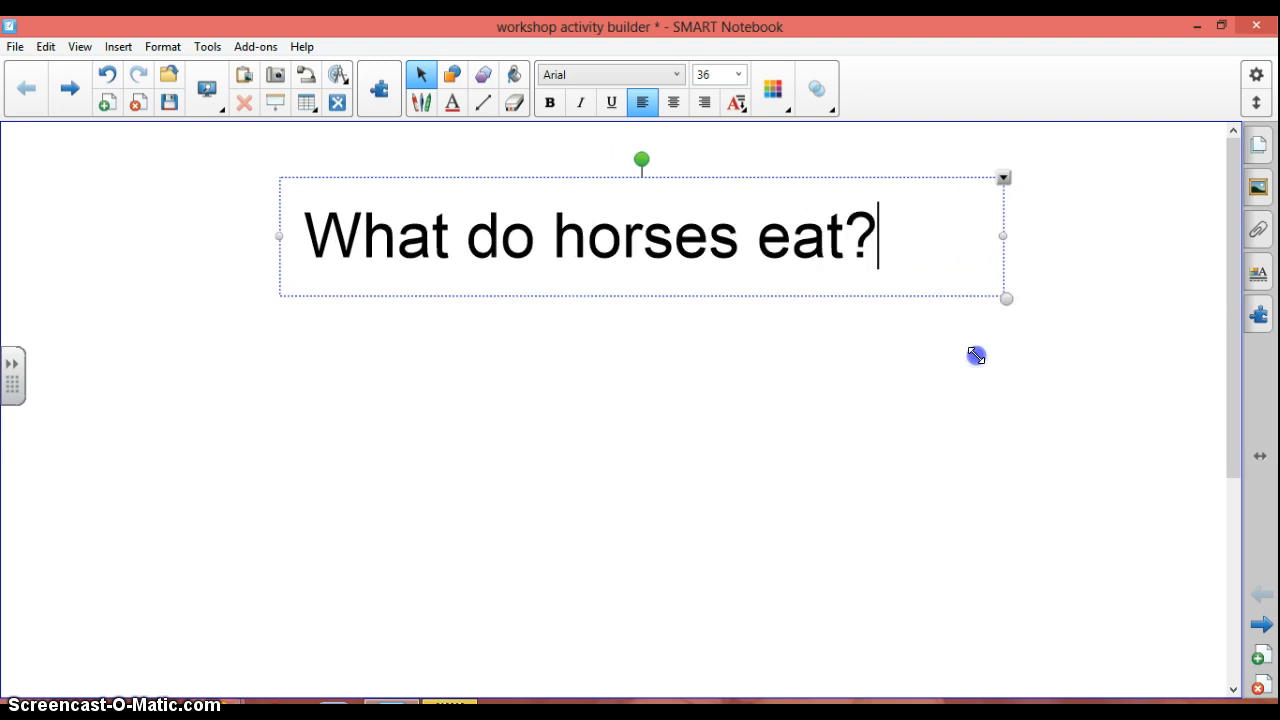
drag(1006, 298, 884, 286)
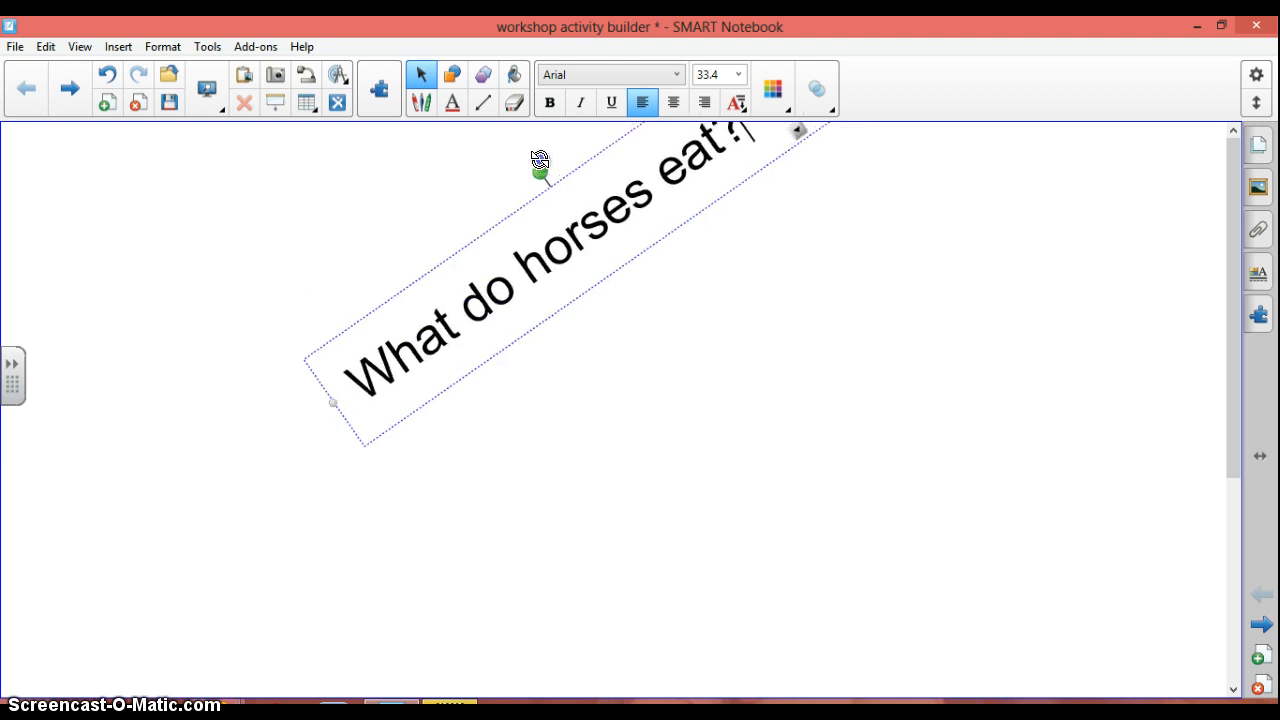
drag(540, 170, 582, 160)
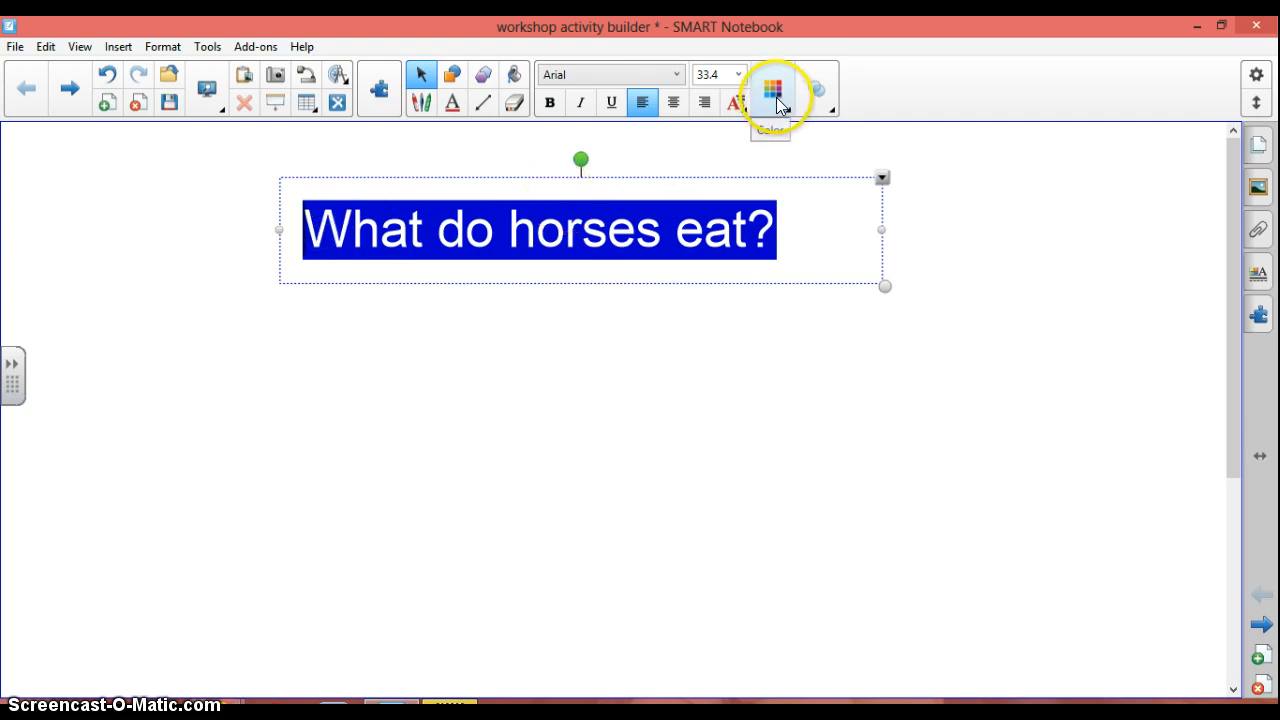
Color the question text blue and bring up More Text Options
click(772, 90)
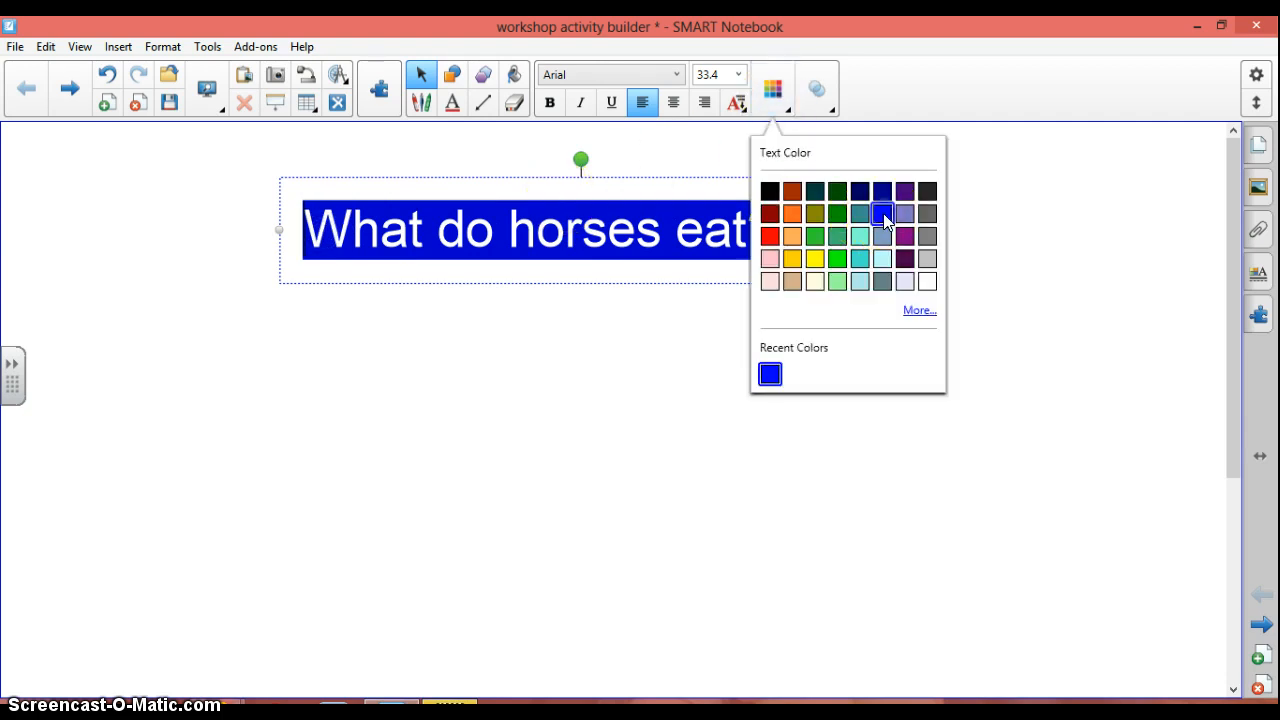
mouse_move(765, 148)
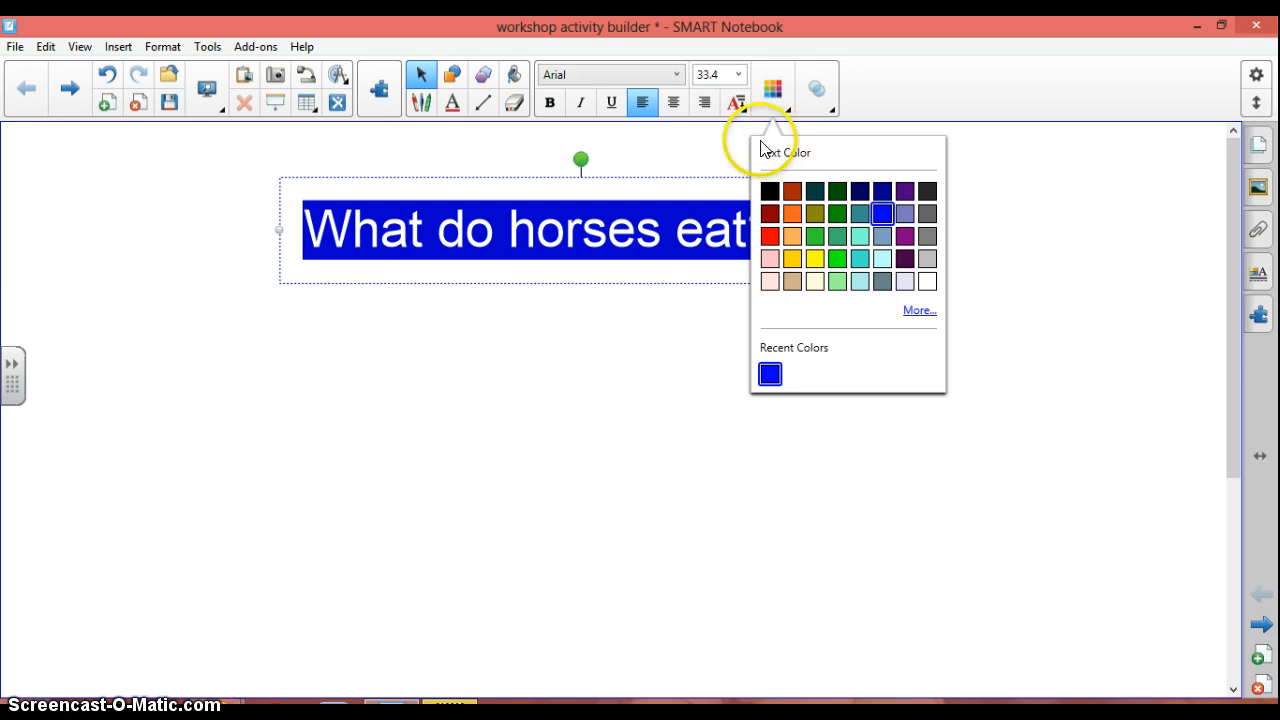
mouse_move(725, 115)
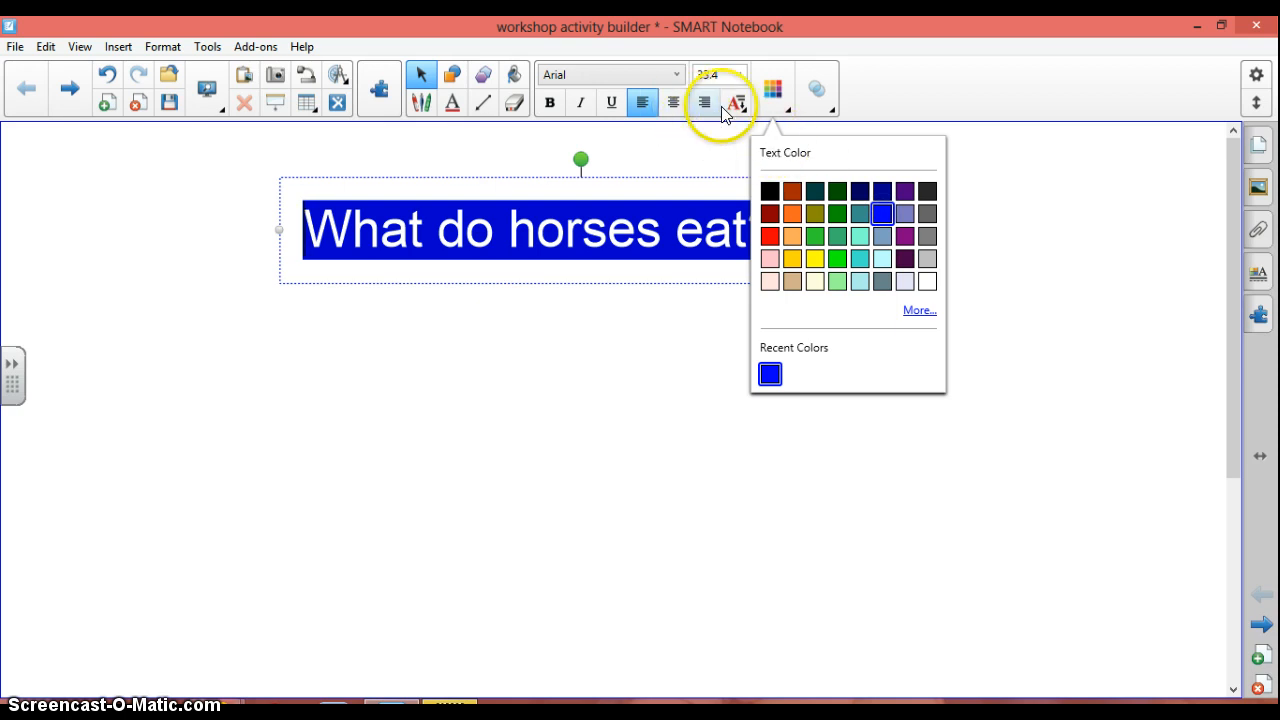
mouse_move(736, 103)
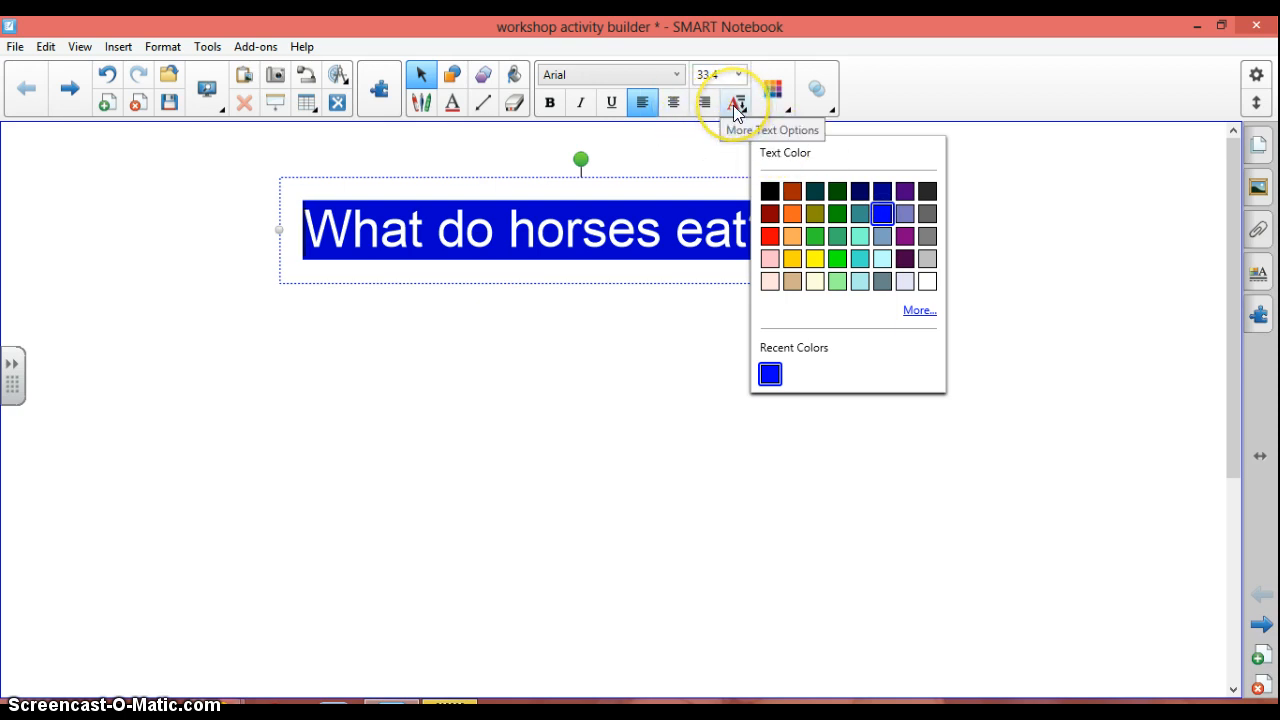
click(738, 103)
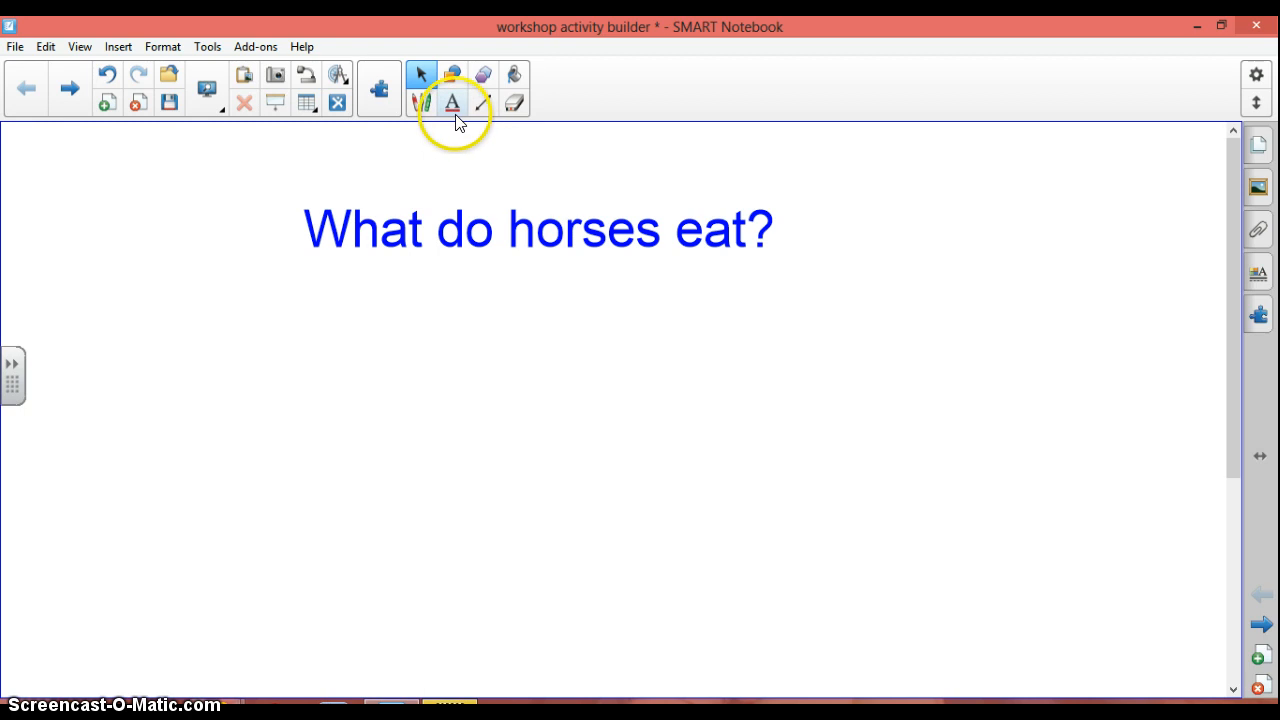
mouse_move(452, 103)
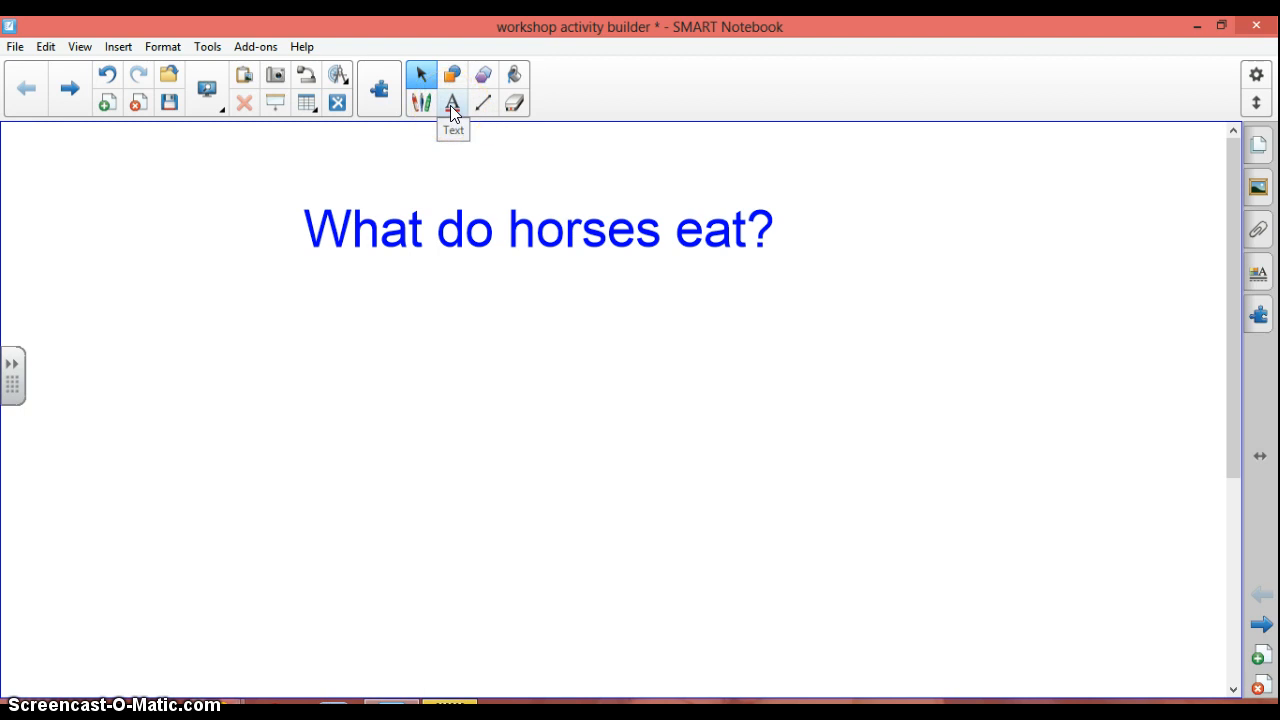
Select the Text tool, ready to type in Arial size 36
click(452, 102)
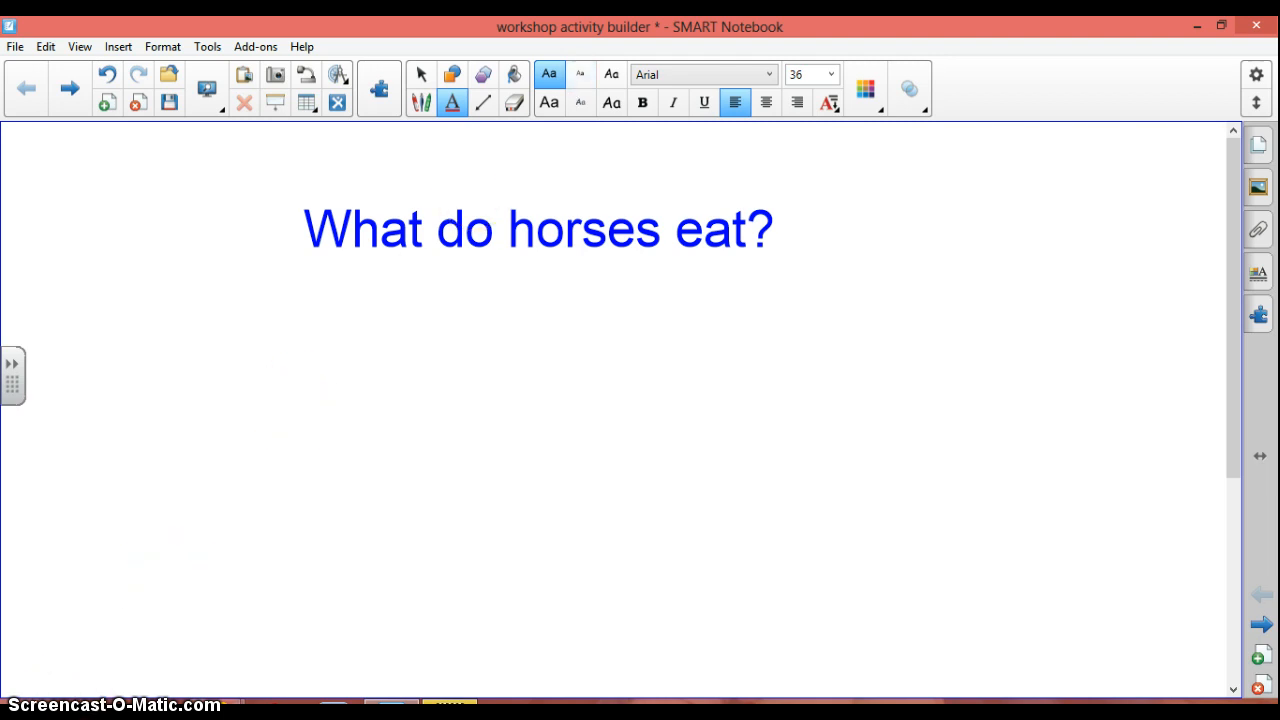
mouse_move(170, 599)
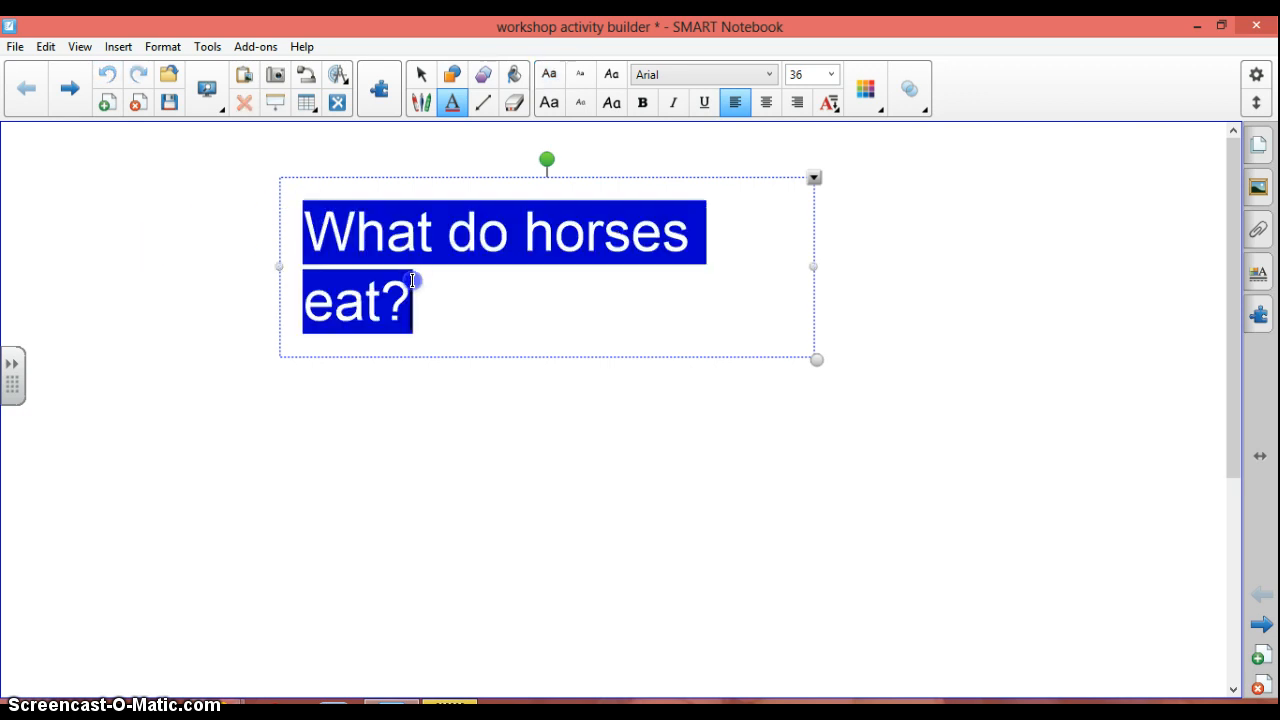
key(Delete)
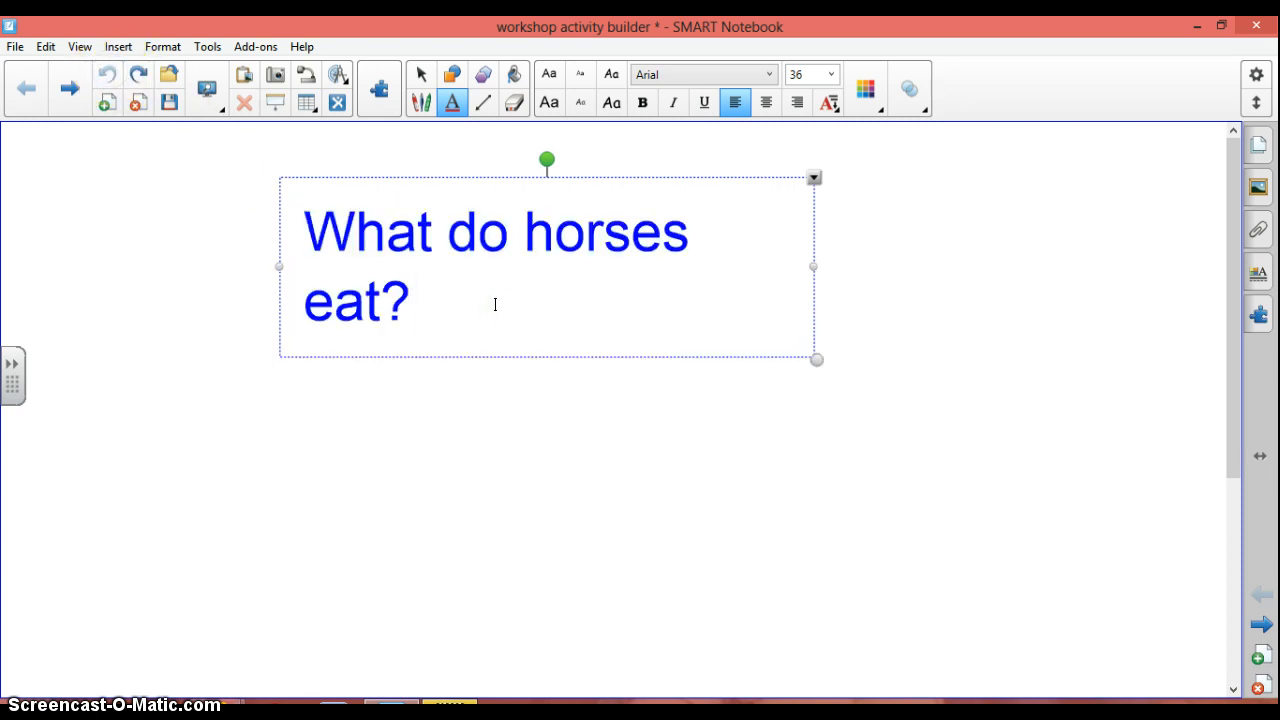
key(Backspace)
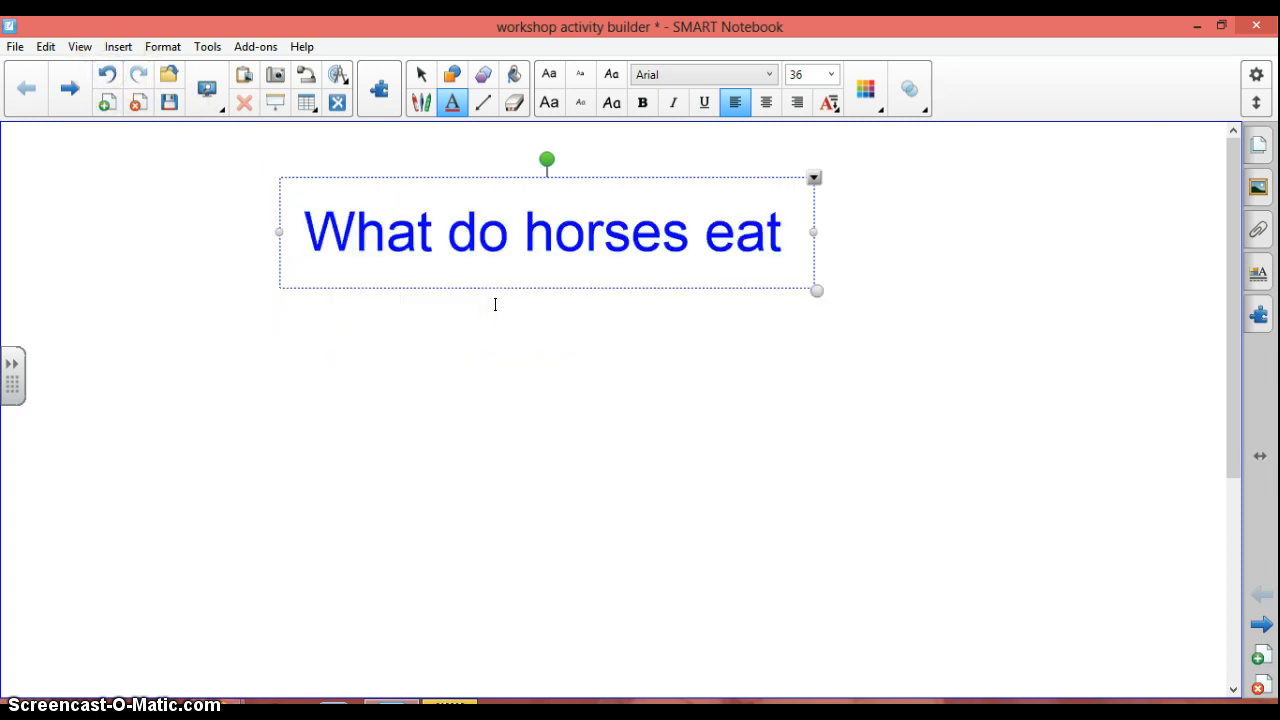
click(785, 230)
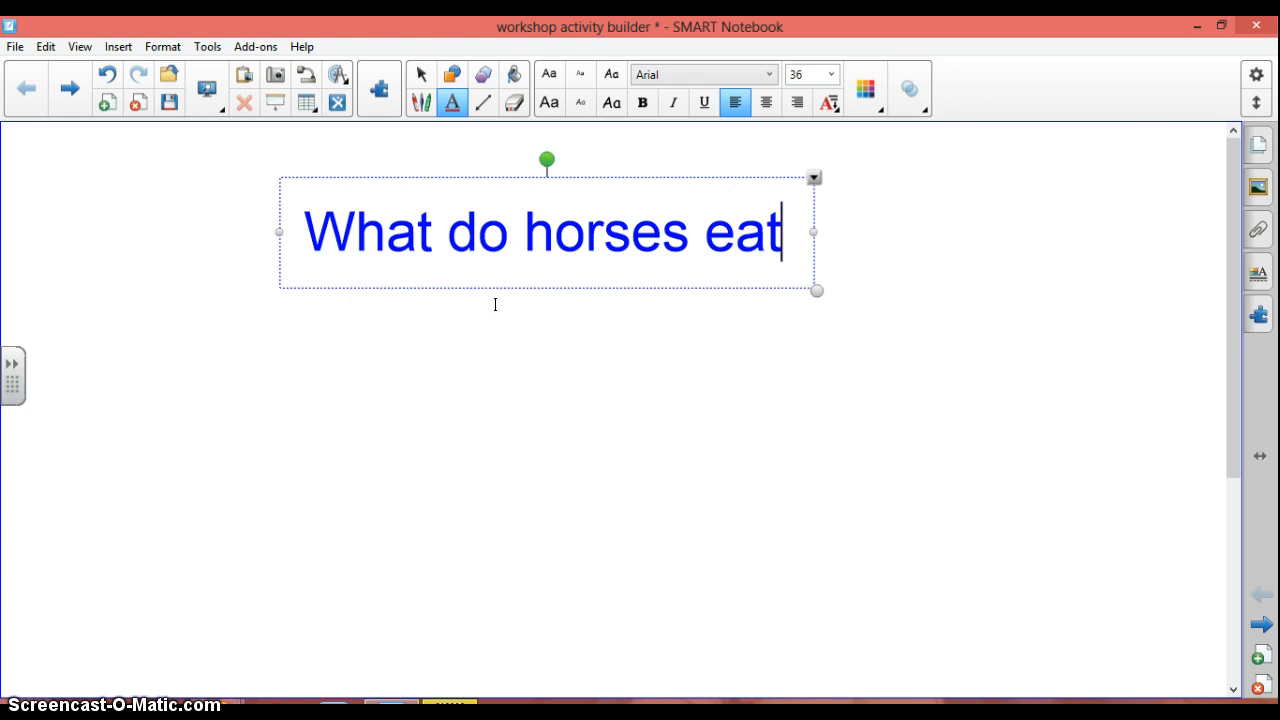
text(?)
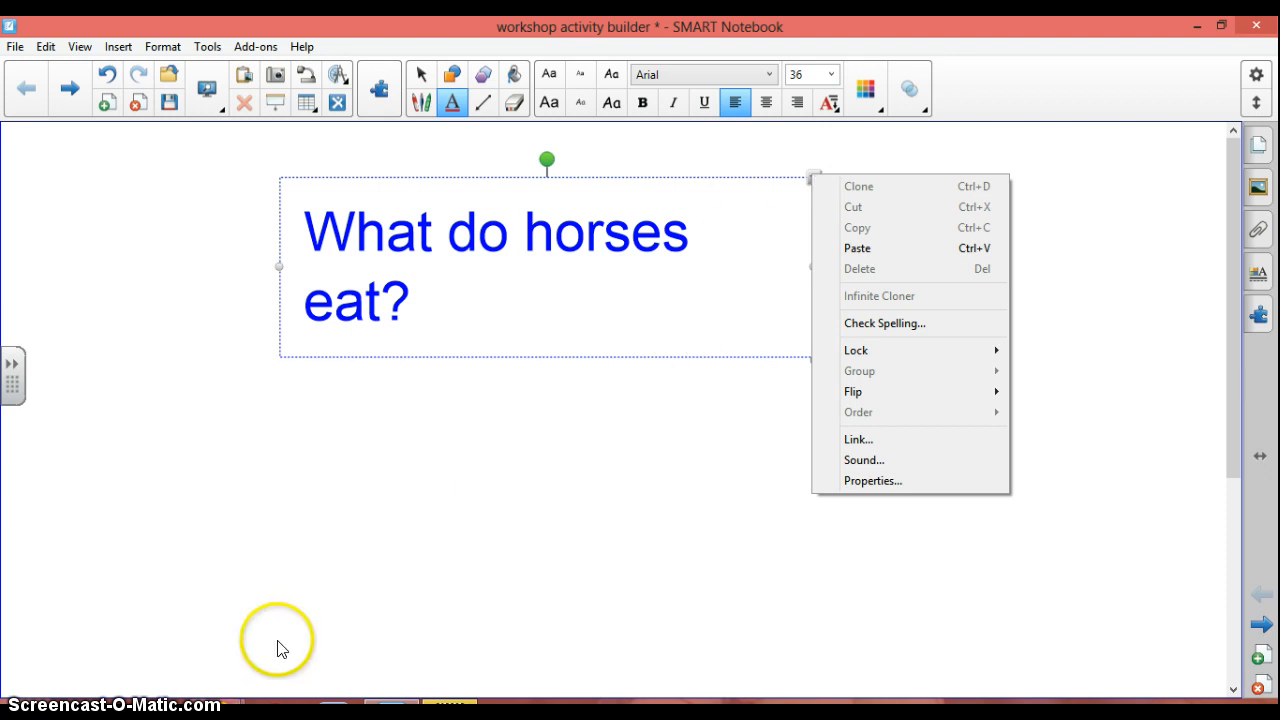
click(220, 570)
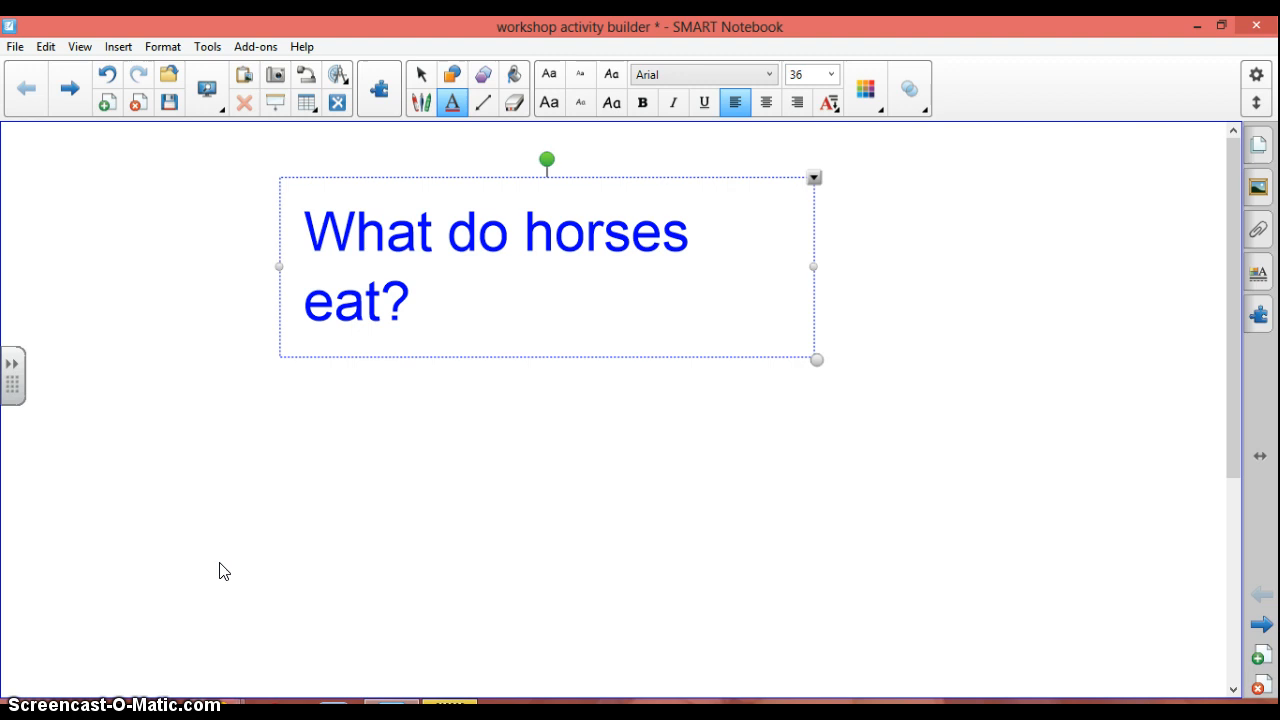
click(410, 300)
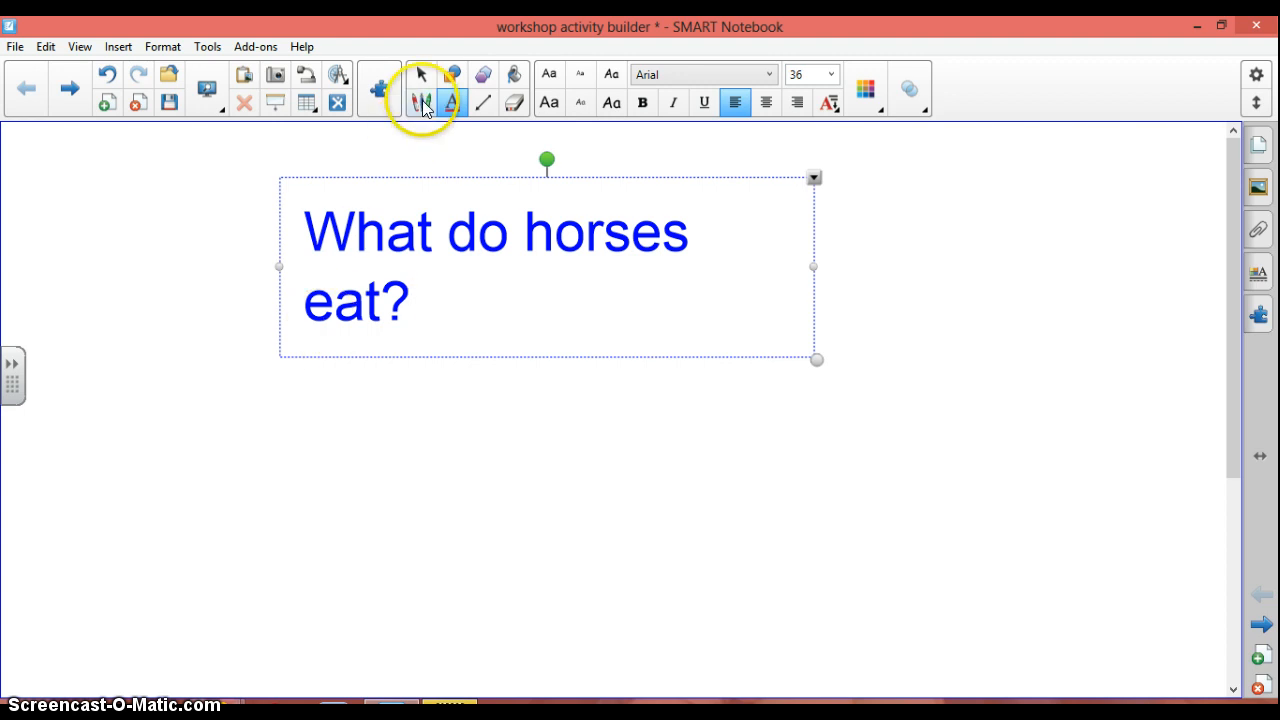
mouse_move(423, 103)
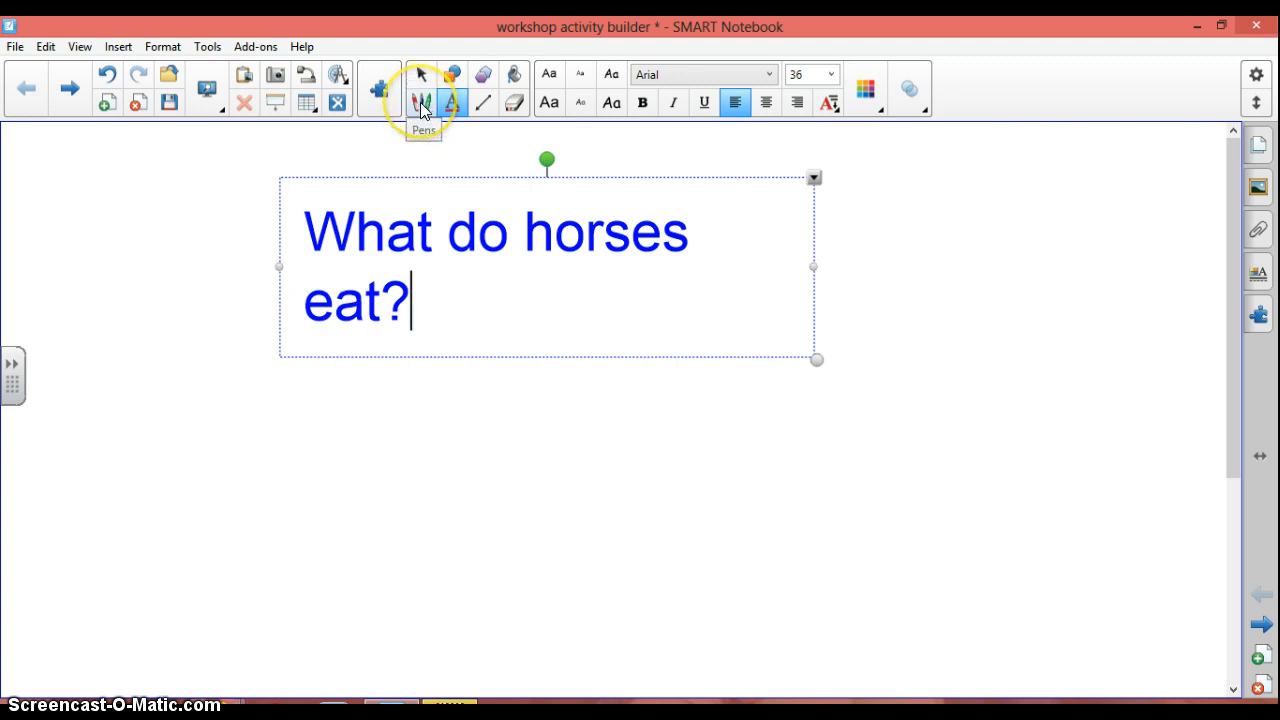
click(421, 103)
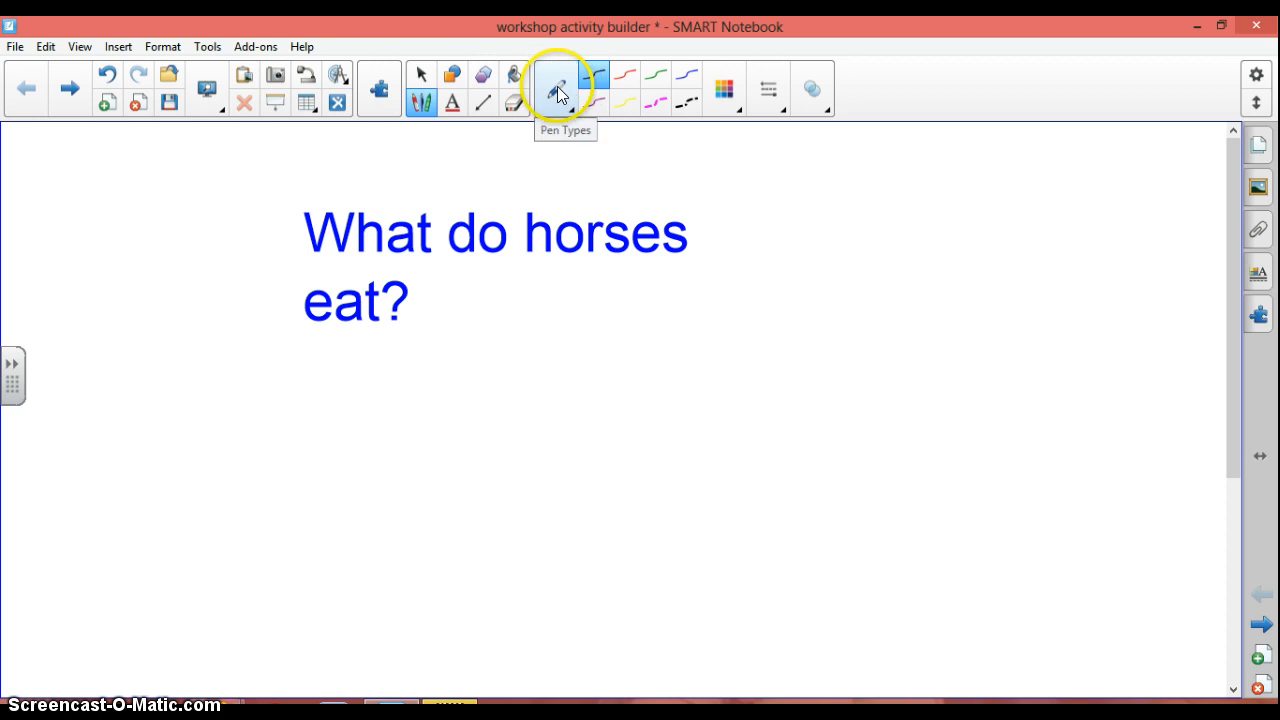
mouse_move(725, 95)
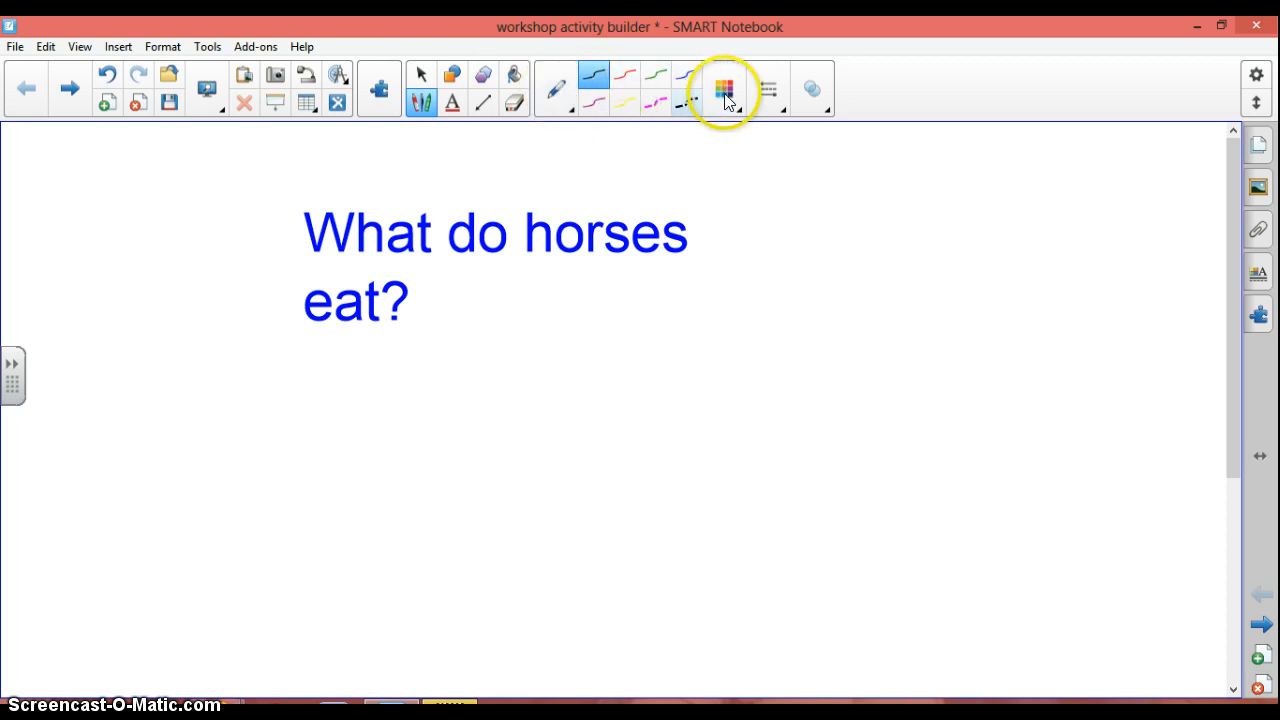
mouse_move(768, 90)
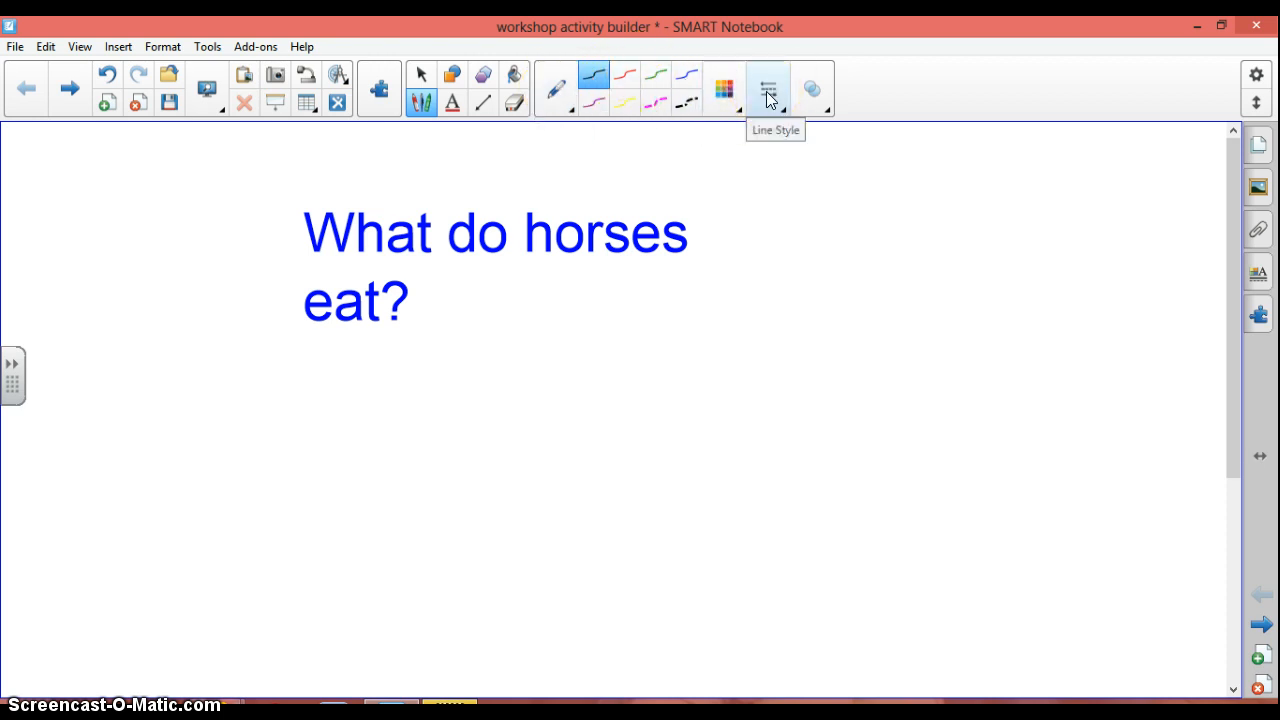
mouse_move(812, 88)
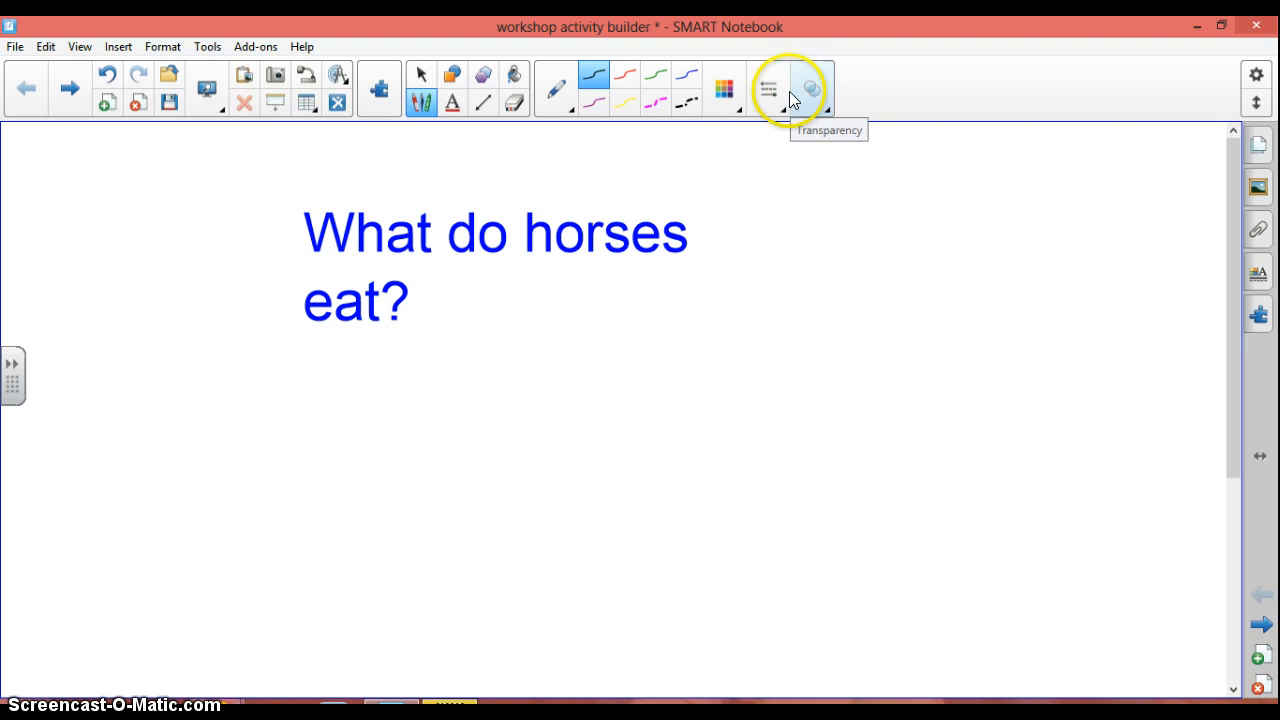
mouse_move(557, 89)
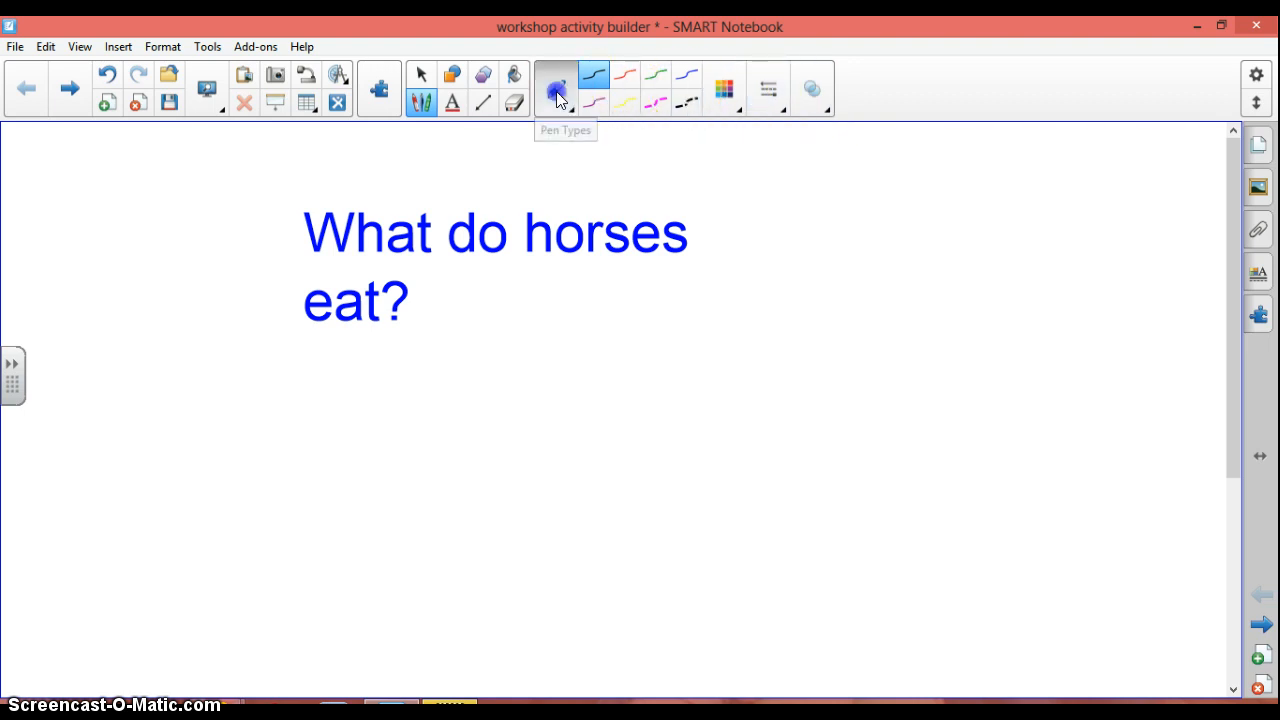
Write 'all' in black pen below the question and in red crayon at upper right
click(557, 89)
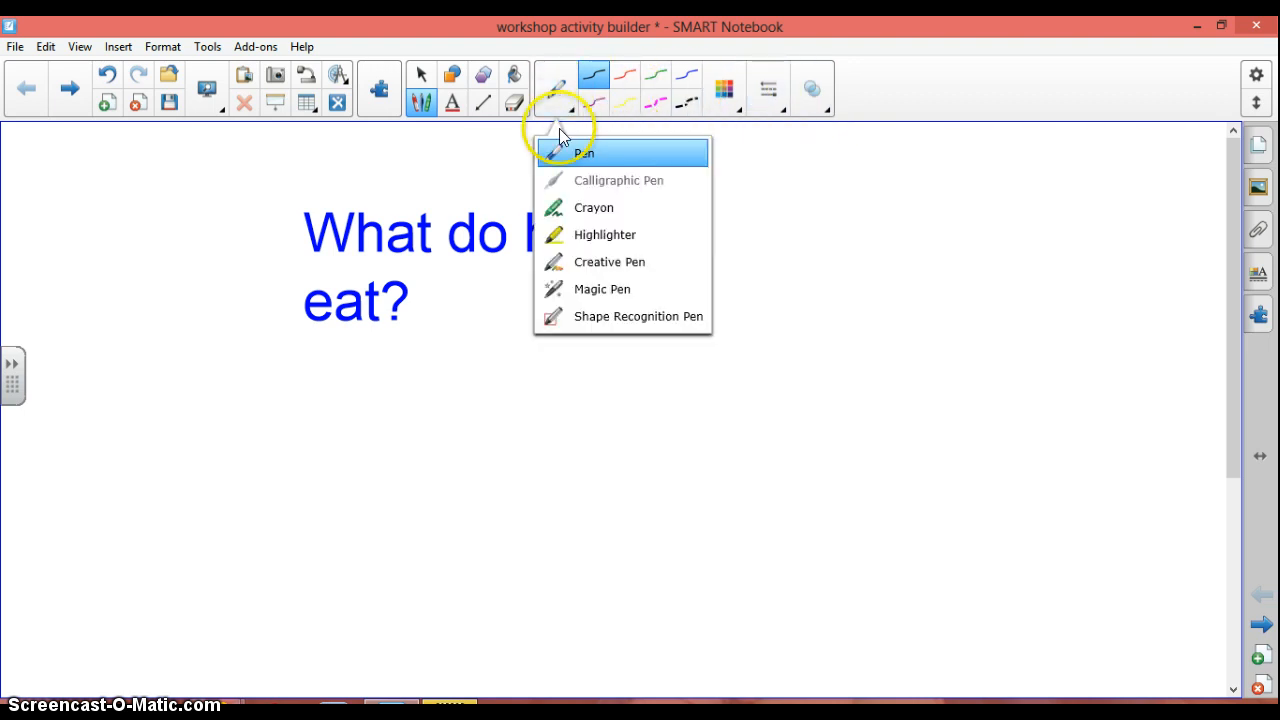
mouse_move(562, 183)
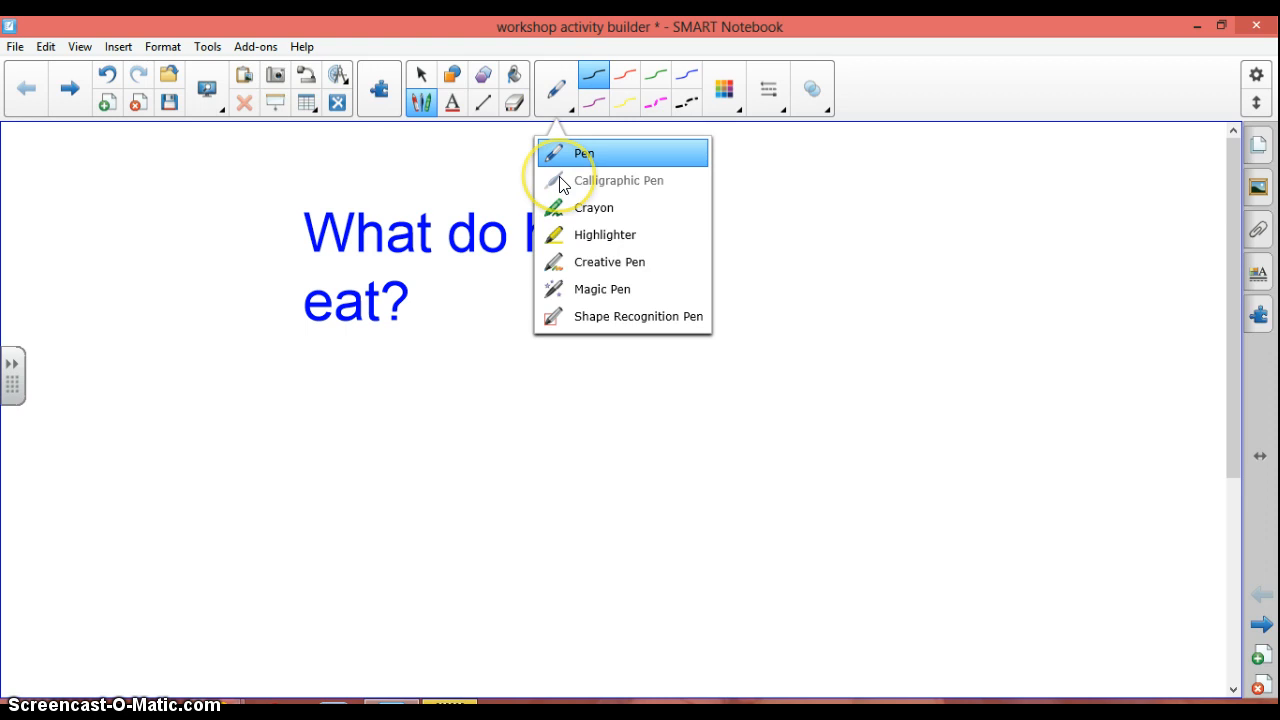
mouse_move(558, 240)
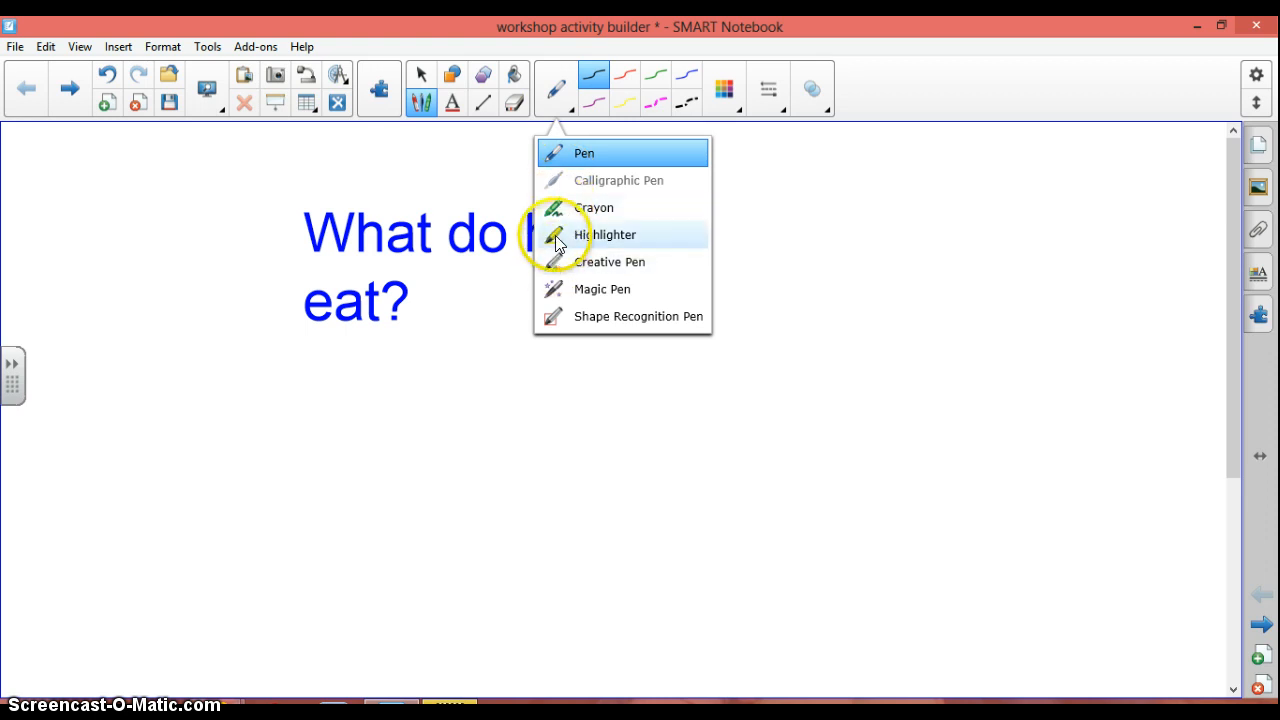
mouse_move(556, 268)
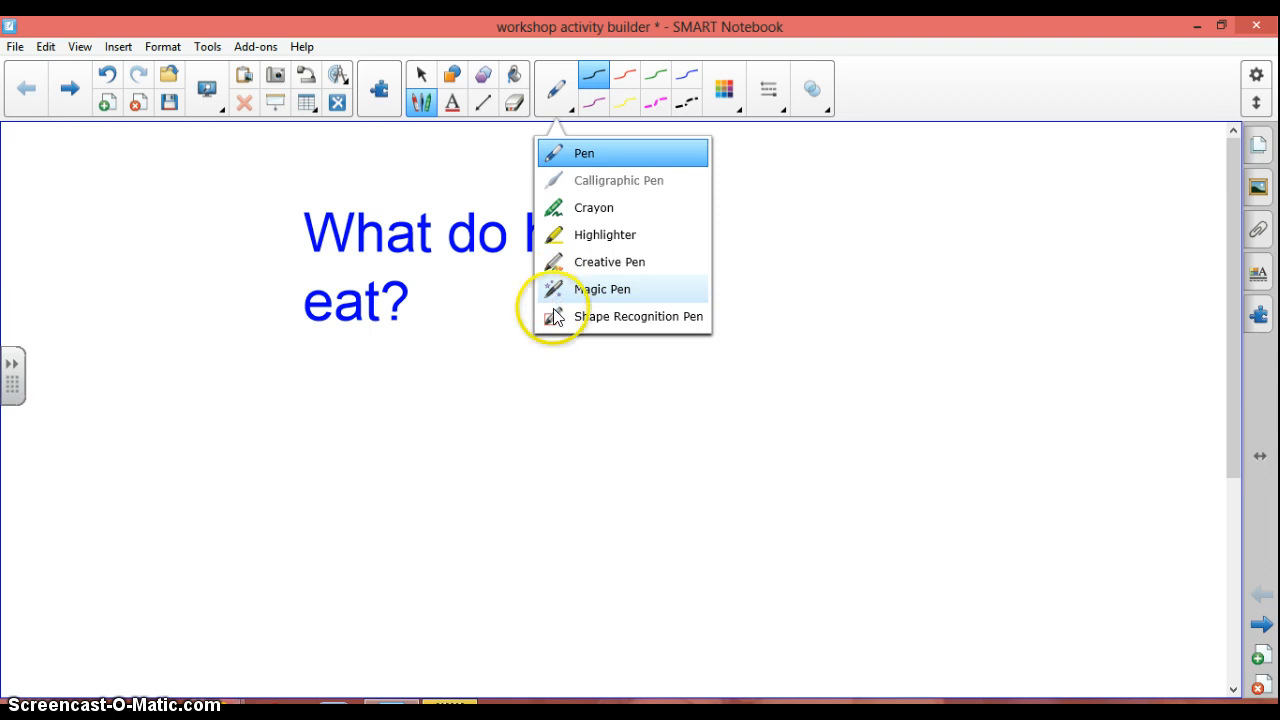
mouse_move(575, 248)
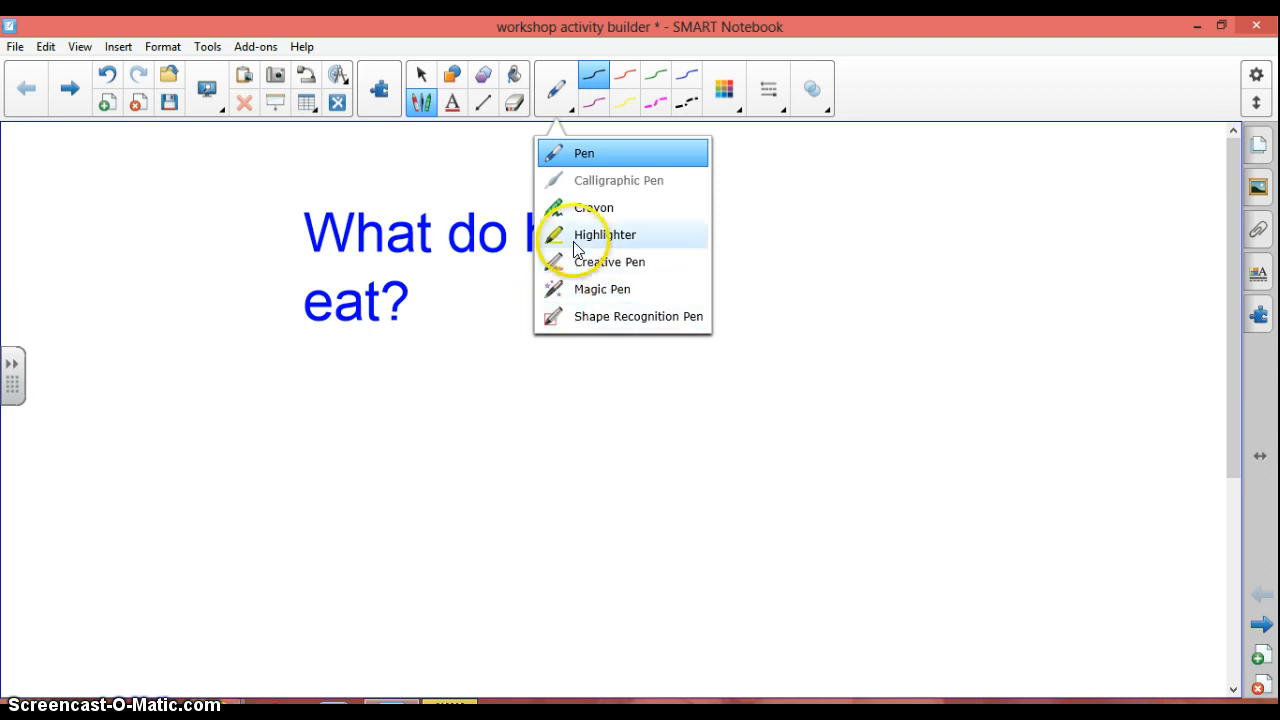
mouse_move(598, 160)
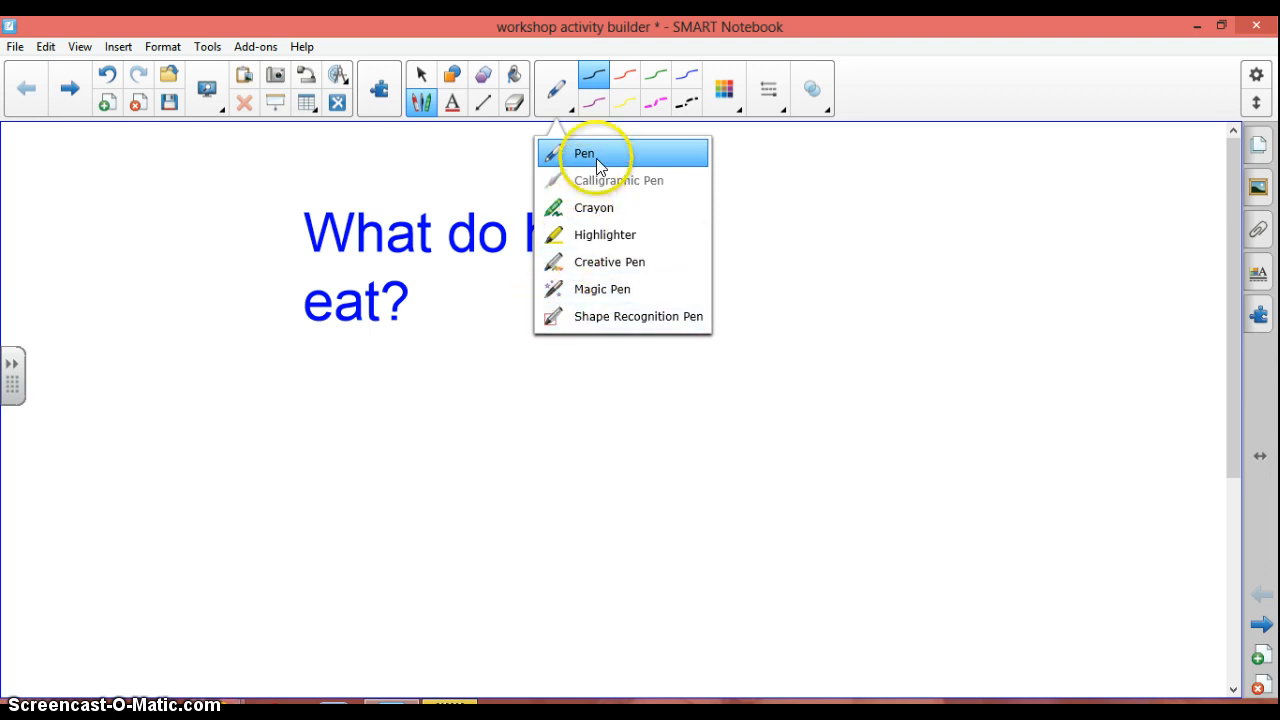
mouse_move(590, 187)
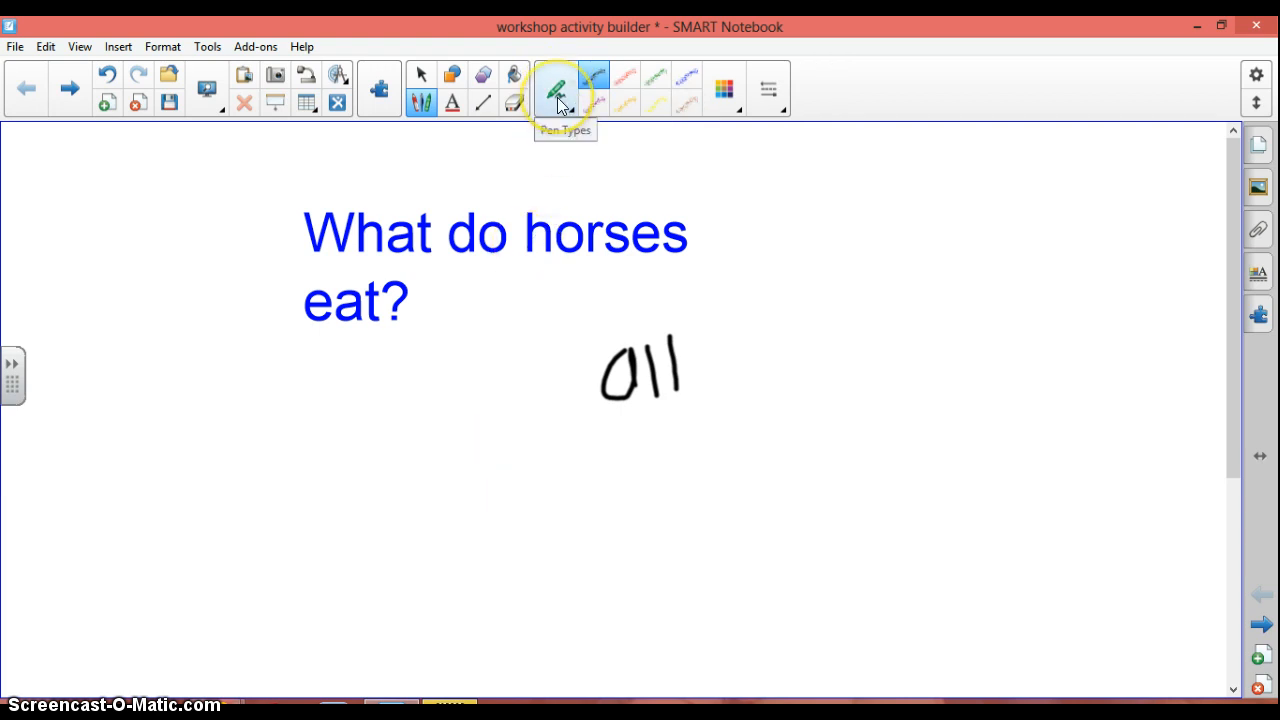
click(557, 89)
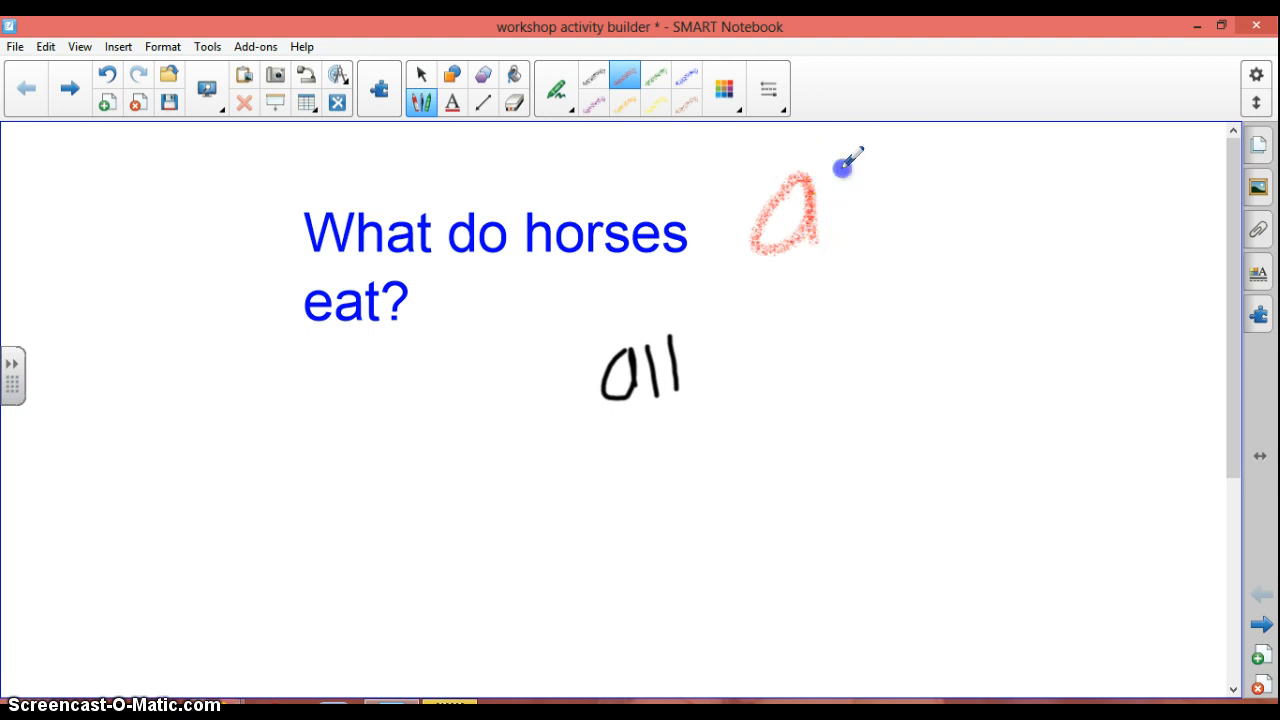
drag(820, 180, 880, 245)
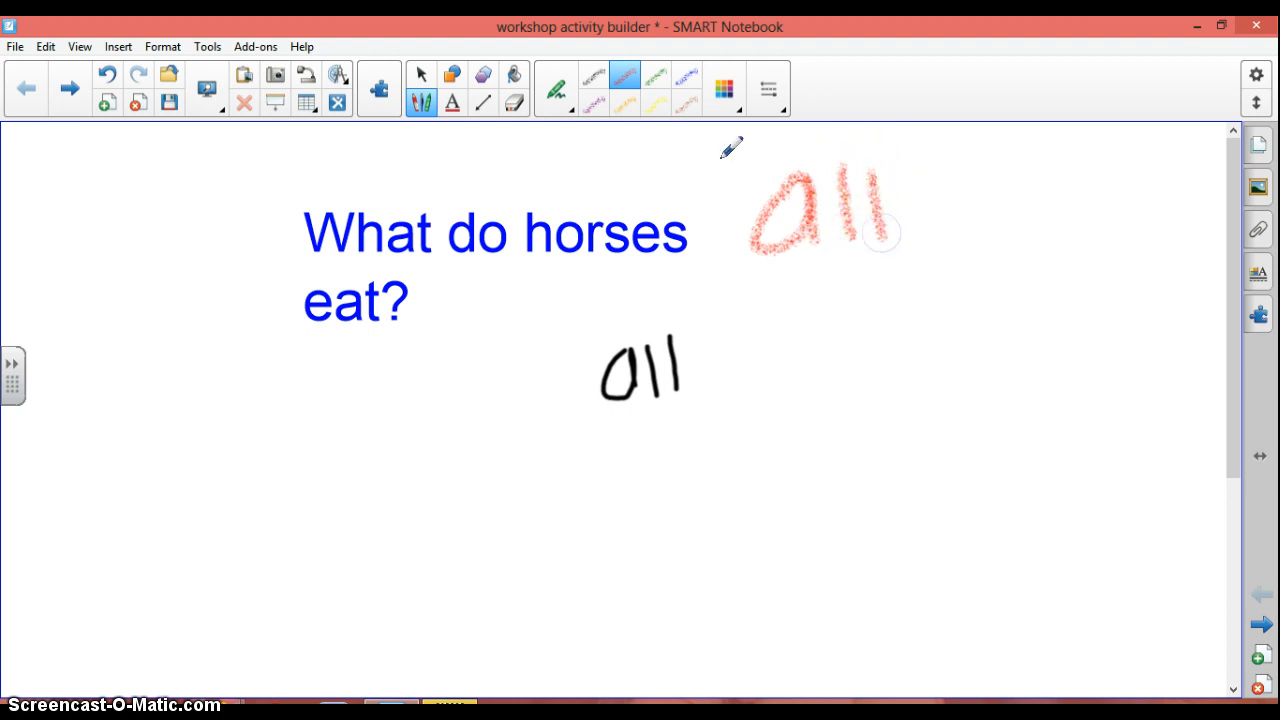
click(556, 89)
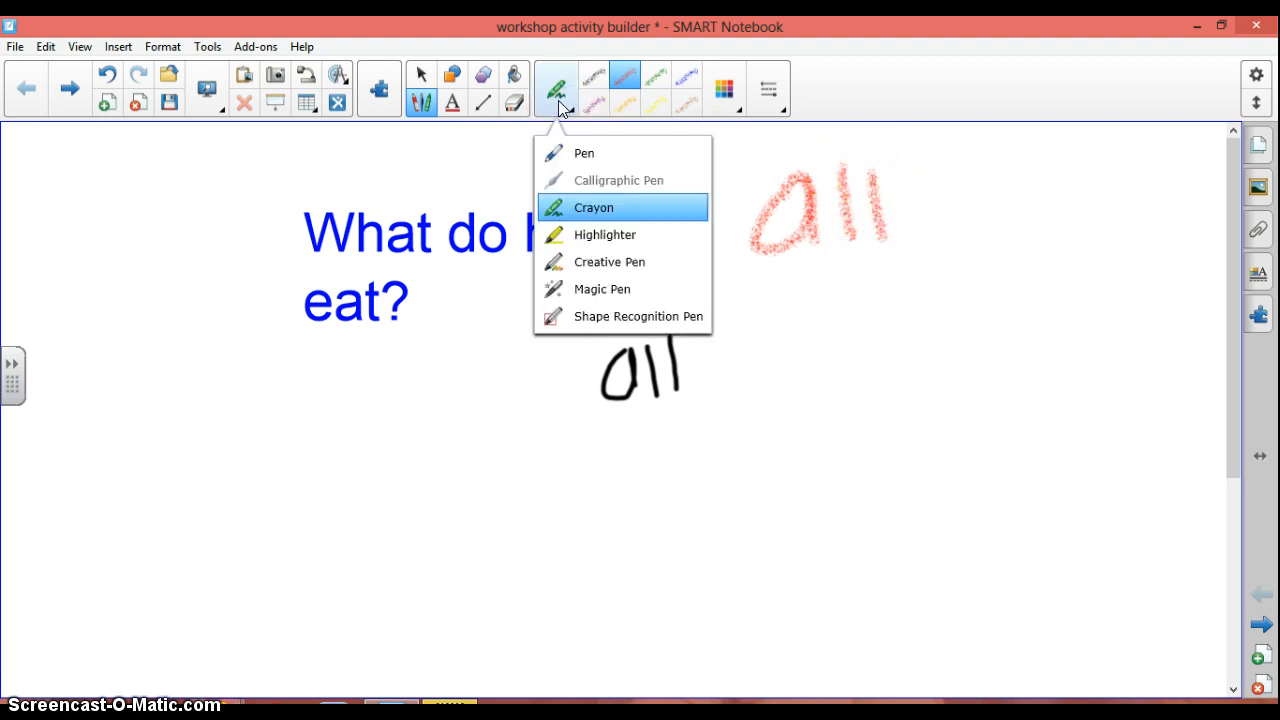
Highlight the black 'all' yellow and write a rainbow creative-pen 'all'
click(605, 234)
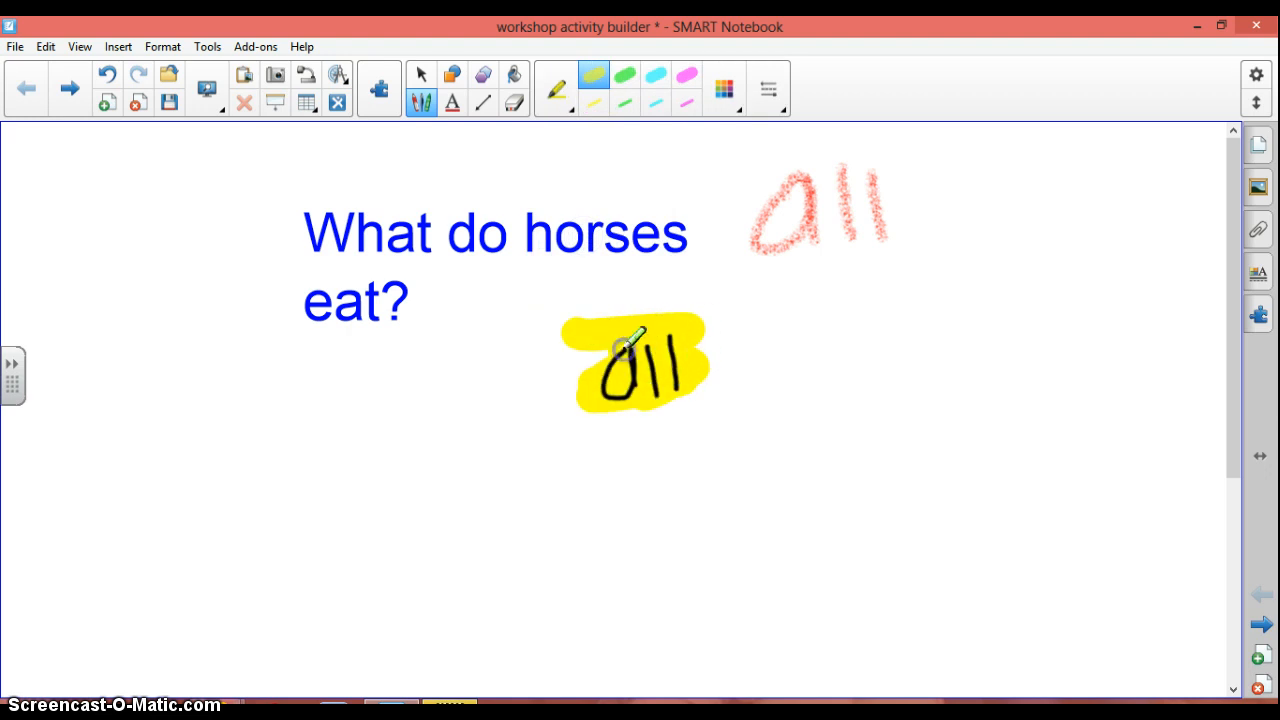
click(553, 90)
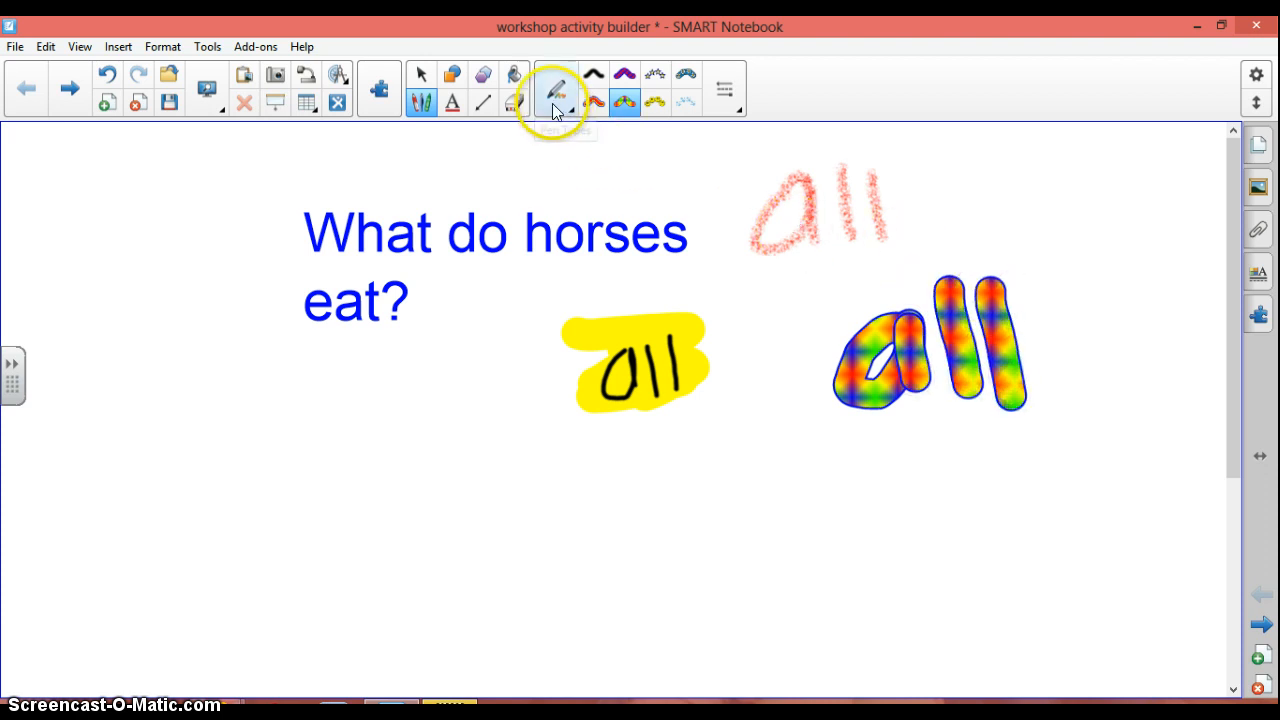
click(556, 90)
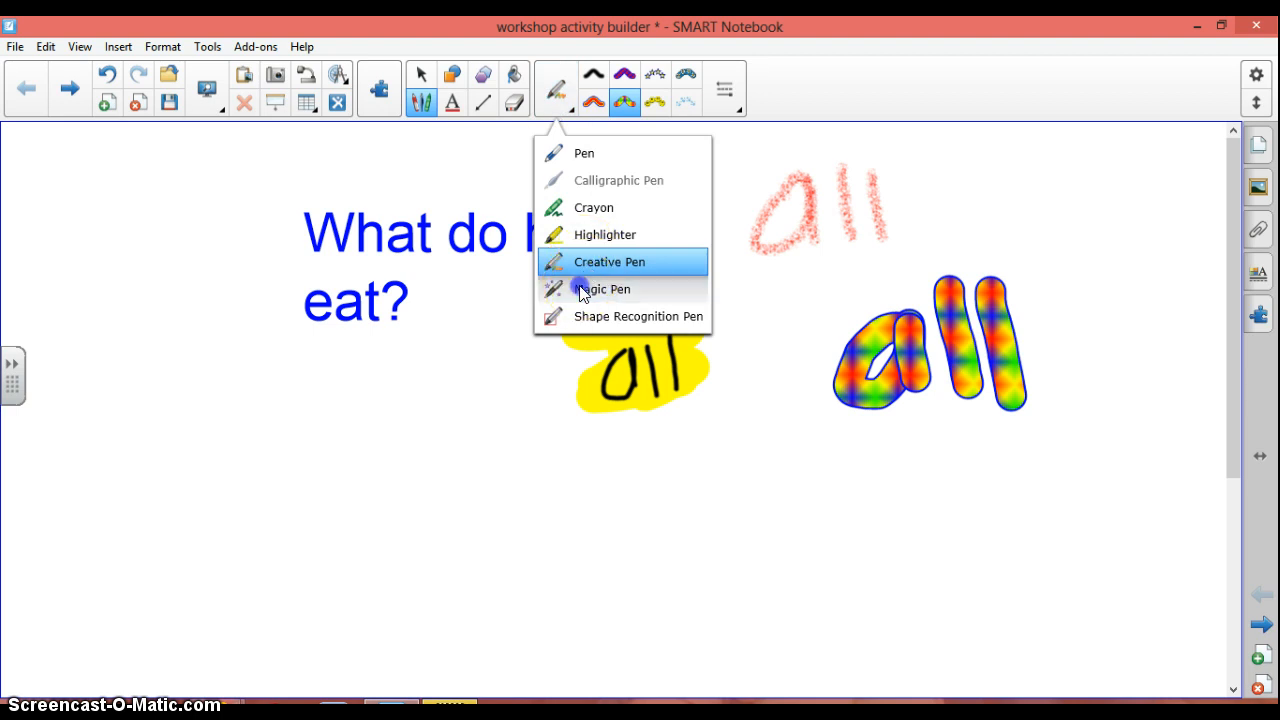
click(601, 289)
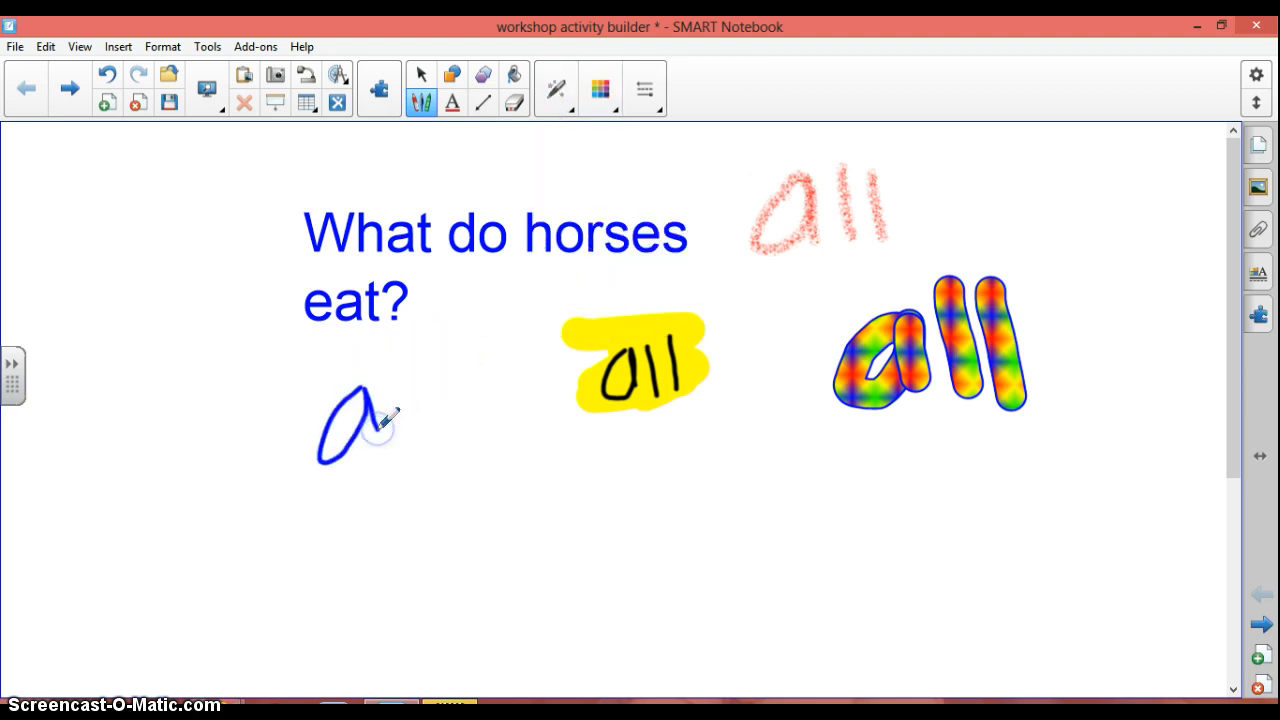
mouse_move(440, 368)
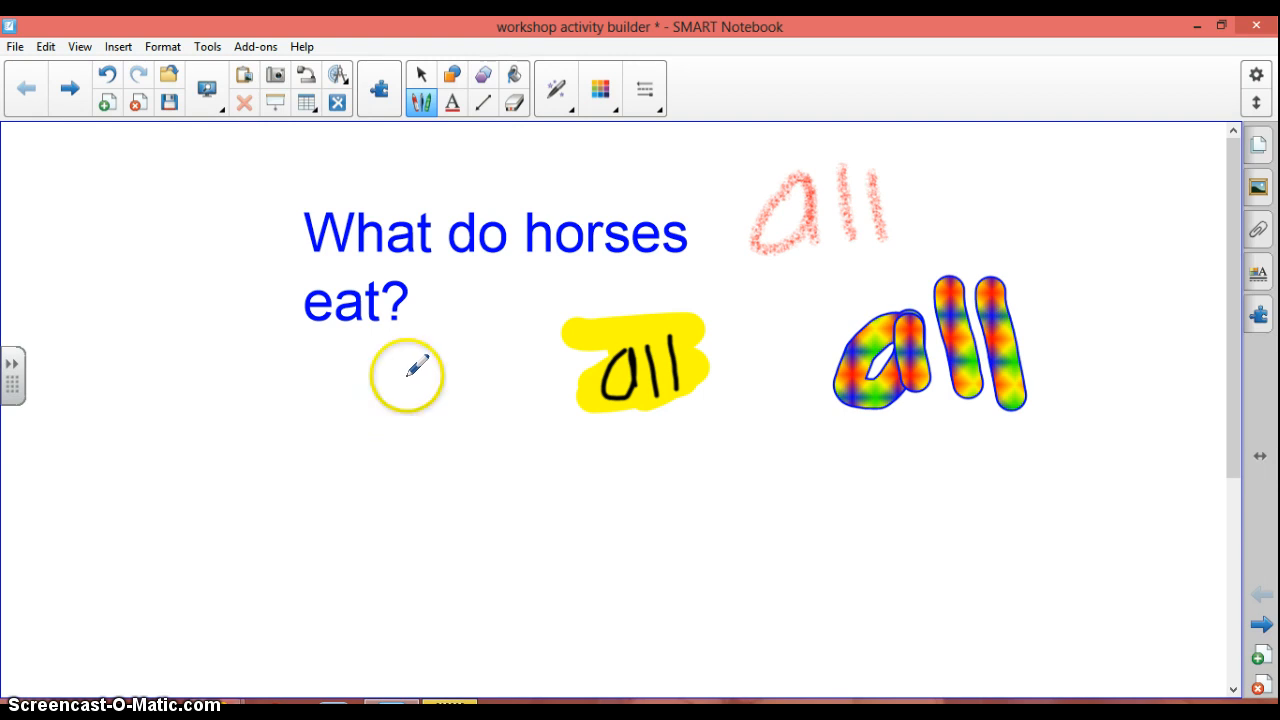
mouse_move(320, 200)
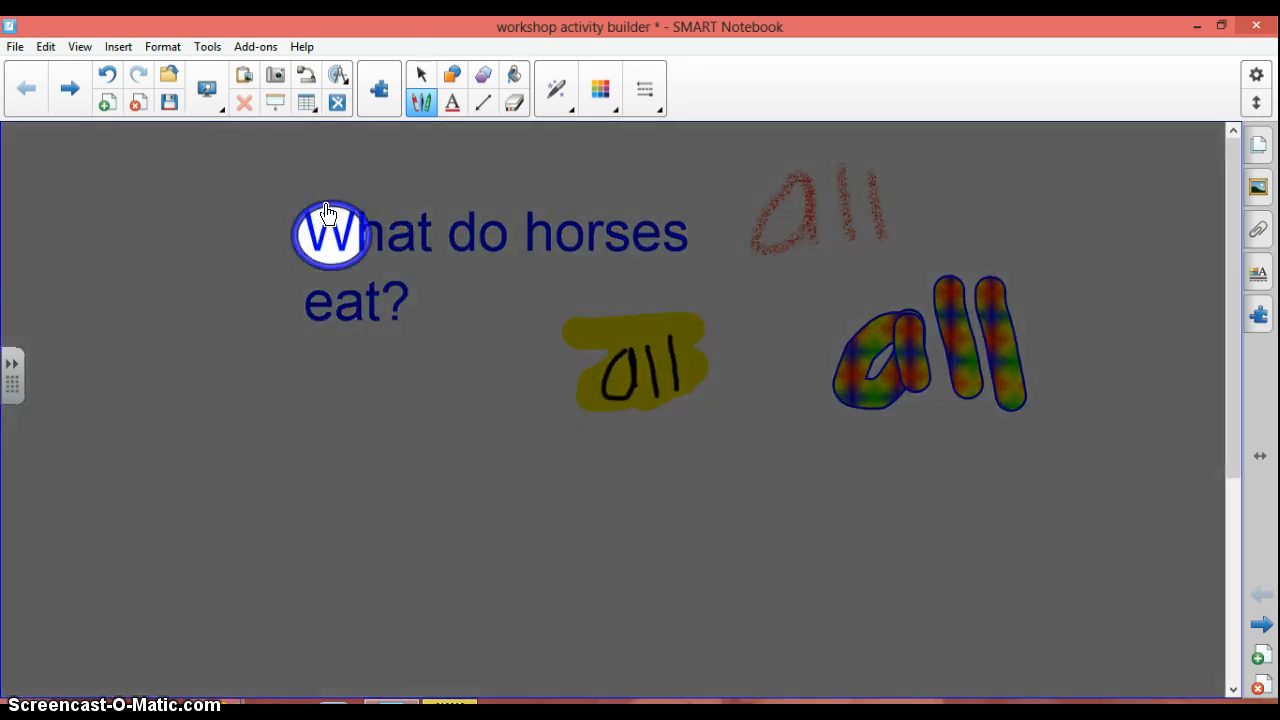
click(330, 235)
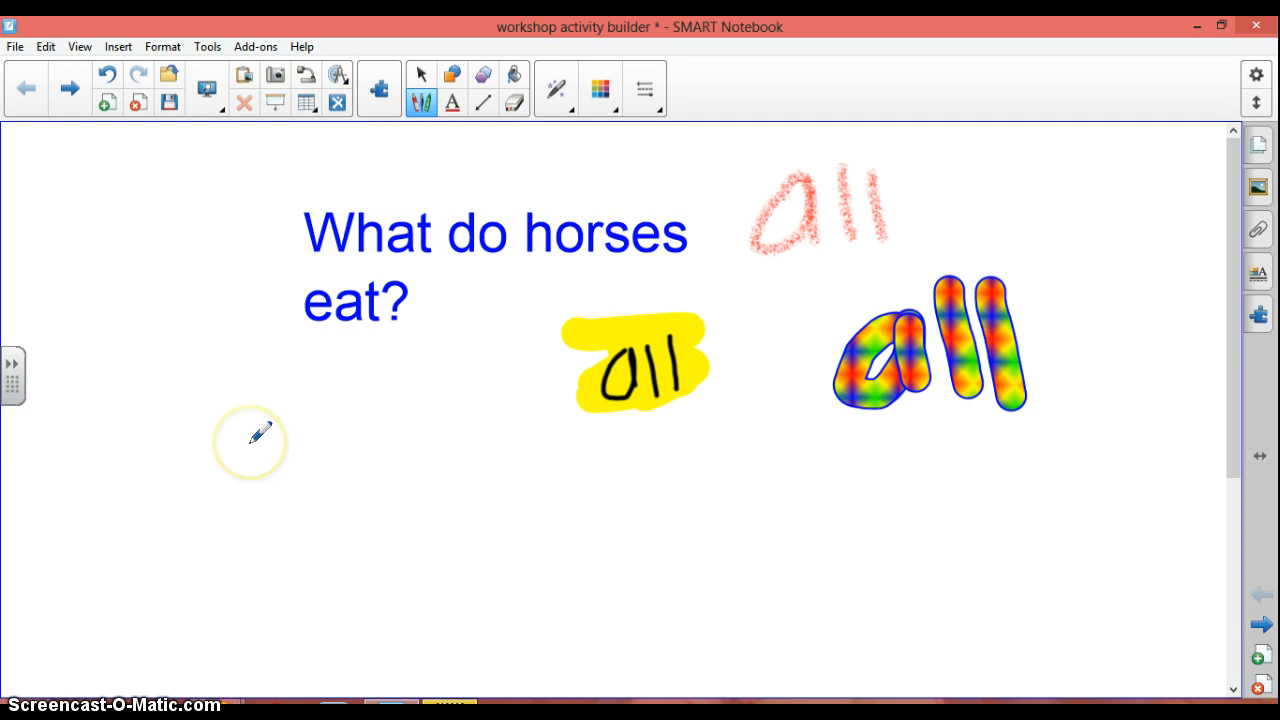
mouse_move(260, 433)
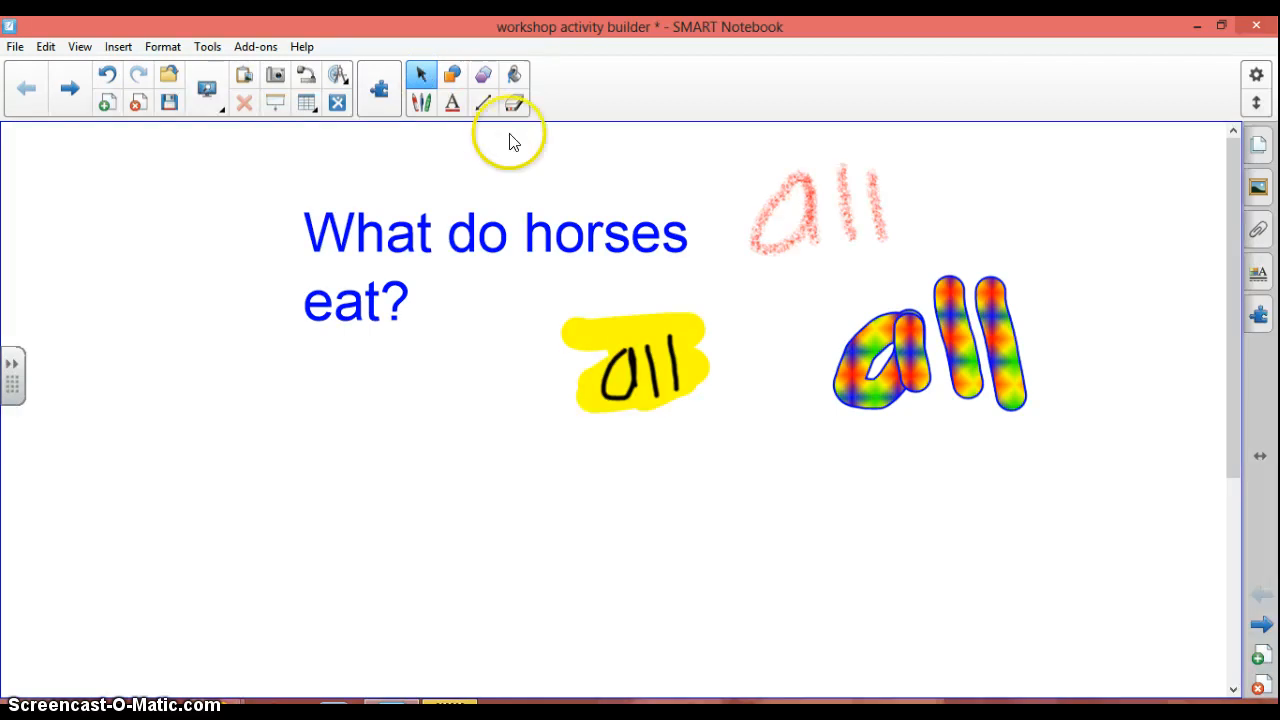
Rub out the red crayon 'all' with the large eraser
click(513, 103)
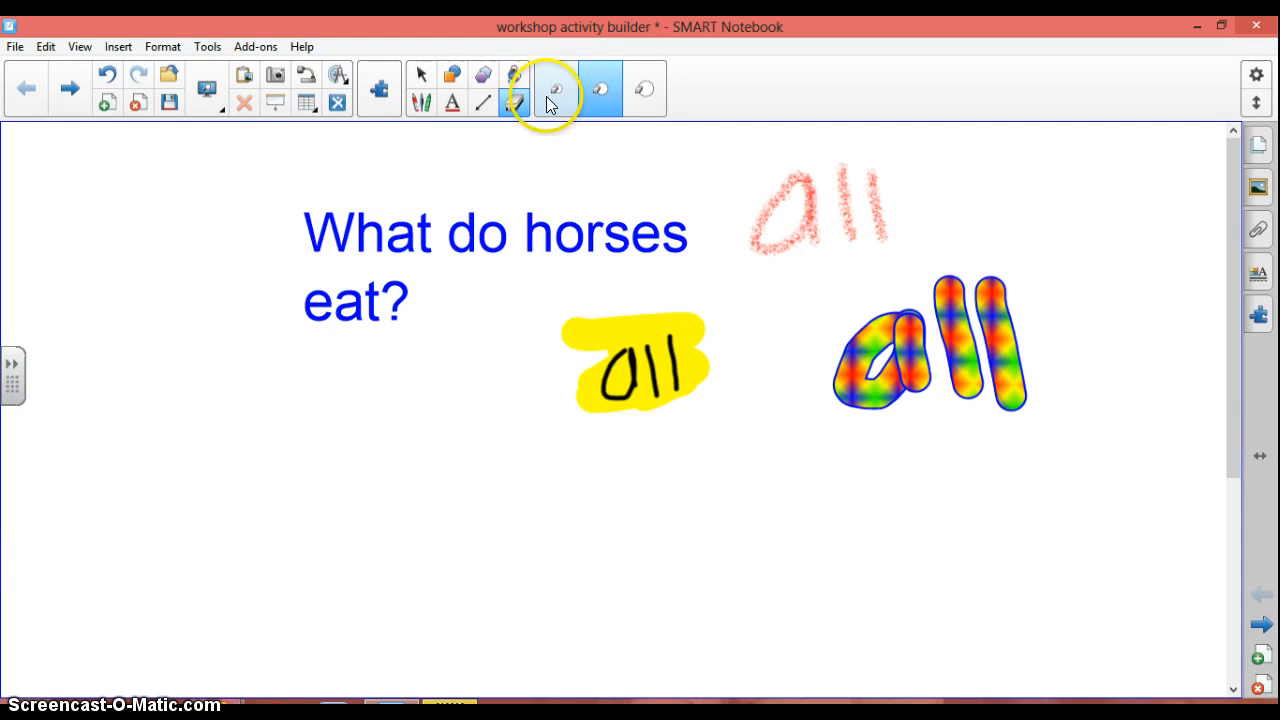
mouse_move(645, 88)
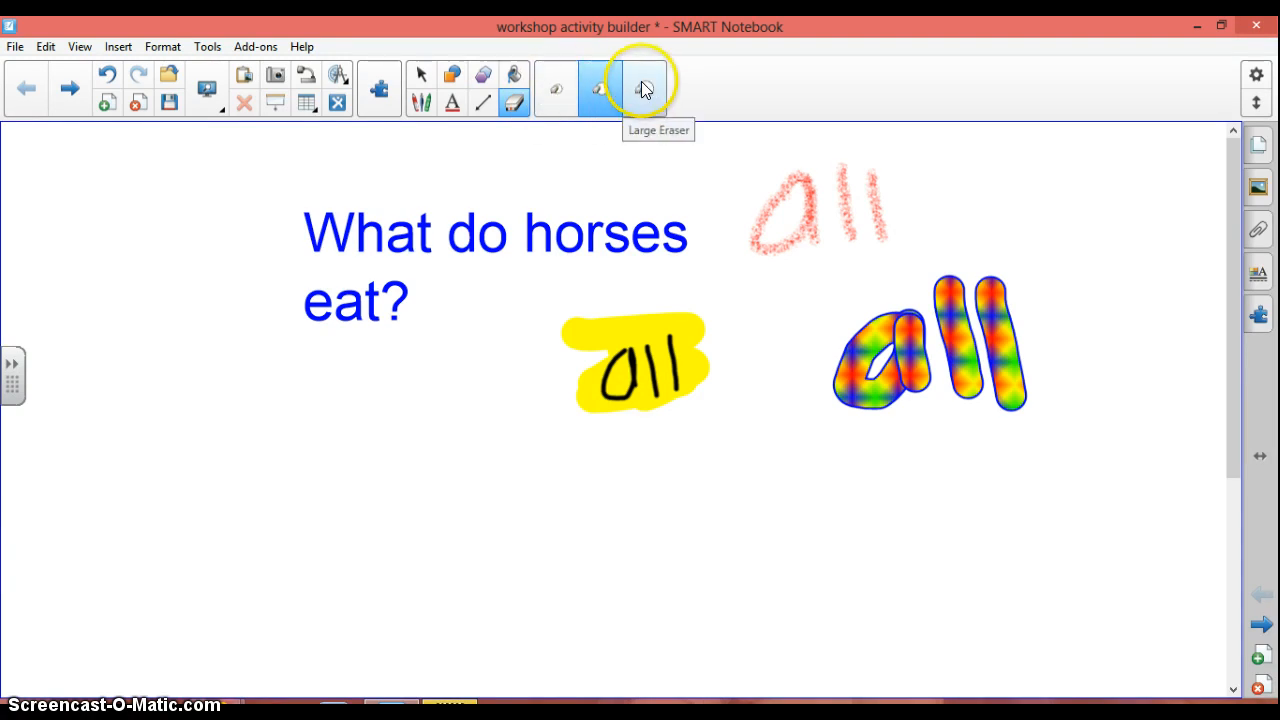
click(644, 88)
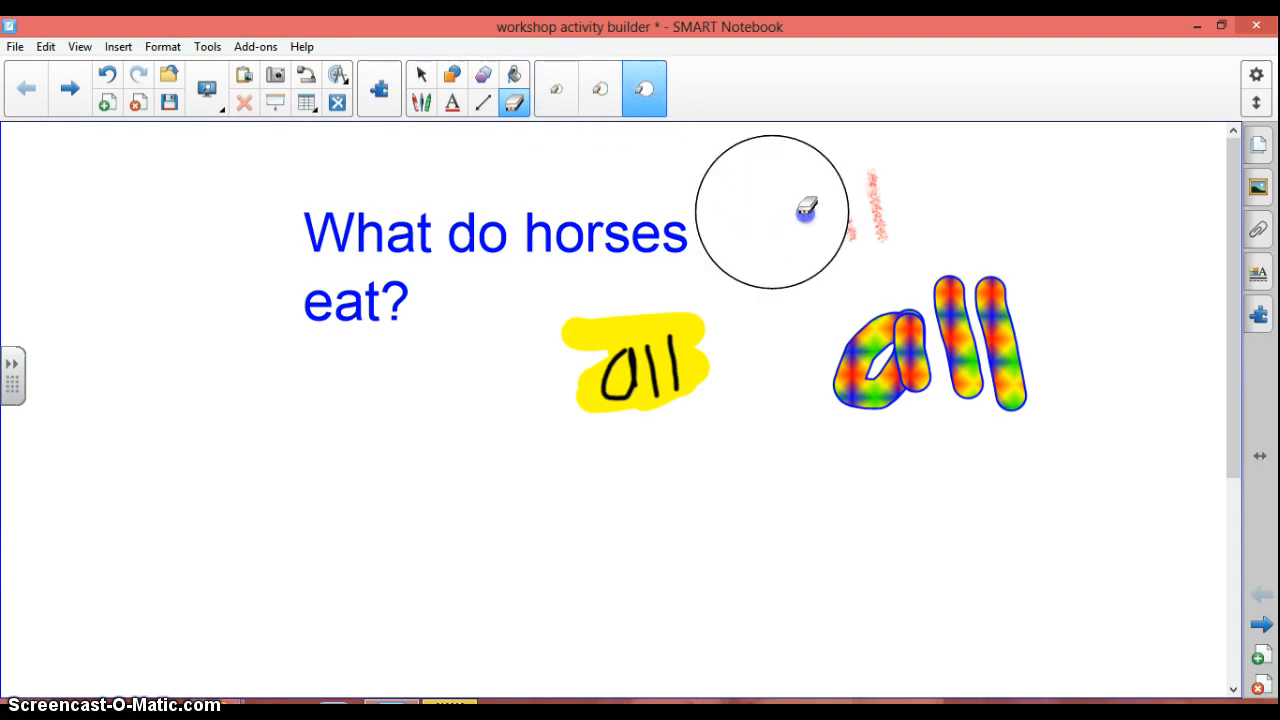
drag(805, 210, 980, 425)
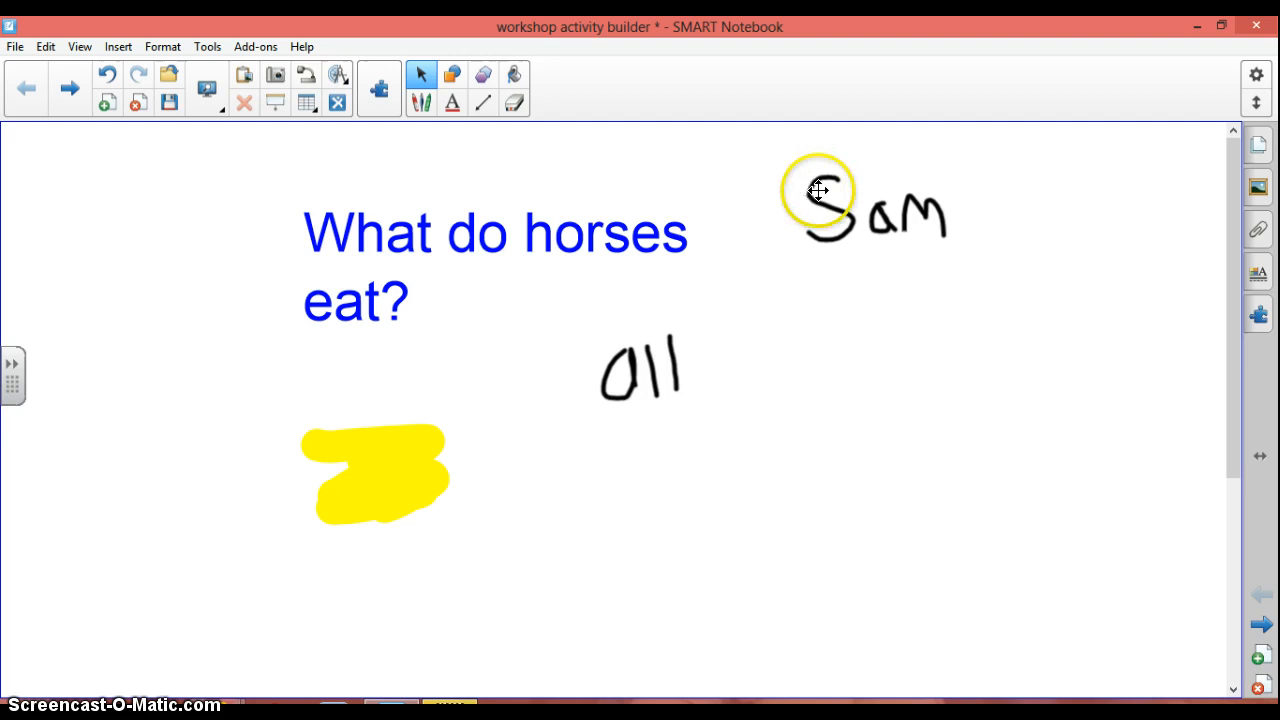
Recognize the handwritten name at top right as typed text 'Sam'
click(818, 190)
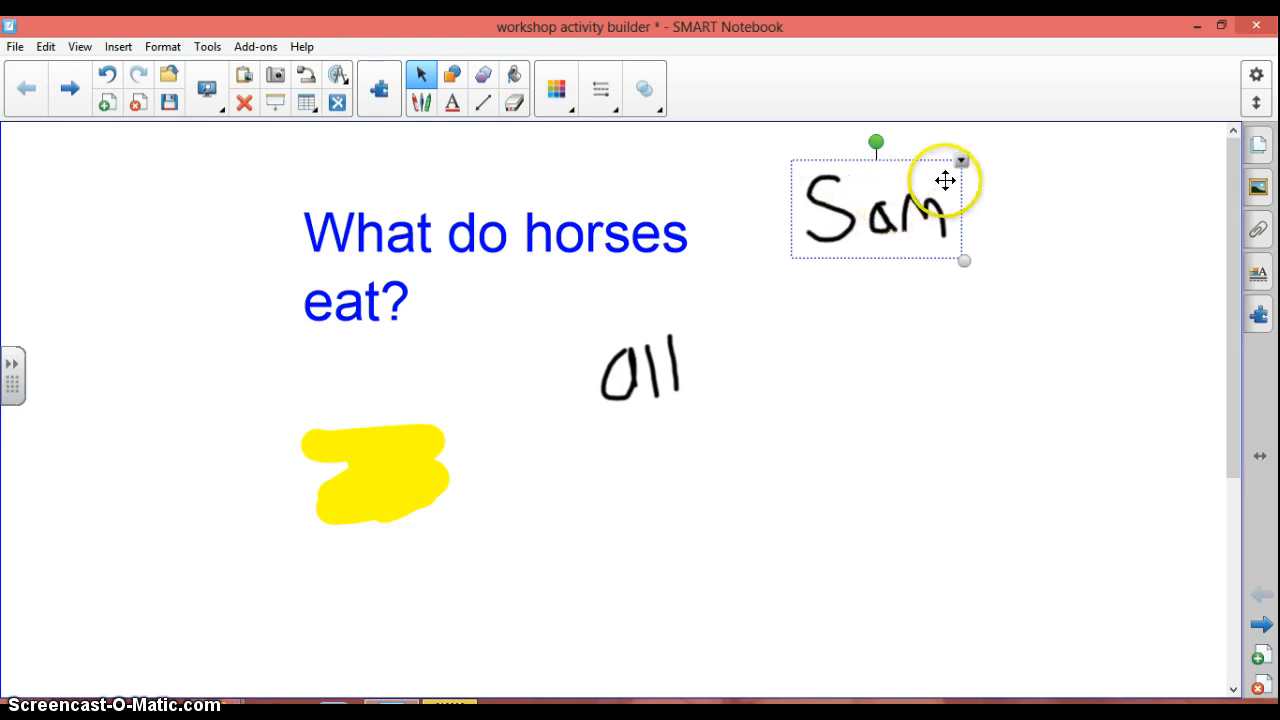
mouse_move(960, 165)
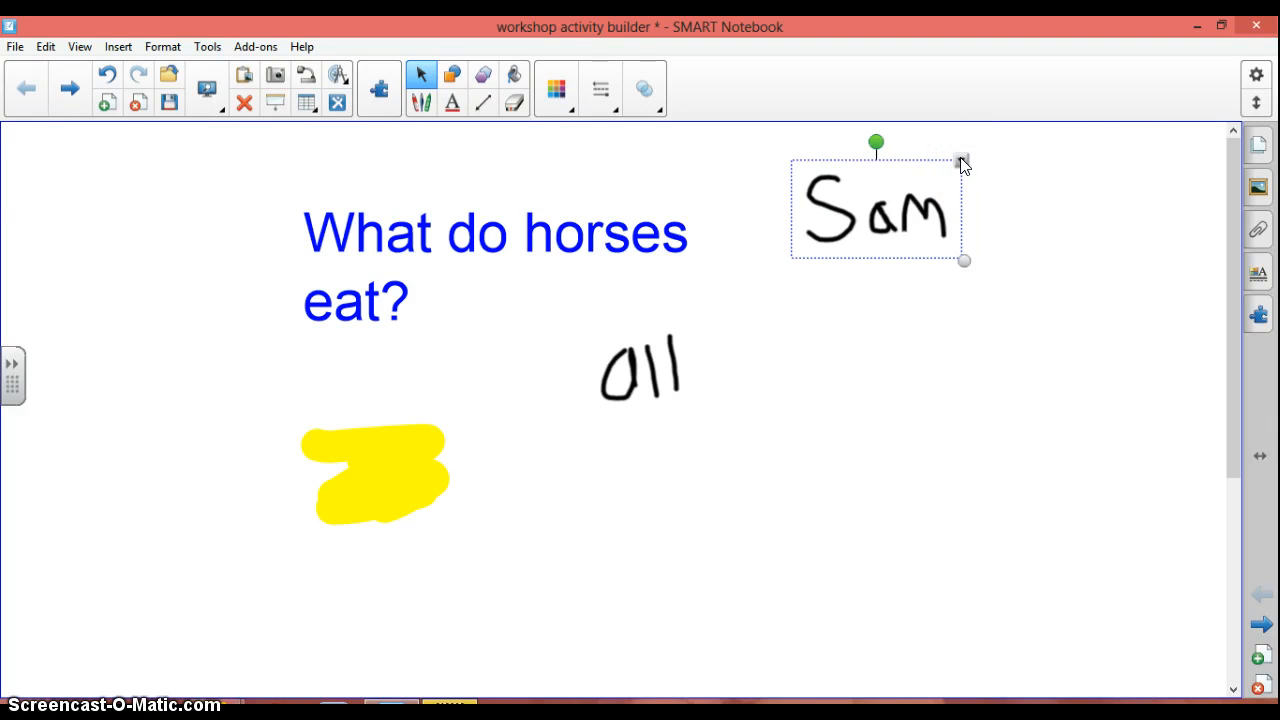
right_click(960, 165)
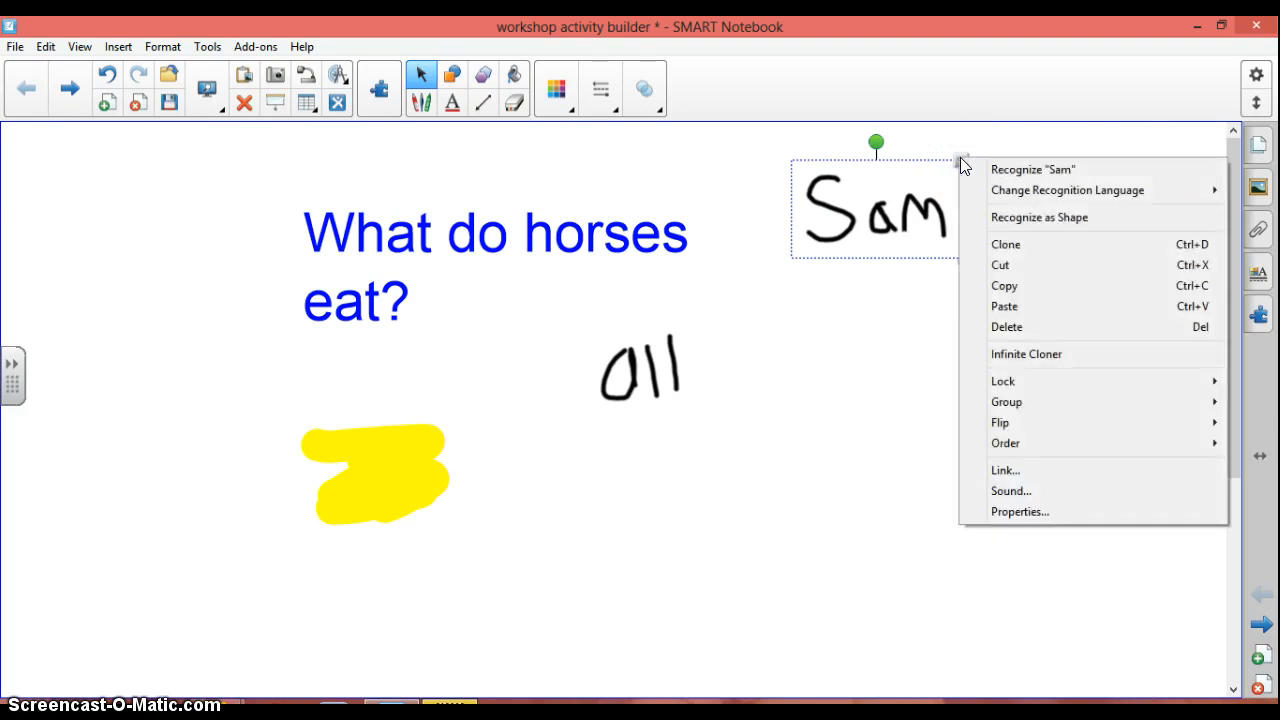
mouse_move(1005, 173)
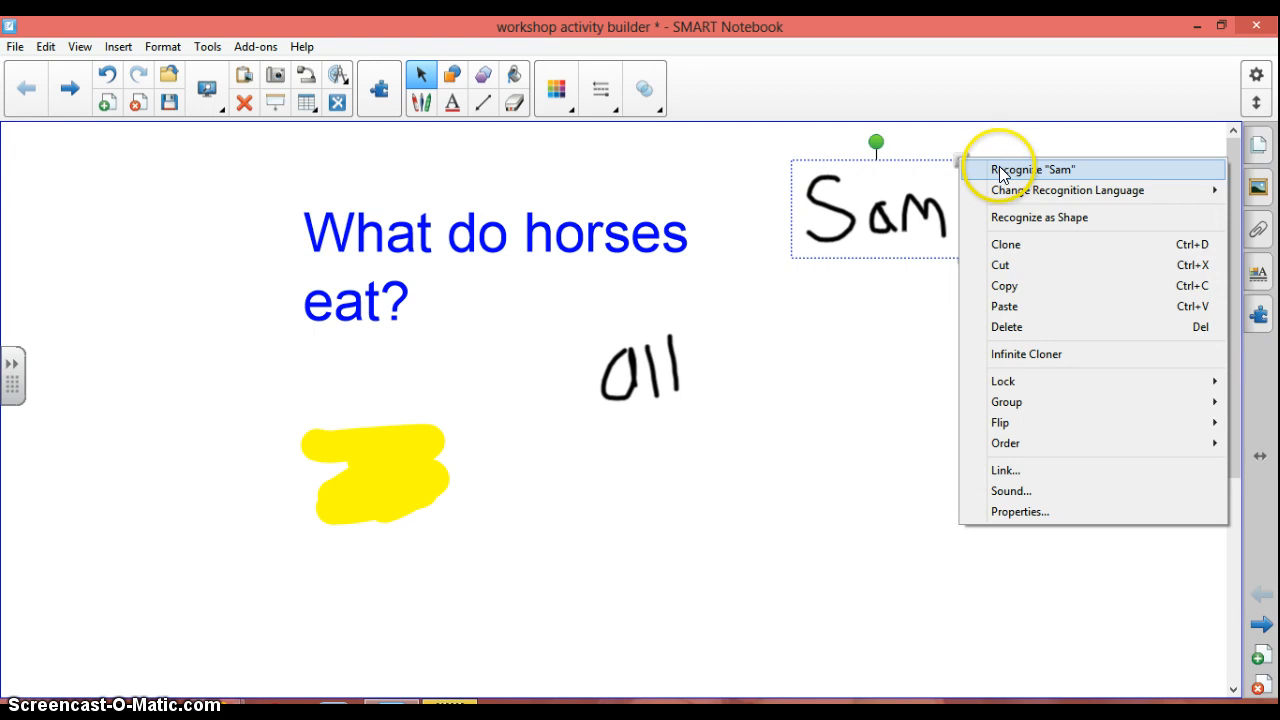
click(1030, 169)
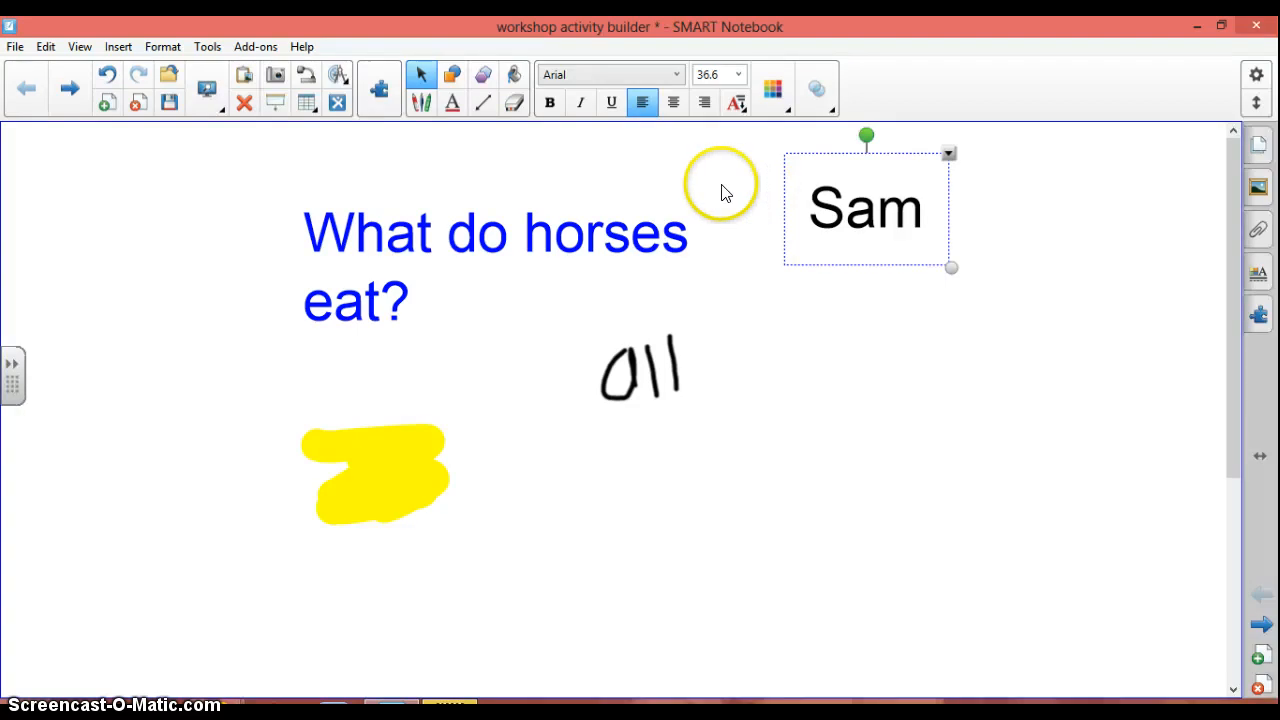
mouse_move(675, 193)
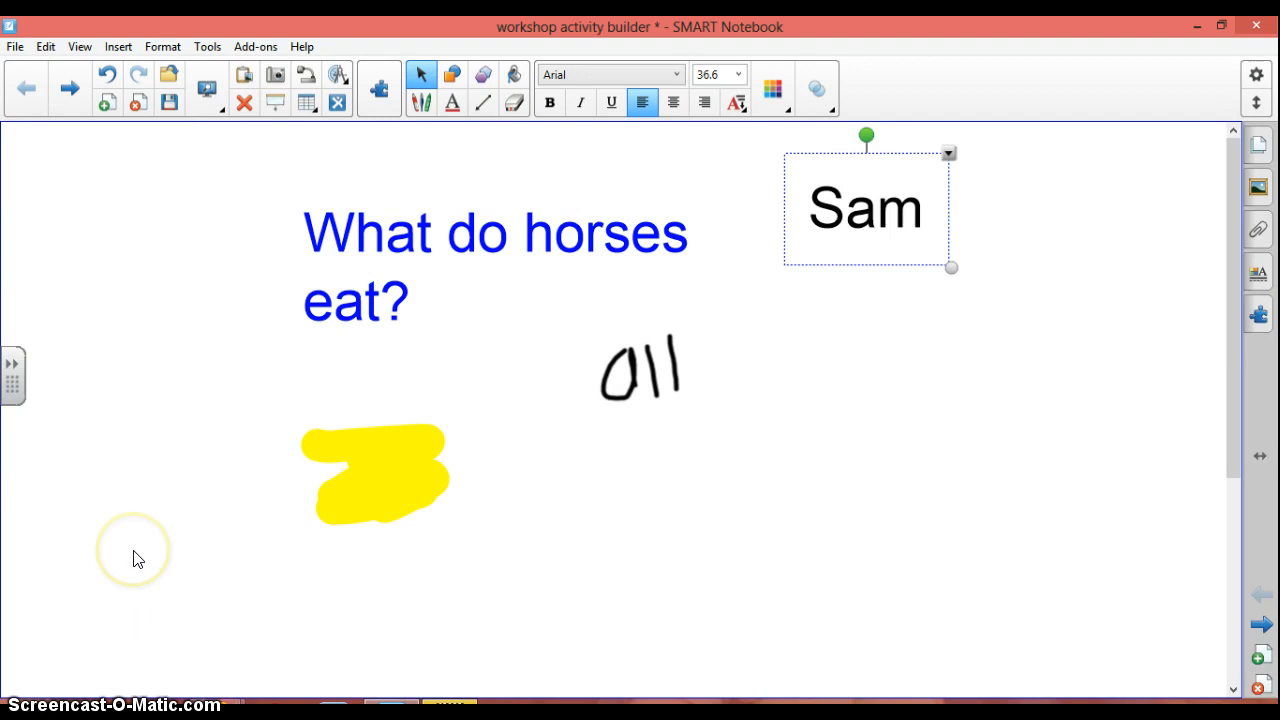
mouse_move(298, 189)
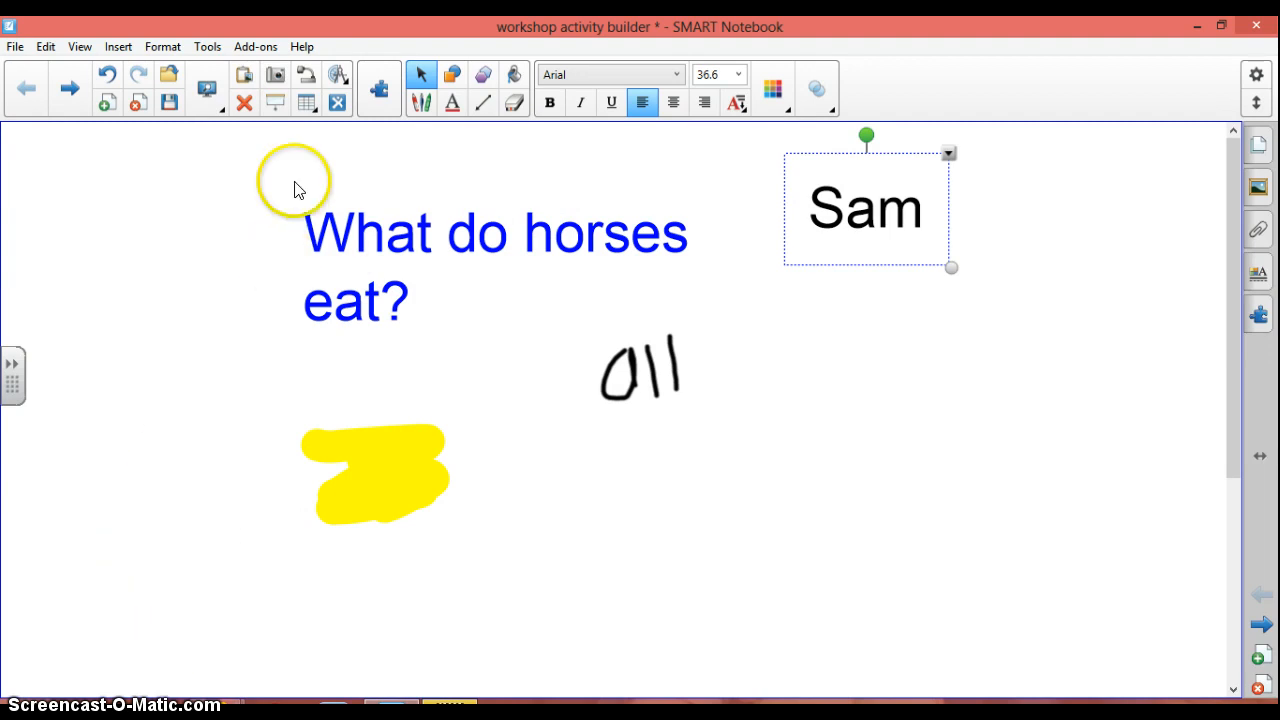
Place a pink heart shape left of 'What do horses eat?'
click(452, 74)
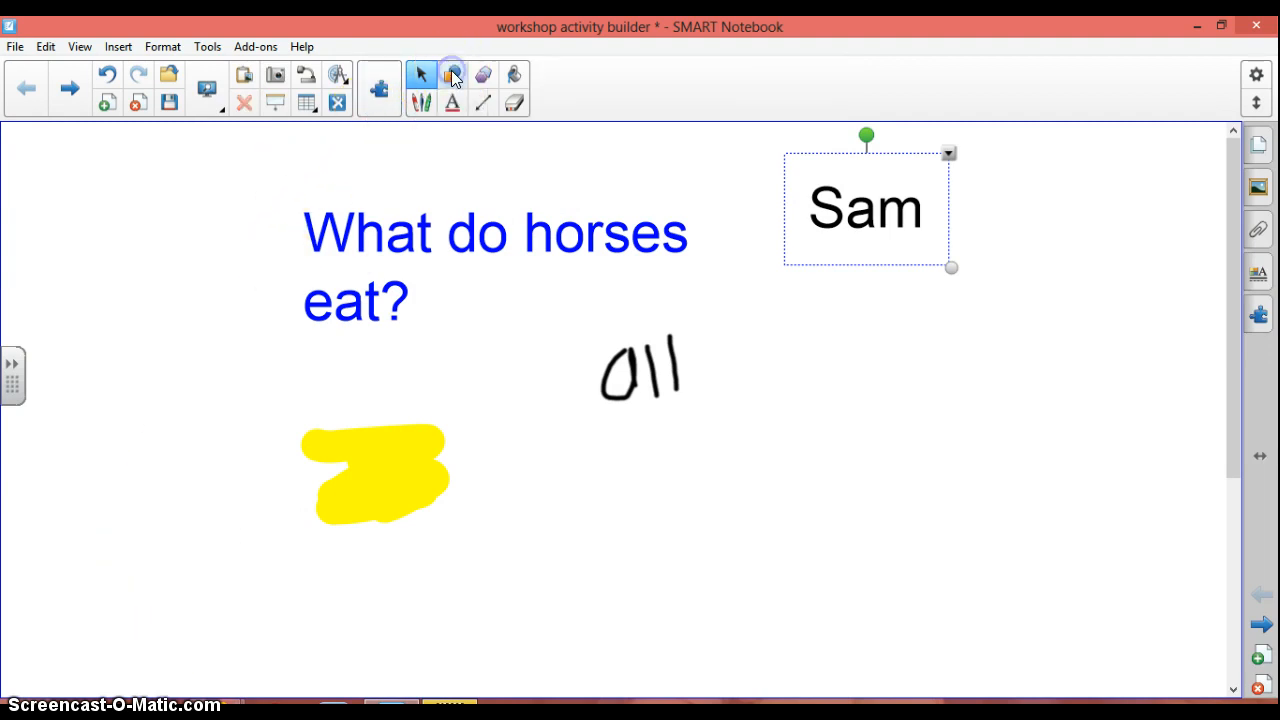
click(452, 74)
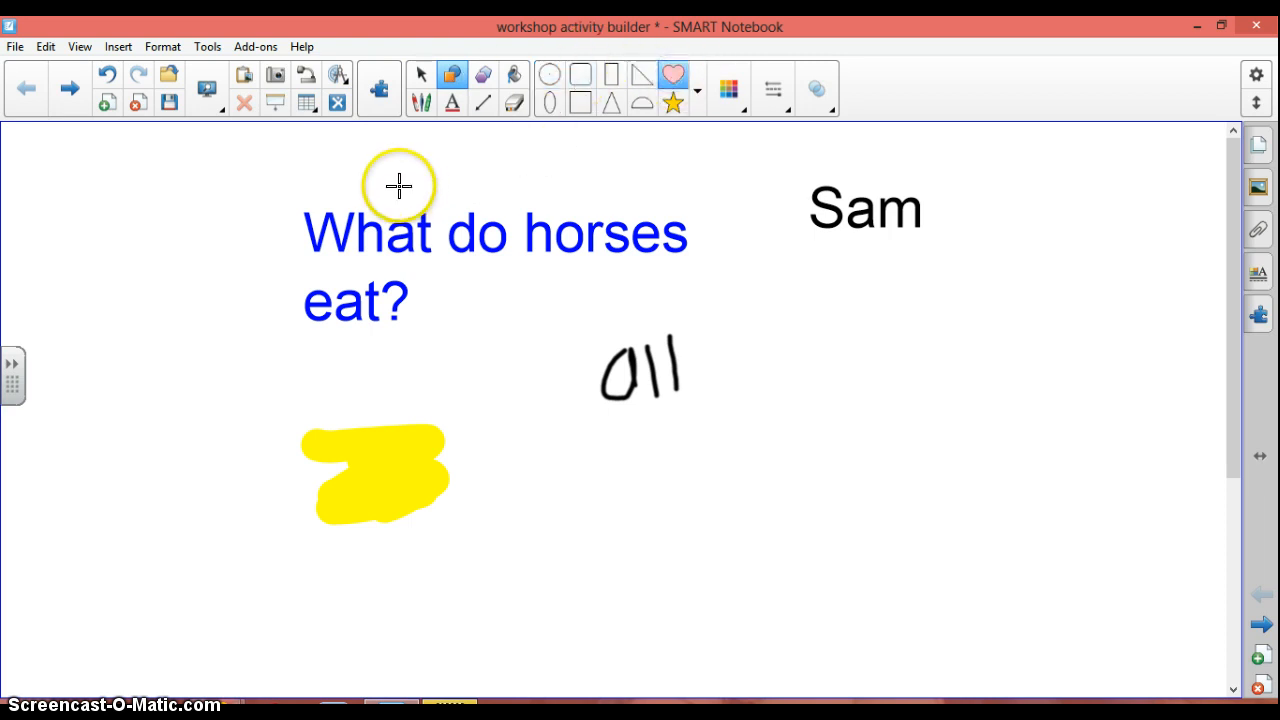
mouse_move(140, 223)
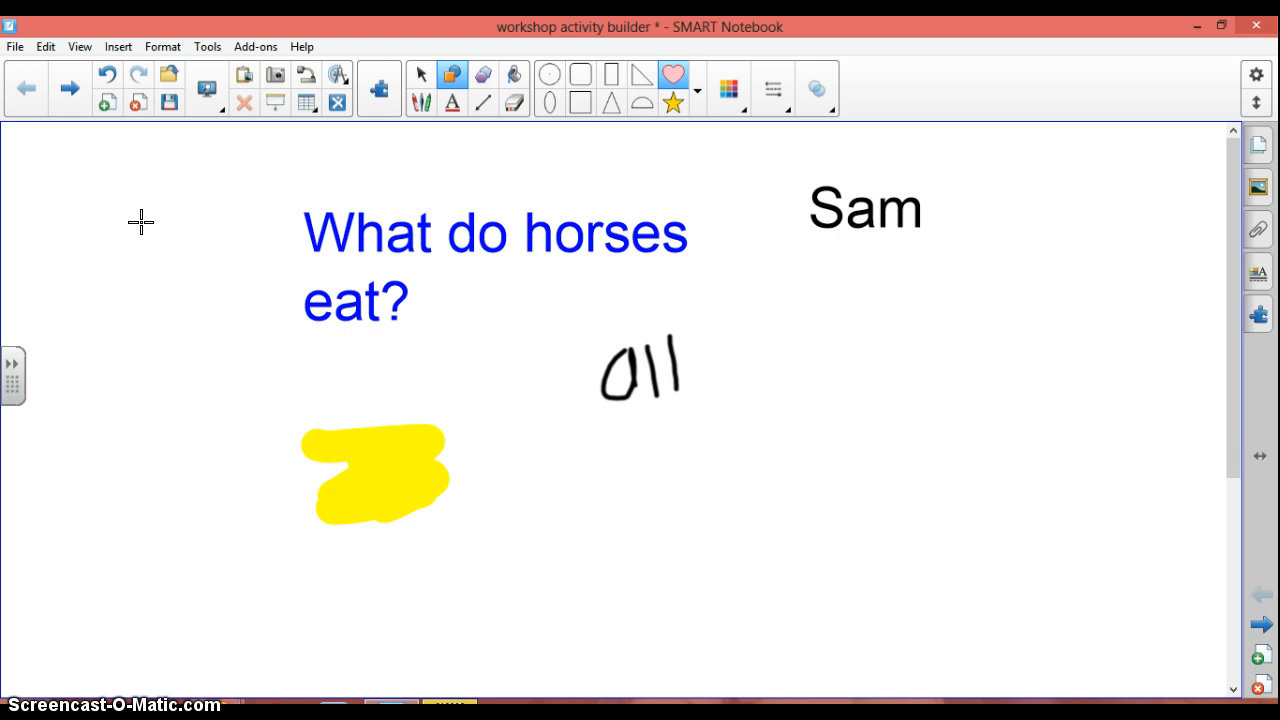
click(674, 75)
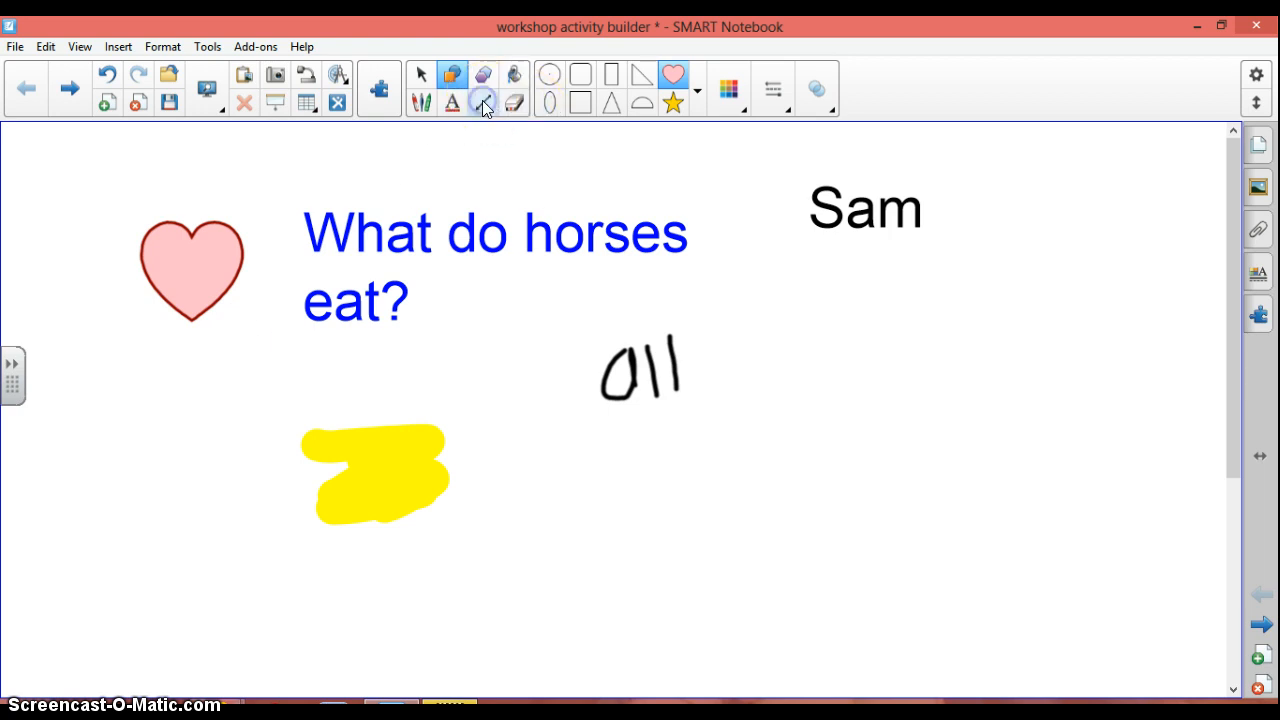
Draw a dashed arrow slanting down below 'Sam' with the Lines tool, then select it
click(483, 103)
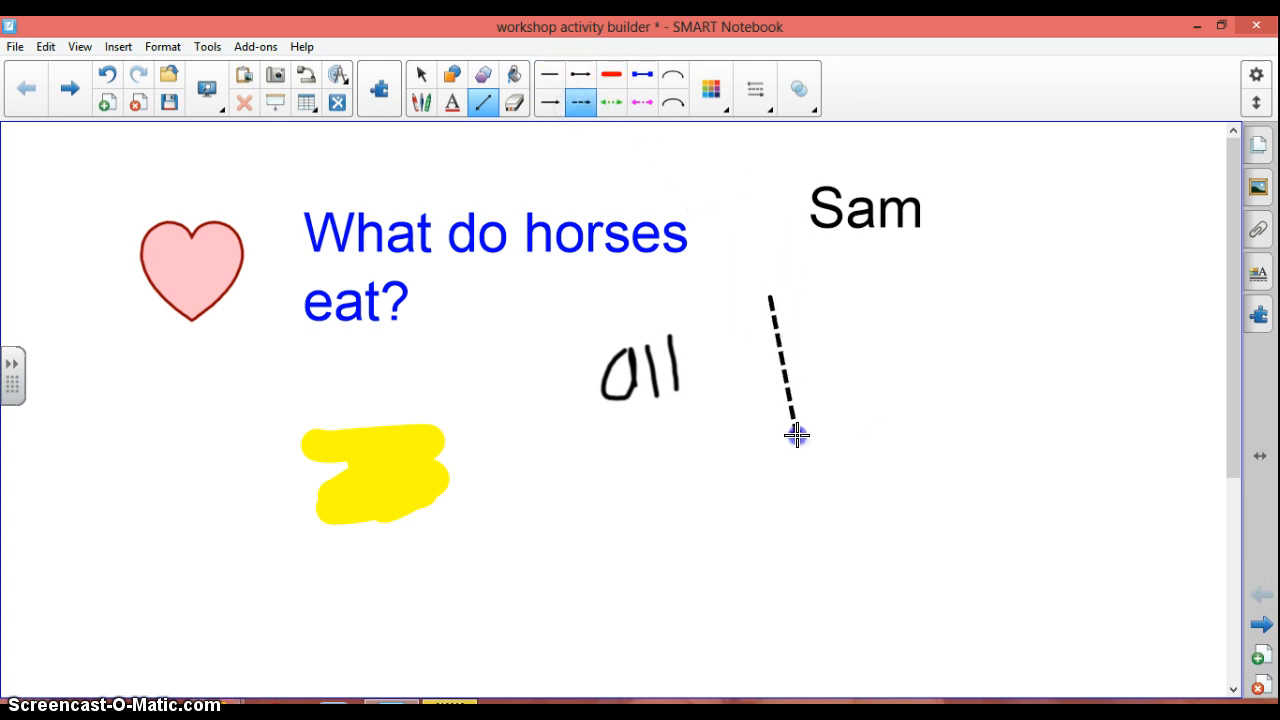
drag(795, 435, 885, 408)
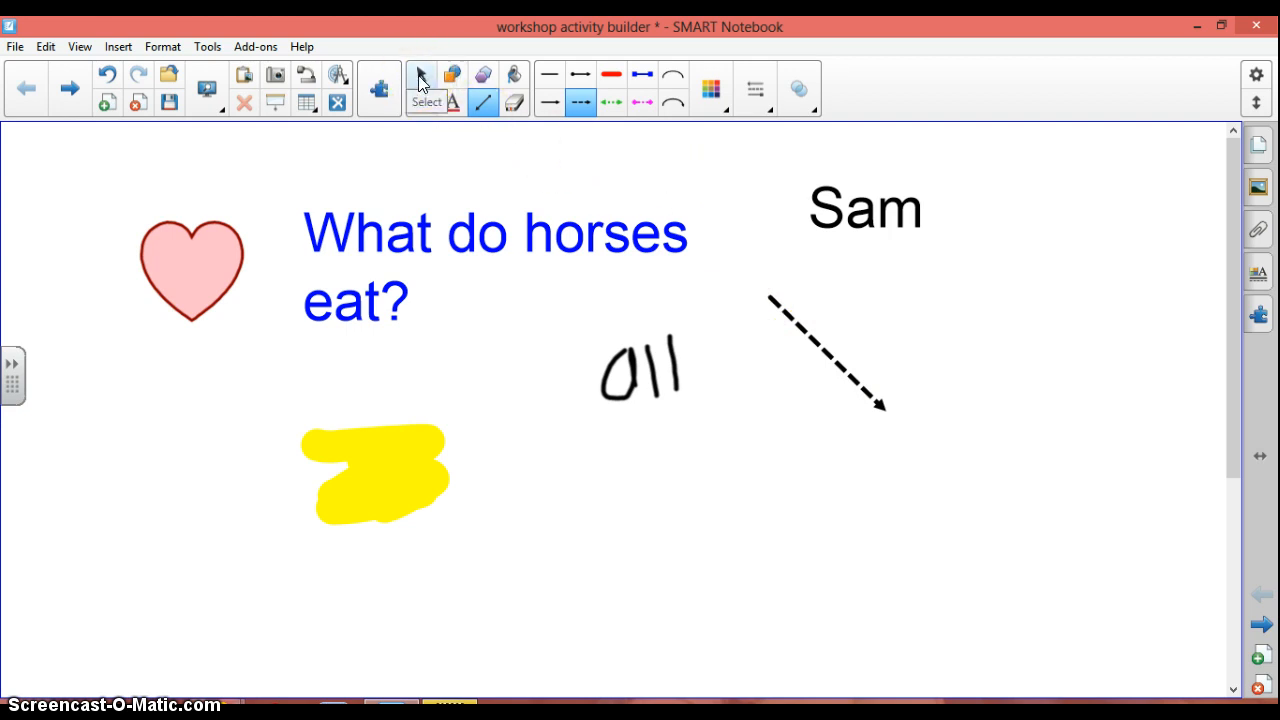
click(420, 74)
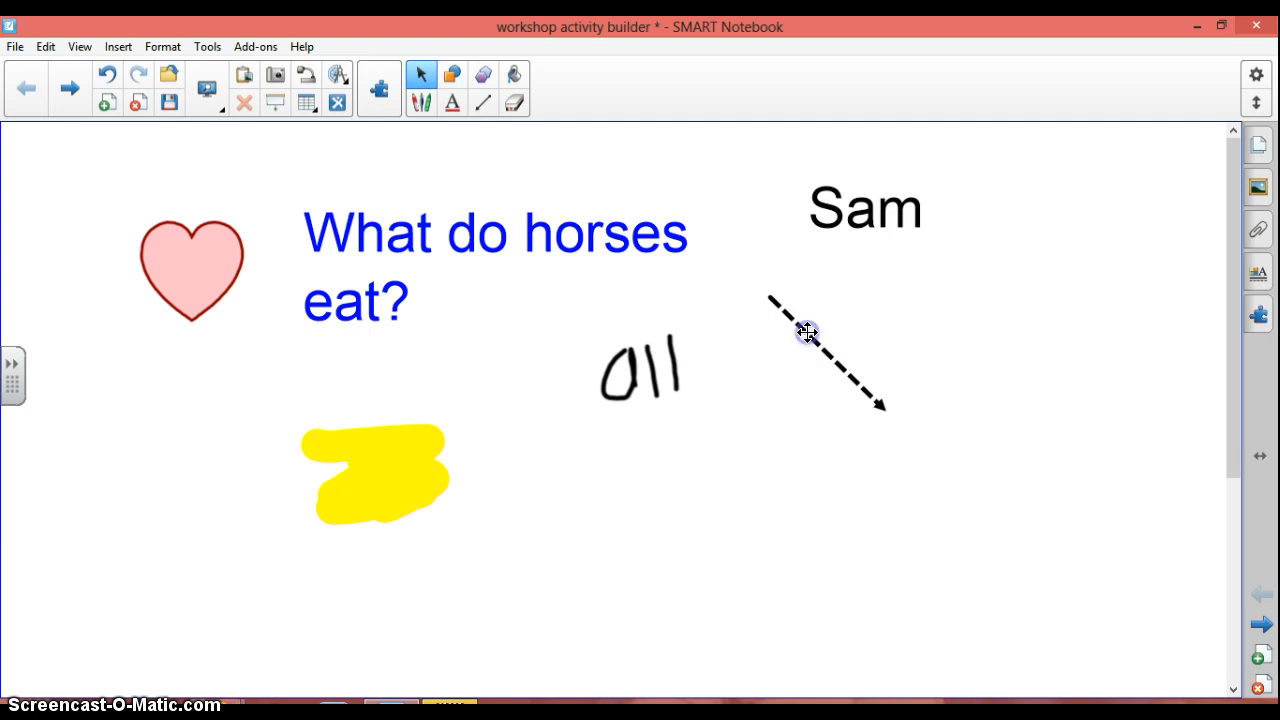
click(807, 350)
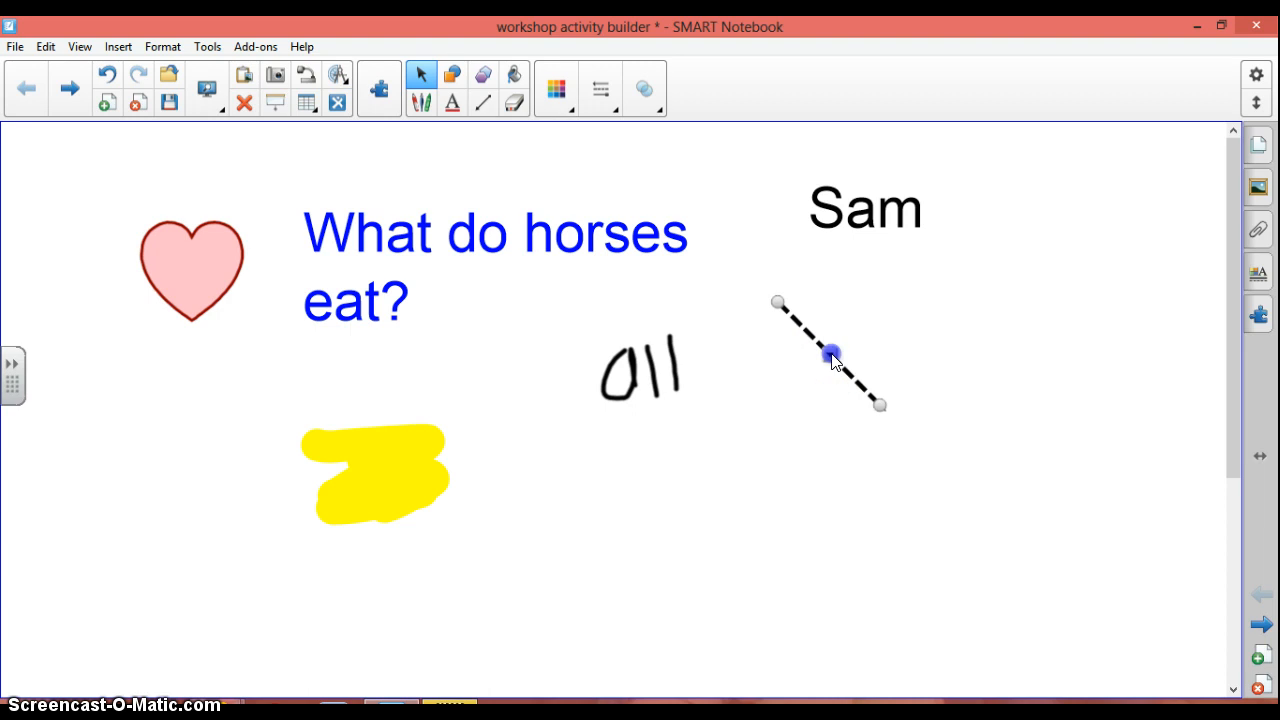
Clone the dashed arrow, enable Infinite Cloner, and drag out more arrow copies below Sam
right_click(832, 355)
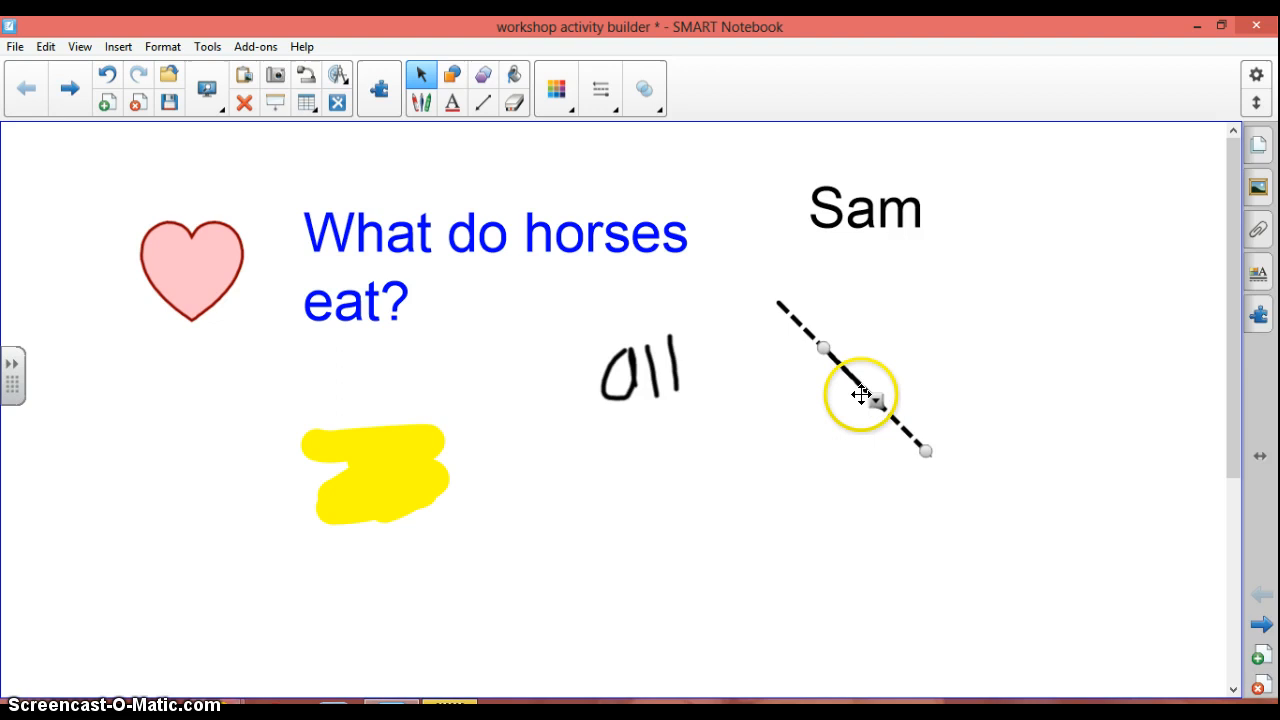
drag(862, 394, 828, 415)
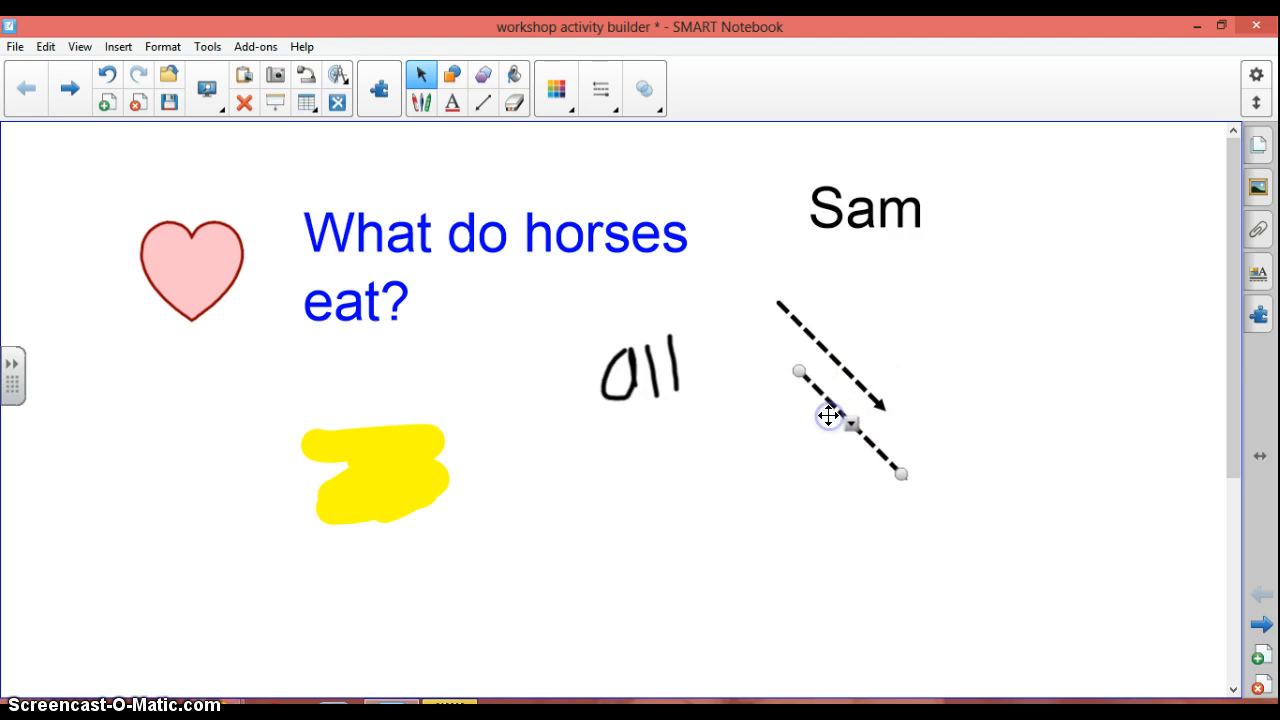
right_click(830, 415)
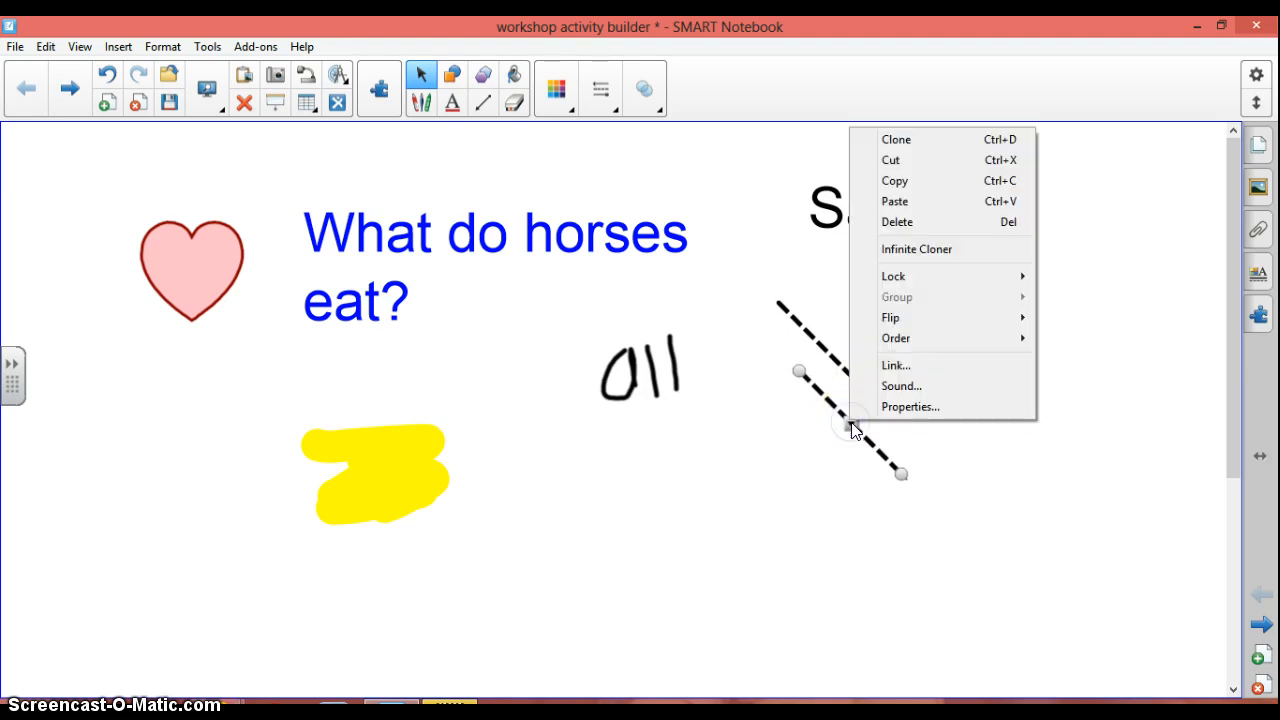
mouse_move(908, 180)
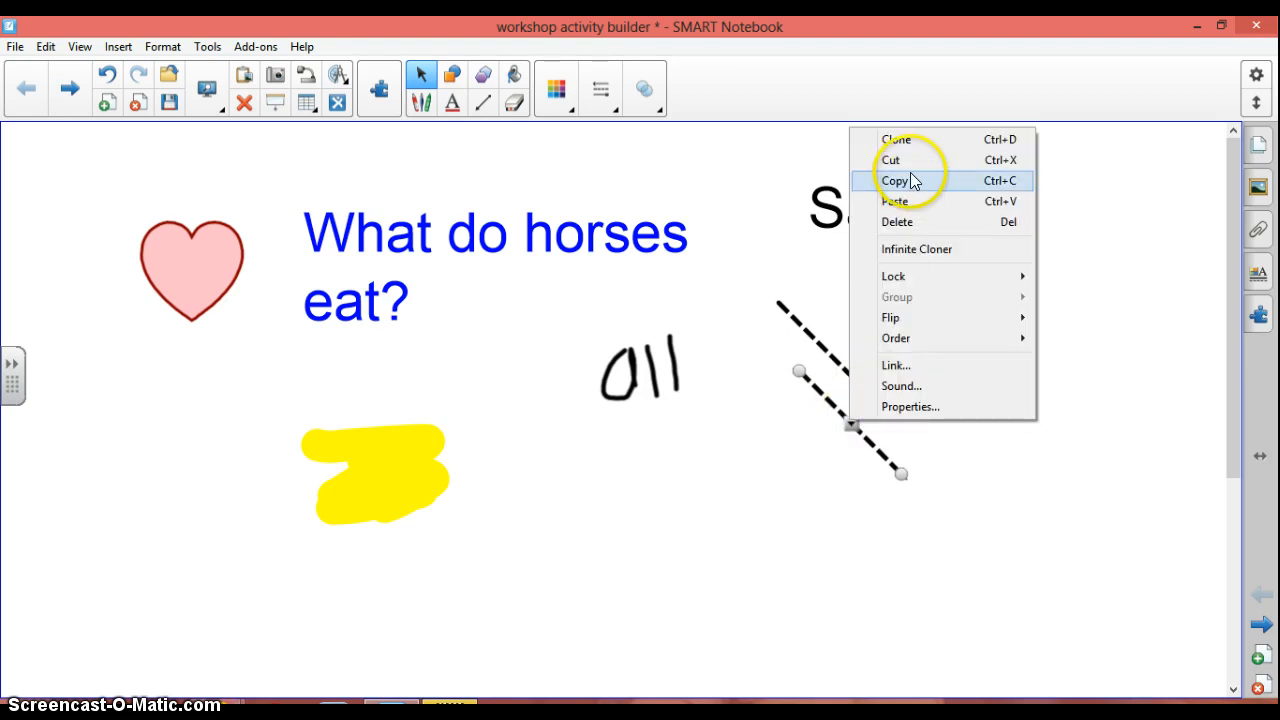
mouse_move(912, 189)
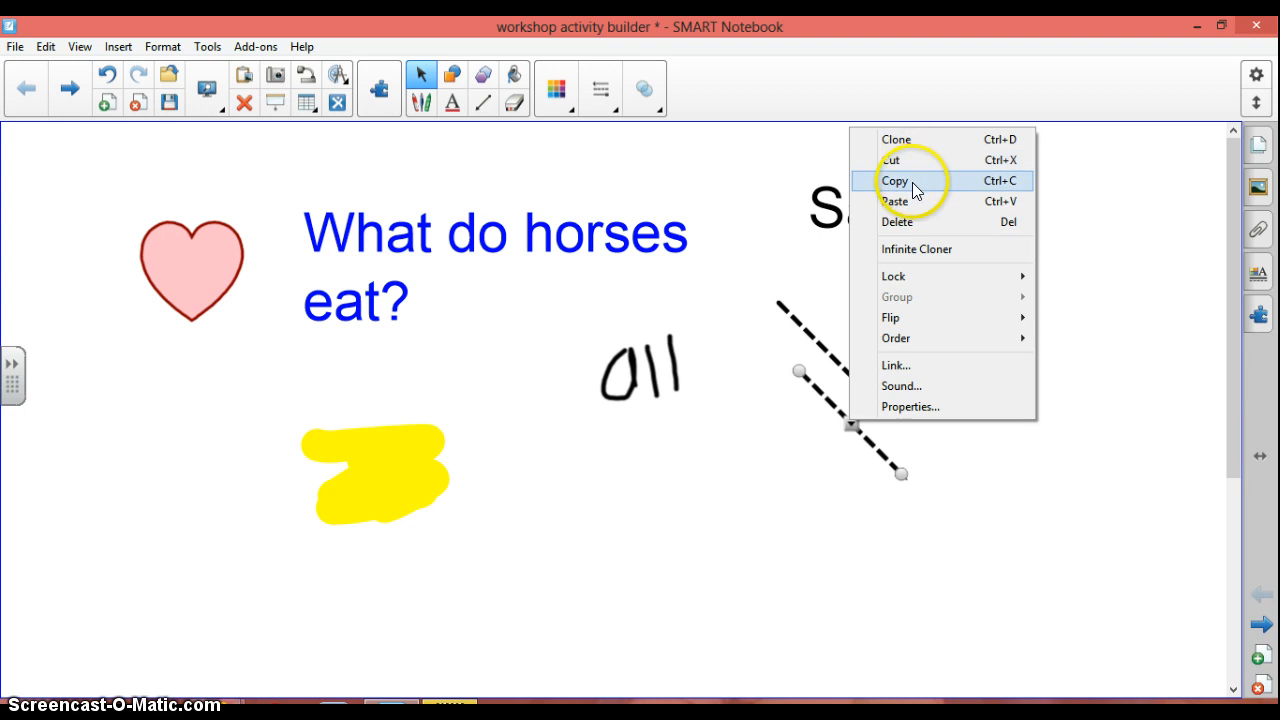
mouse_move(915, 249)
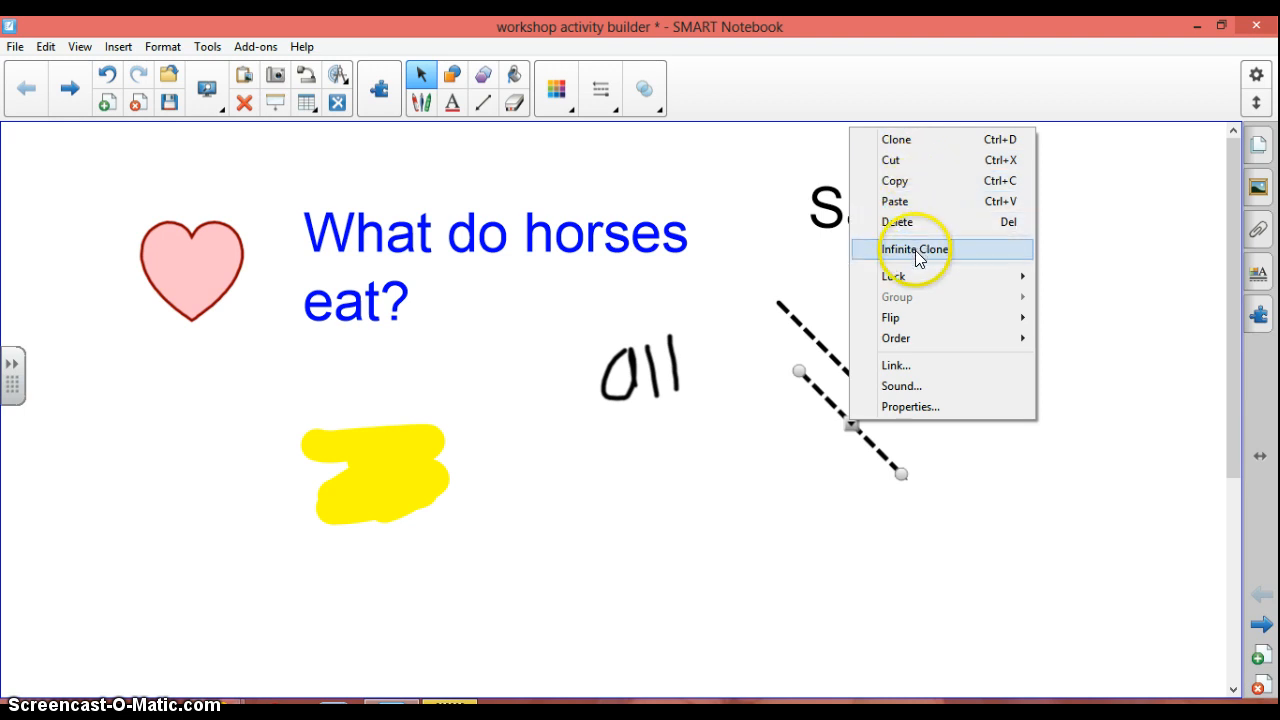
click(914, 248)
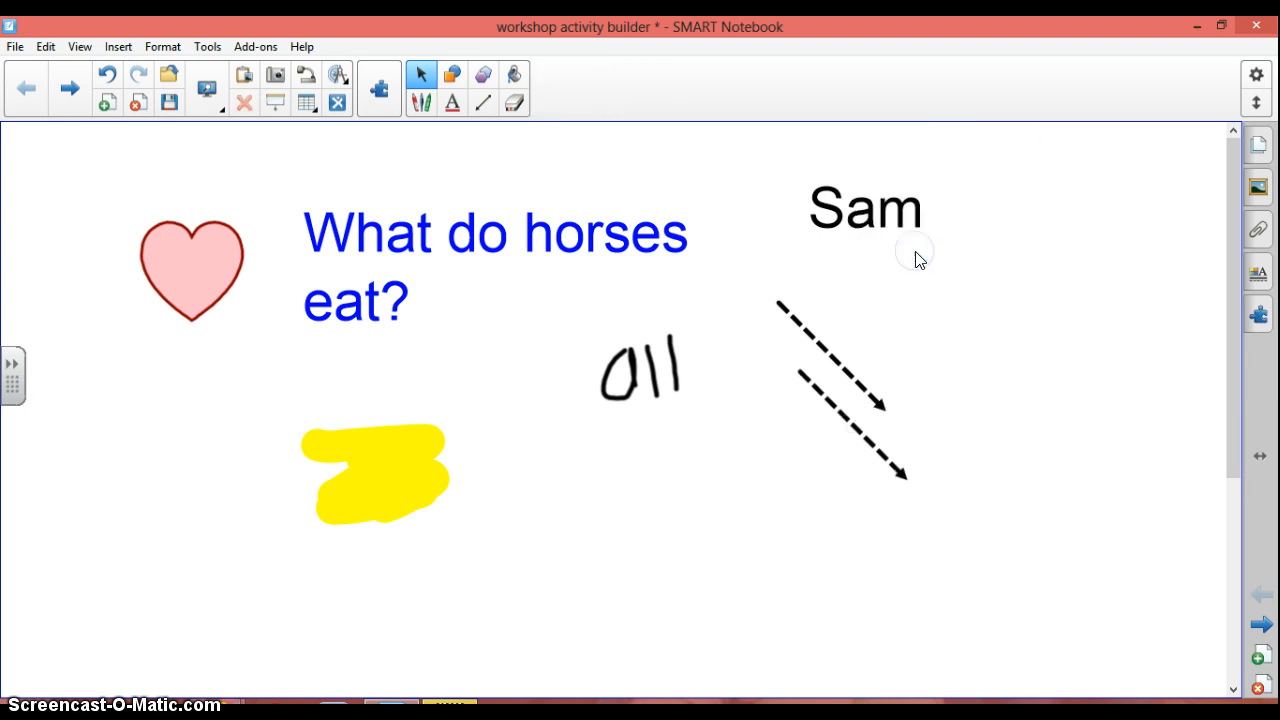
mouse_move(846, 425)
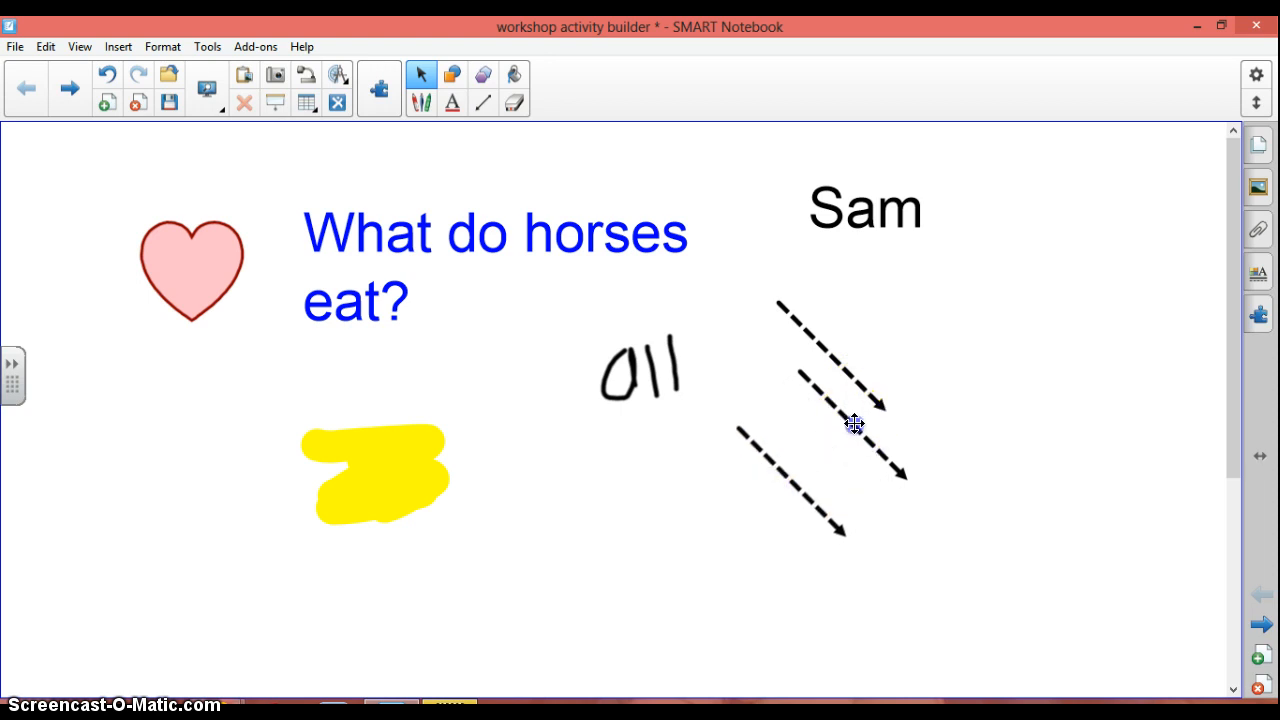
click(869, 417)
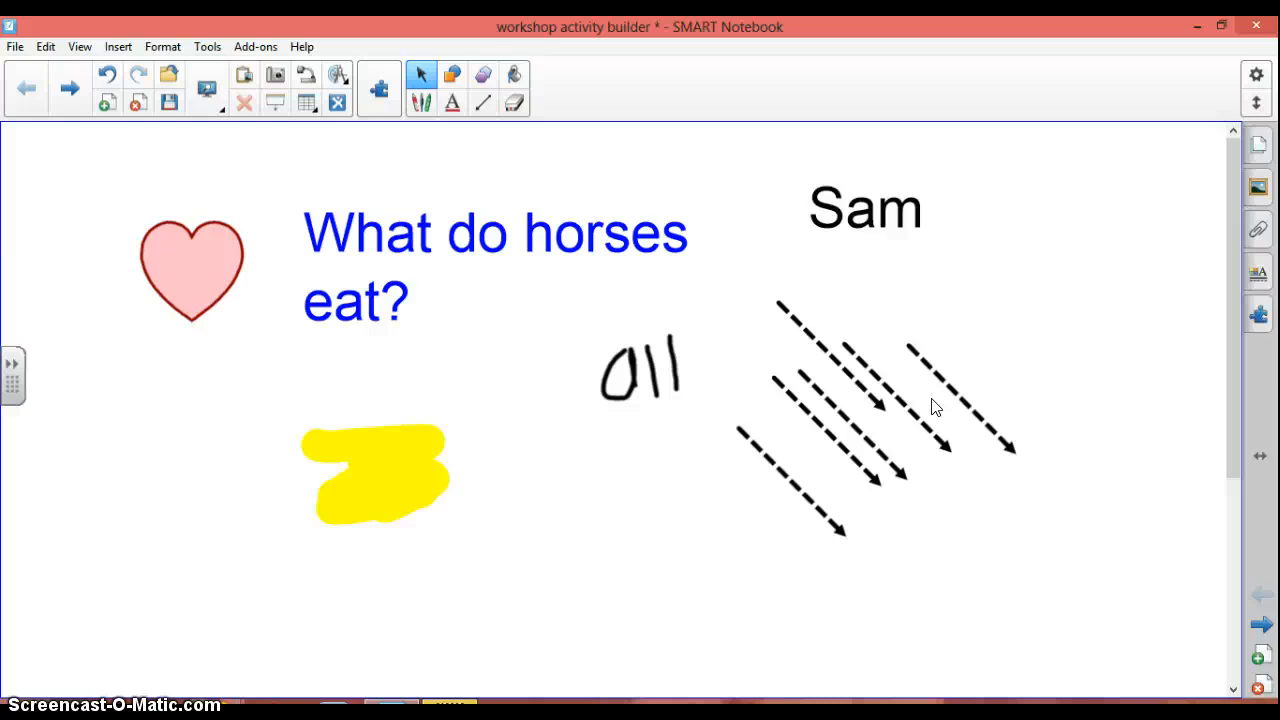
mouse_move(930, 410)
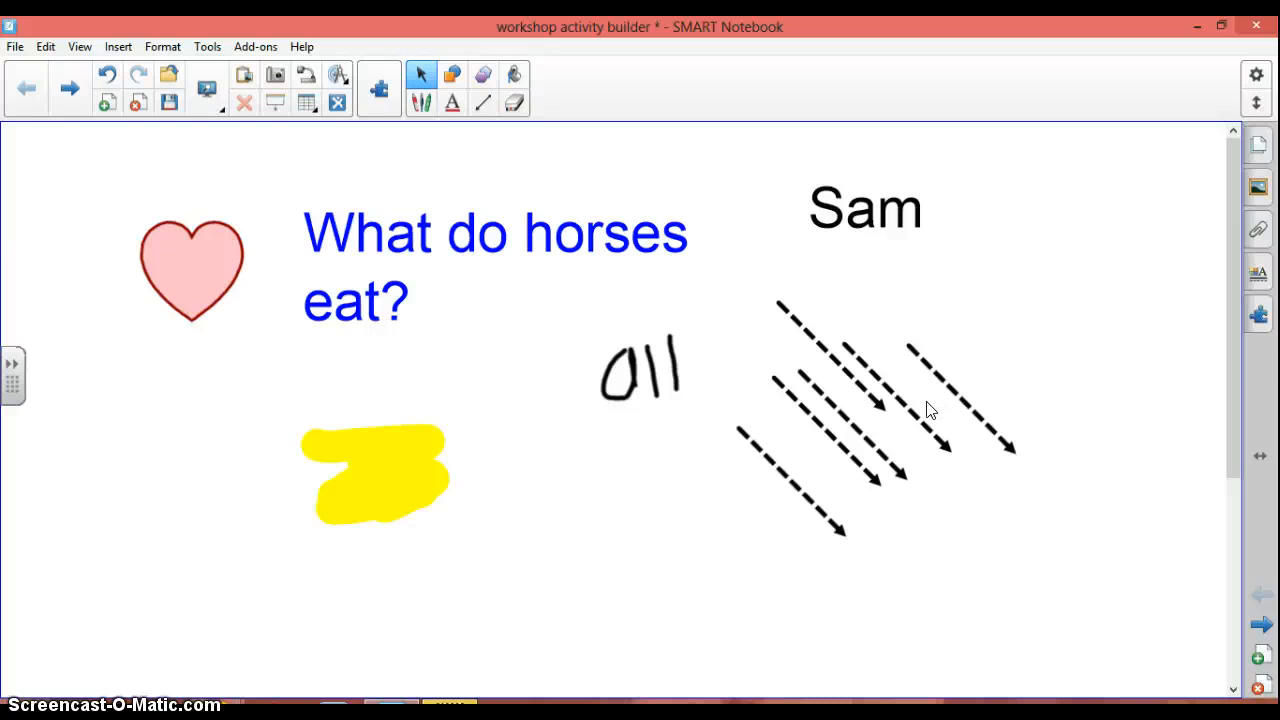
mouse_move(35, 665)
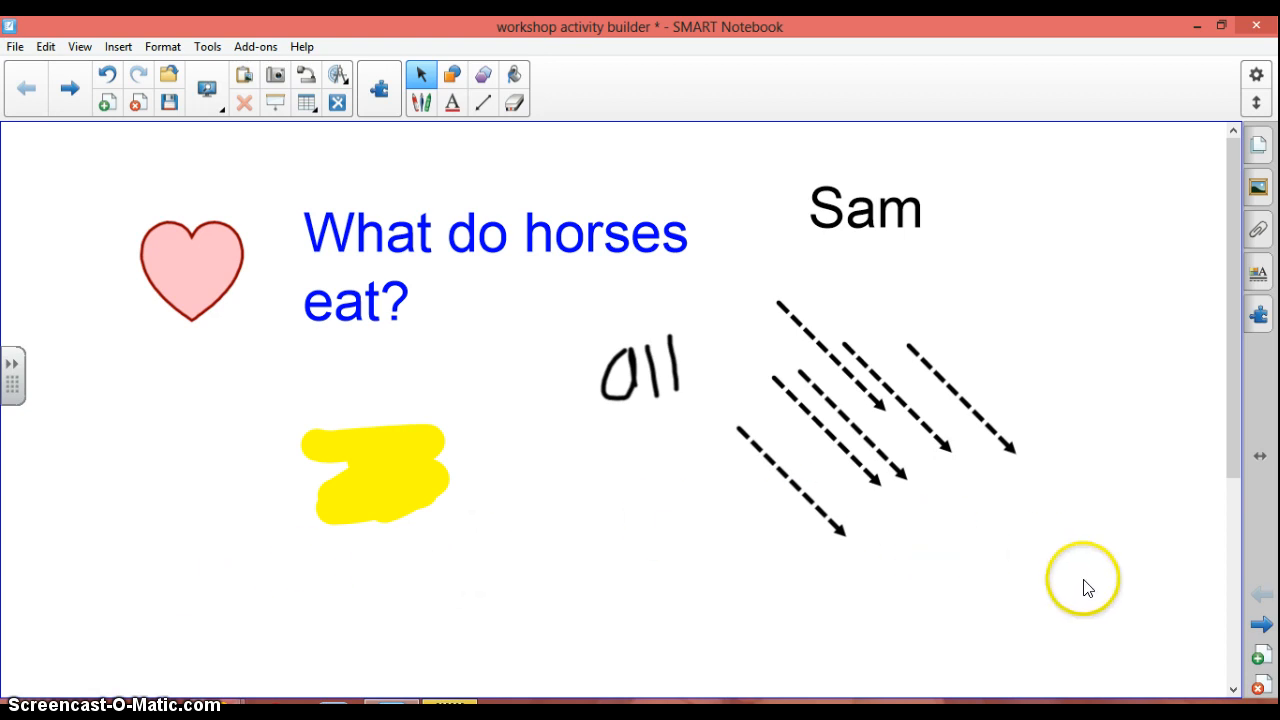
mouse_move(1160, 615)
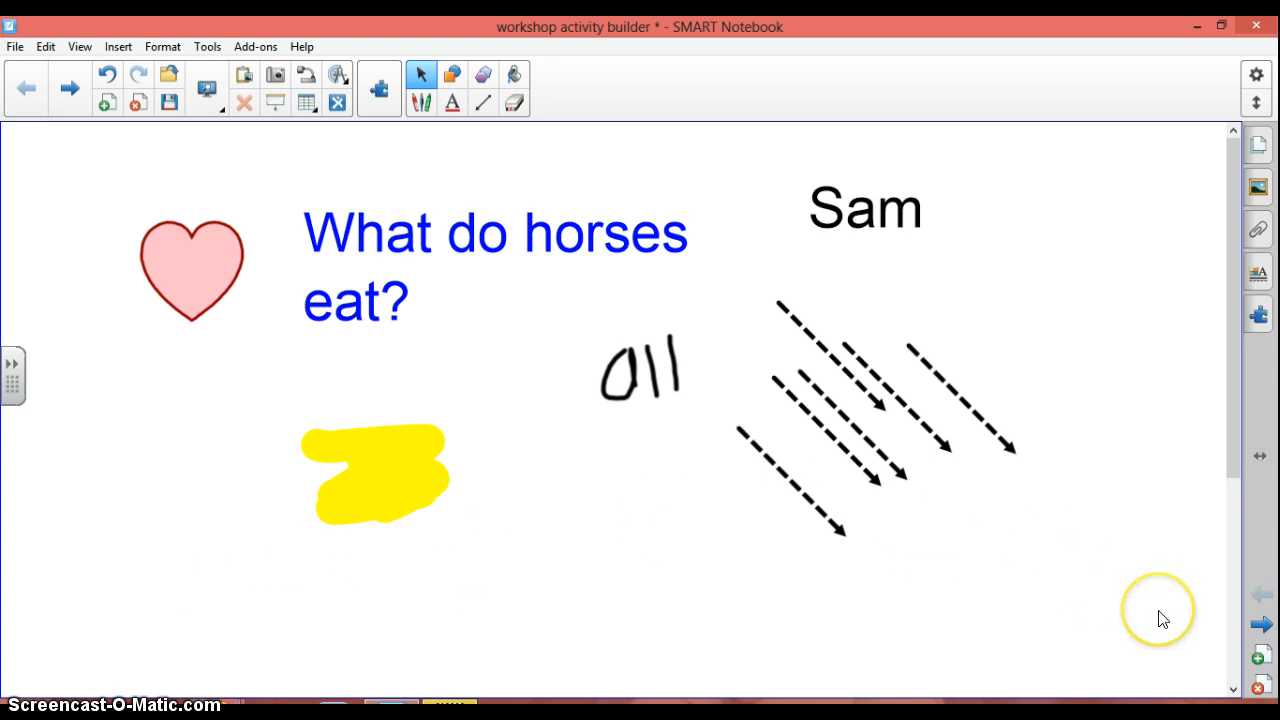
mouse_move(1262, 625)
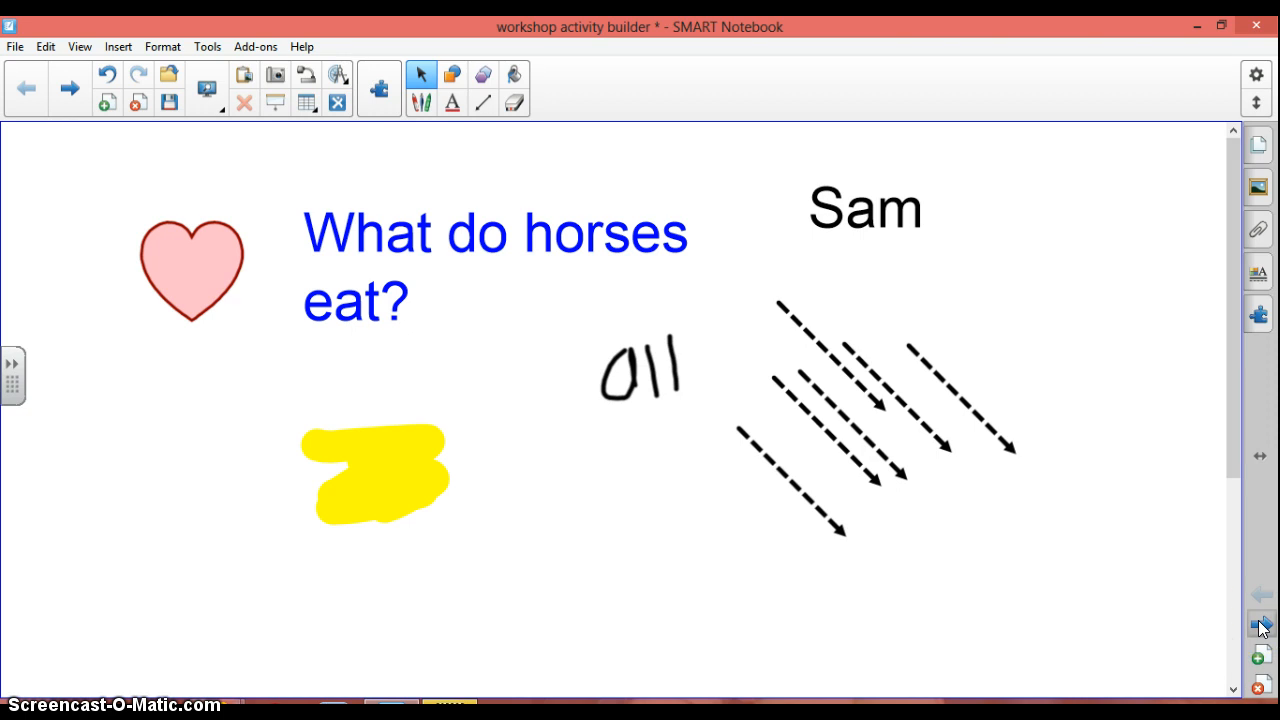
Go to the next, blank page
click(1262, 627)
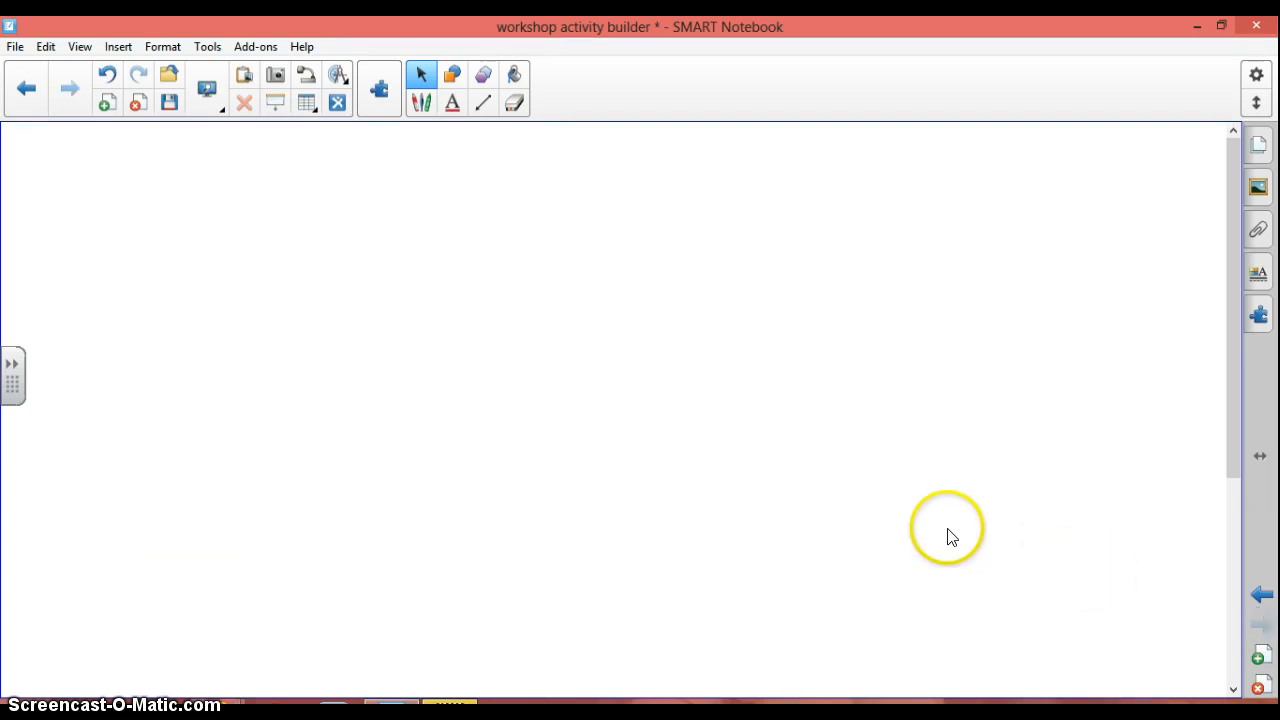
mouse_move(628, 475)
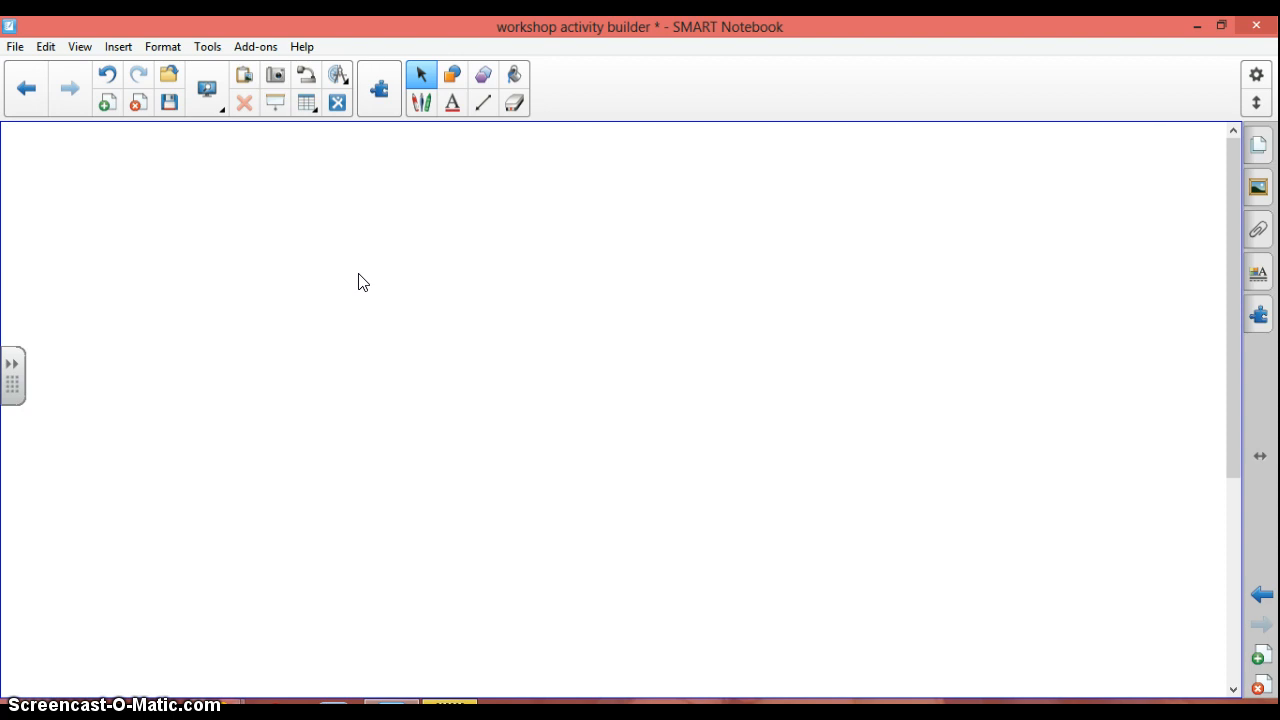
mouse_move(1258, 189)
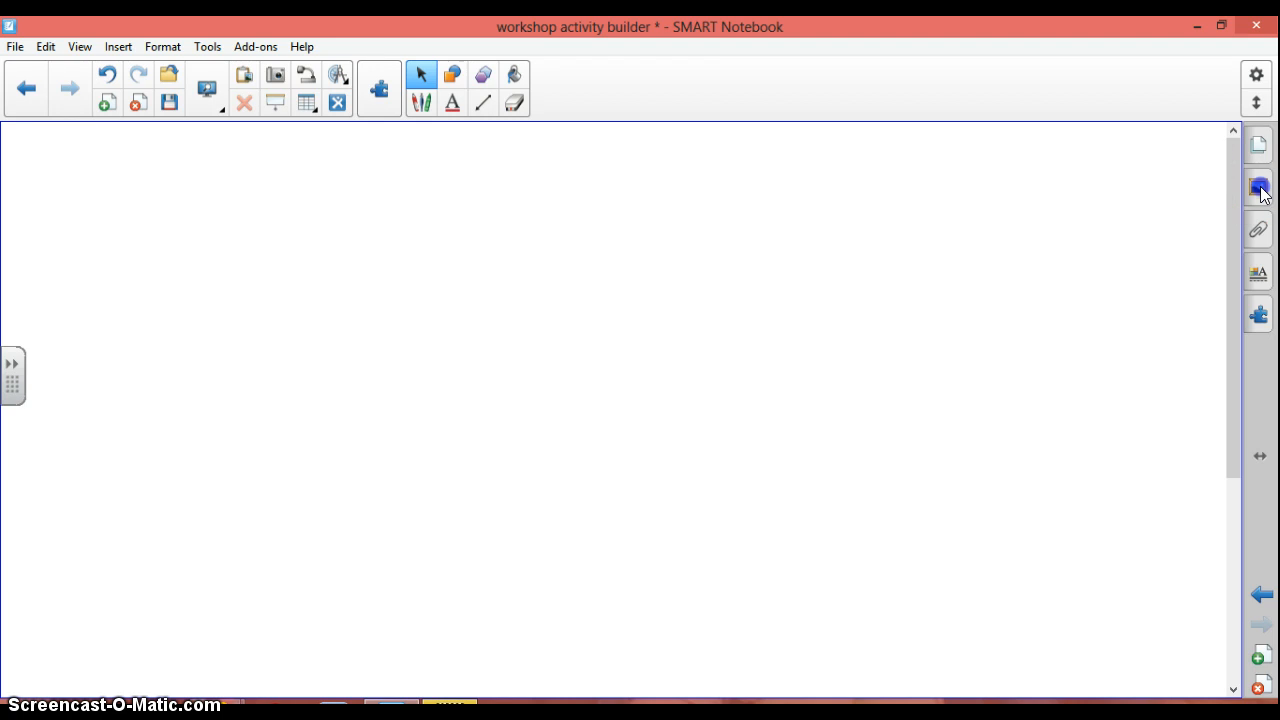
Search the Gallery for 'horse' and drag the Rocking horse picture onto the page
click(1257, 187)
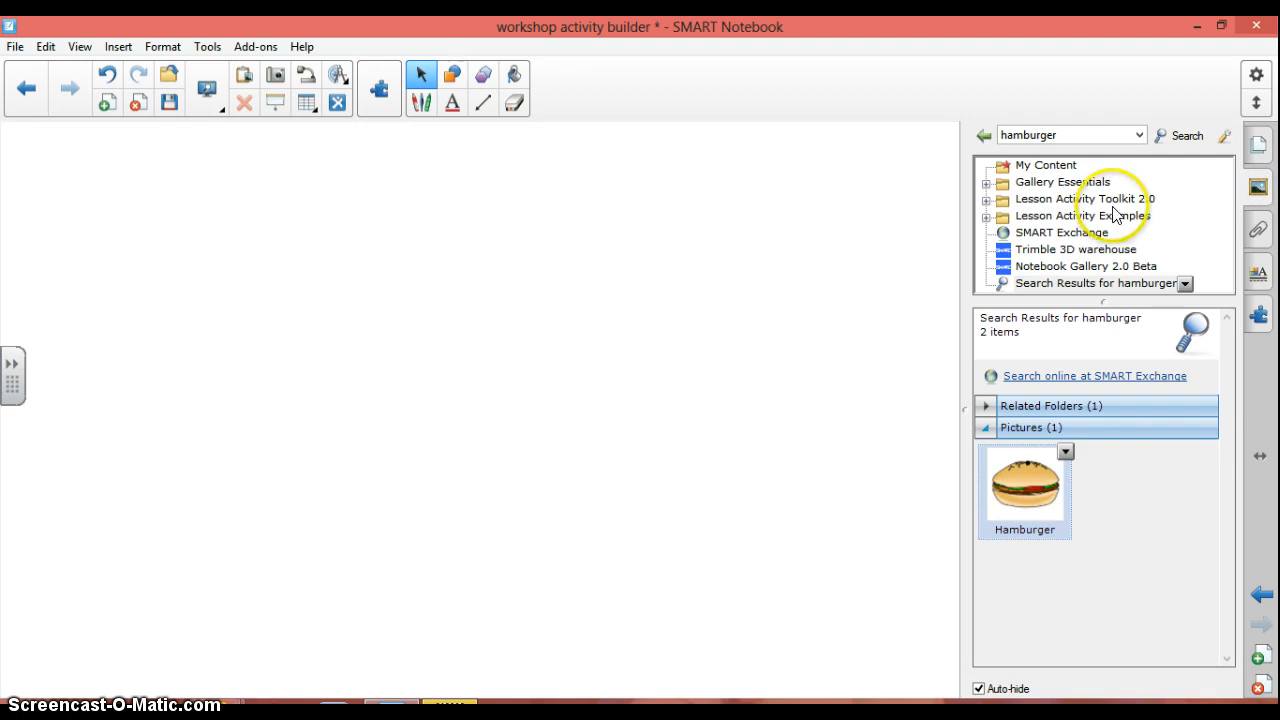
mouse_move(1087, 134)
text(horse)
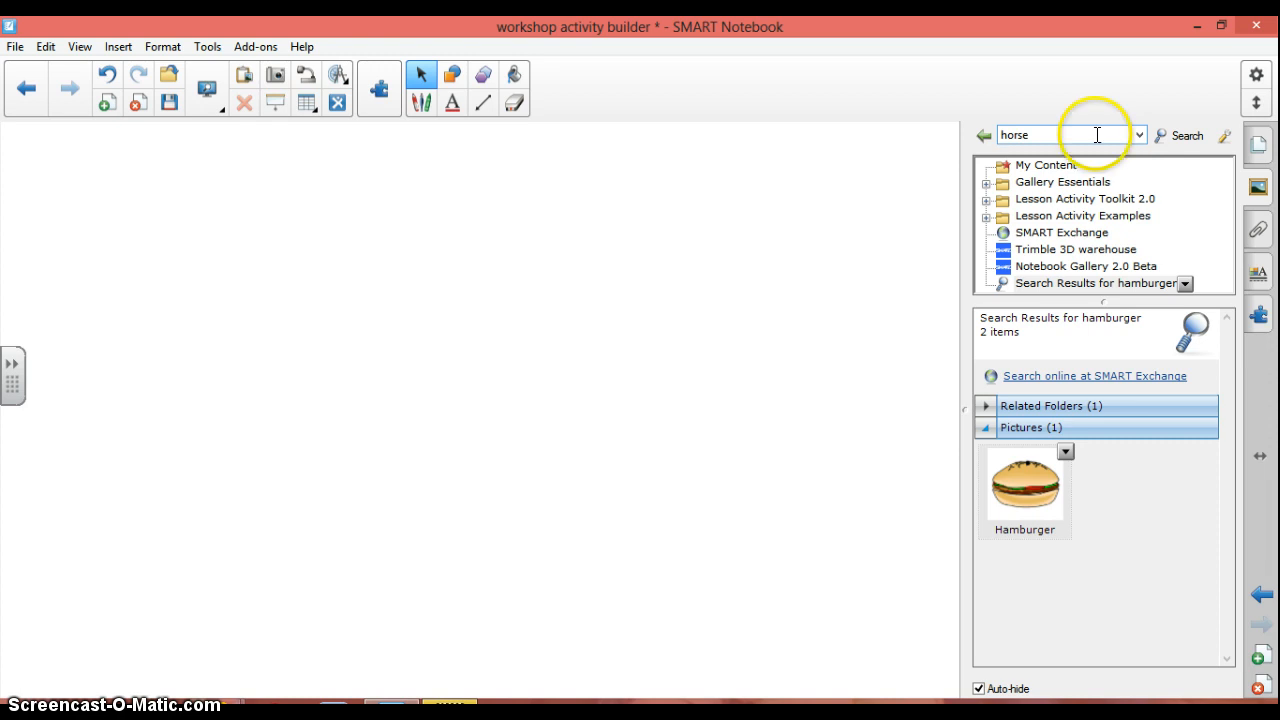
click(1185, 135)
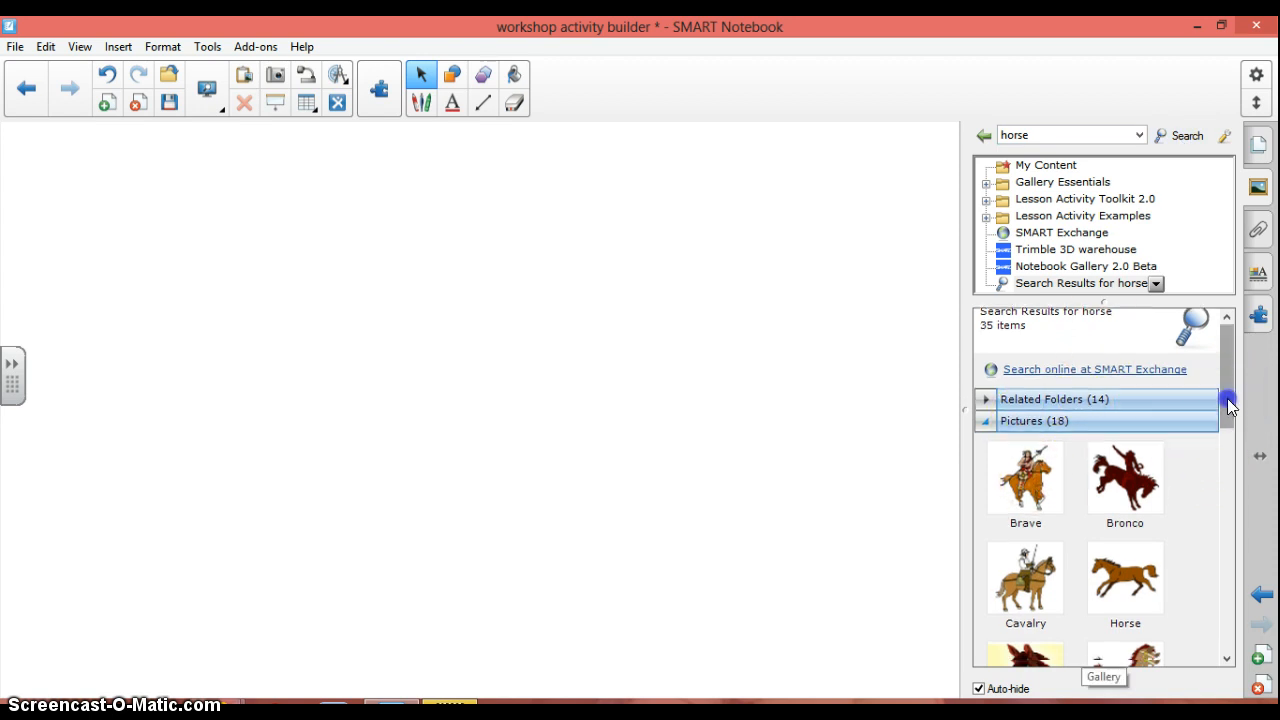
scroll(down, 3)
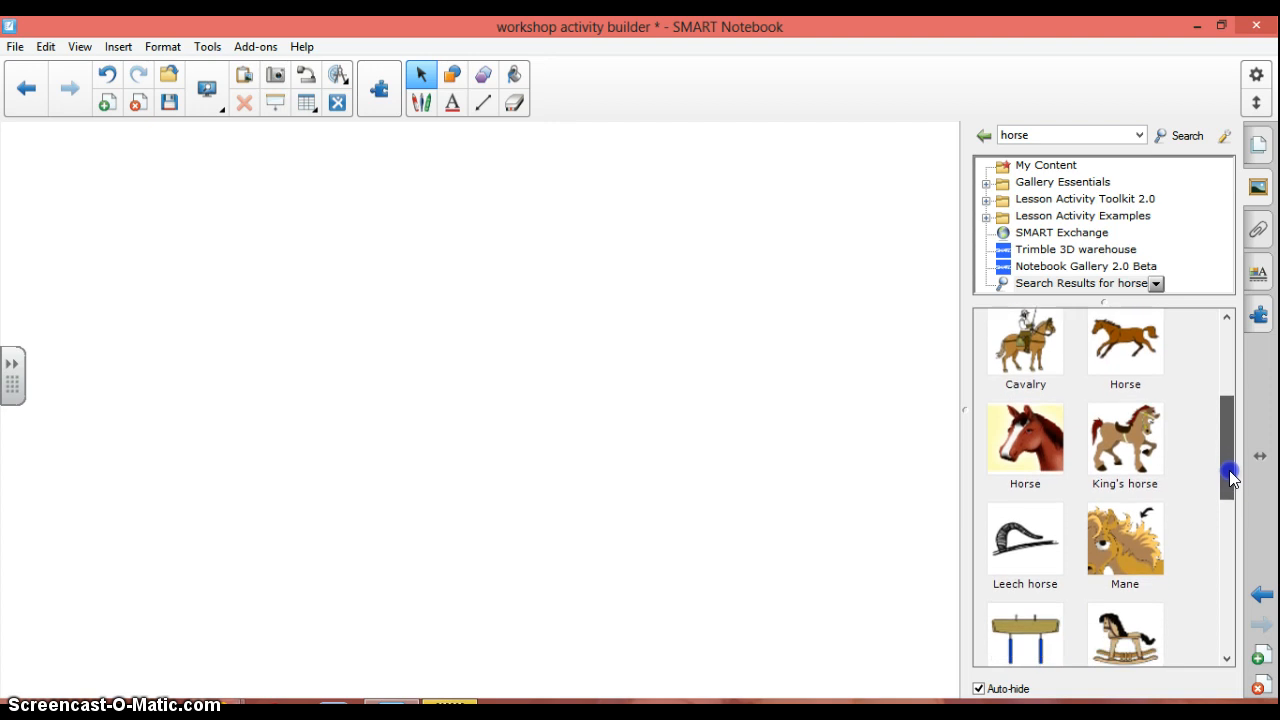
scroll(down, 3)
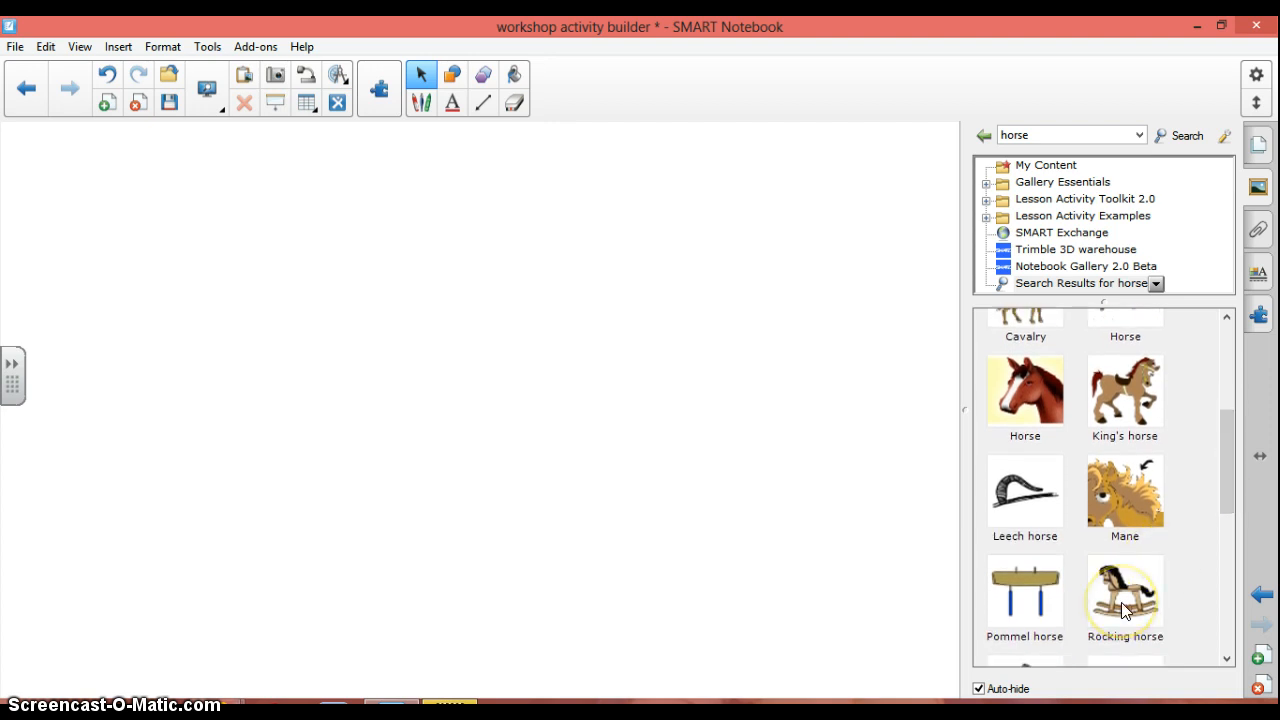
drag(1124, 595, 917, 567)
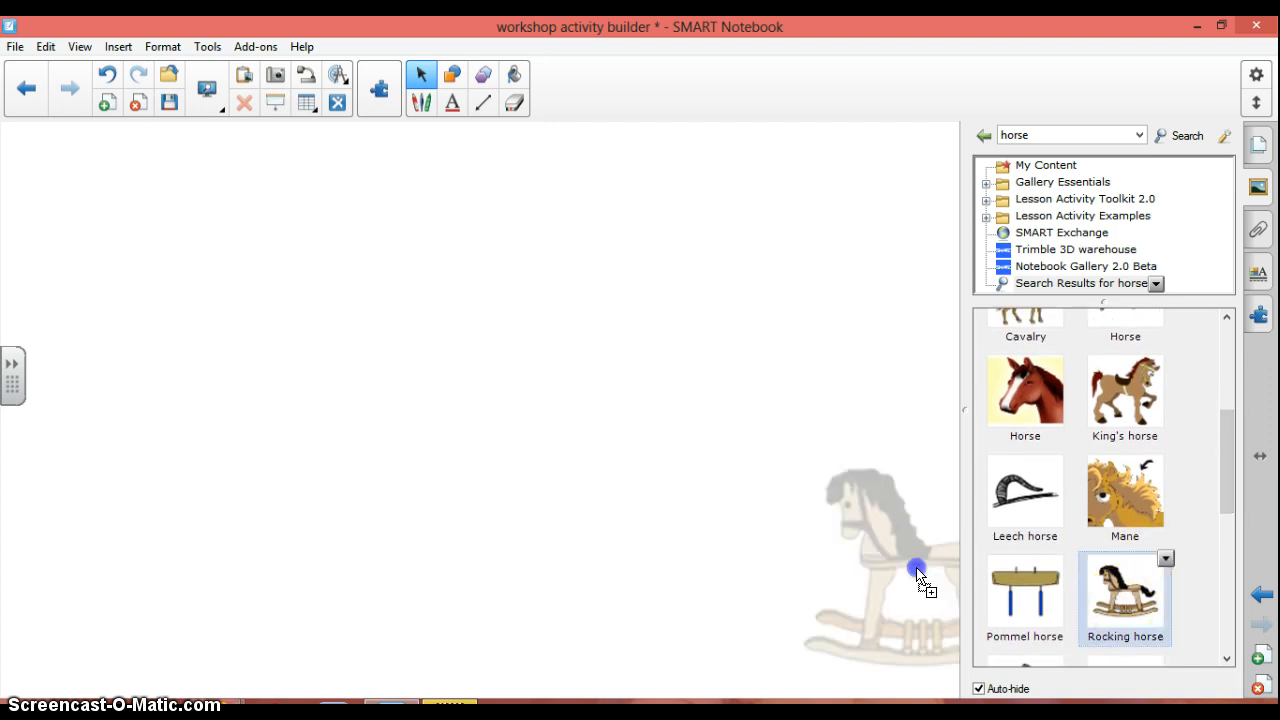
drag(1124, 596, 385, 390)
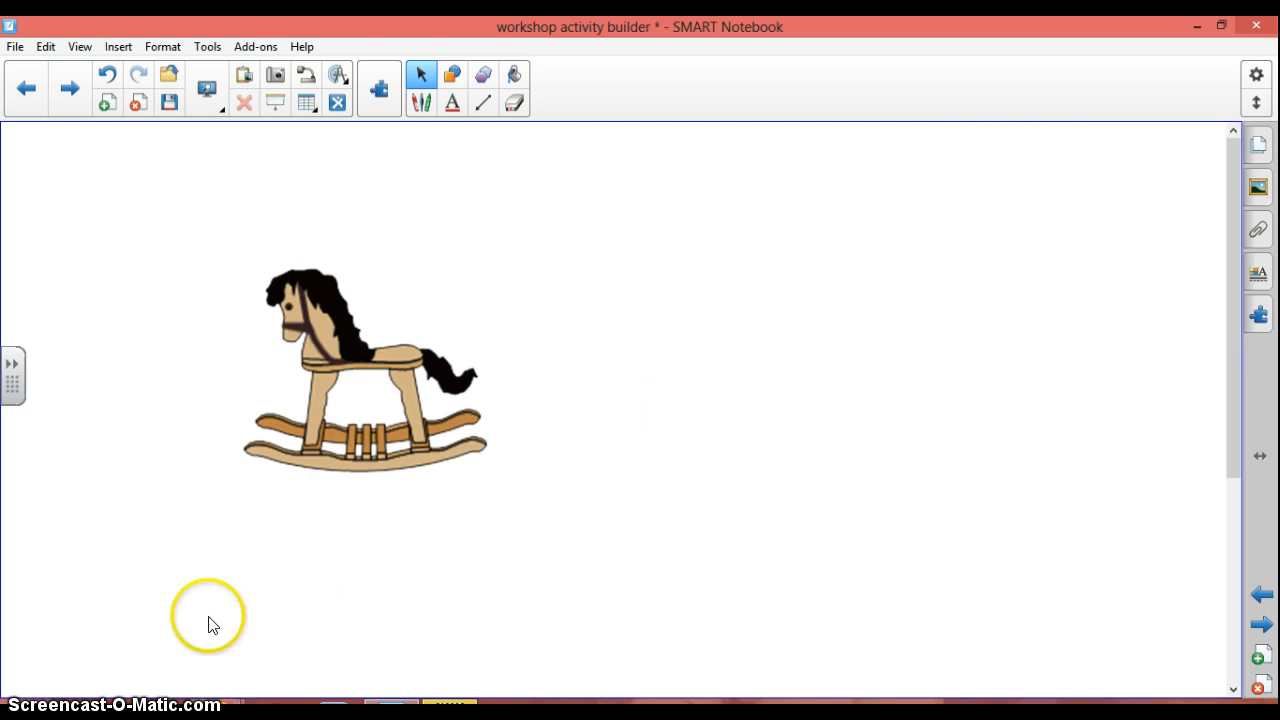
mouse_move(79, 55)
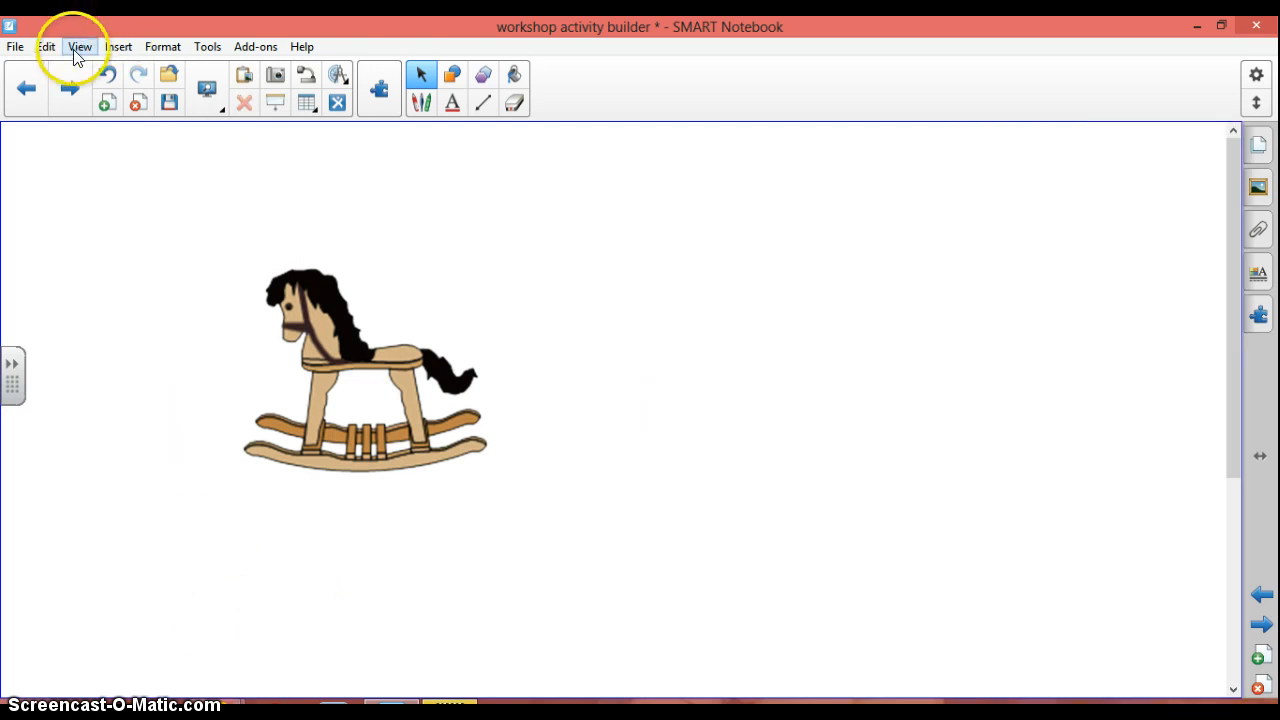
Insert photo 019 from the smart board folder as a picture file
click(118, 46)
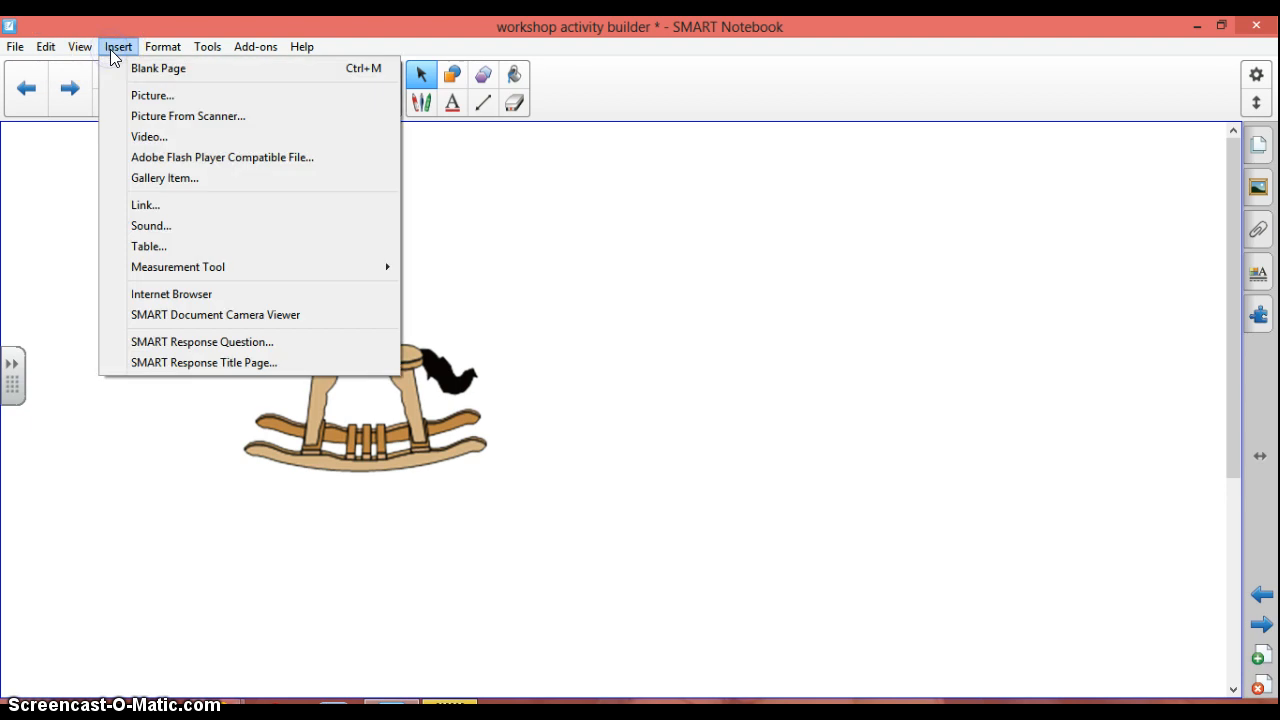
click(152, 95)
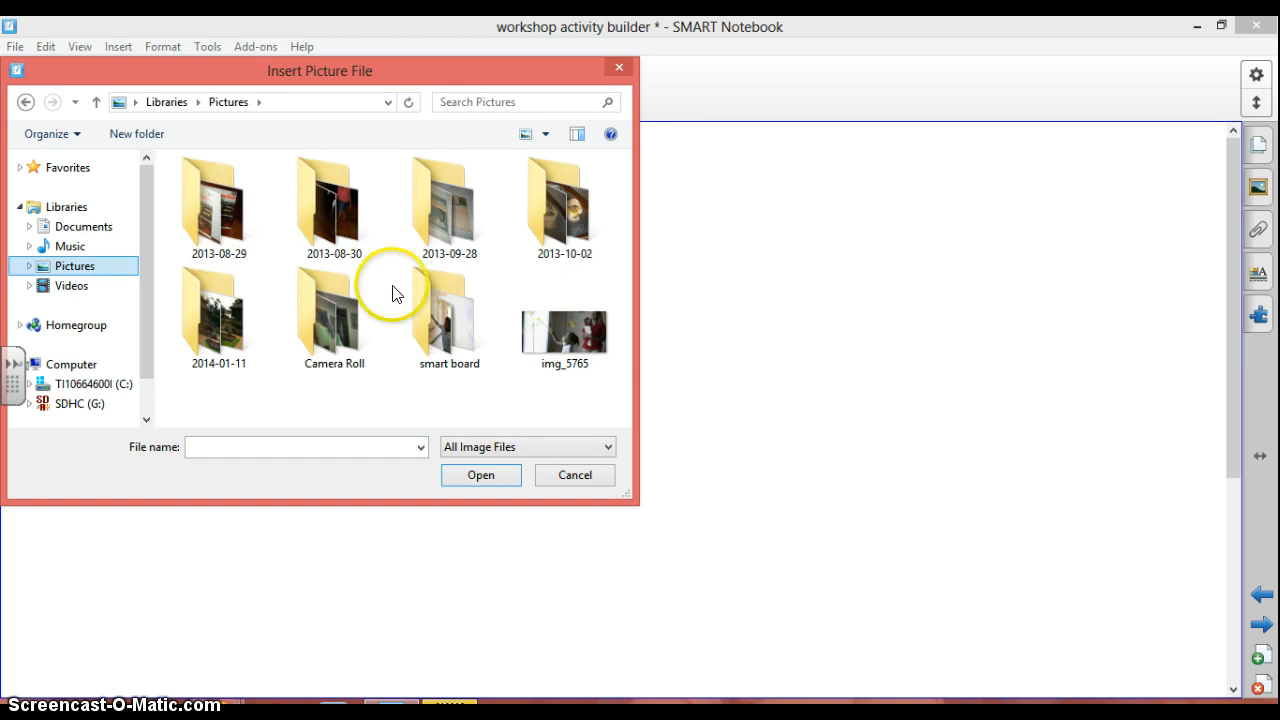
double_click(449, 315)
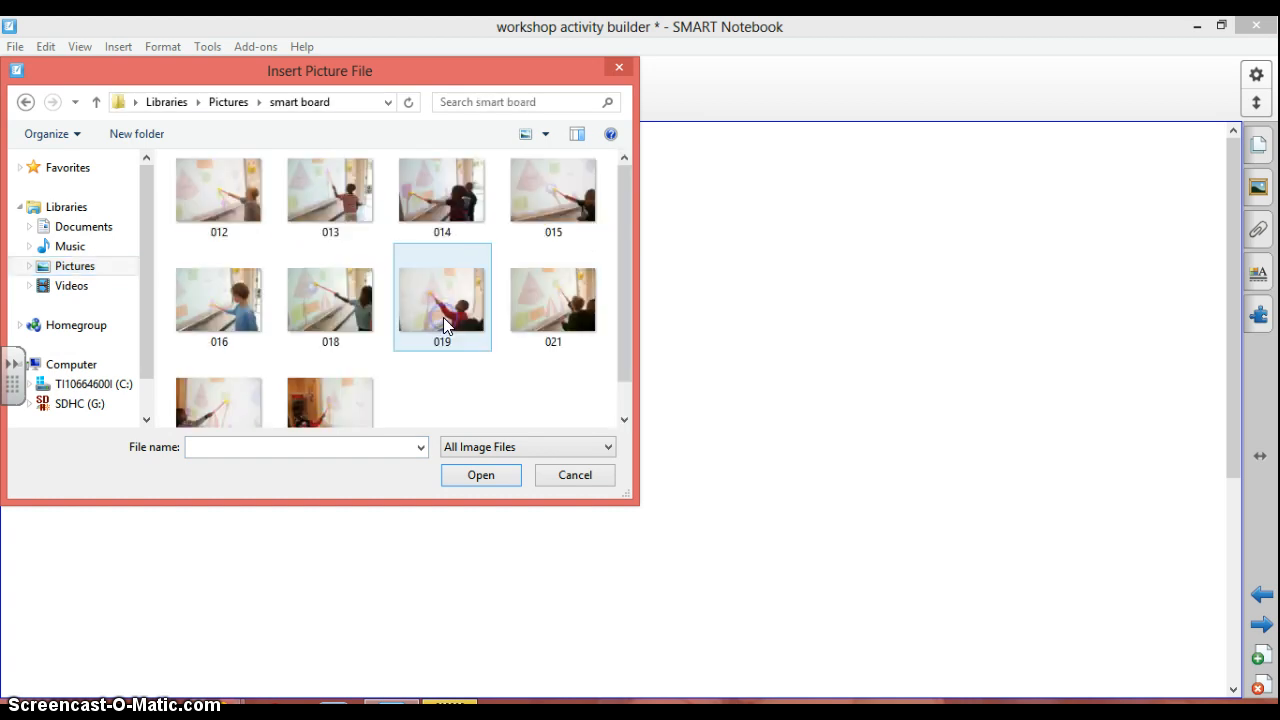
mouse_move(445, 305)
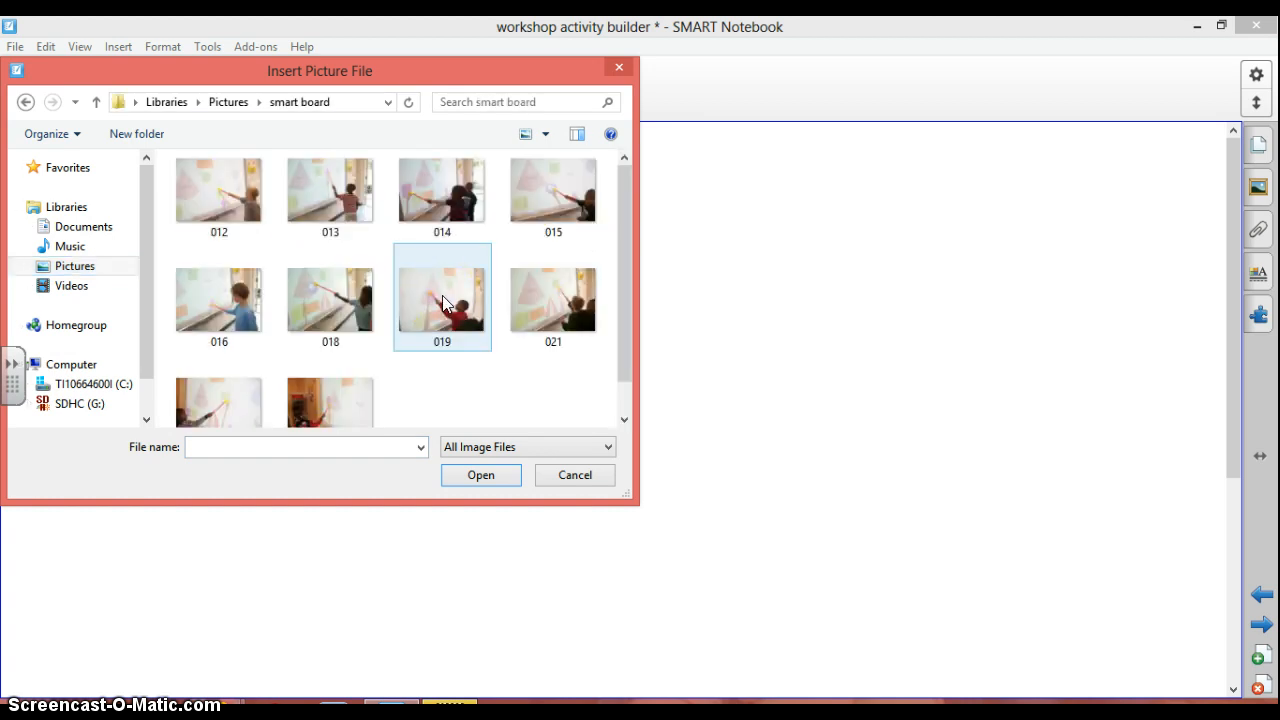
click(442, 298)
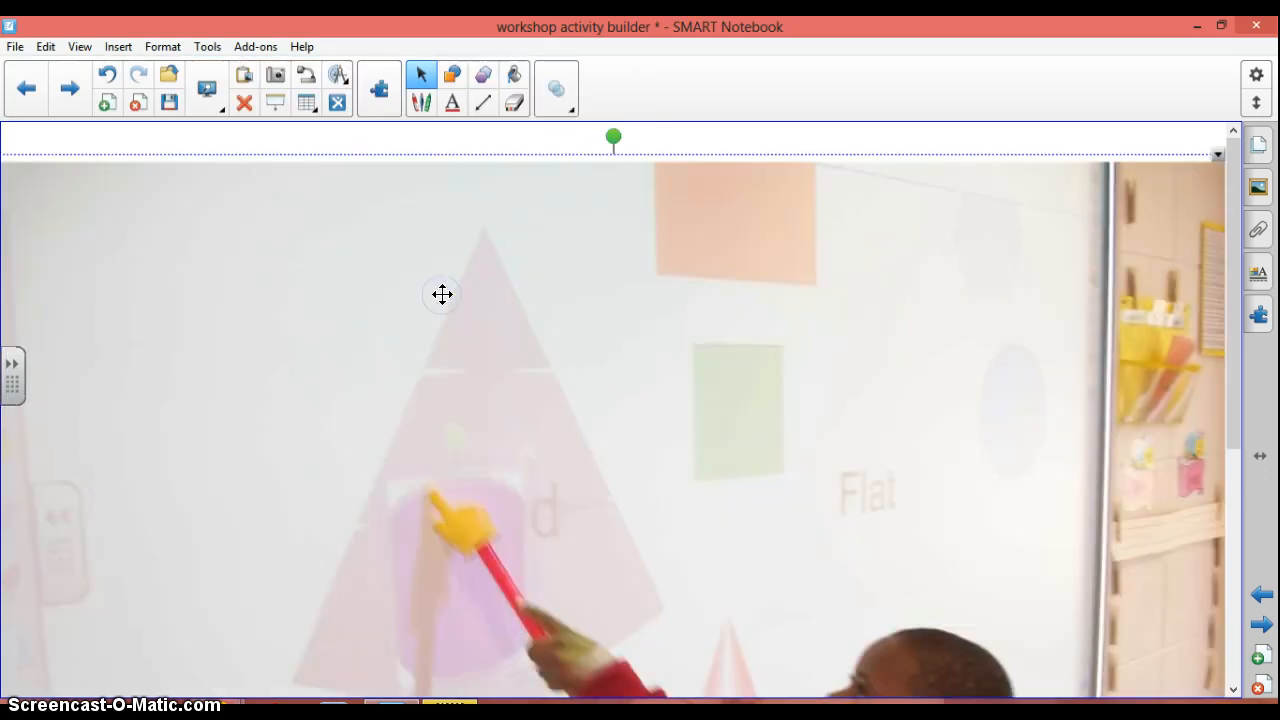
mouse_move(700, 506)
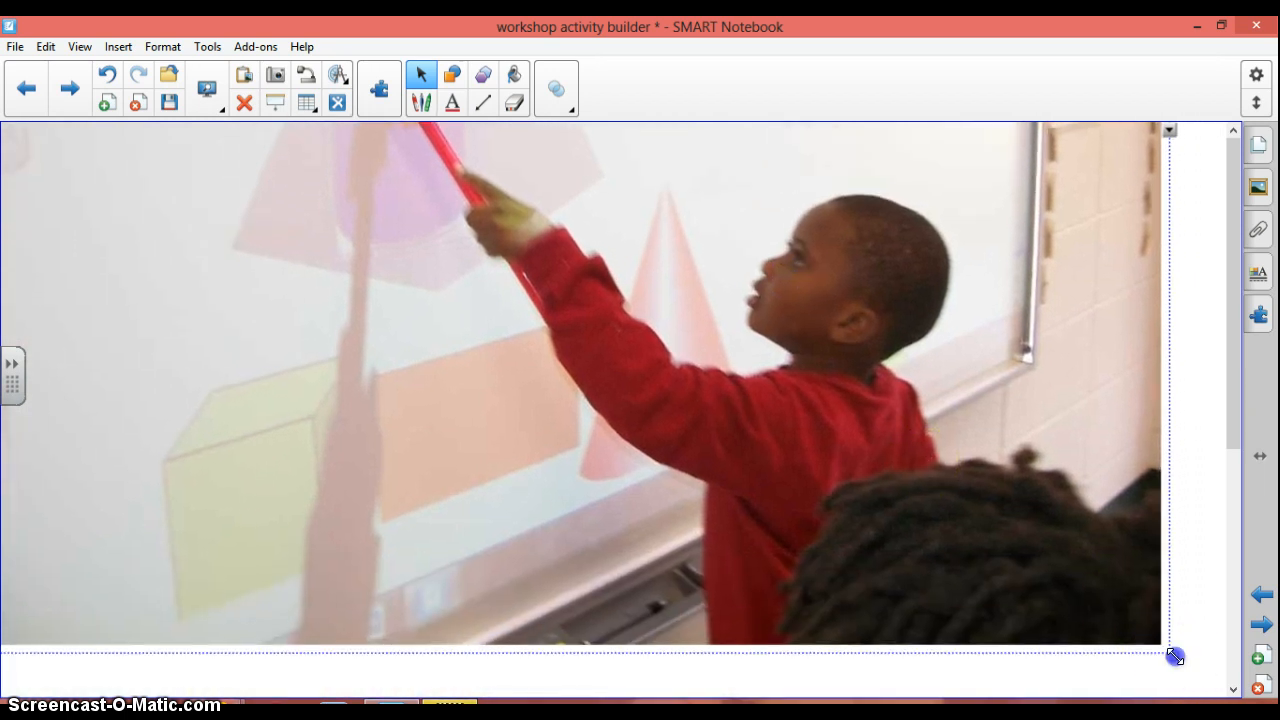
Shrink the classroom photo and position it to the right of the rocking horse
drag(1175, 657, 965, 518)
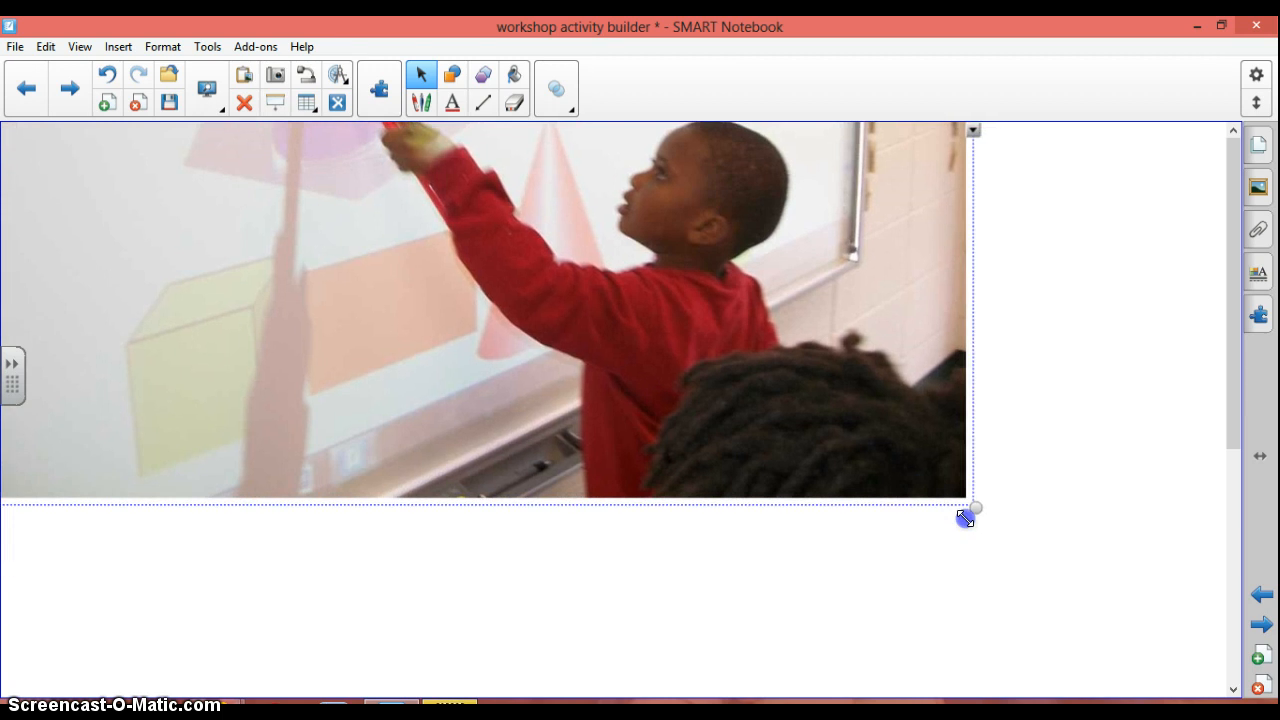
drag(965, 510, 700, 290)
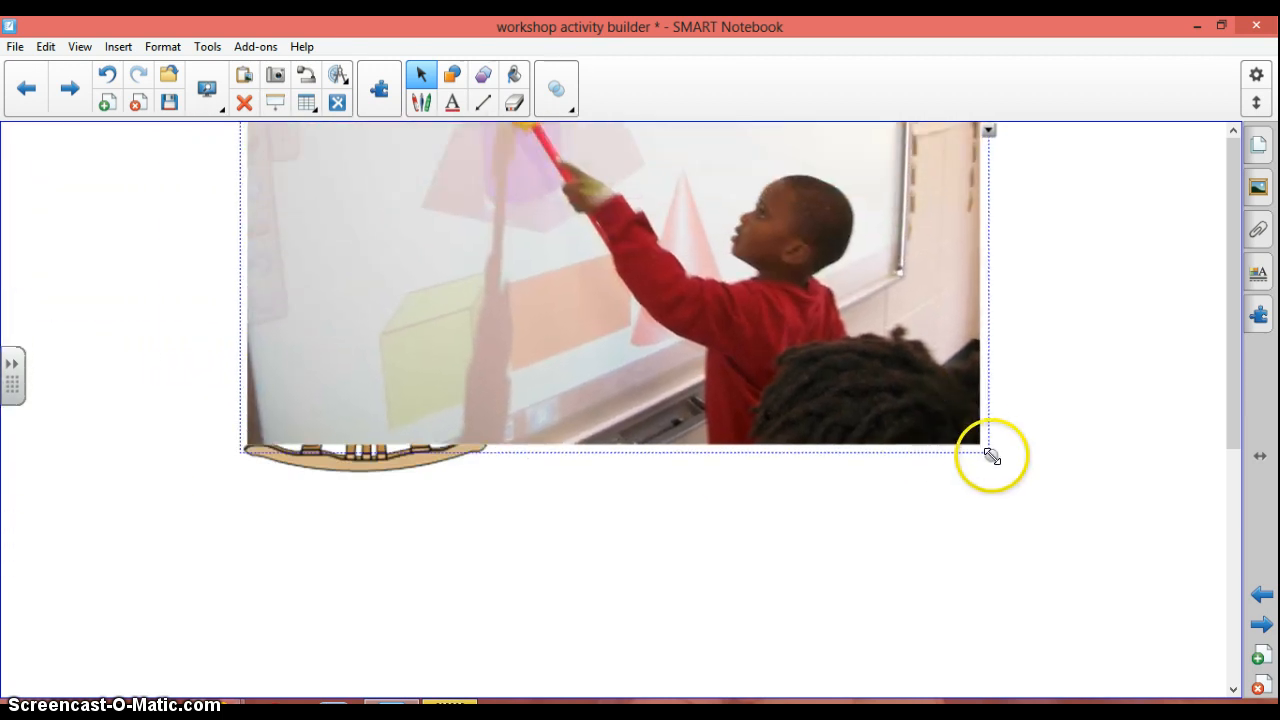
drag(990, 455, 918, 345)
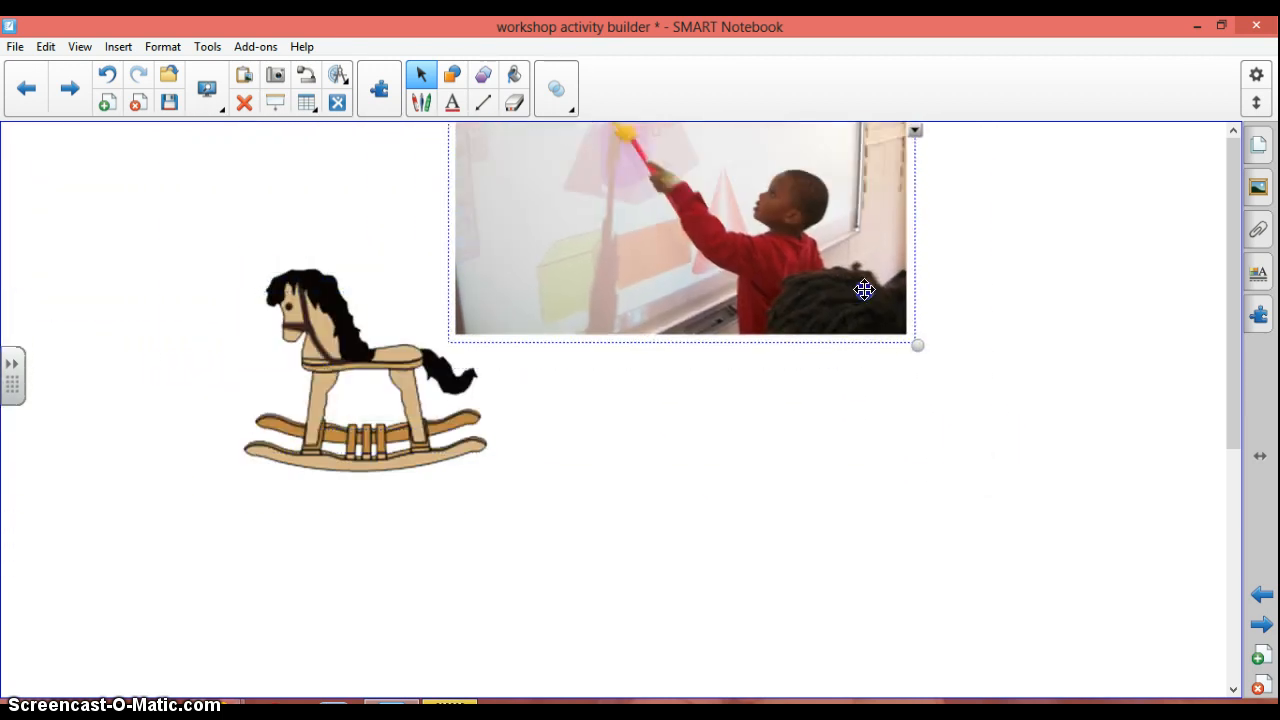
drag(918, 345, 988, 521)
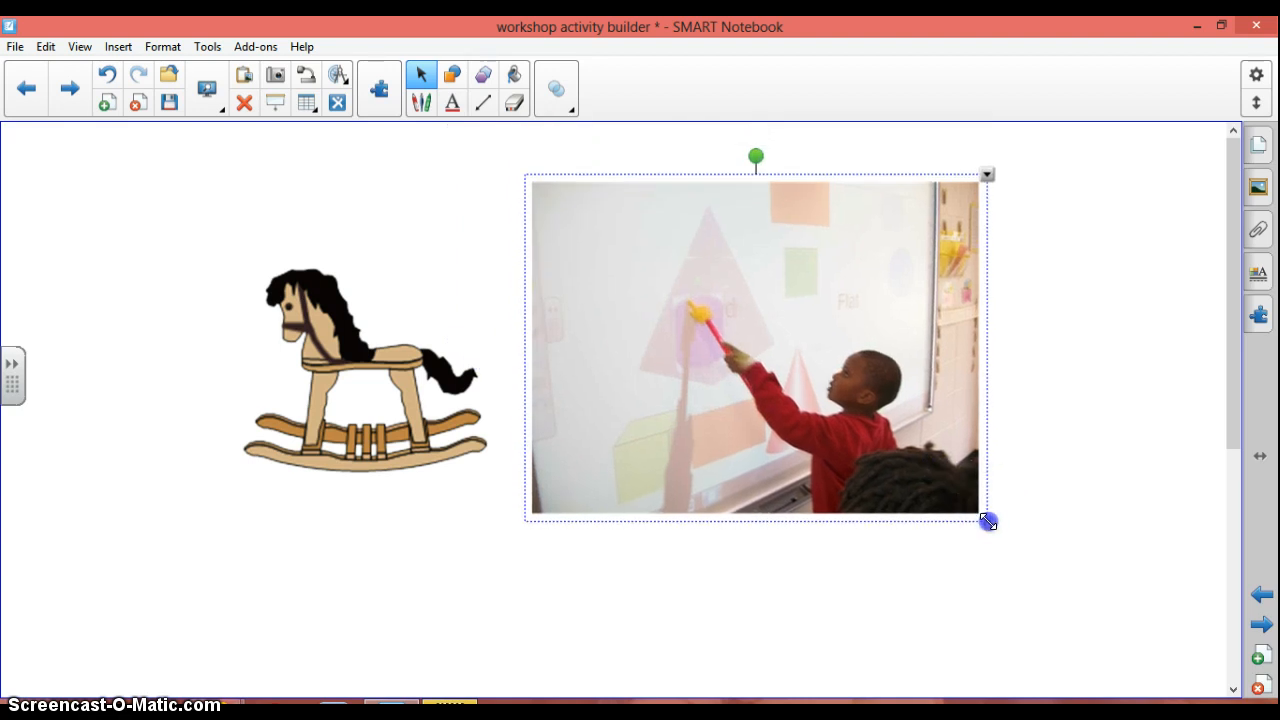
drag(988, 521, 775, 366)
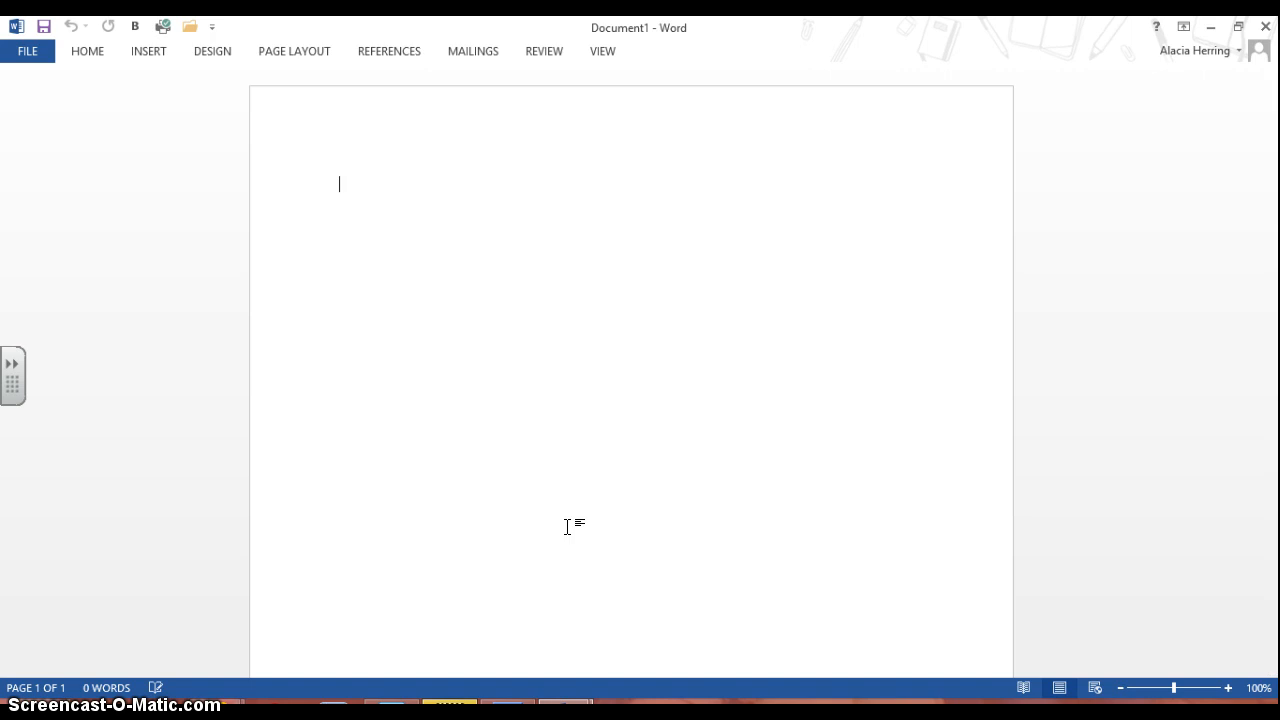
Type :) for a smiley in Word, set it to 22 point, and drag it out
text(:))
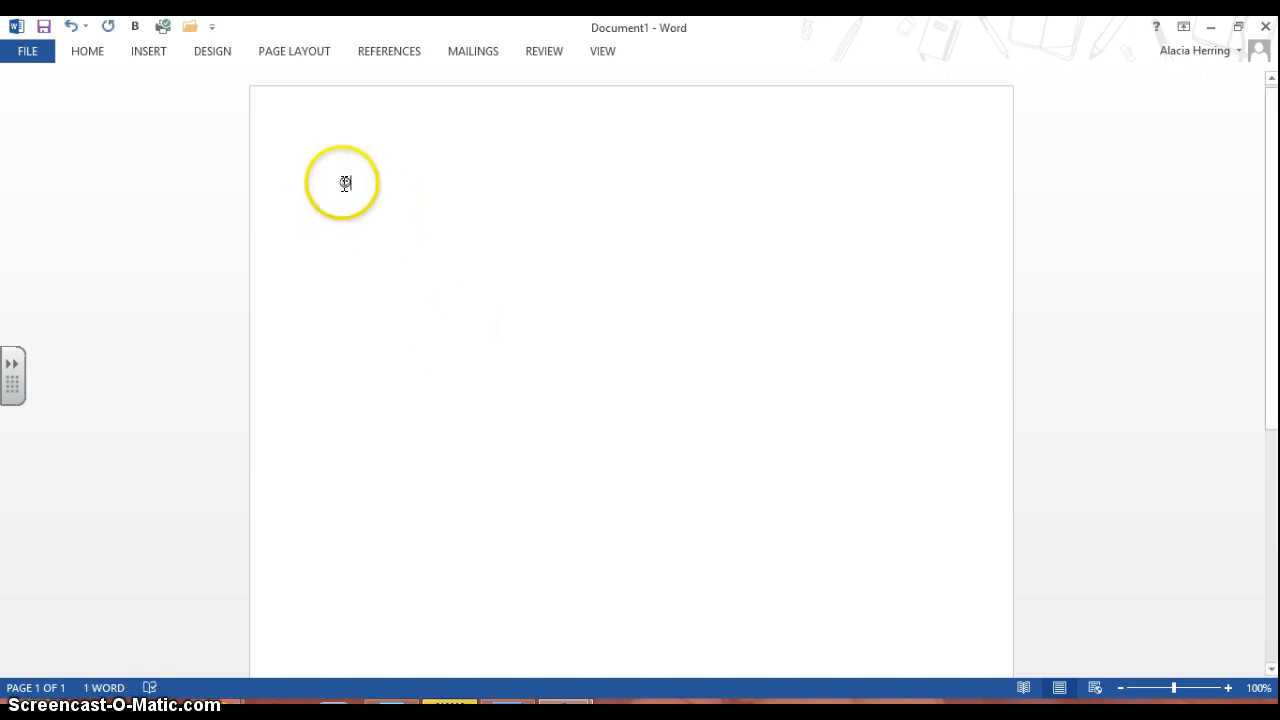
double_click(346, 186)
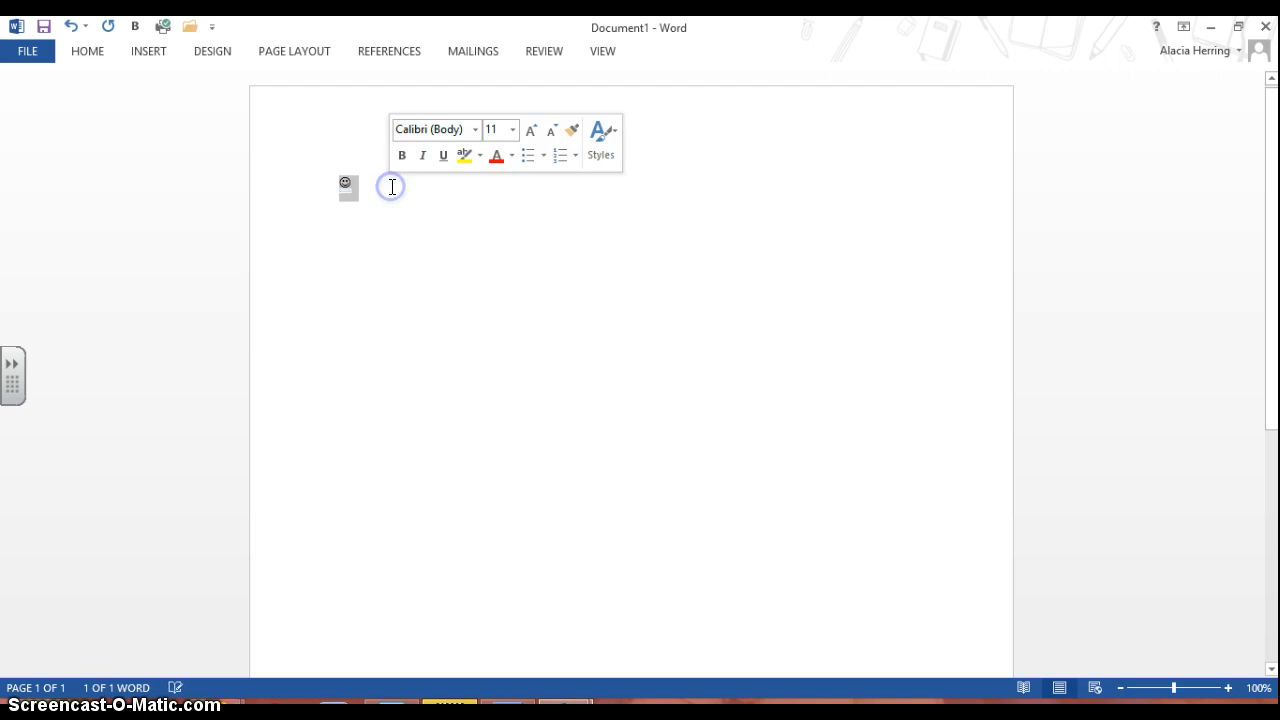
click(512, 129)
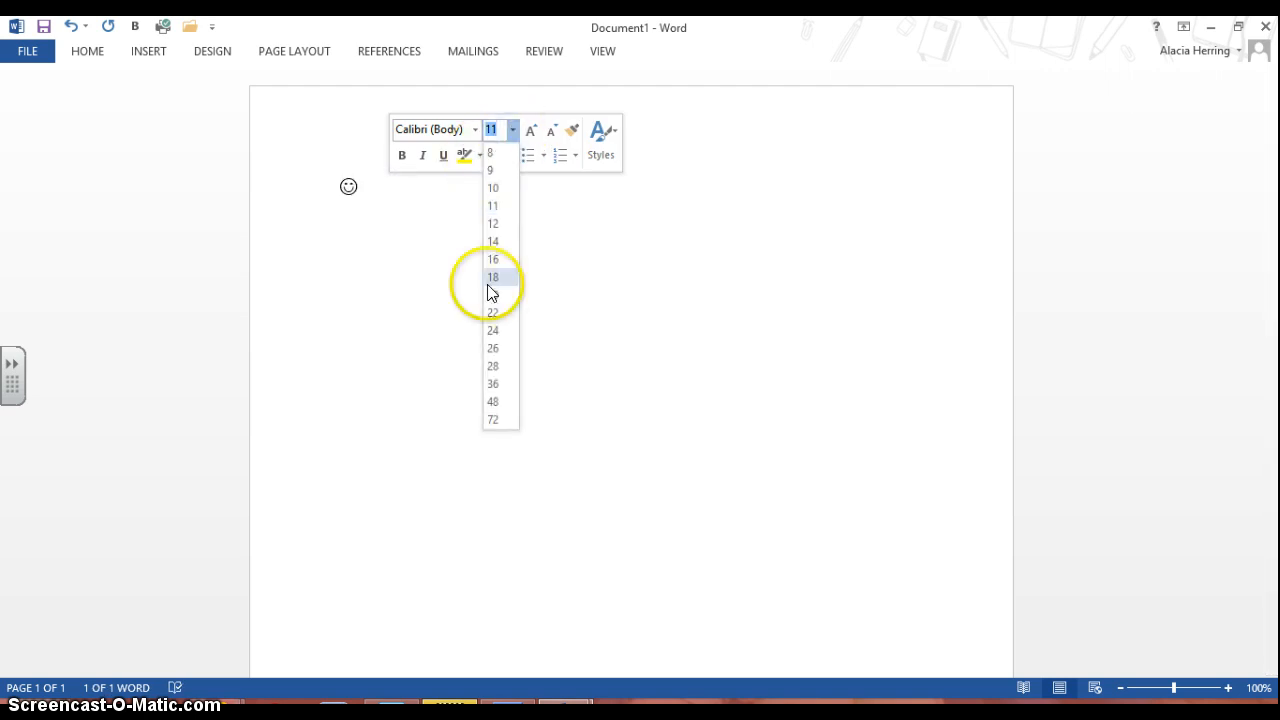
click(492, 311)
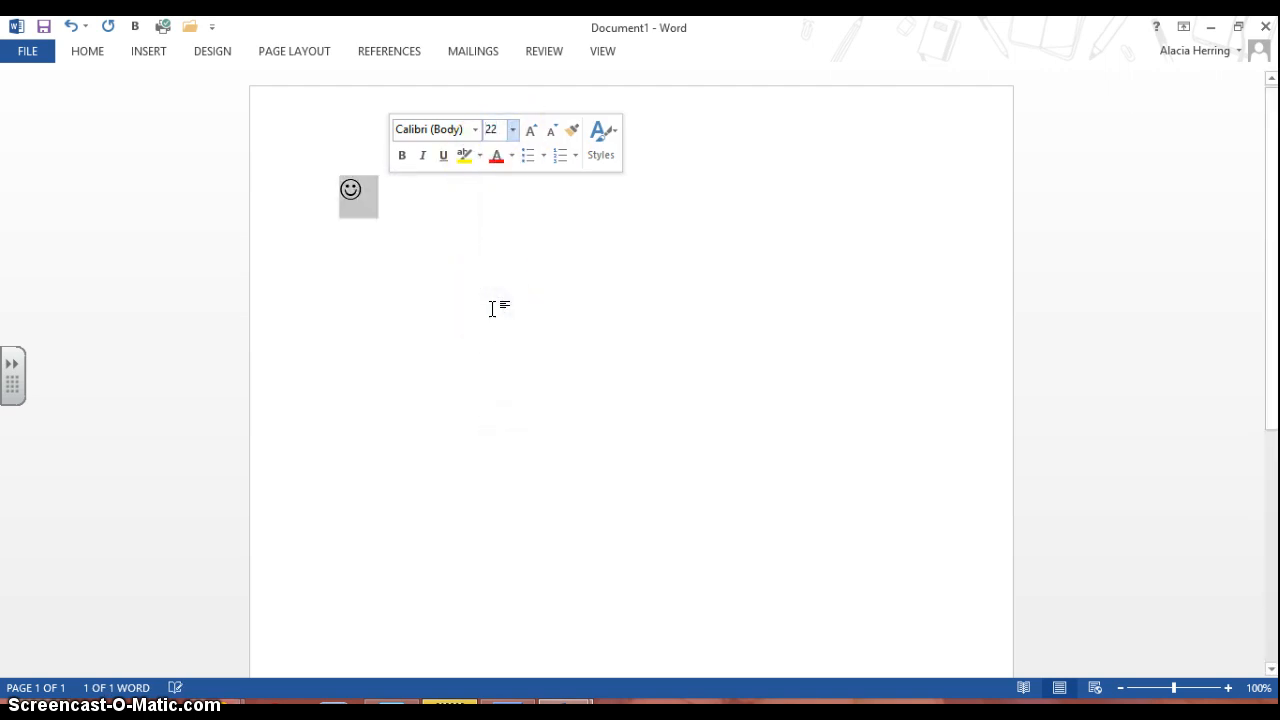
click(351, 188)
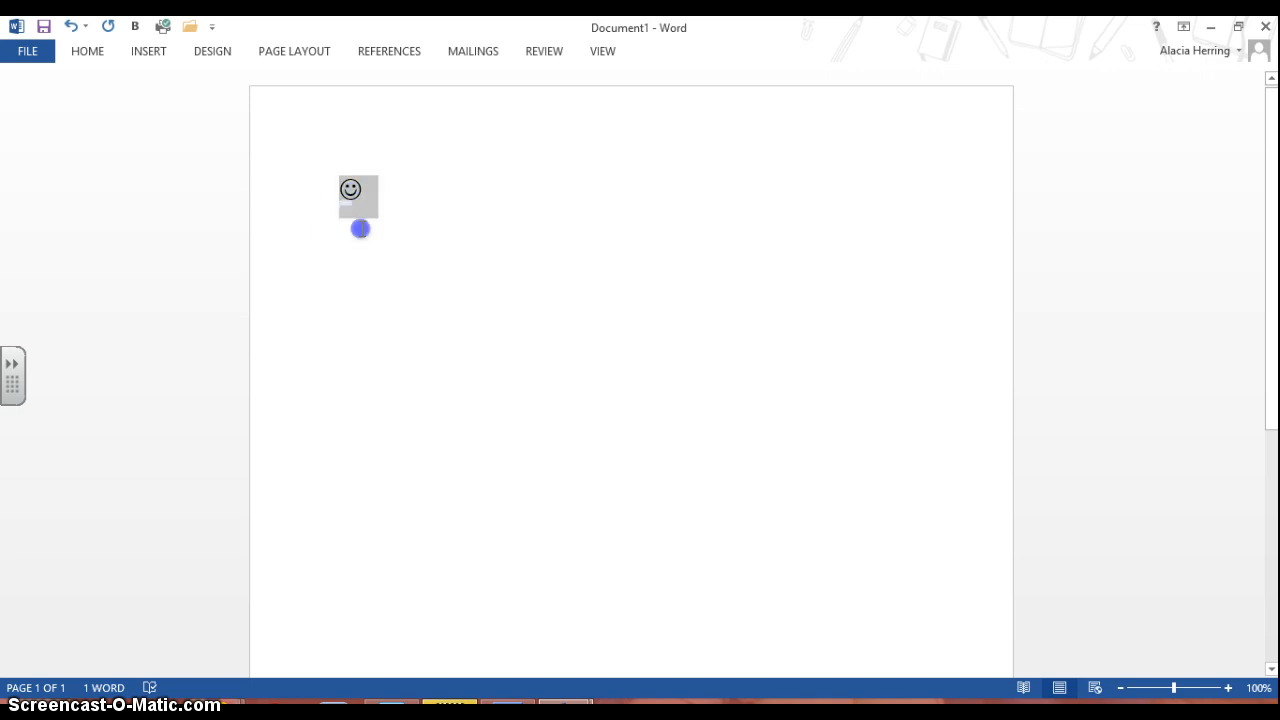
drag(360, 228, 371, 336)
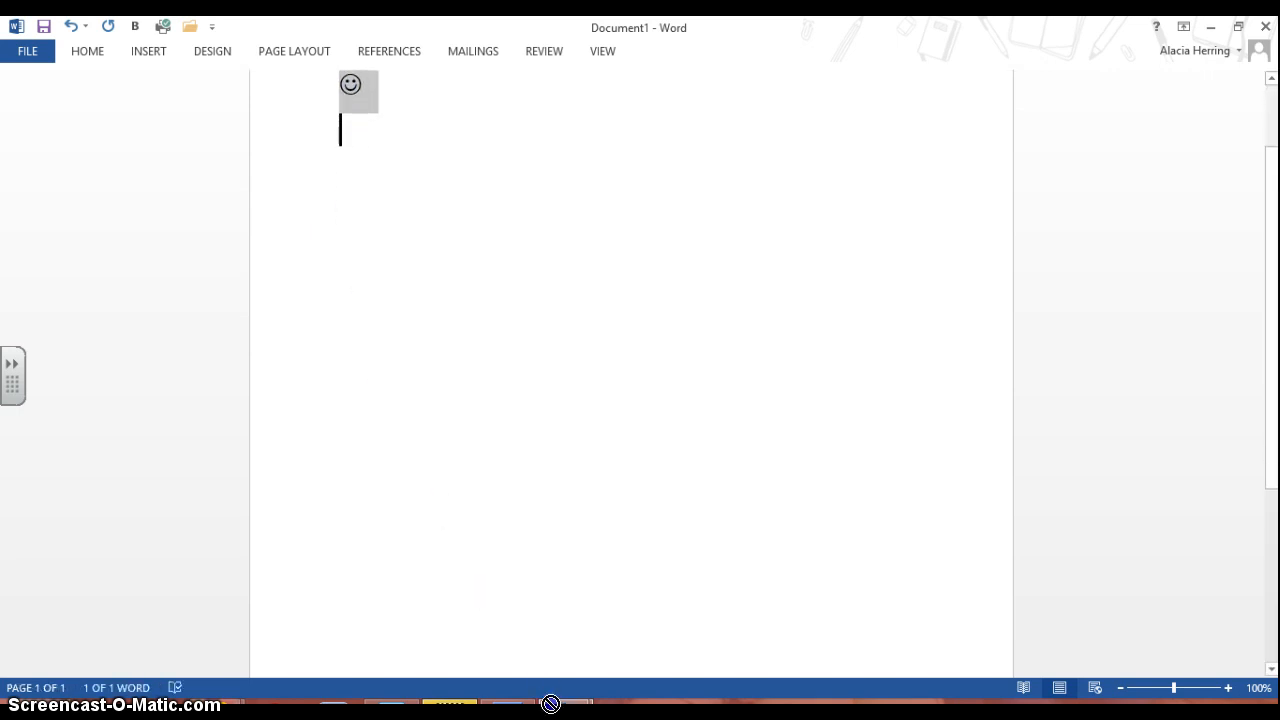
mouse_move(549, 703)
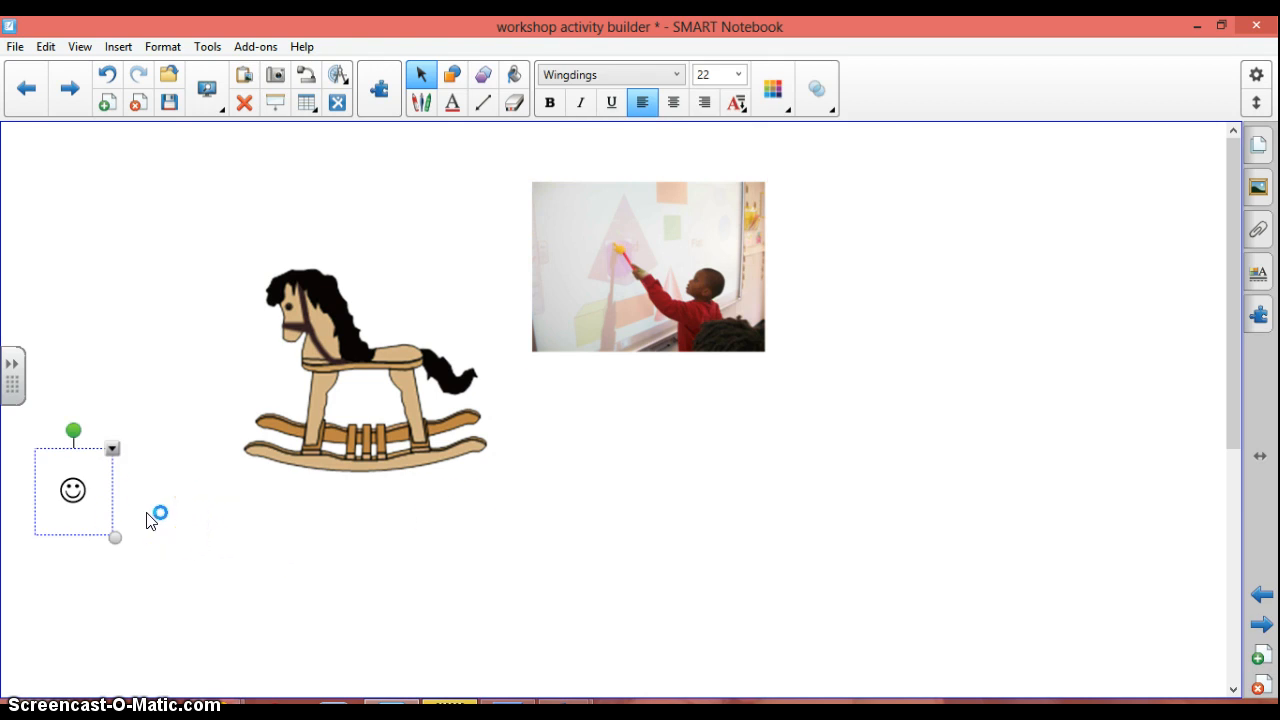
Drag the pasted smiley below the classroom photo, right of the horse, then deselect it
drag(72, 490, 121, 519)
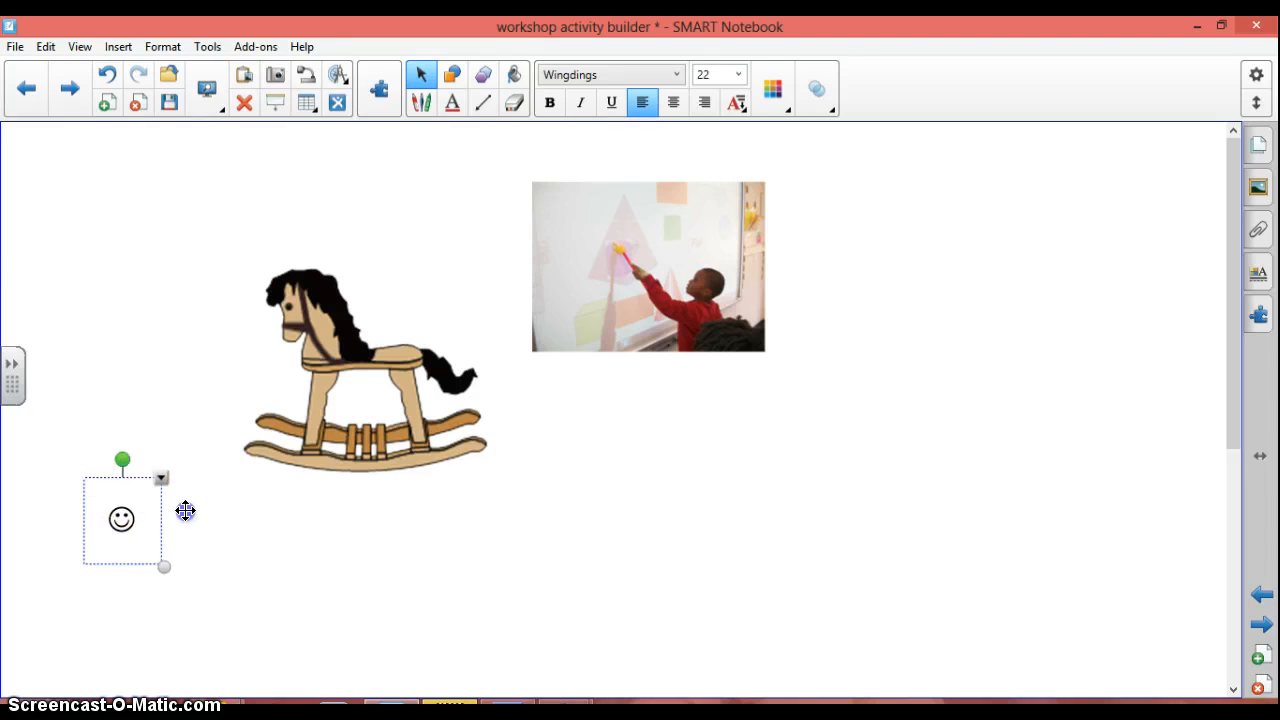
drag(121, 519, 716, 471)
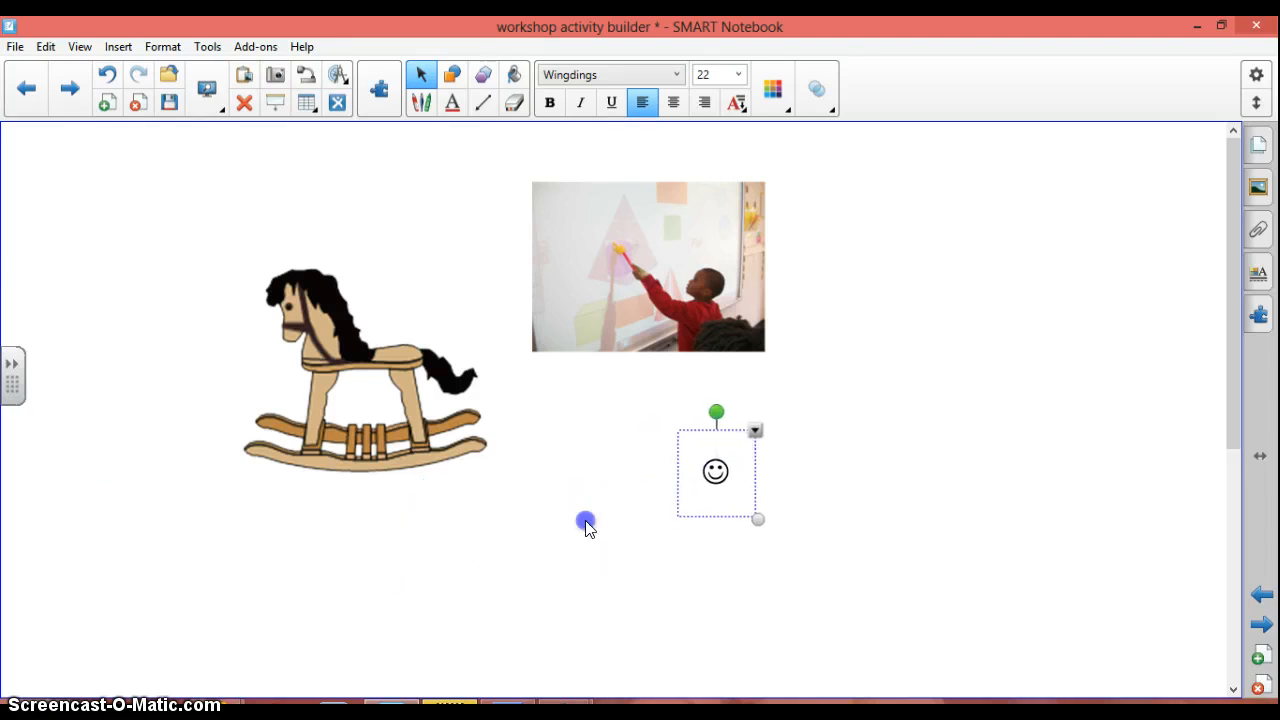
click(590, 528)
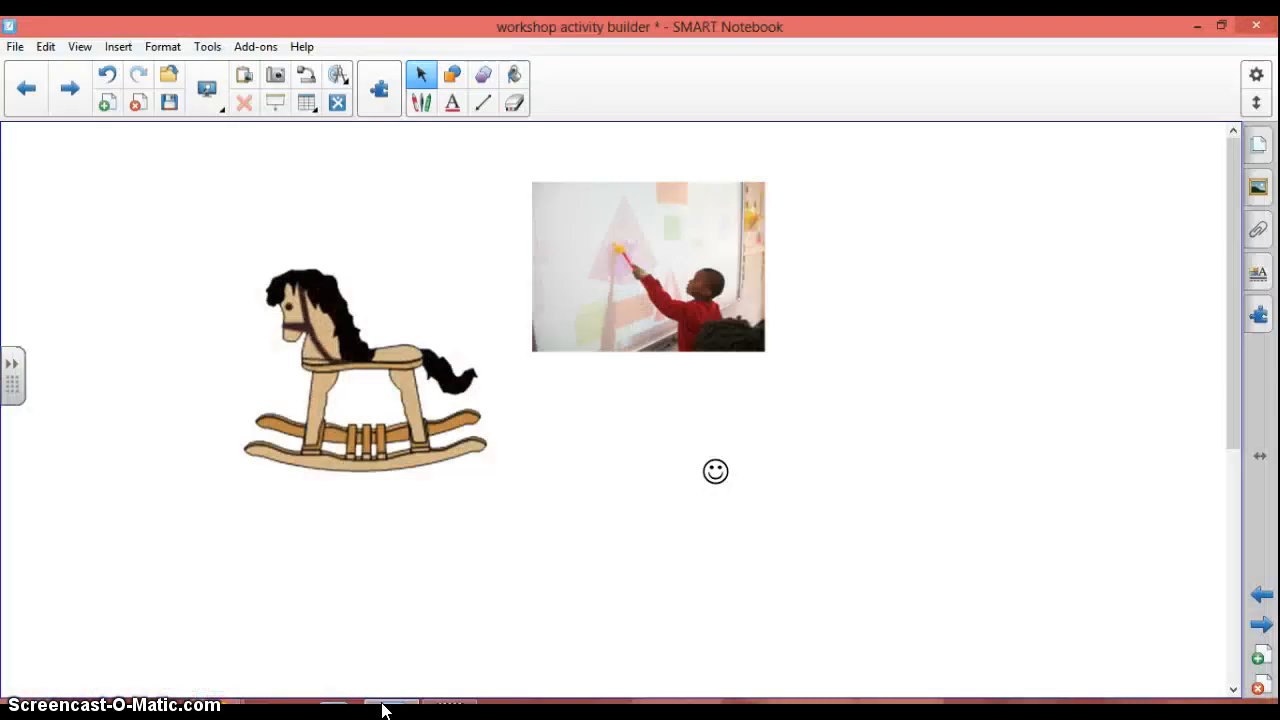
mouse_move(558, 558)
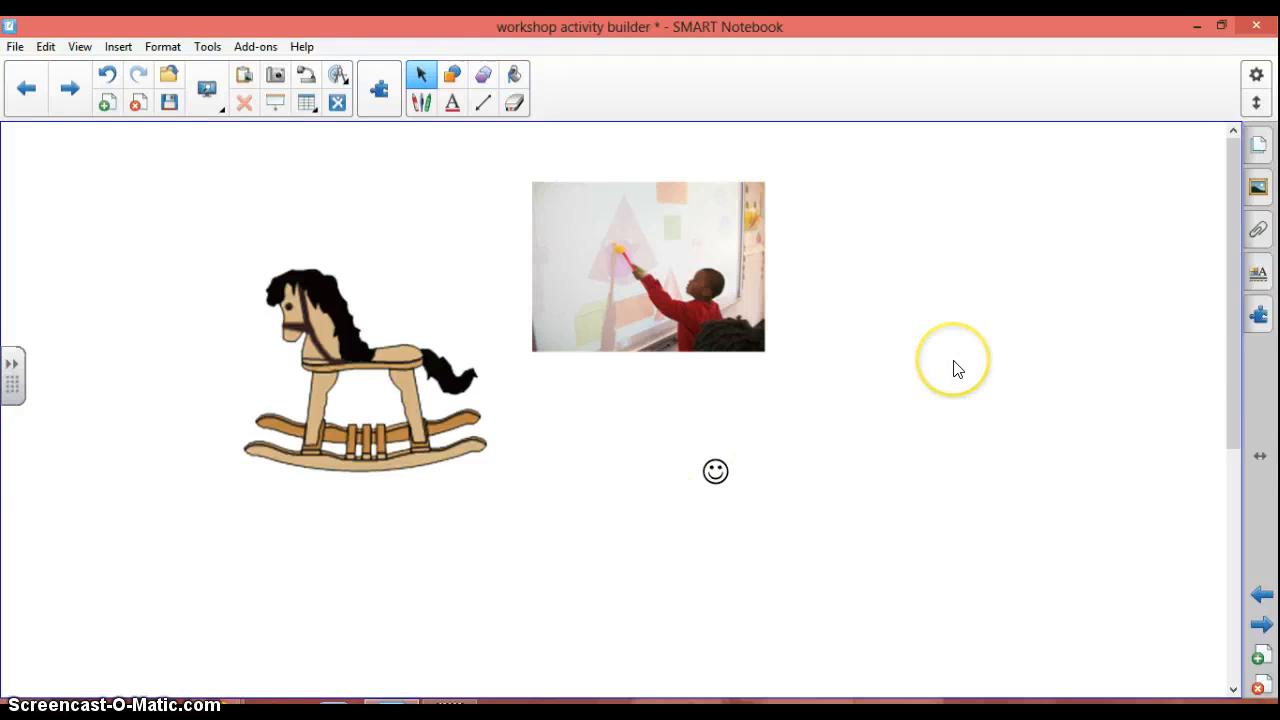
mouse_move(1190, 193)
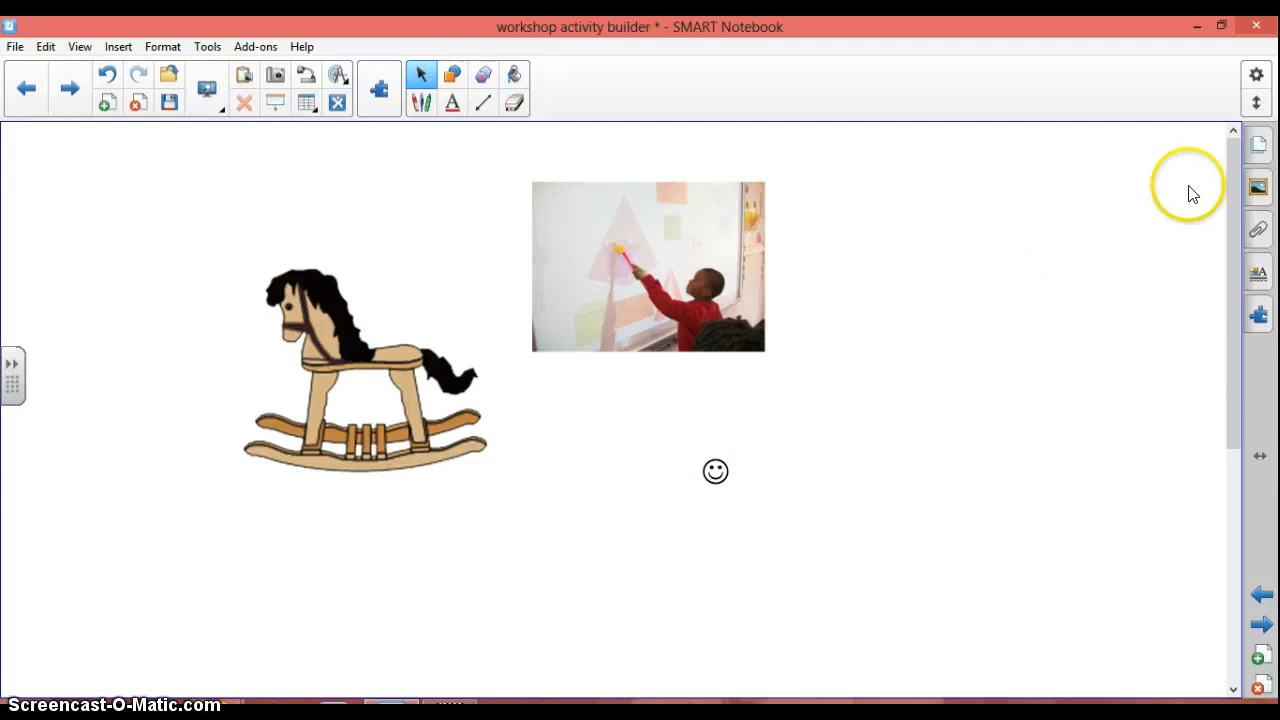
mouse_move(1258, 152)
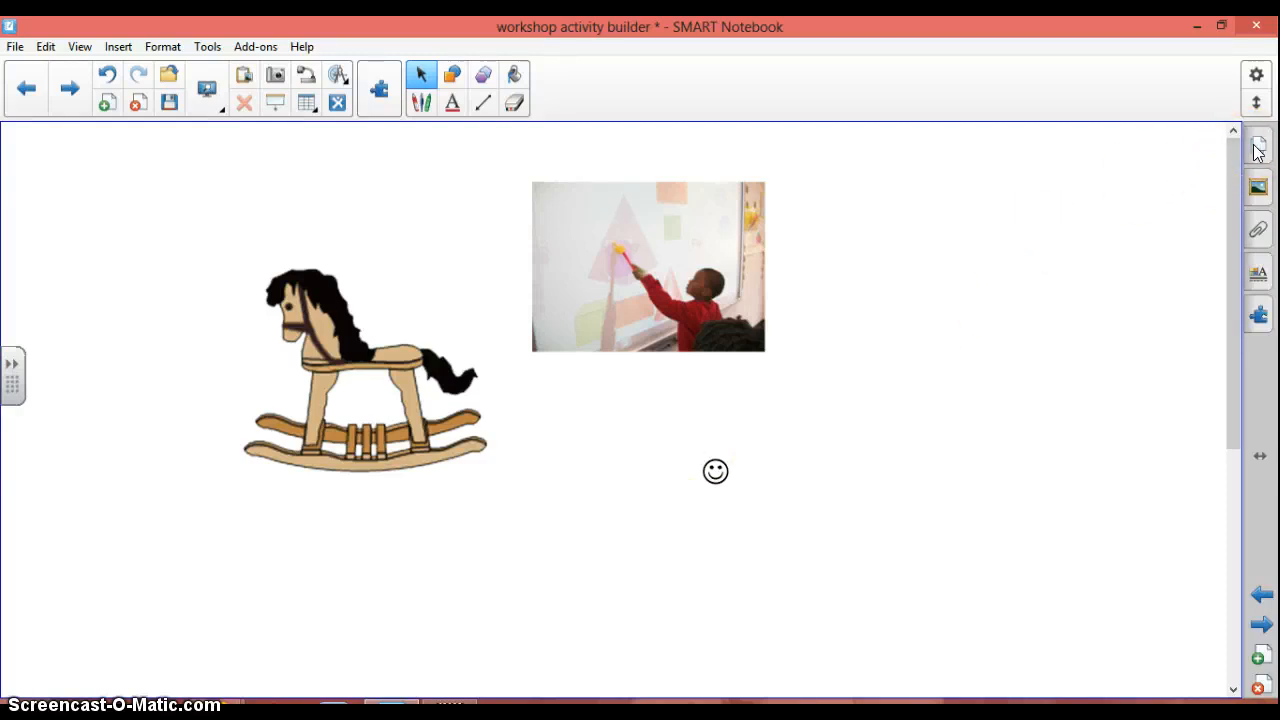
mouse_move(1237, 530)
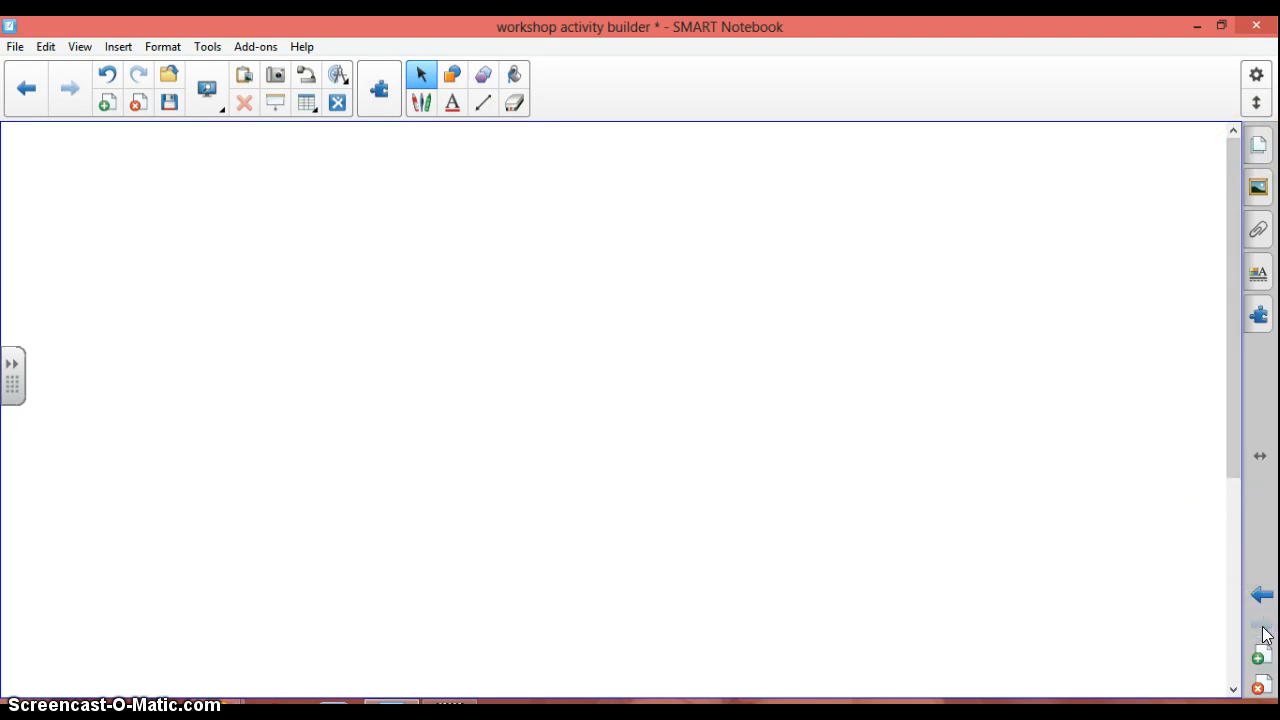
mouse_move(1255, 188)
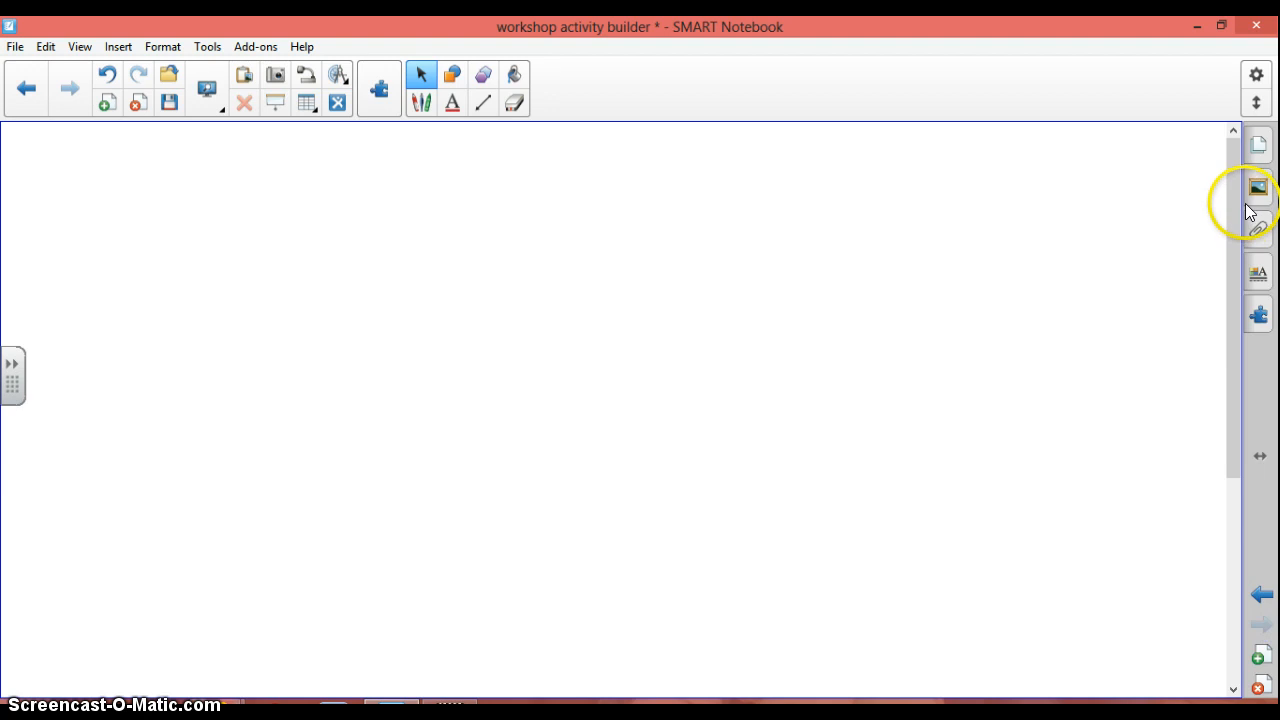
mouse_move(1258, 148)
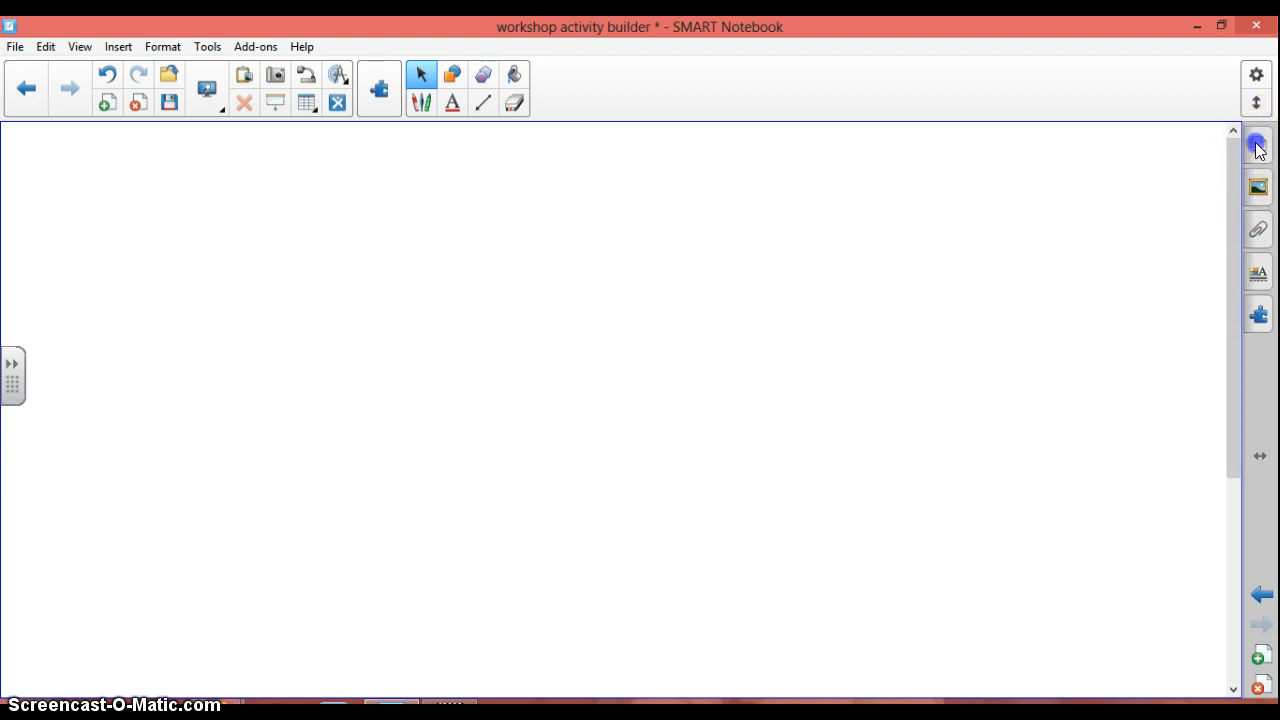
Open the Page Sorter to show thumbnails of all four pages
click(1258, 143)
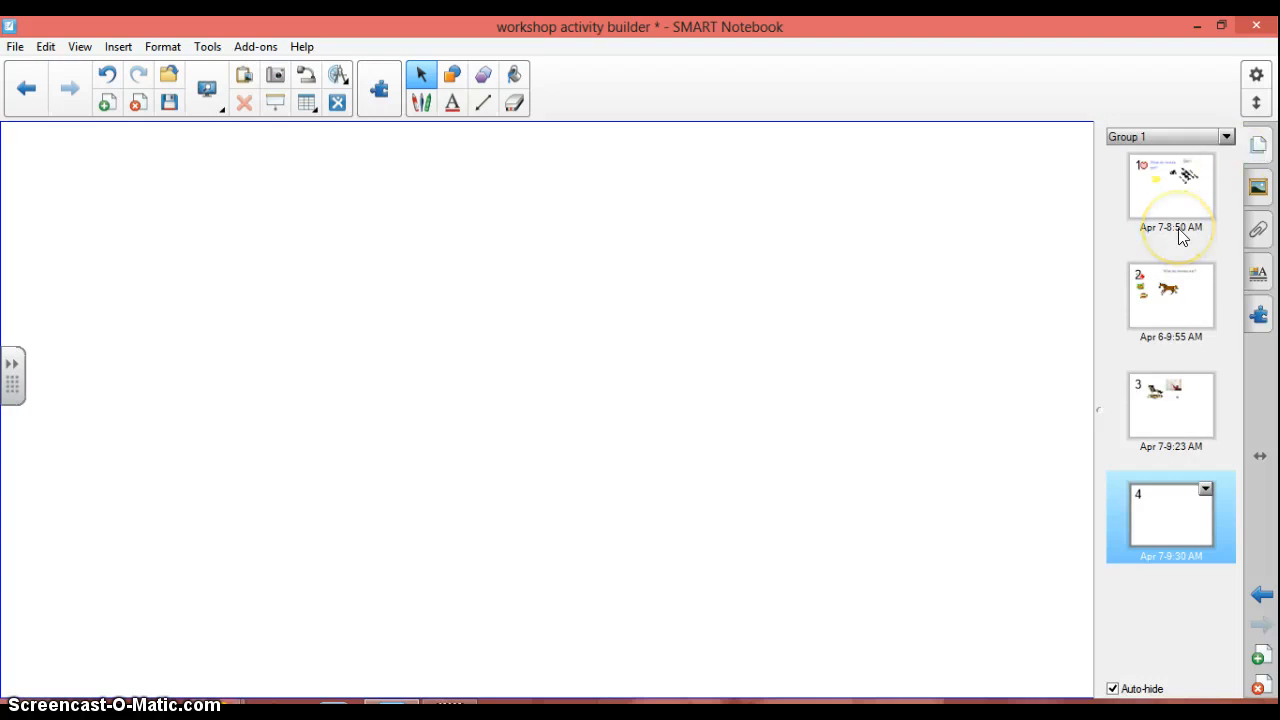
mouse_move(1189, 196)
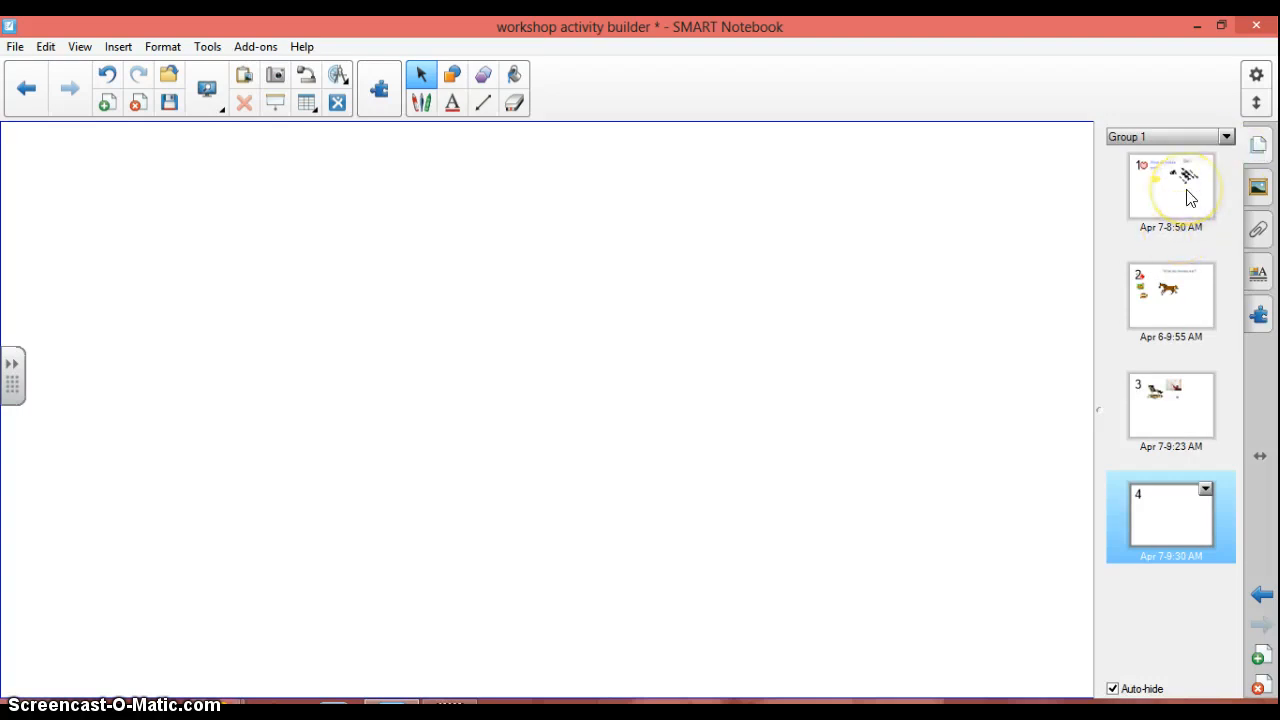
Select the page thumbnail in the Page Sorter and reset the page to its saved state
click(1170, 190)
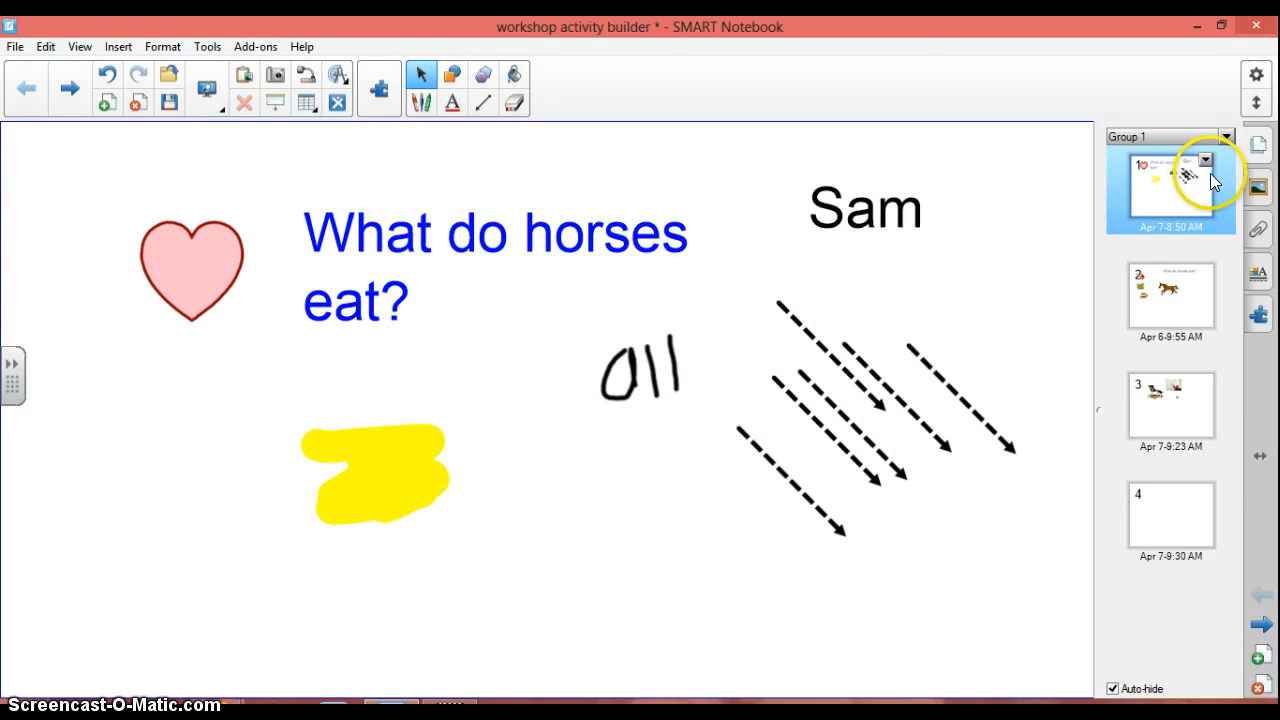
mouse_move(1207, 165)
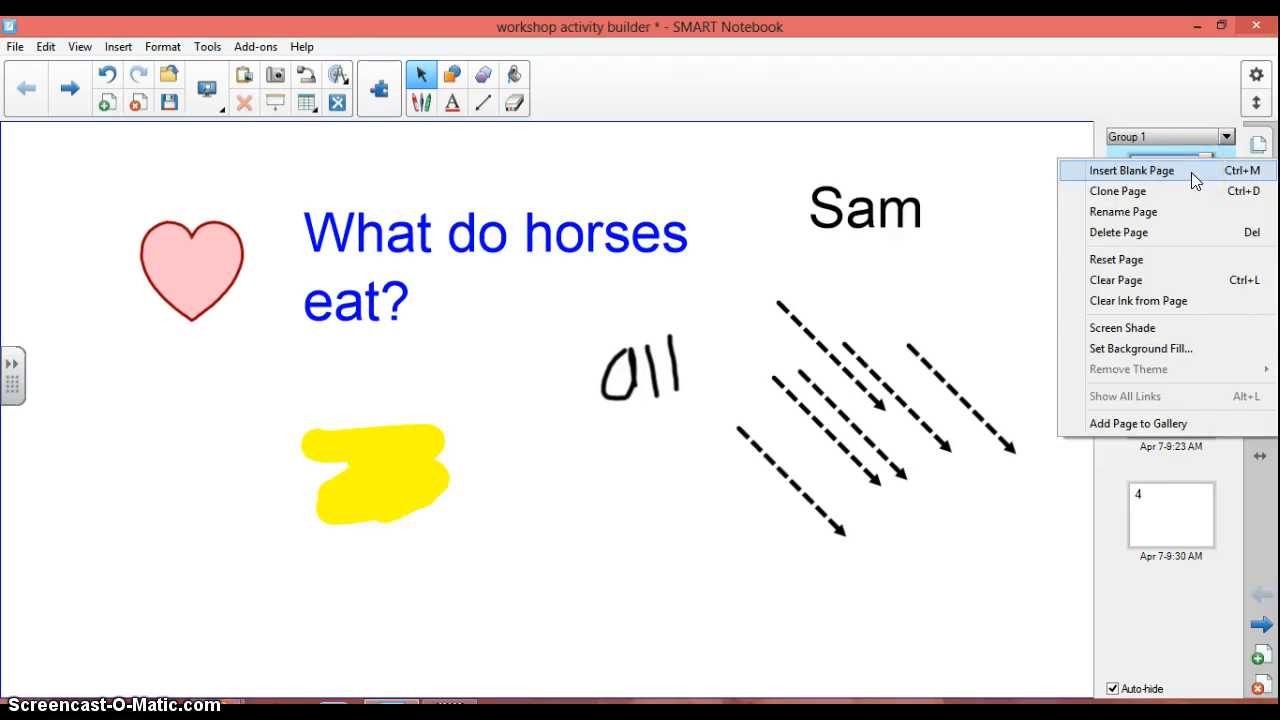
mouse_move(1180, 191)
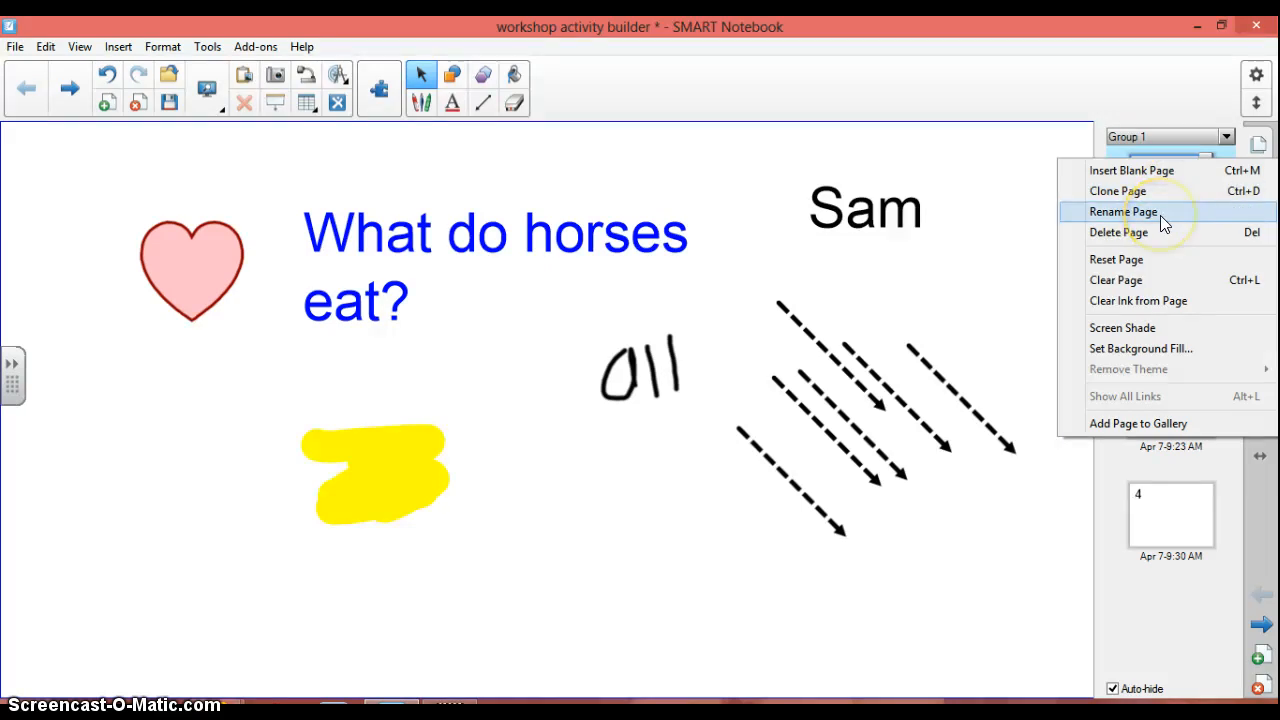
mouse_move(1158, 242)
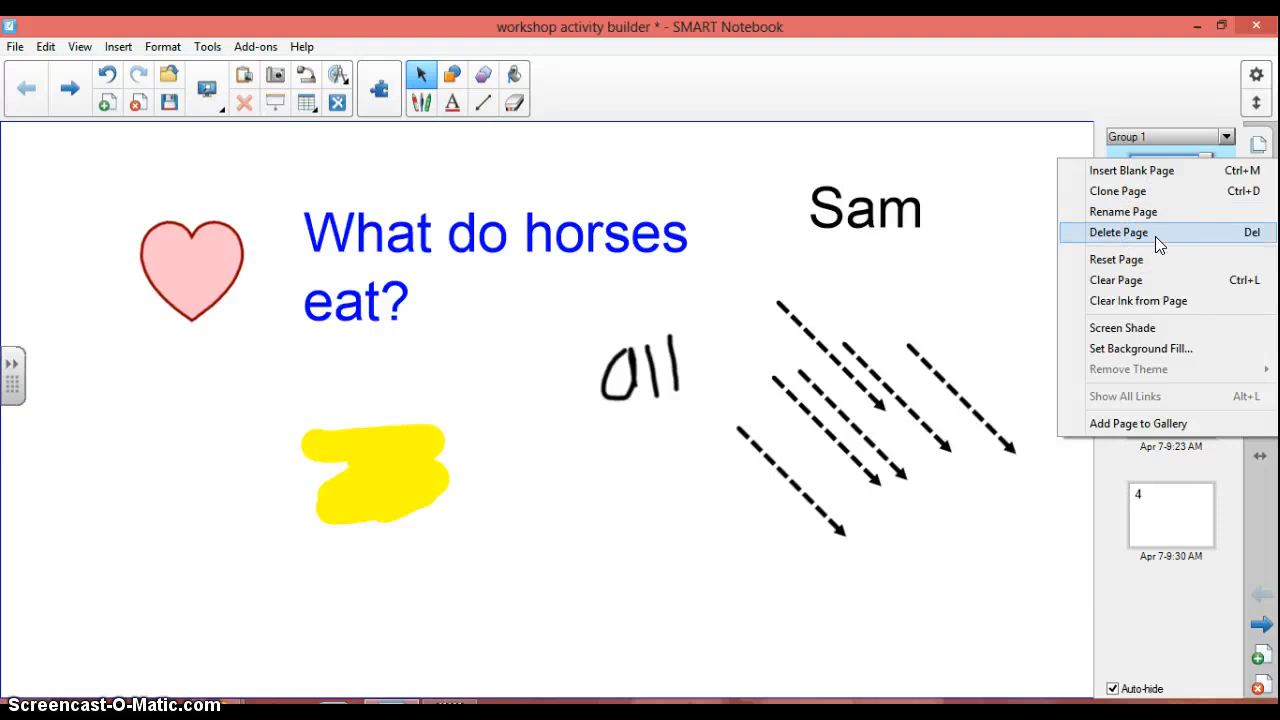
mouse_move(1150, 265)
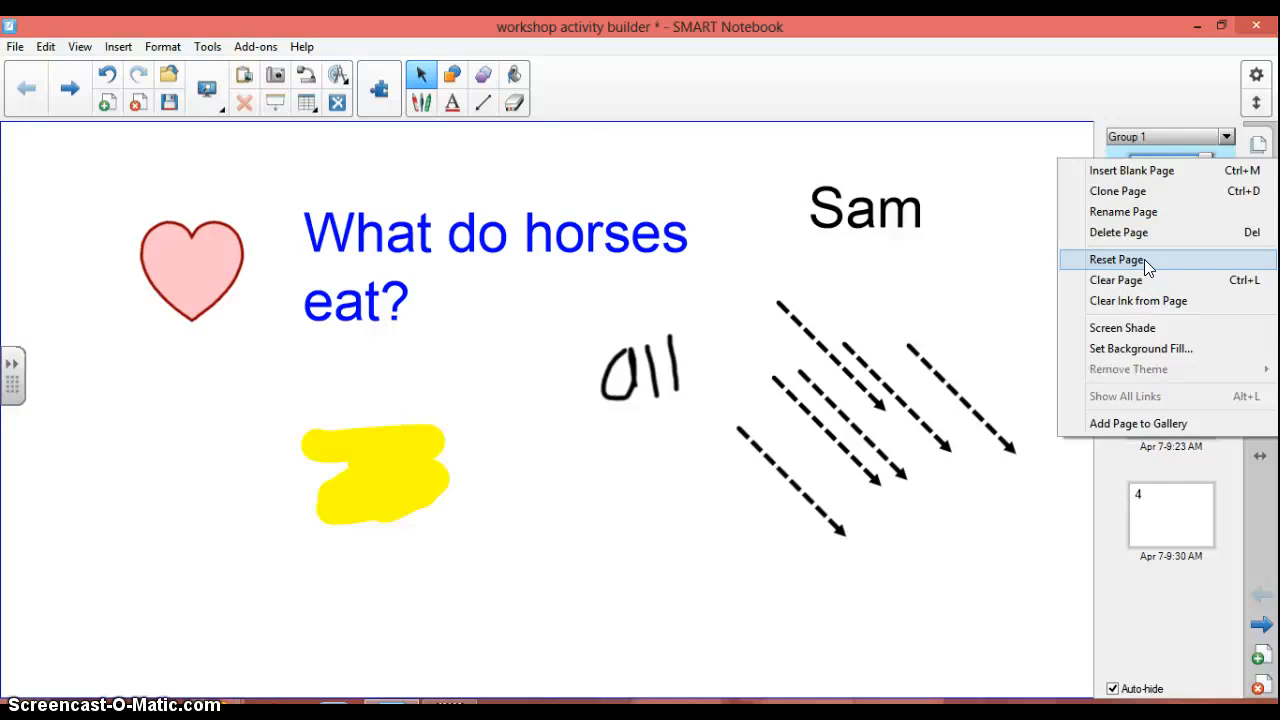
click(1116, 259)
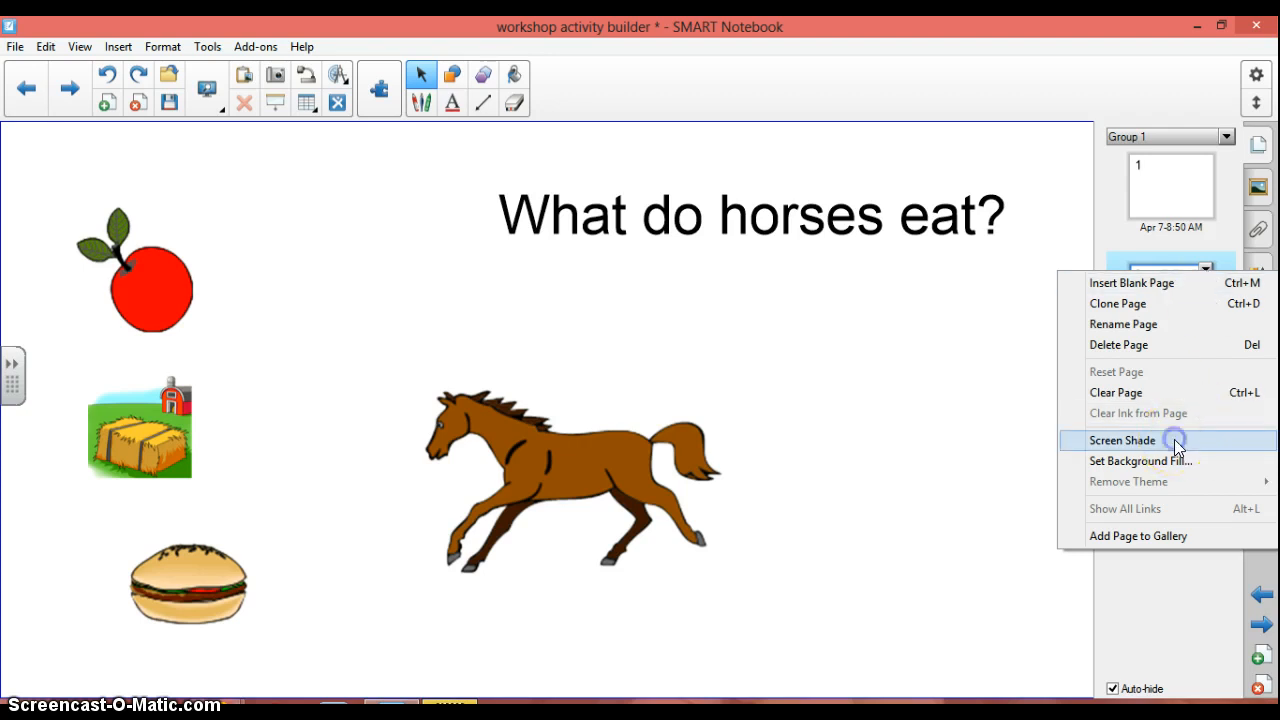
click(1122, 440)
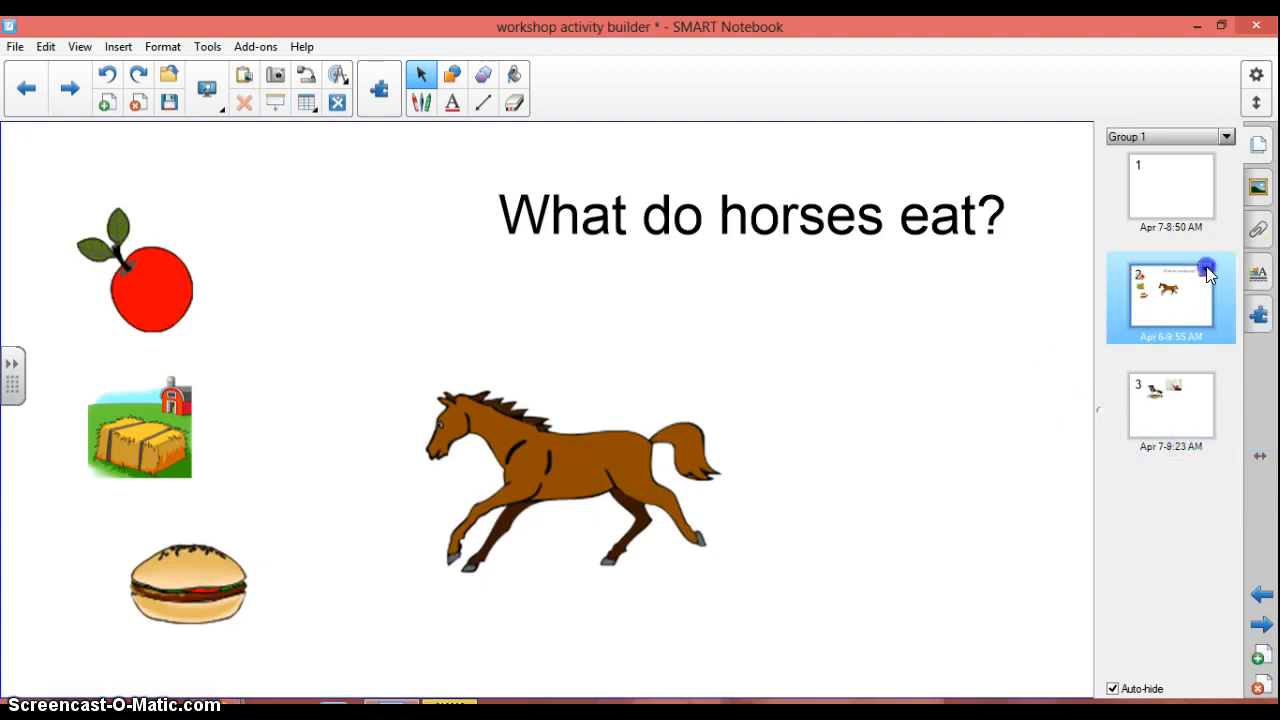
right_click(1170, 290)
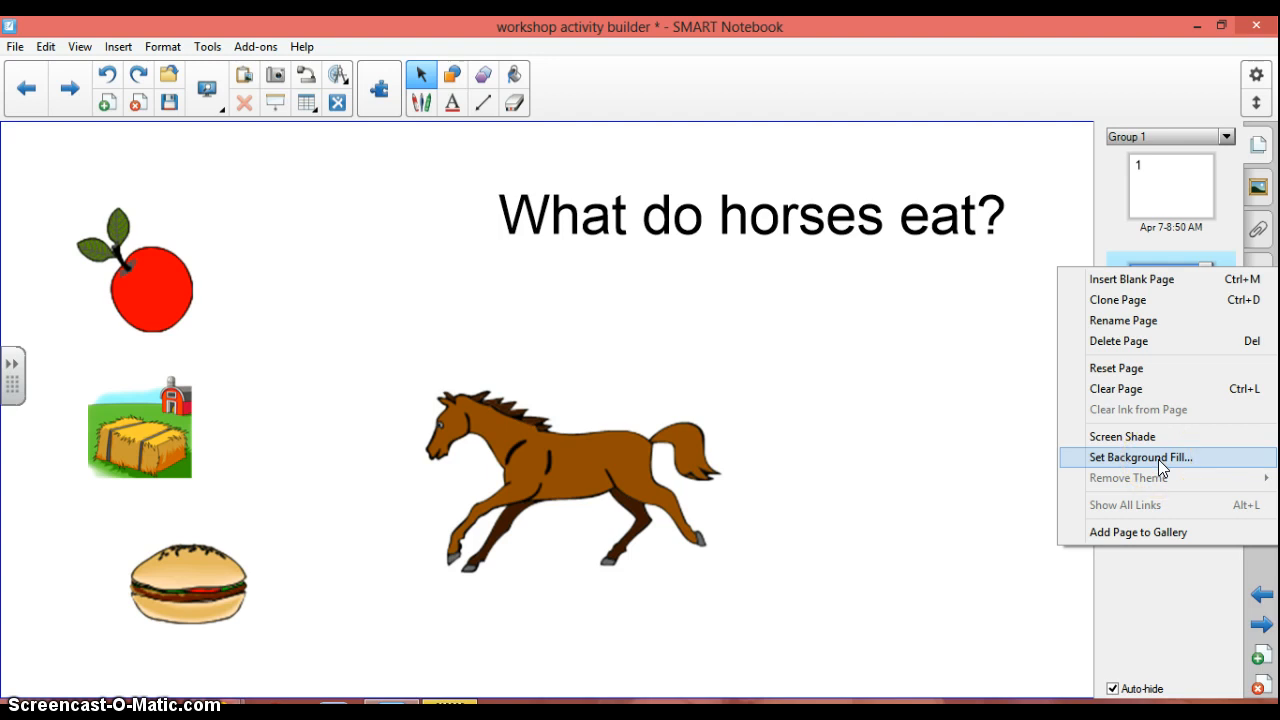
mouse_move(1128, 477)
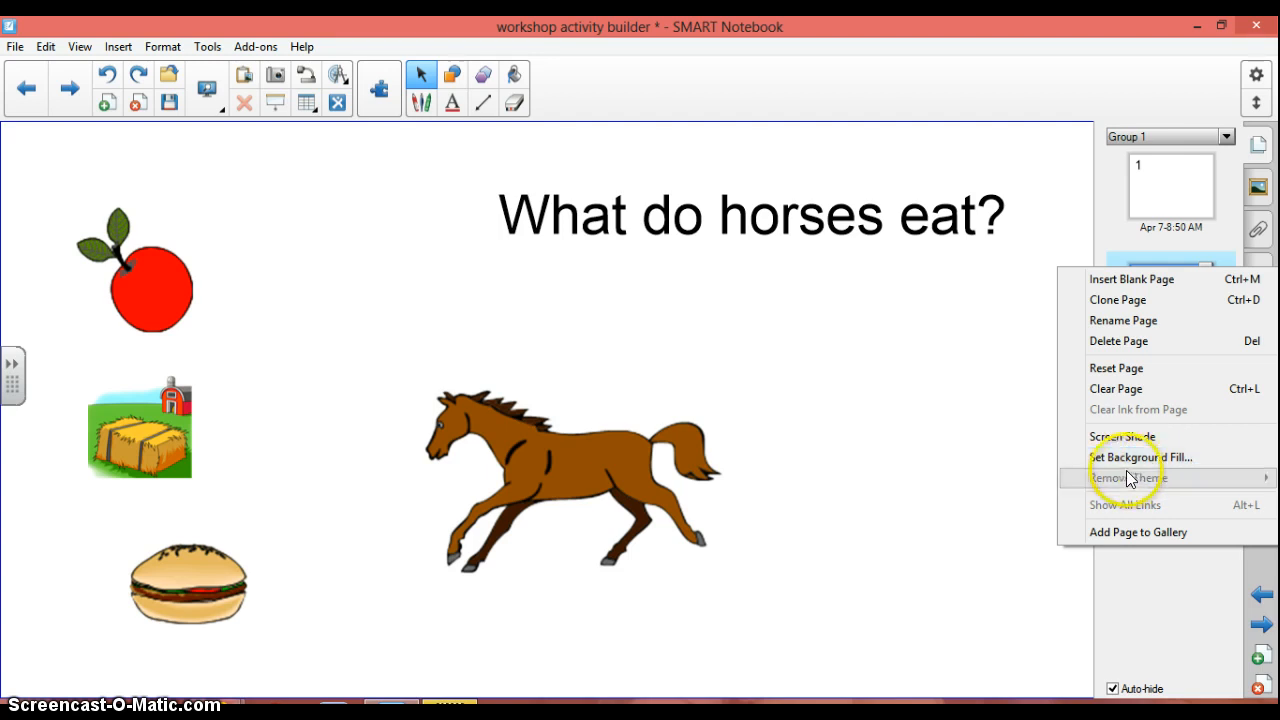
Try teal solid, gradient, line-pattern and image background fills on the horse page
click(1141, 457)
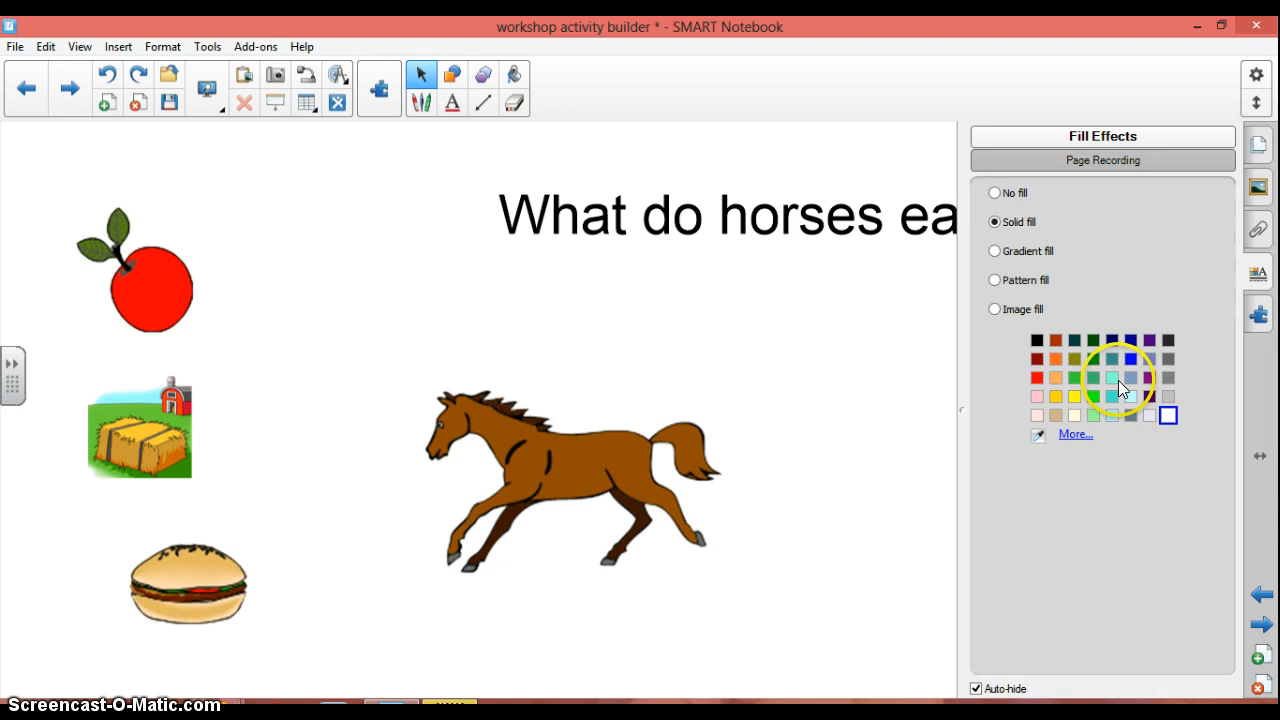
click(1112, 377)
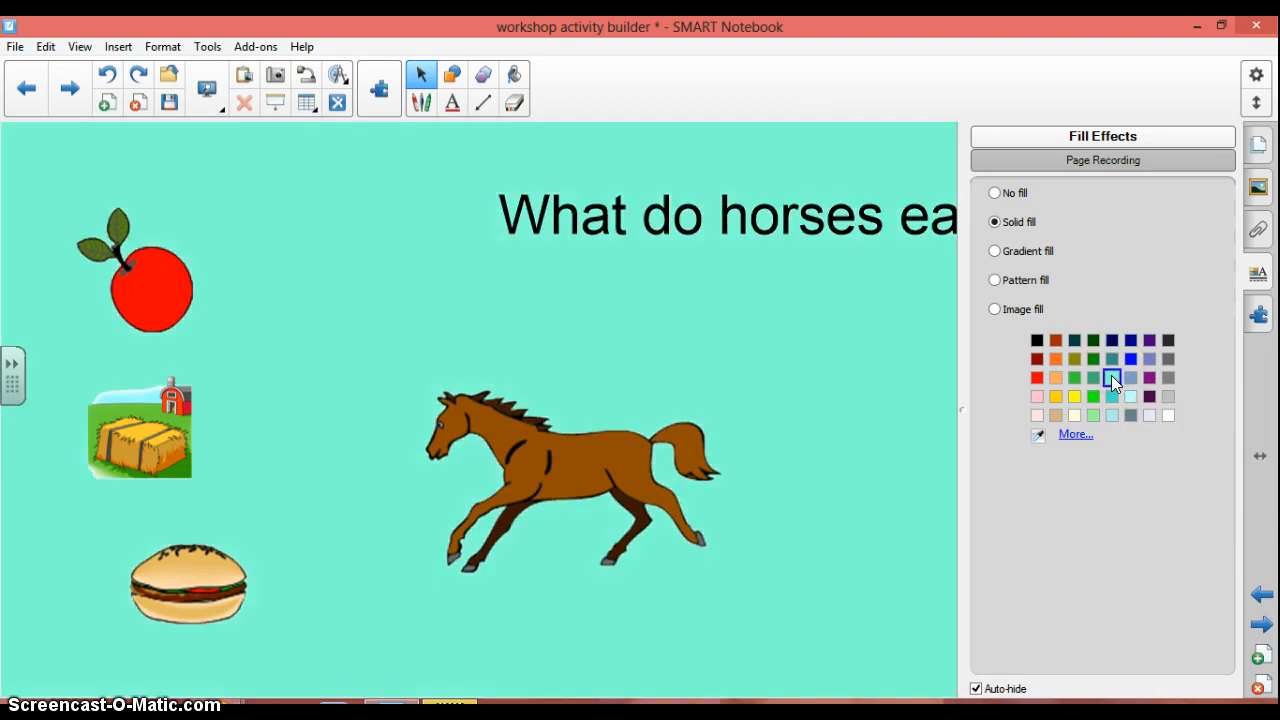
mouse_move(1060, 258)
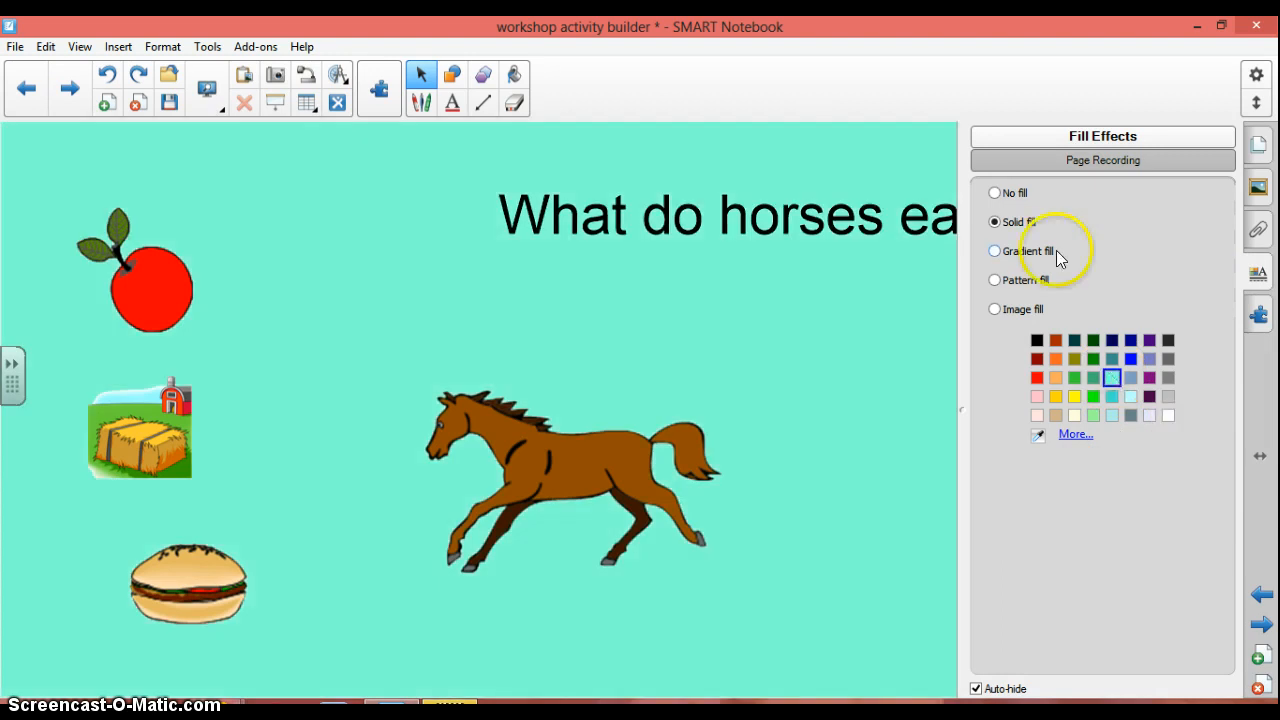
click(994, 251)
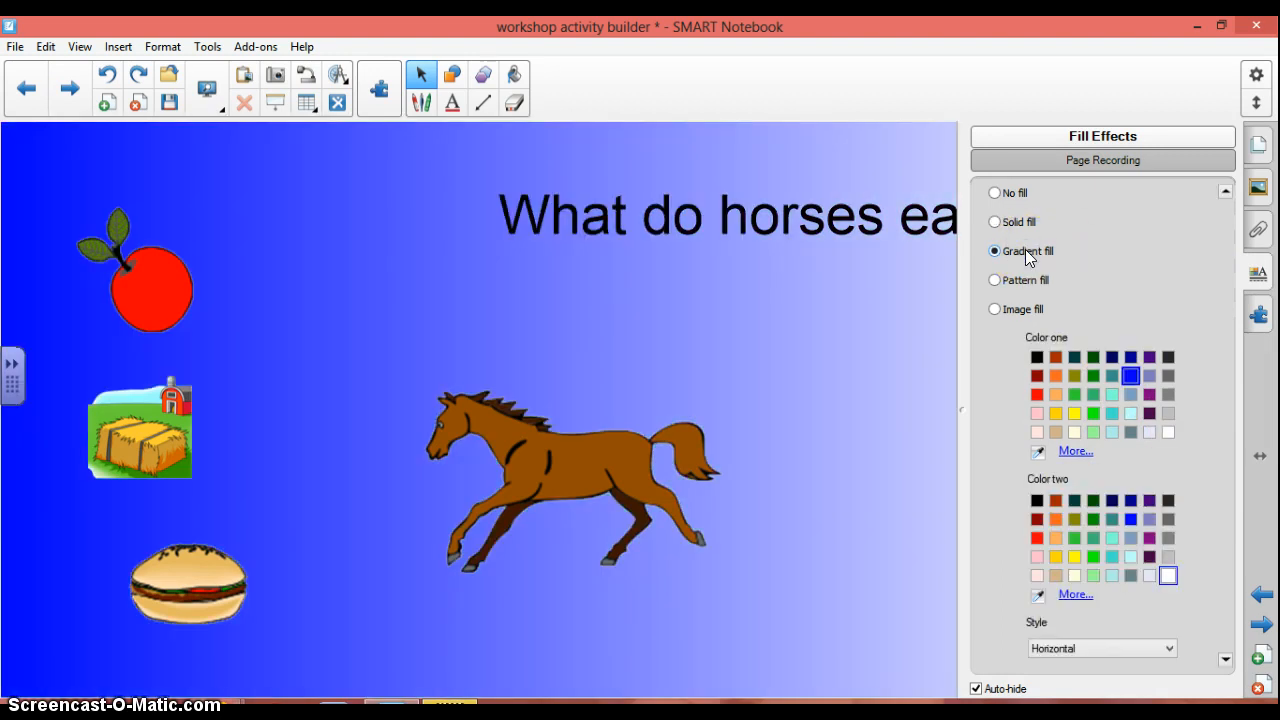
click(994, 280)
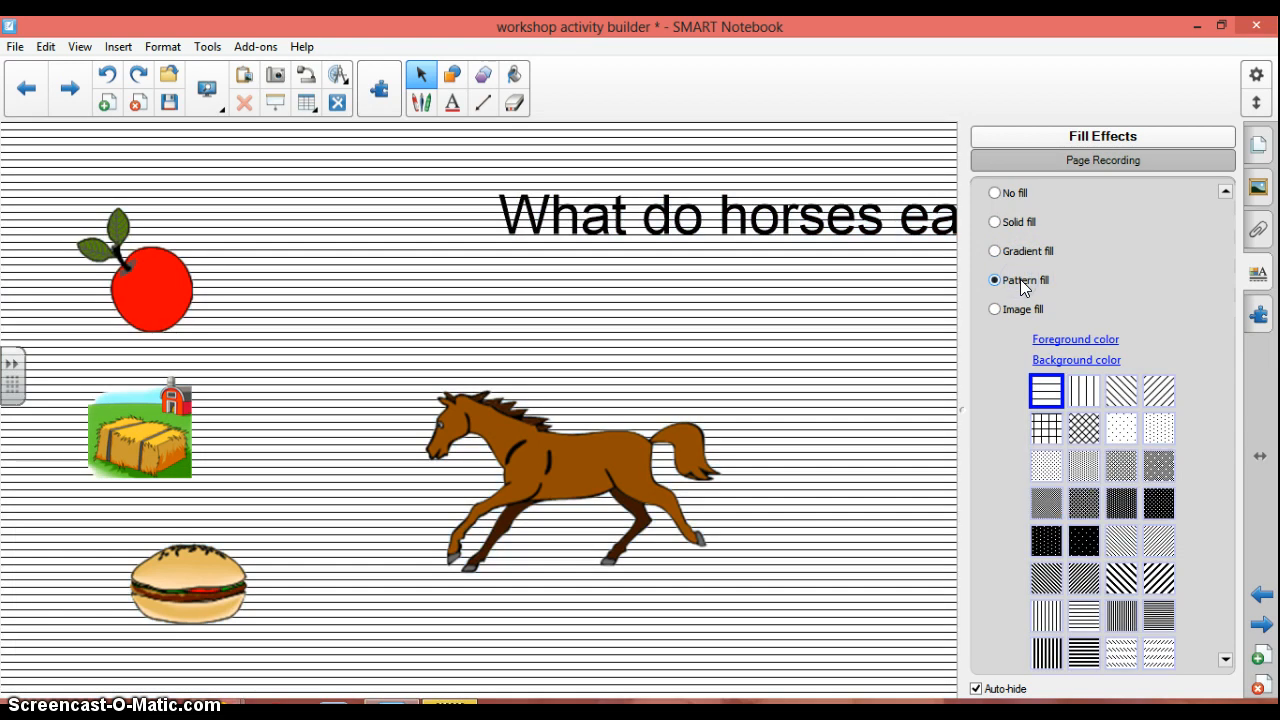
click(994, 309)
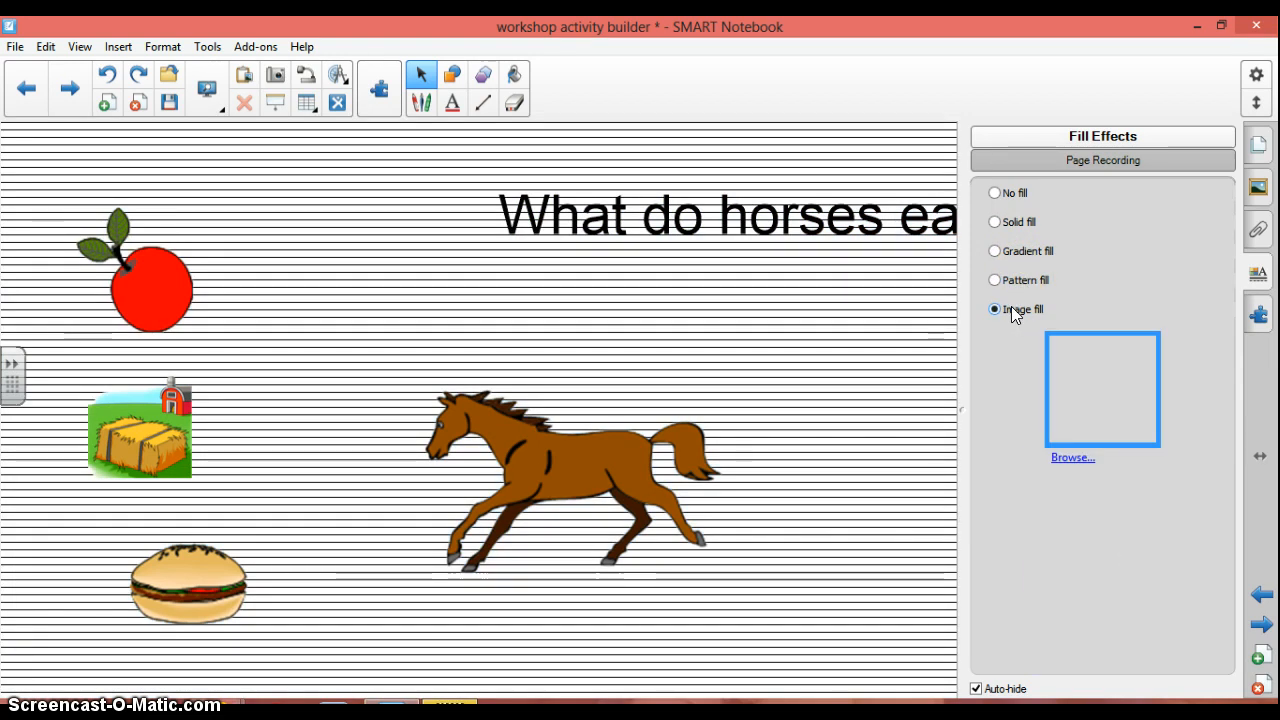
mouse_move(1030, 213)
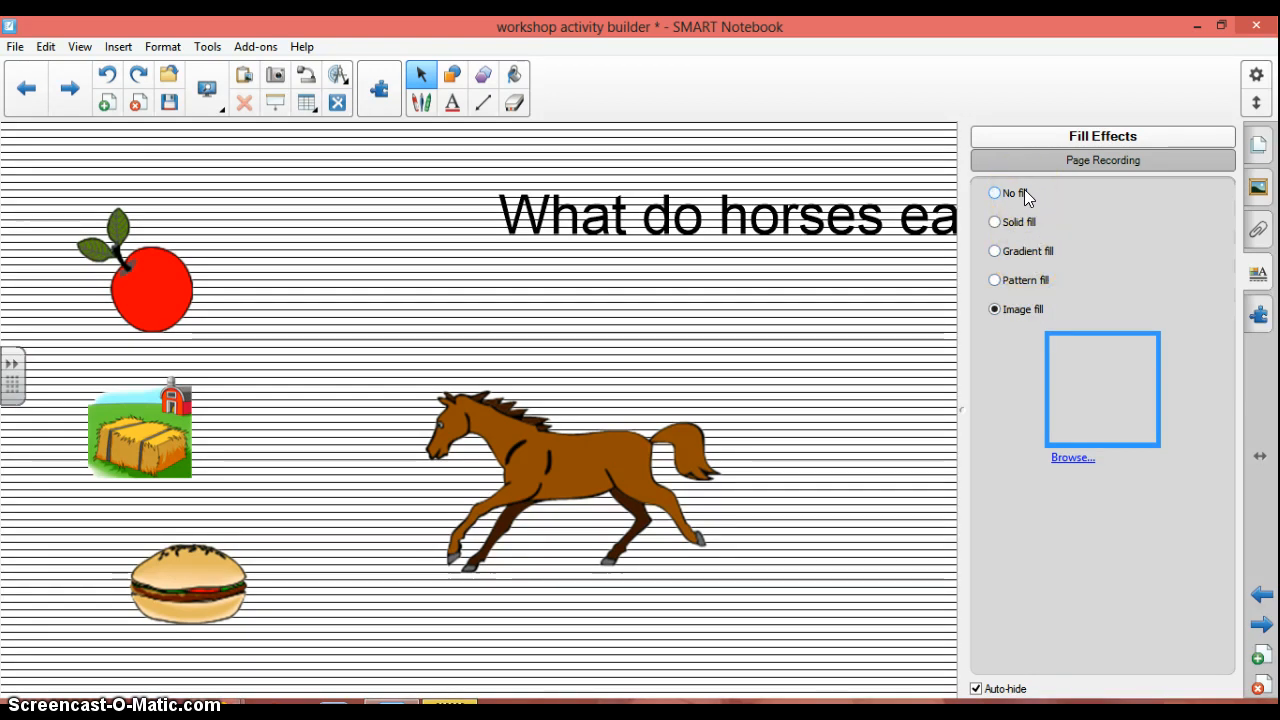
mouse_move(862, 298)
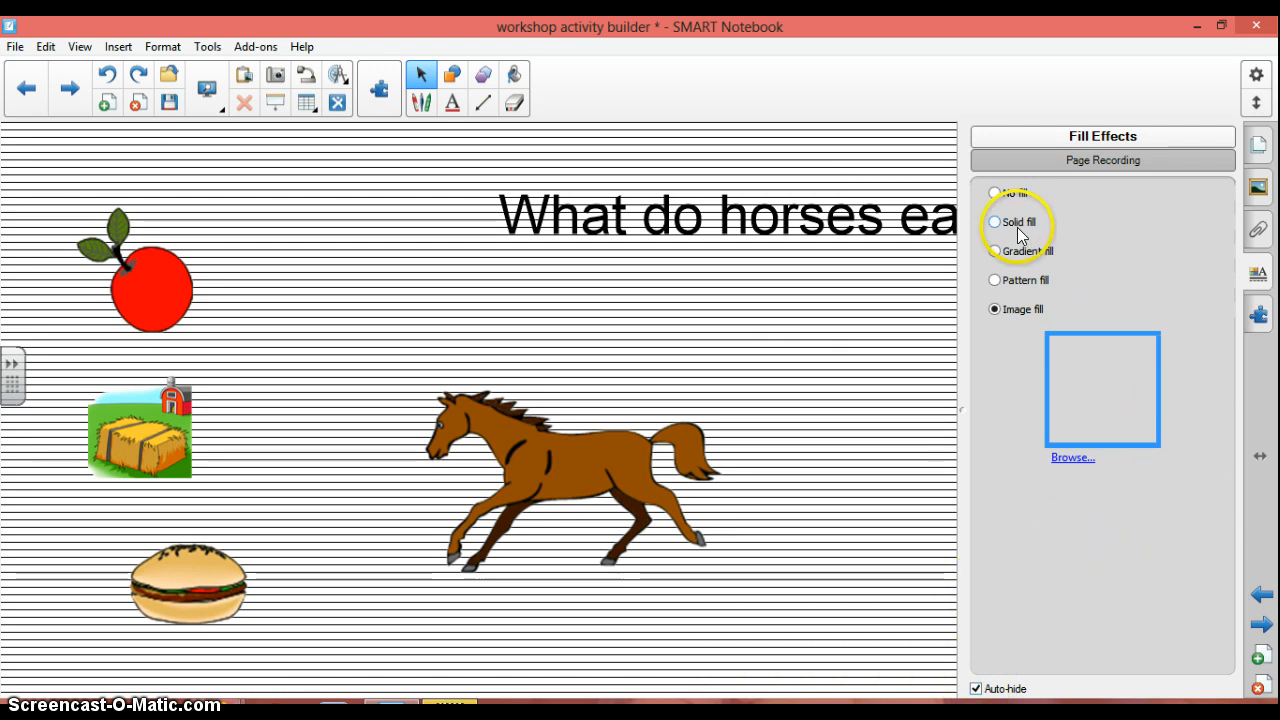
Switch the horse page background to solid fill and reopen the page thumbnails
click(994, 221)
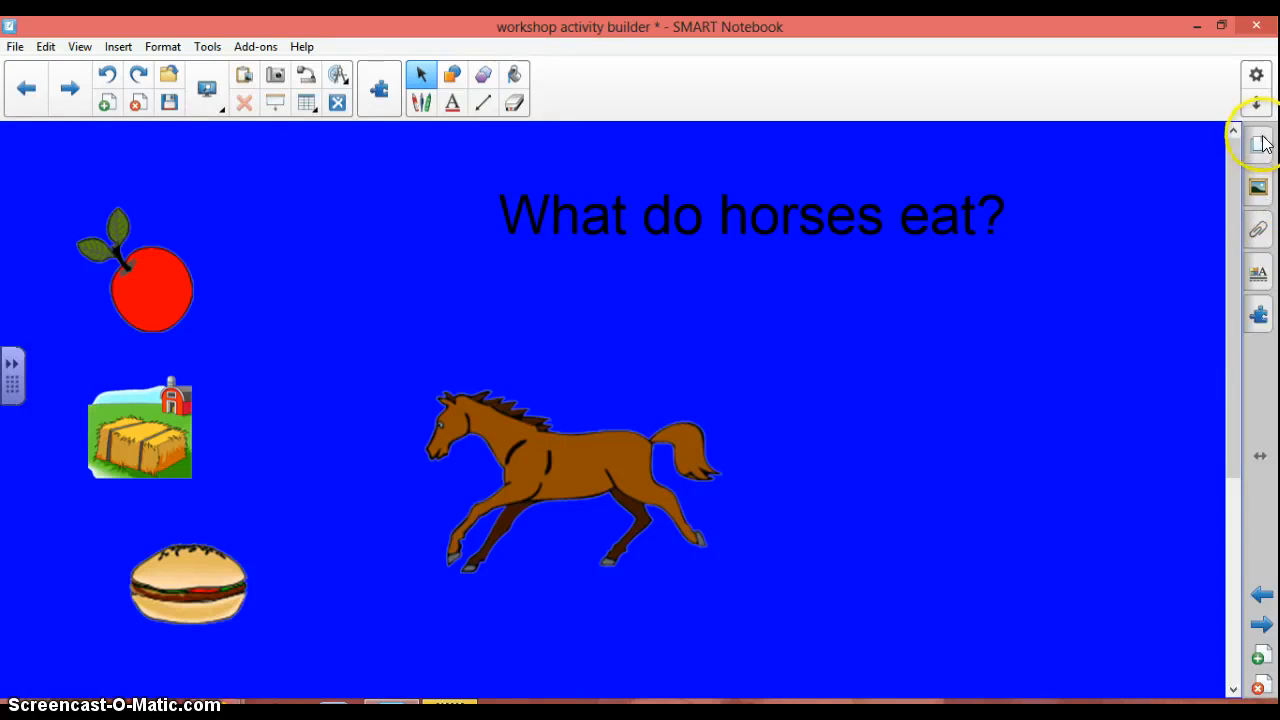
click(1257, 143)
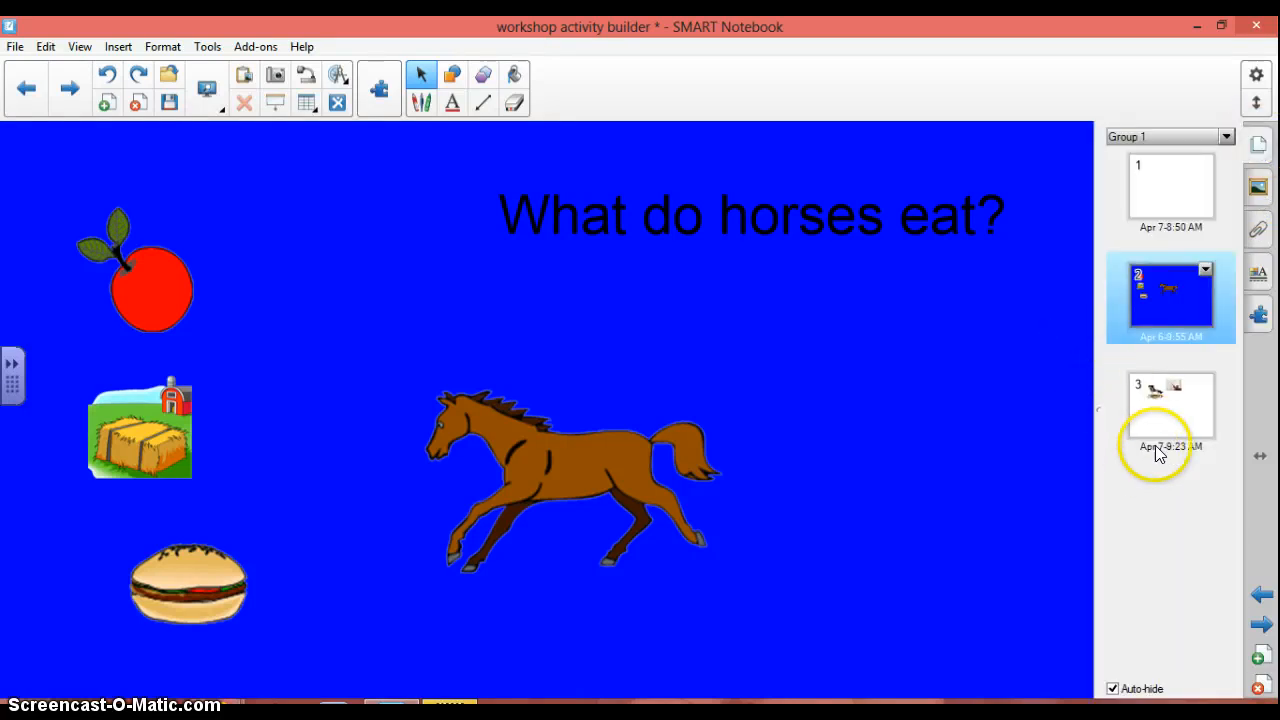
mouse_move(888, 595)
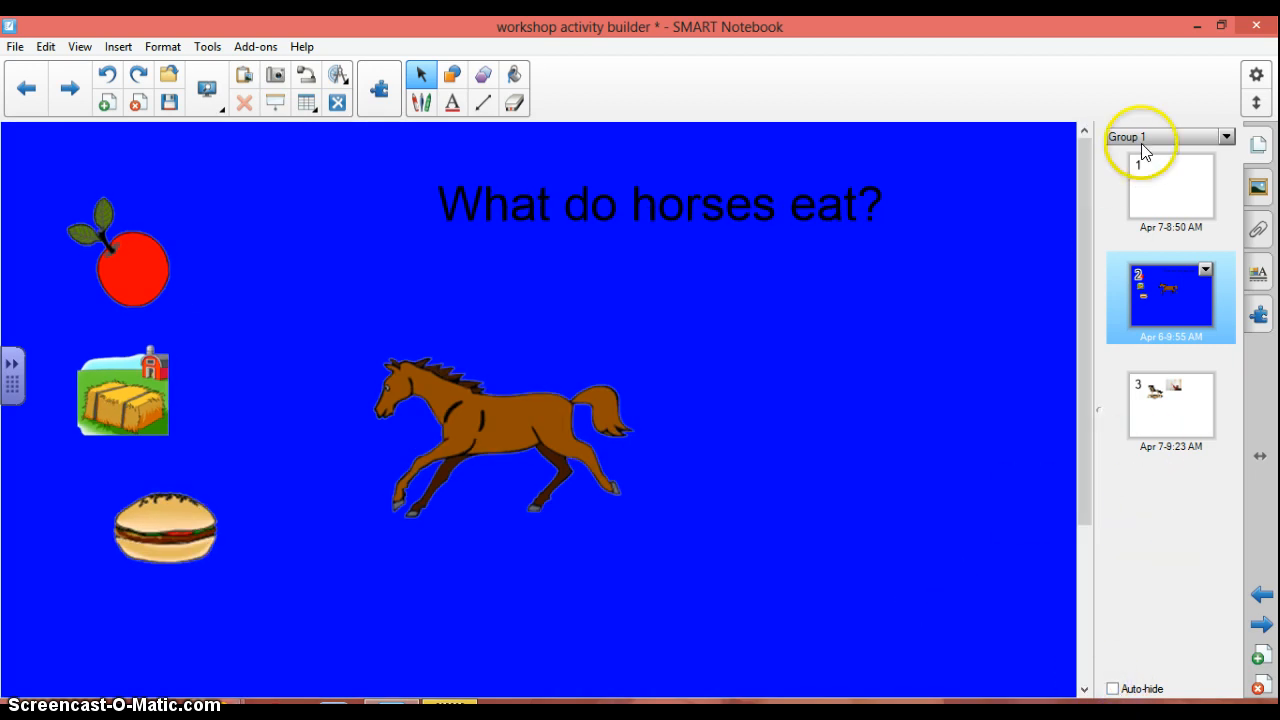
mouse_move(1050, 660)
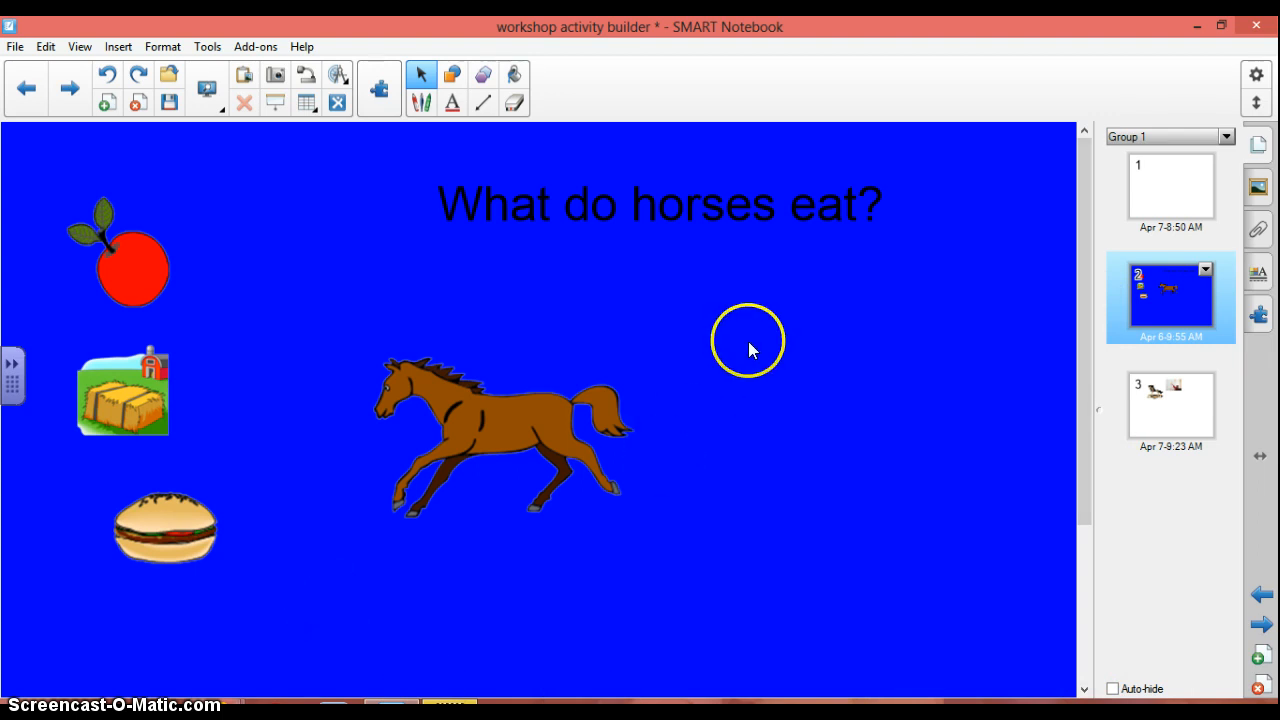
right_click(747, 340)
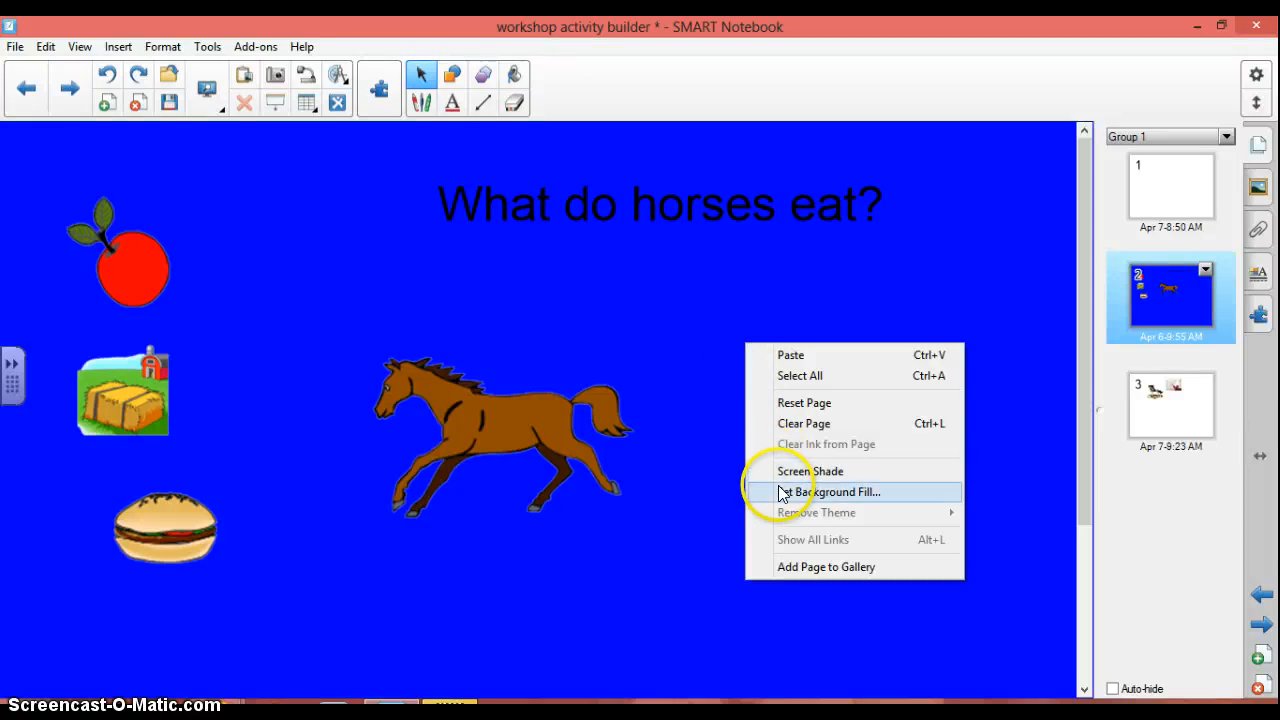
click(832, 491)
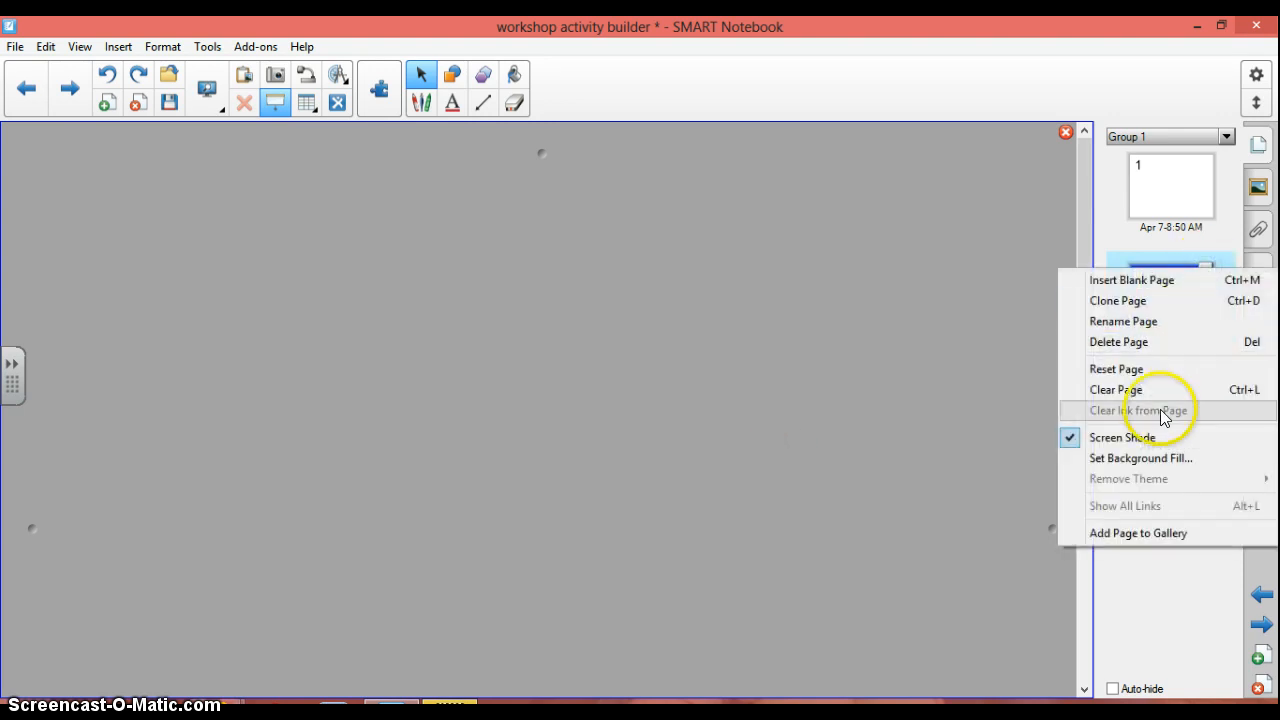
mouse_move(1075, 438)
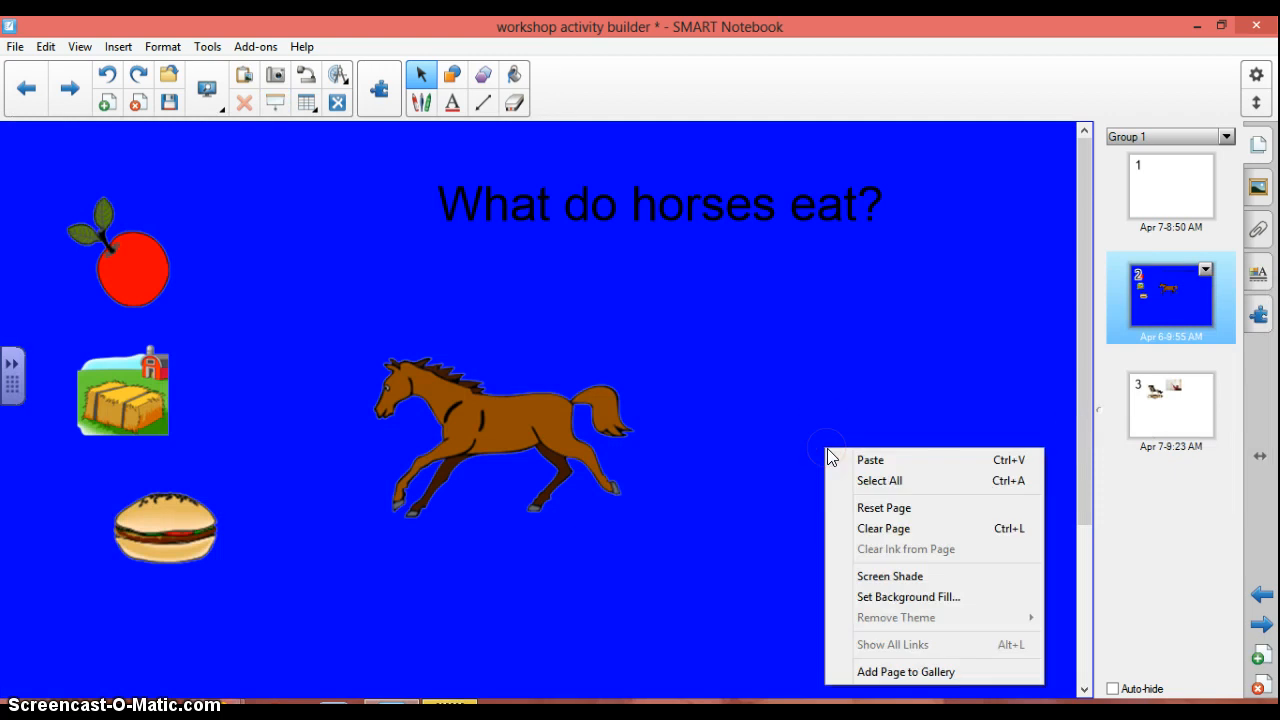
Fill the horse page background with turquoise, then change it to a lighter teal
click(908, 596)
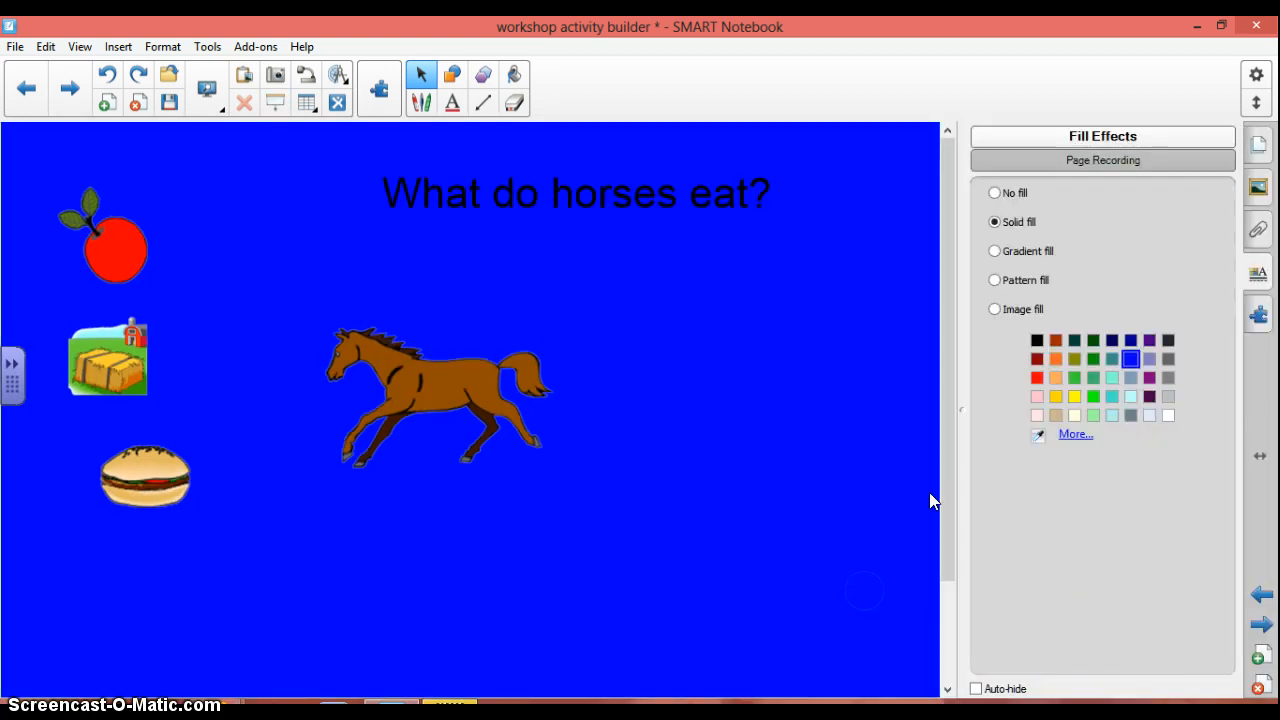
click(1112, 396)
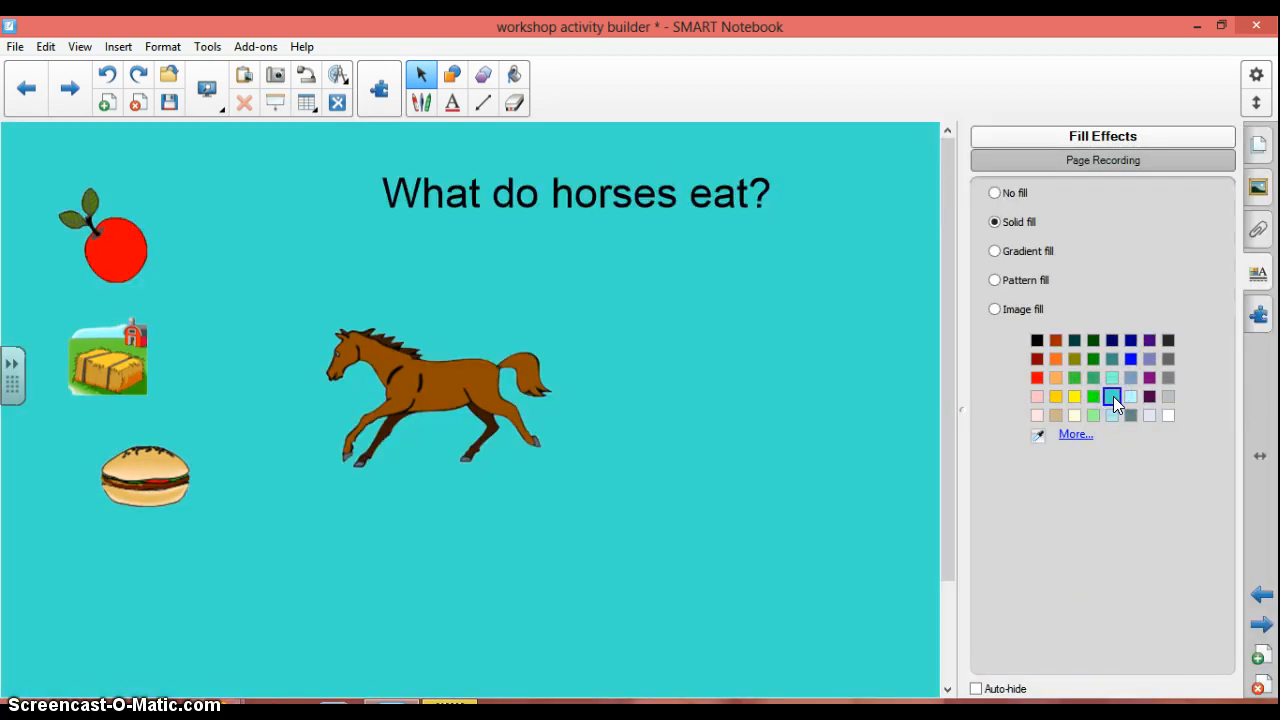
click(1112, 377)
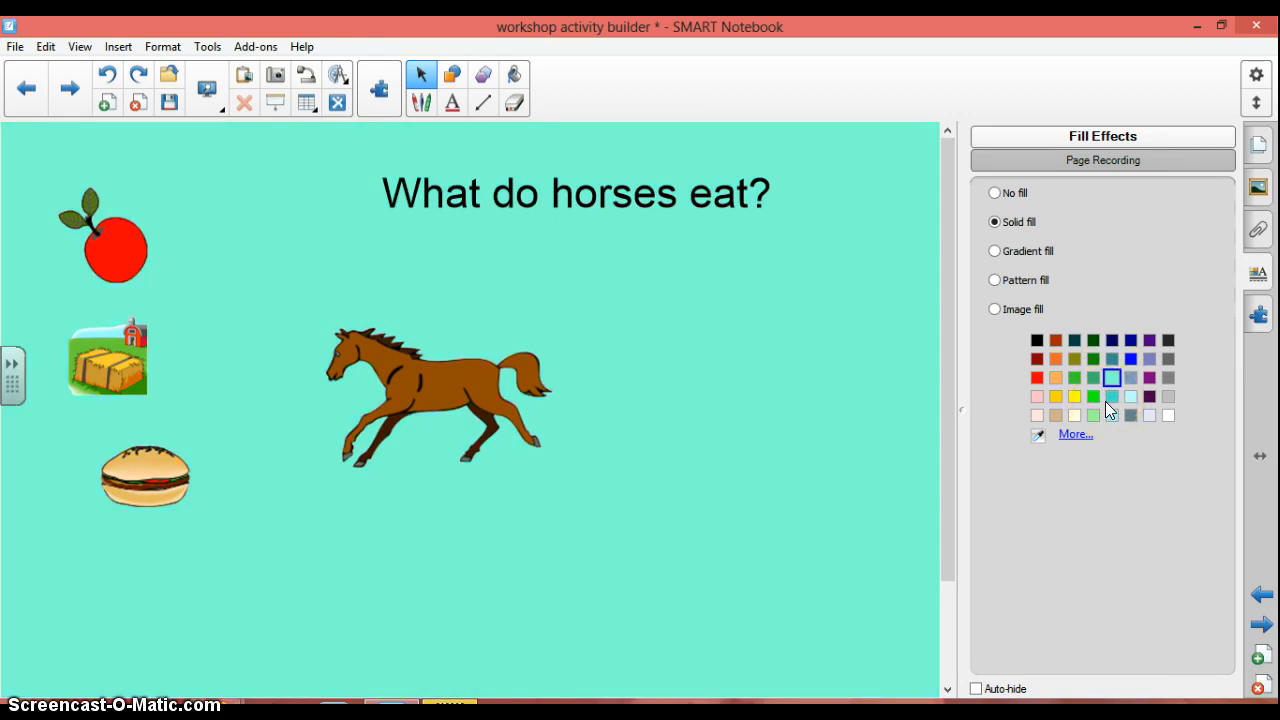
mouse_move(807, 418)
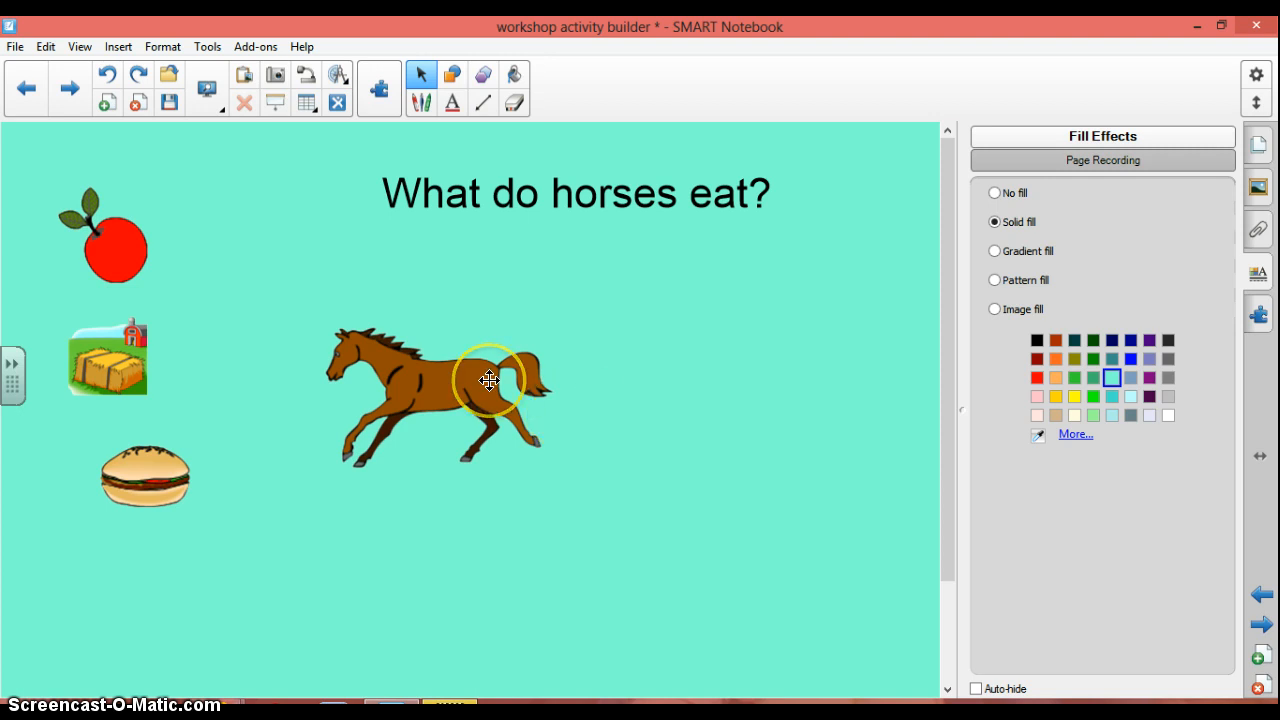
mouse_move(728, 340)
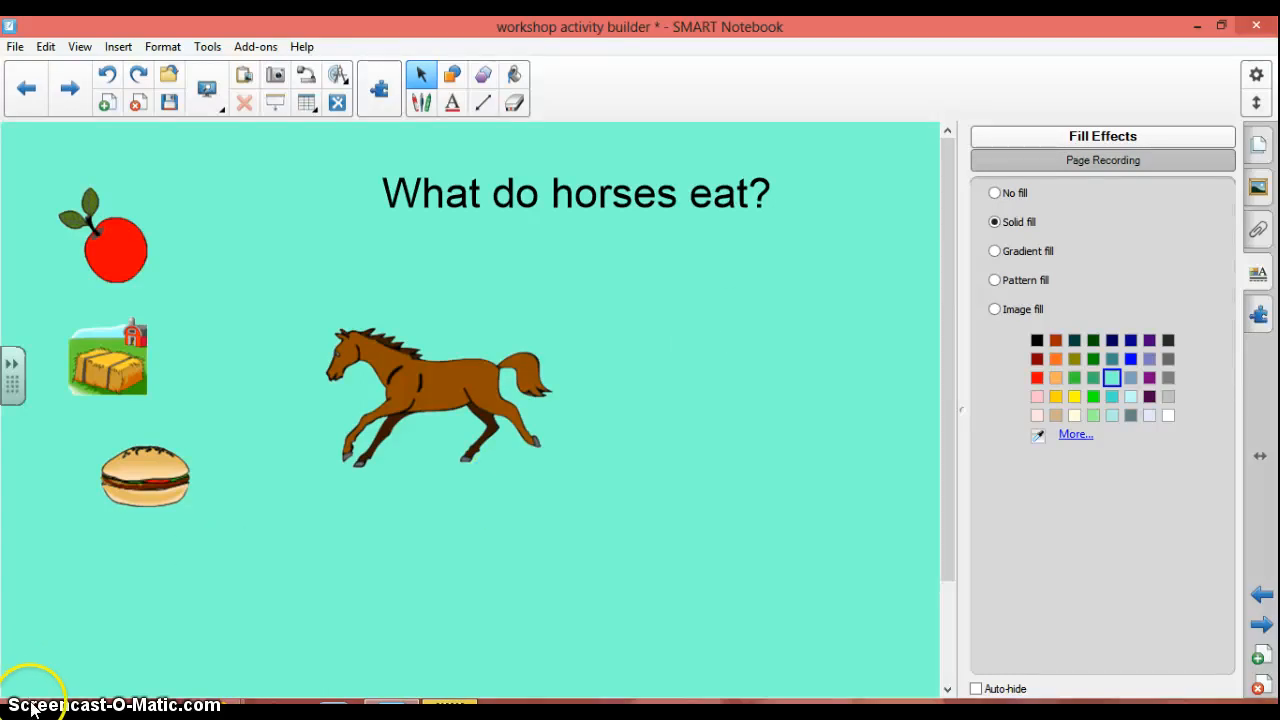
mouse_move(304, 600)
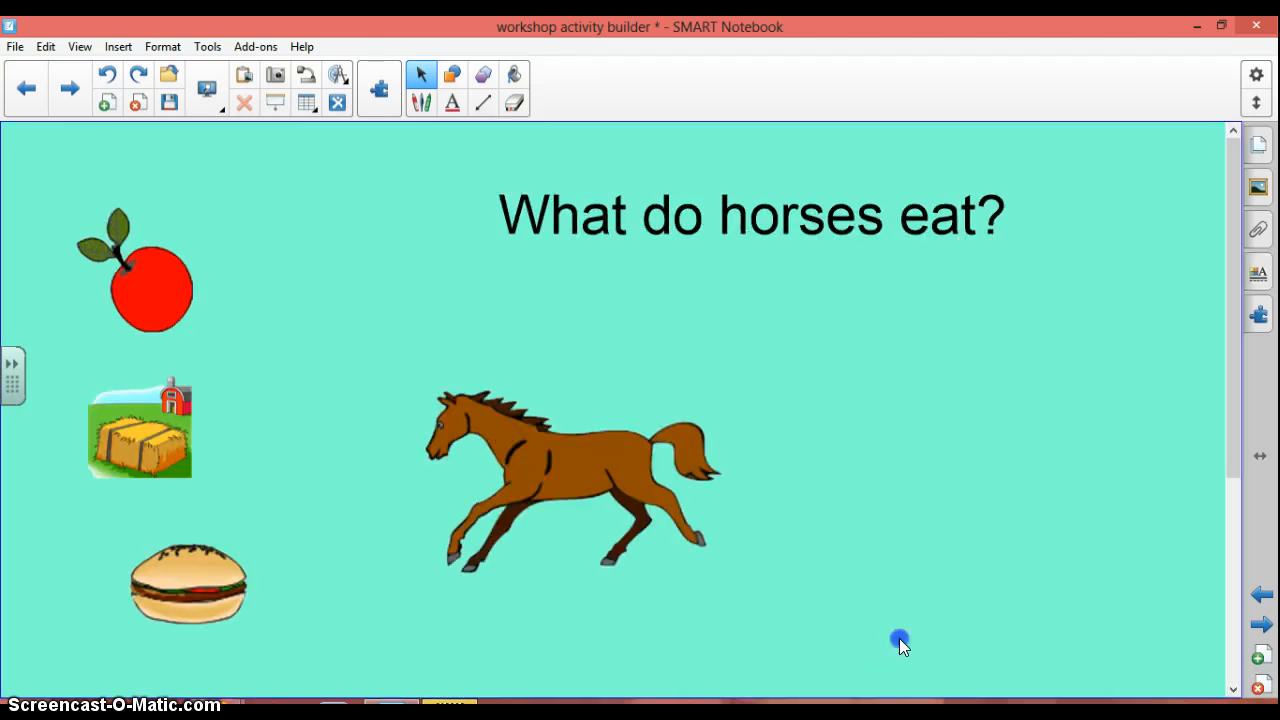
mouse_move(1258, 145)
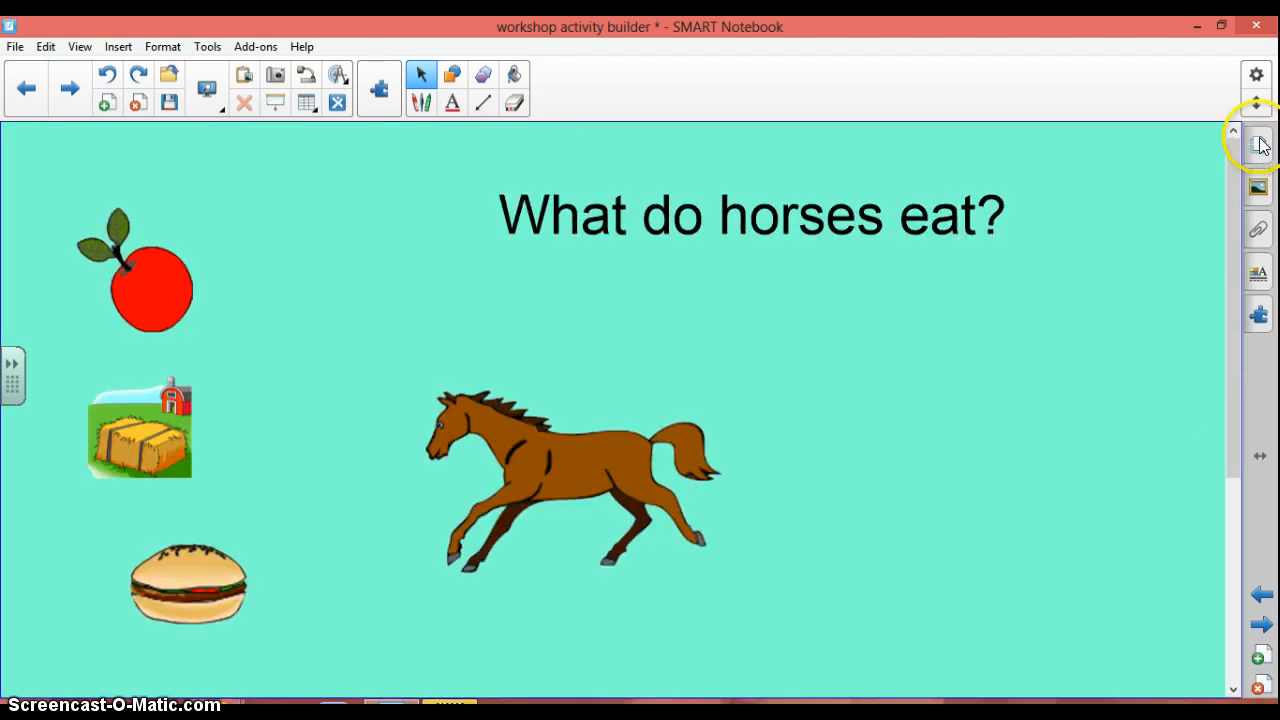
Drag the horse clipart from the Page Sorter onto the page 1 thumbnail
click(1257, 140)
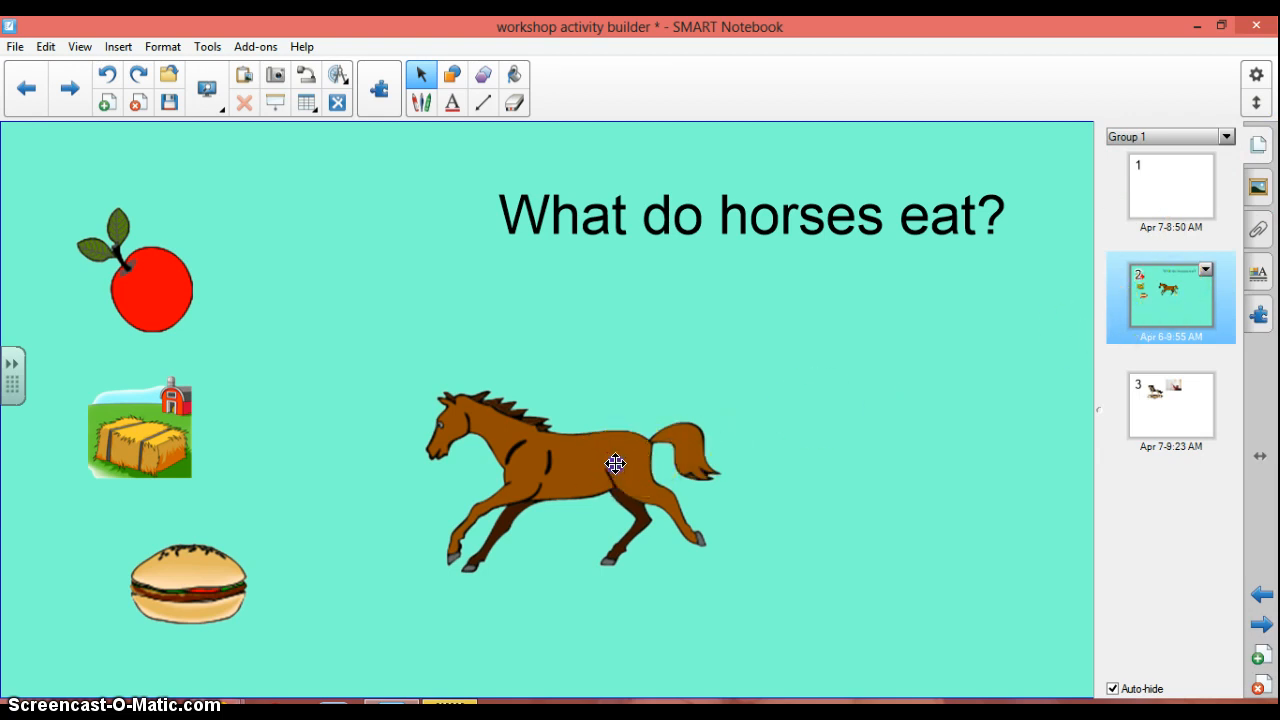
drag(615, 463, 1120, 220)
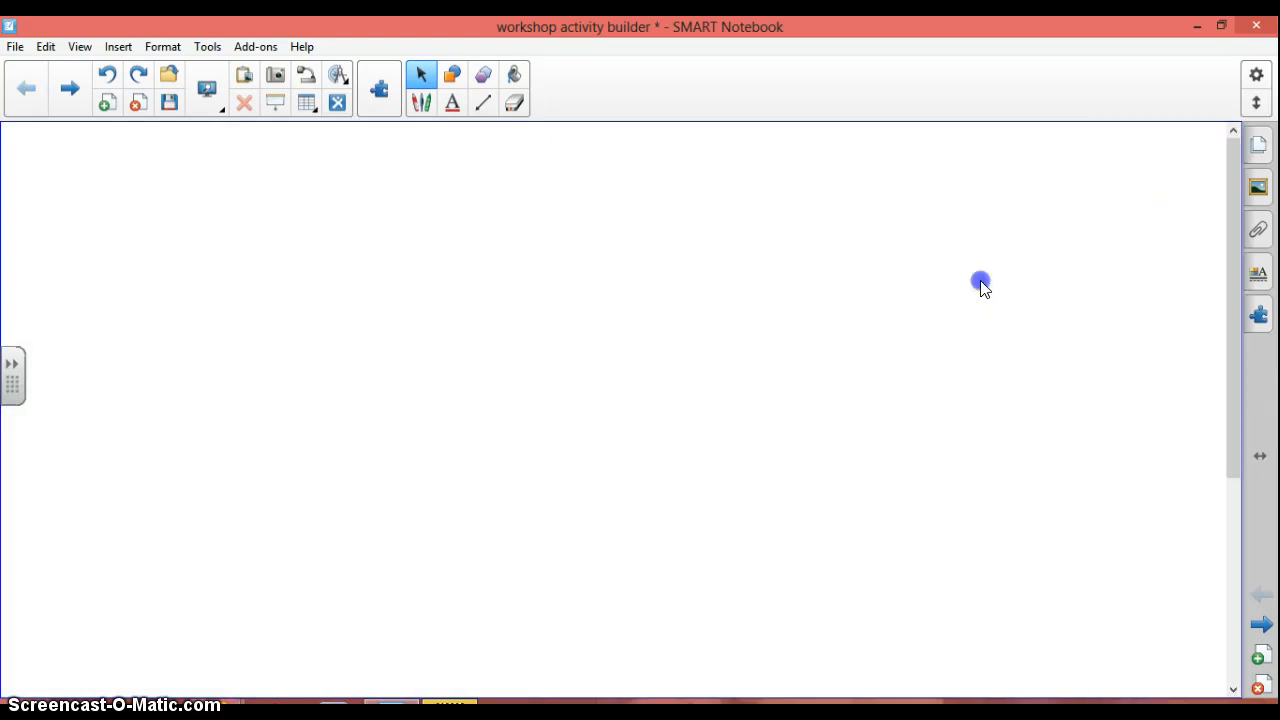
mouse_move(1258, 290)
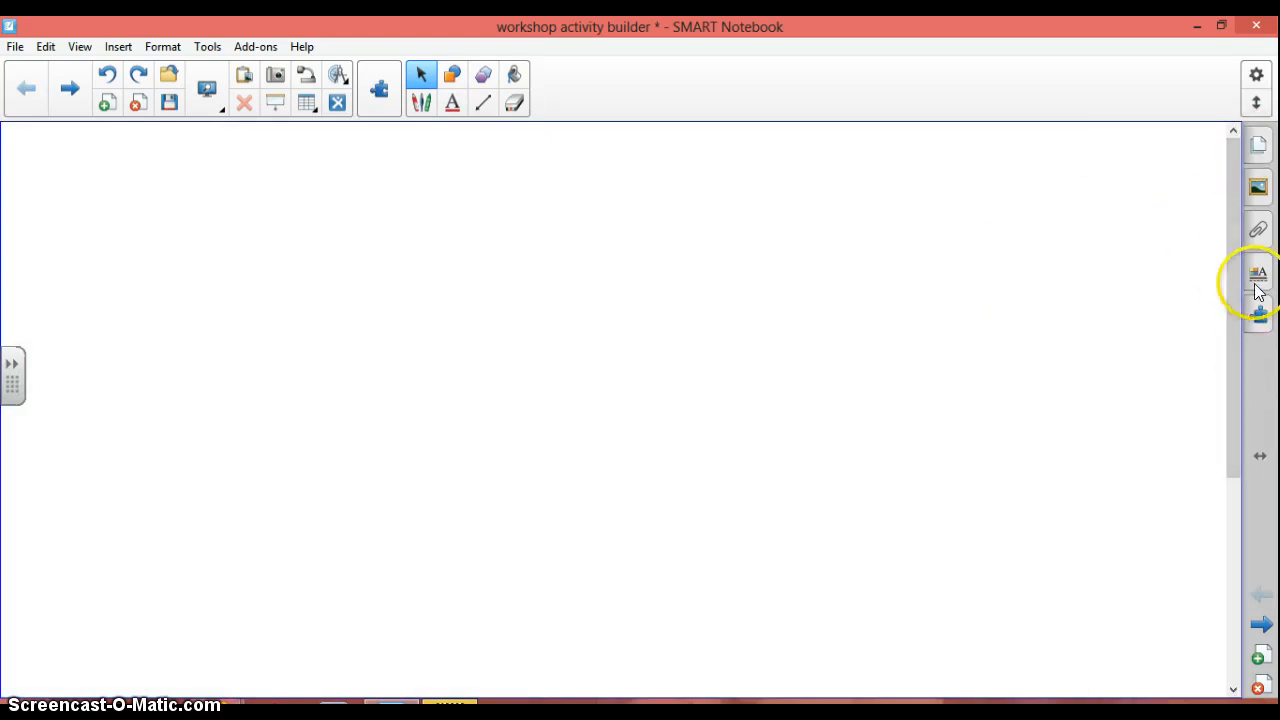
click(1258, 273)
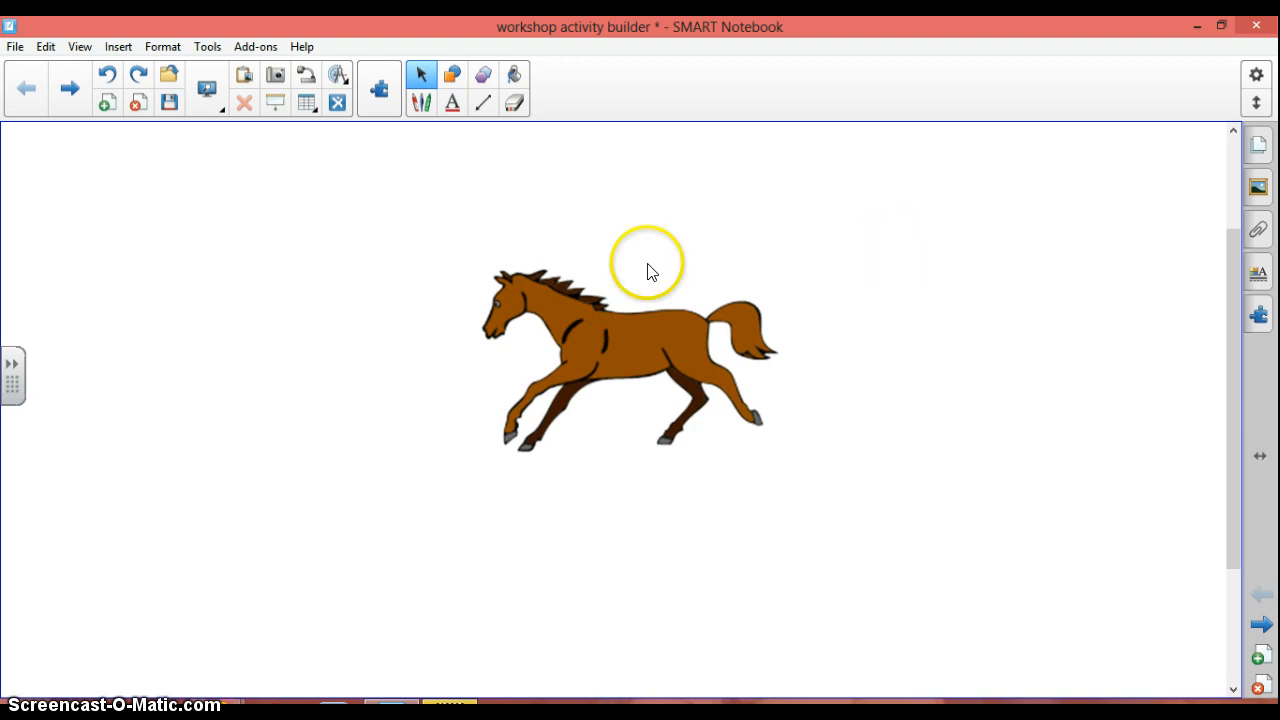
mouse_move(418, 615)
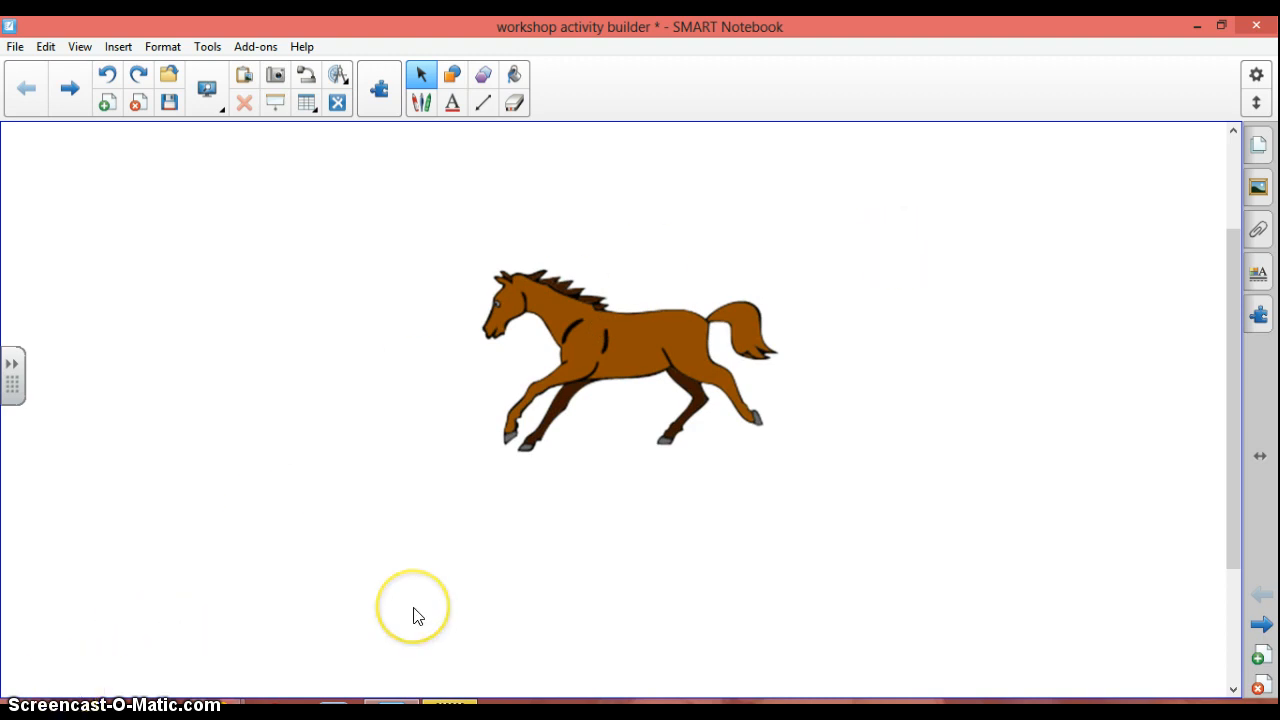